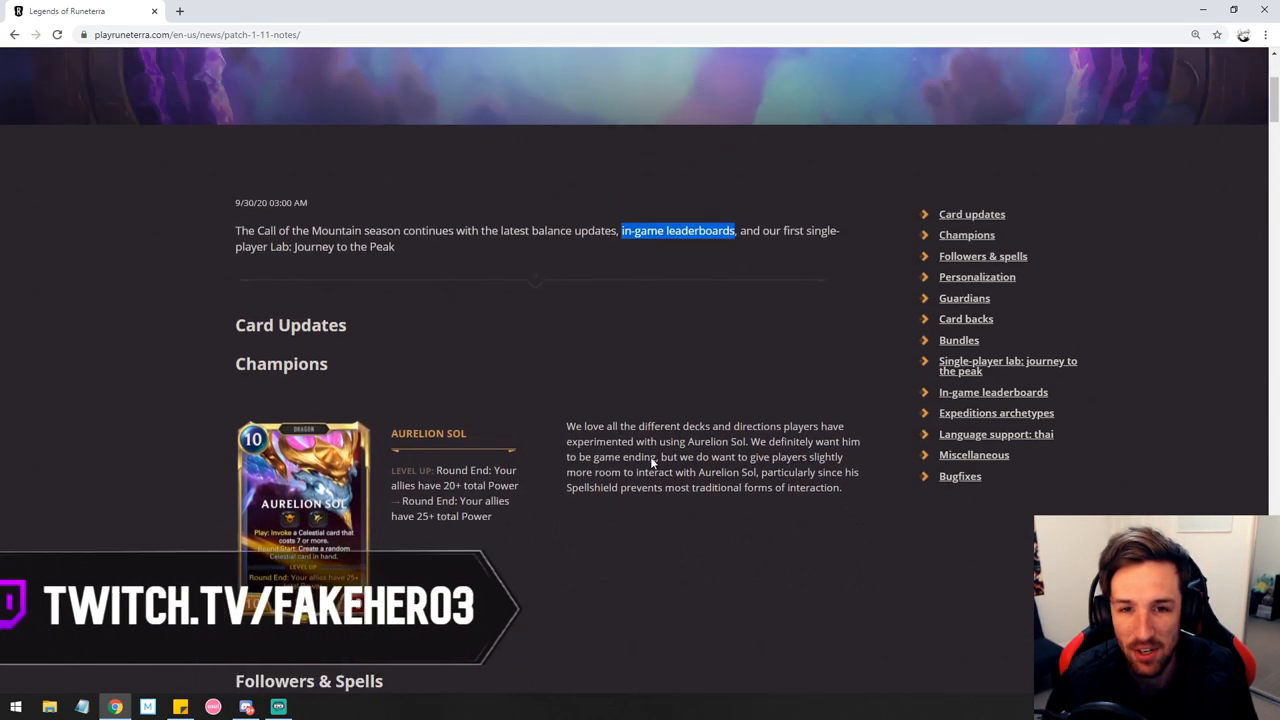
- Highlight 'have 25+ total Power' under Aurelion Sol, then scroll to the Radiant Guardian entry
scroll("down", 3)
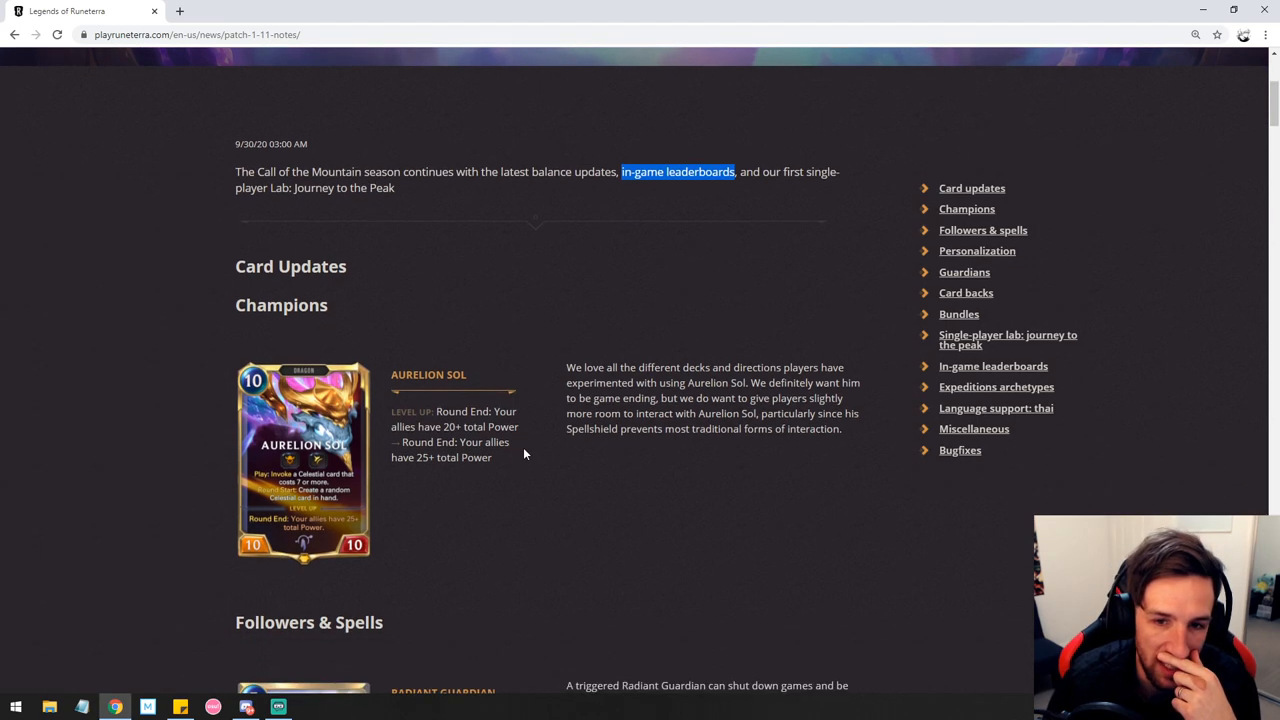
mouse_move(580, 452)
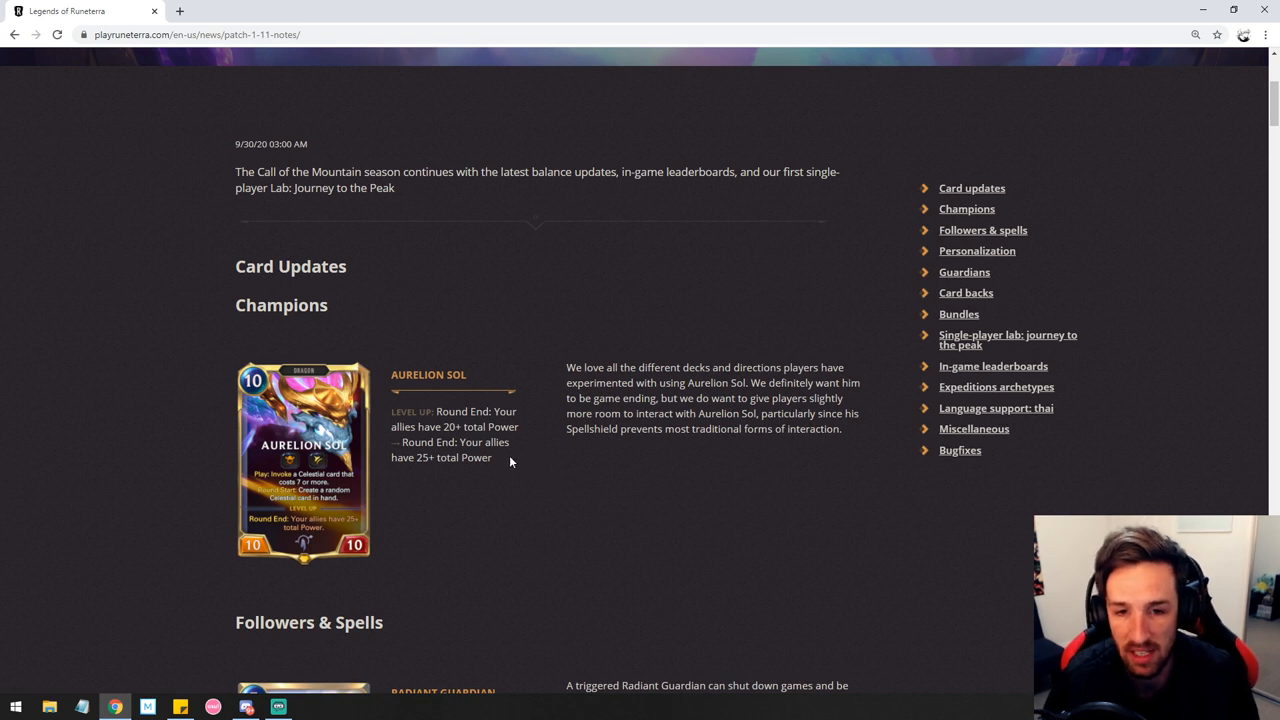
left_click_drag(392, 456, 510, 460)
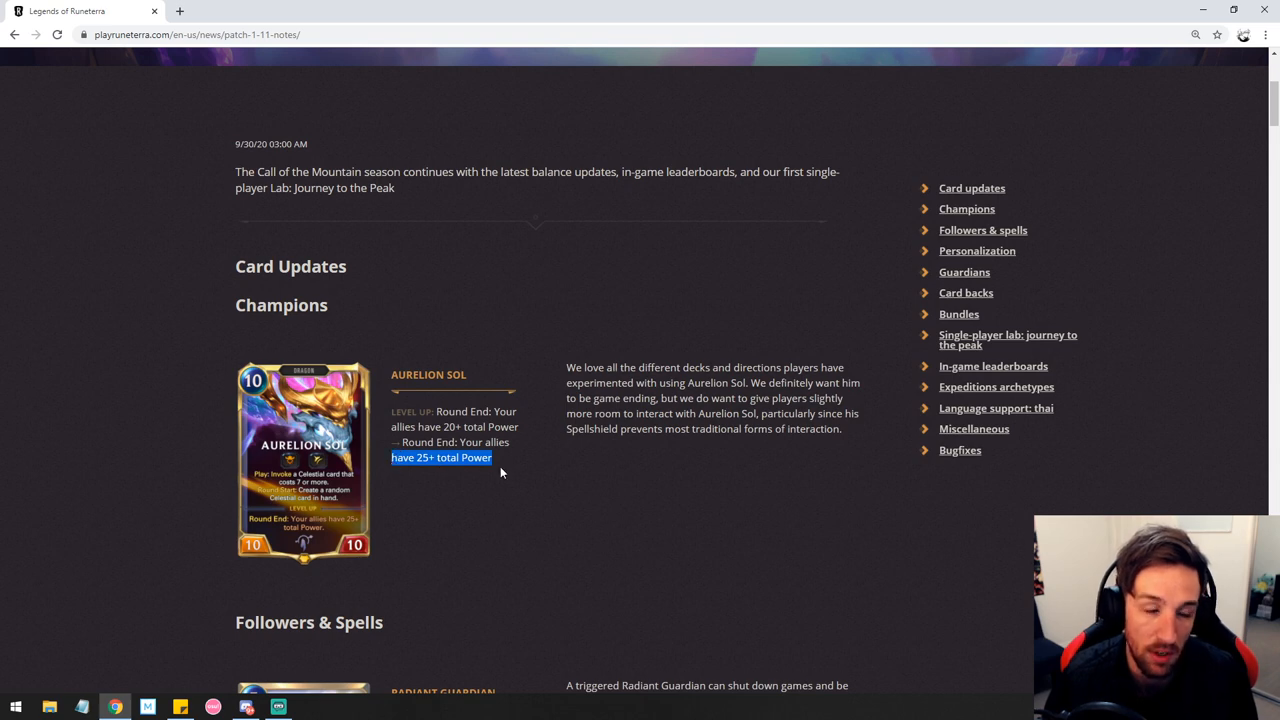
scroll("down", 3)
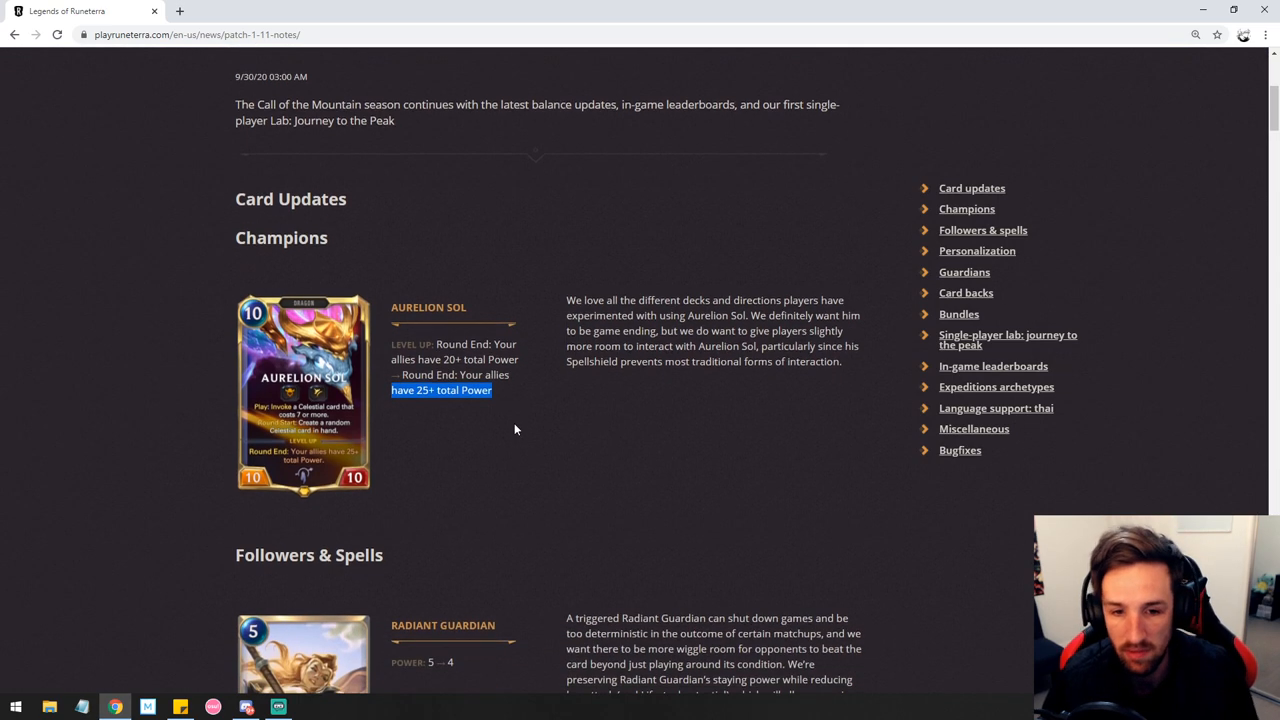
scroll("down", 3)
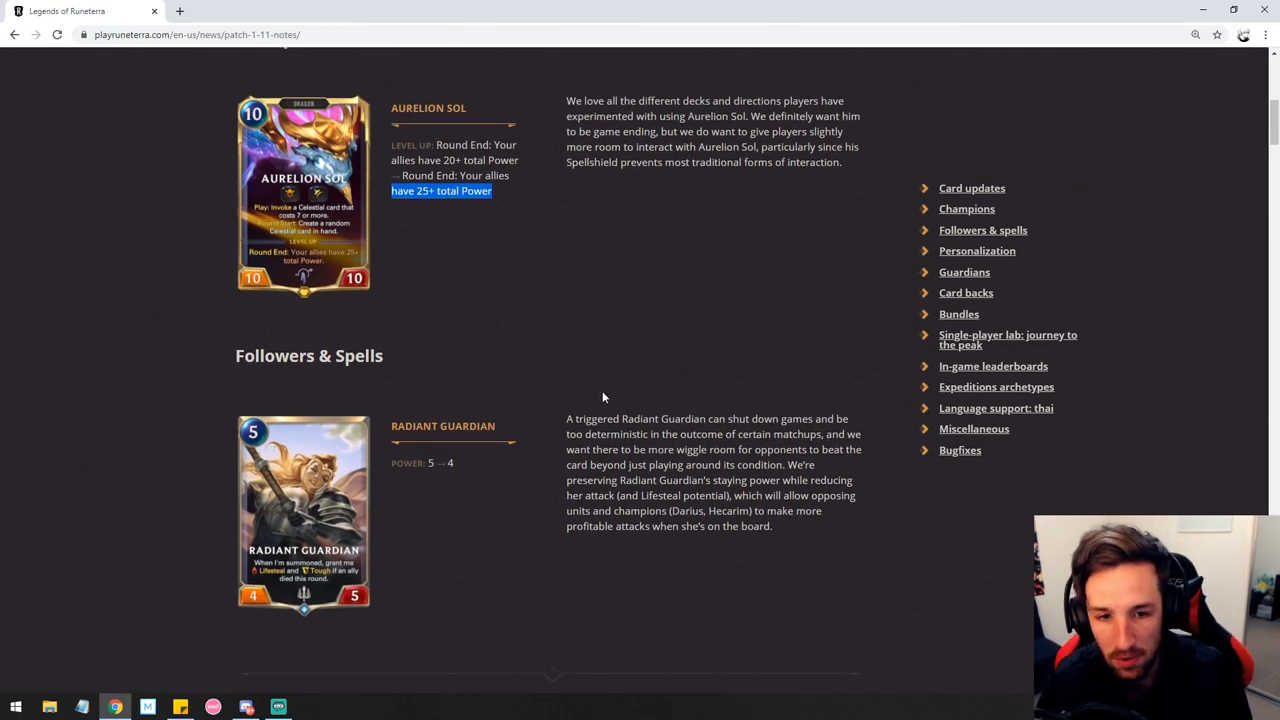
- Scroll through Radiant Guardian's 5-to-4 power change until Inspiring Mentor appears
scroll("down", 3)
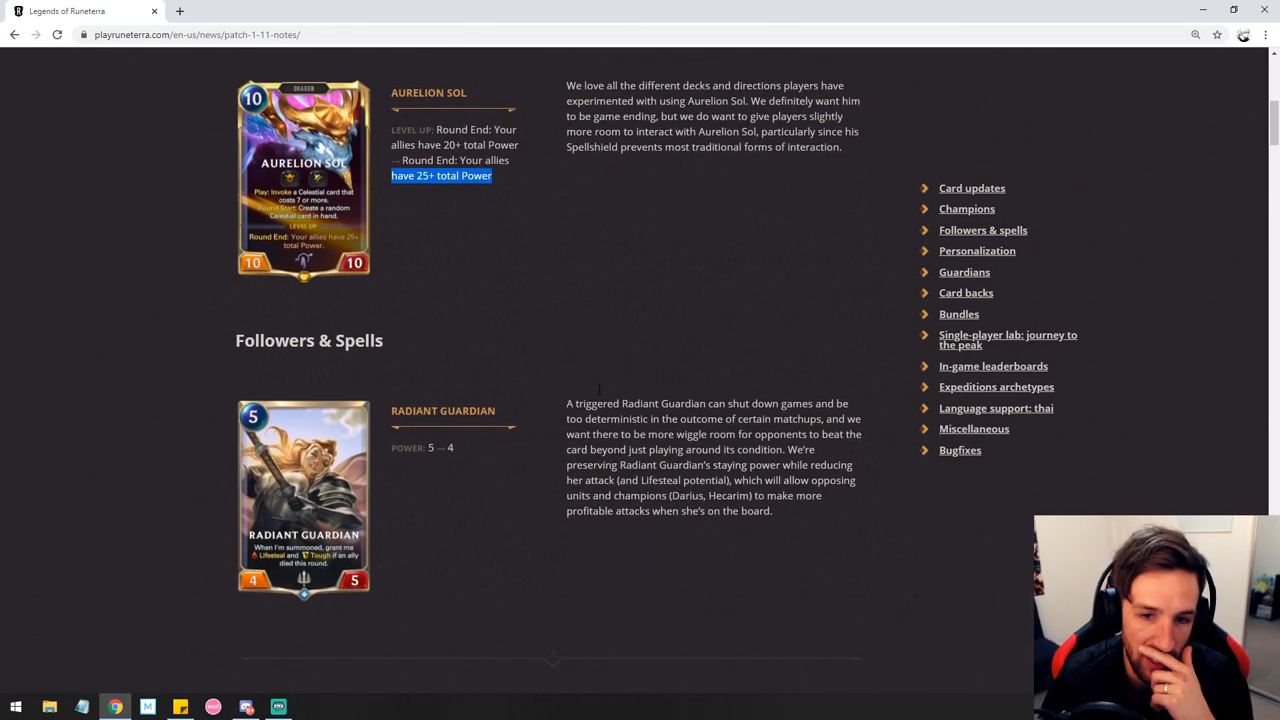
scroll("down", 3)
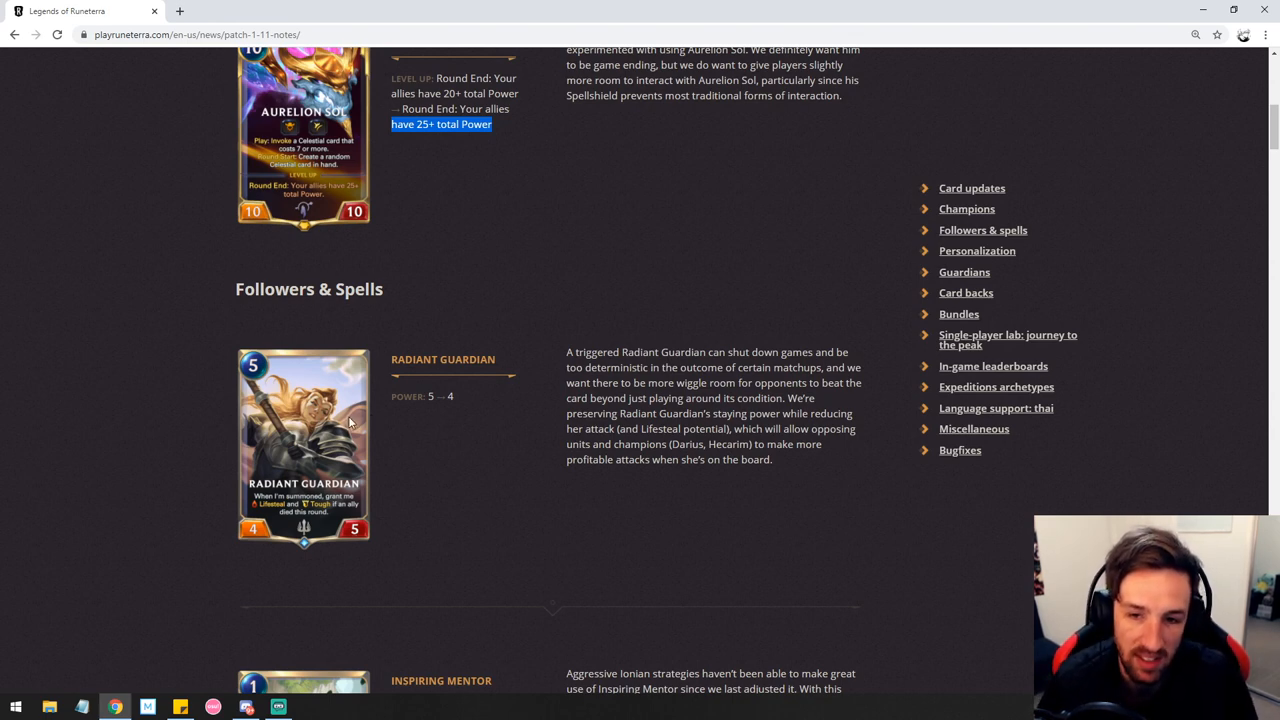
mouse_move(450, 420)
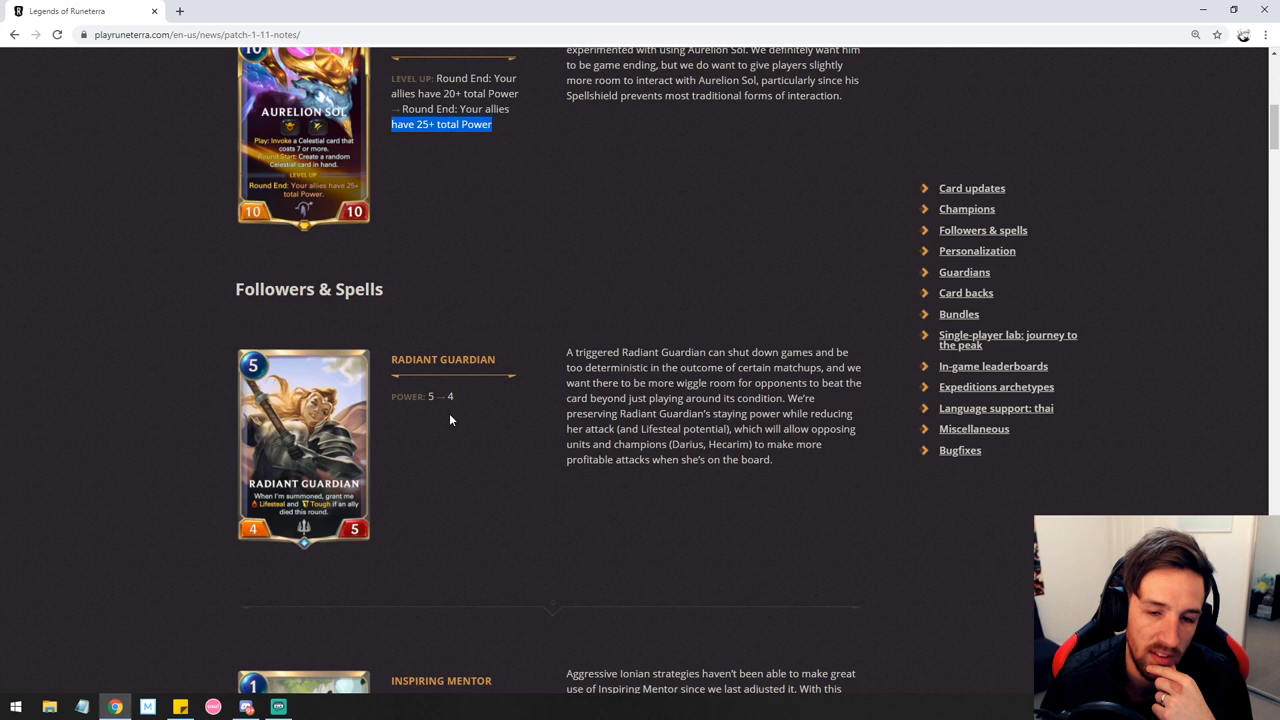
mouse_move(492, 396)
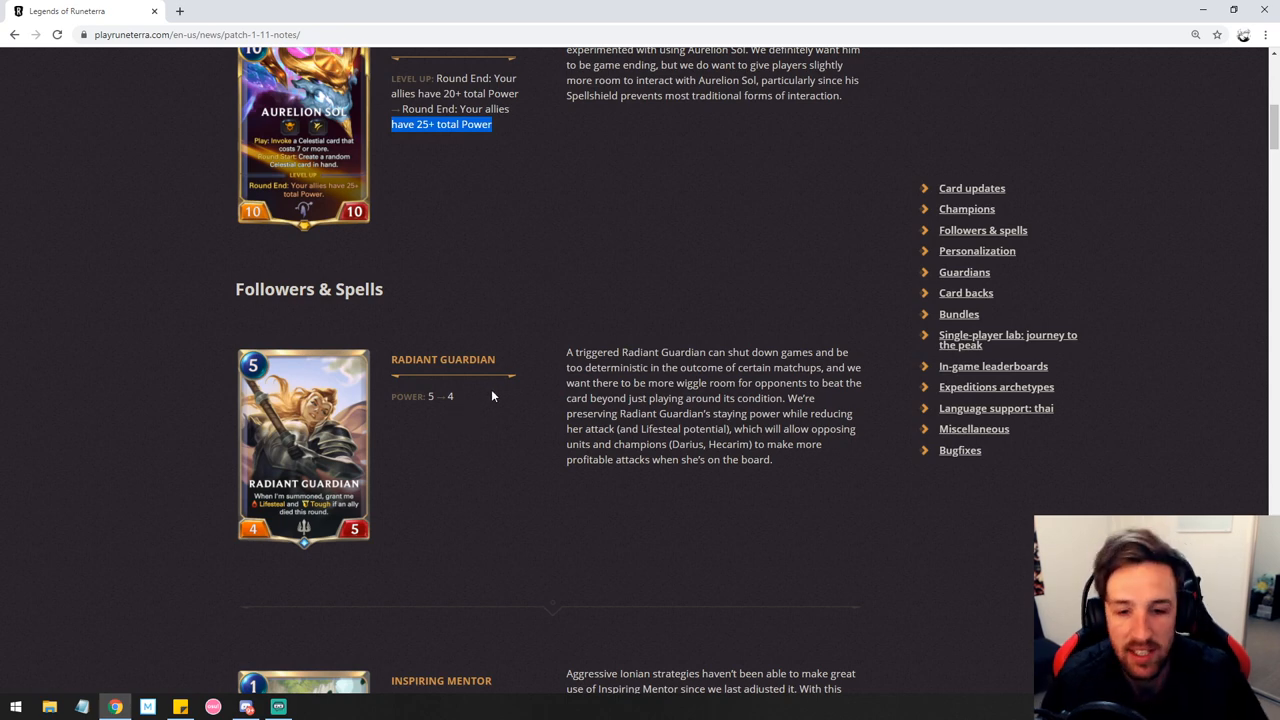
mouse_move(500, 400)
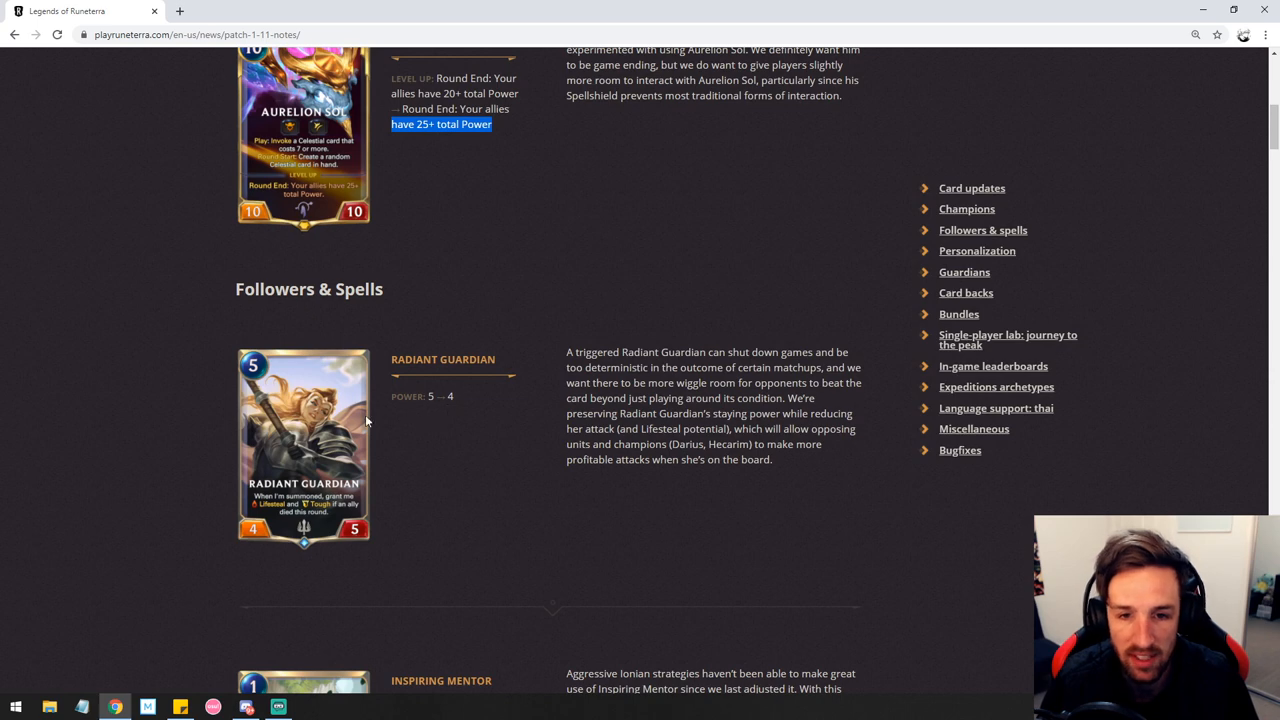
mouse_move(464, 468)
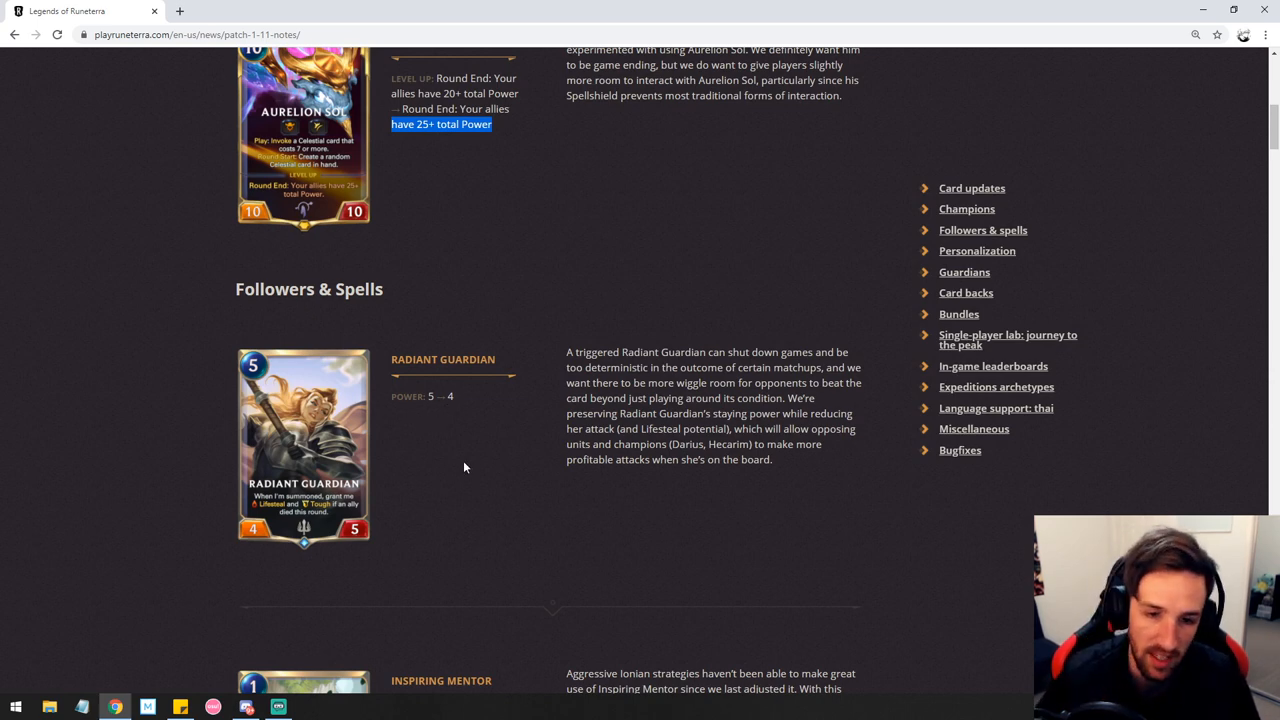
mouse_move(436, 444)
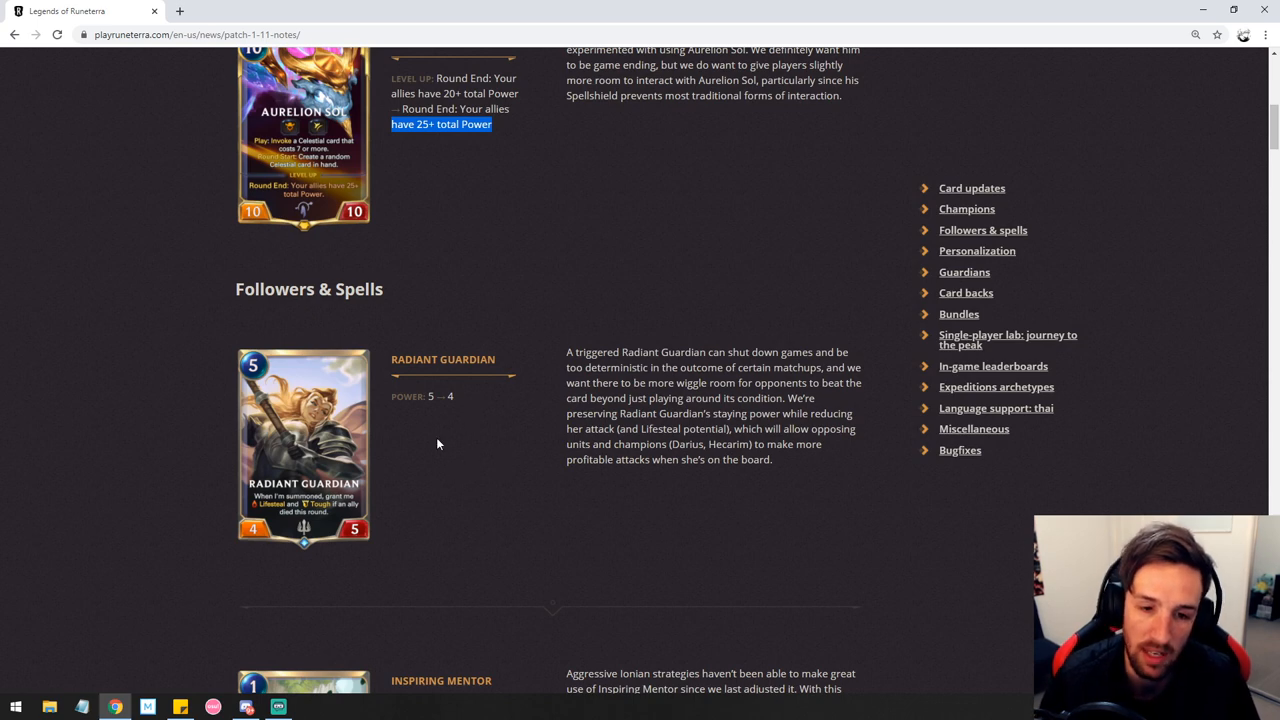
mouse_move(528, 374)
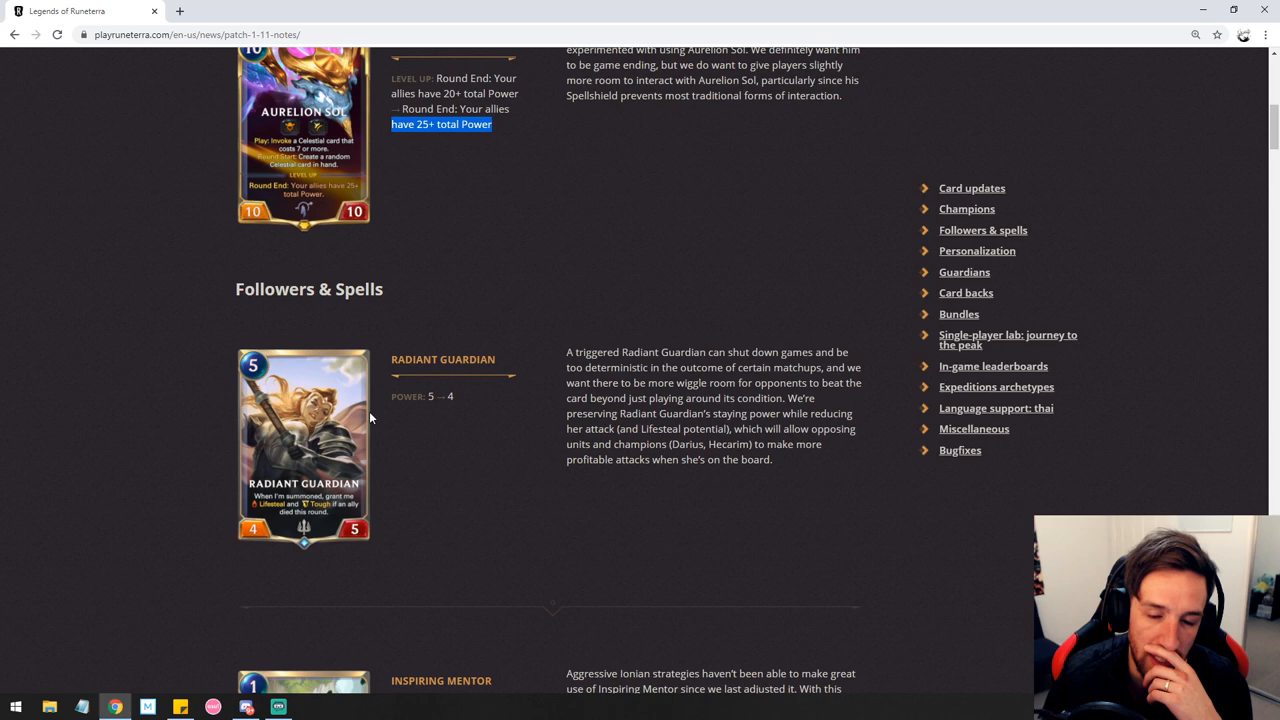
mouse_move(556, 432)
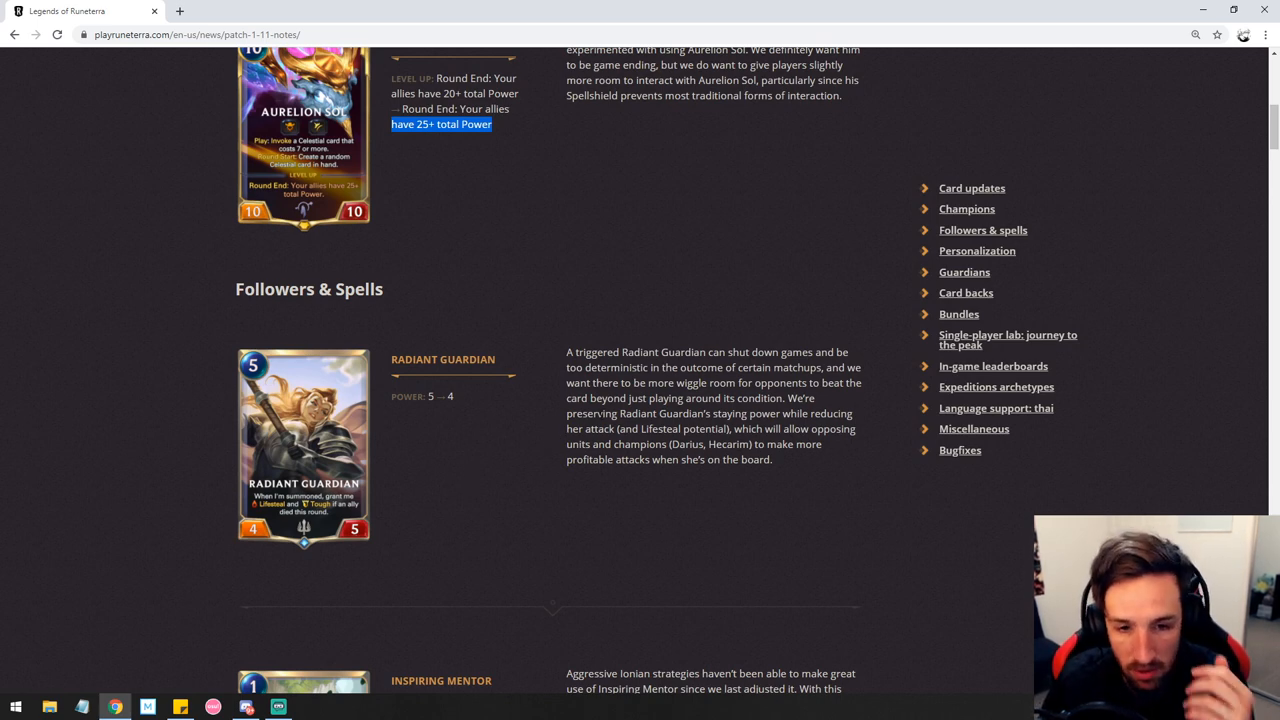
mouse_move(476, 490)
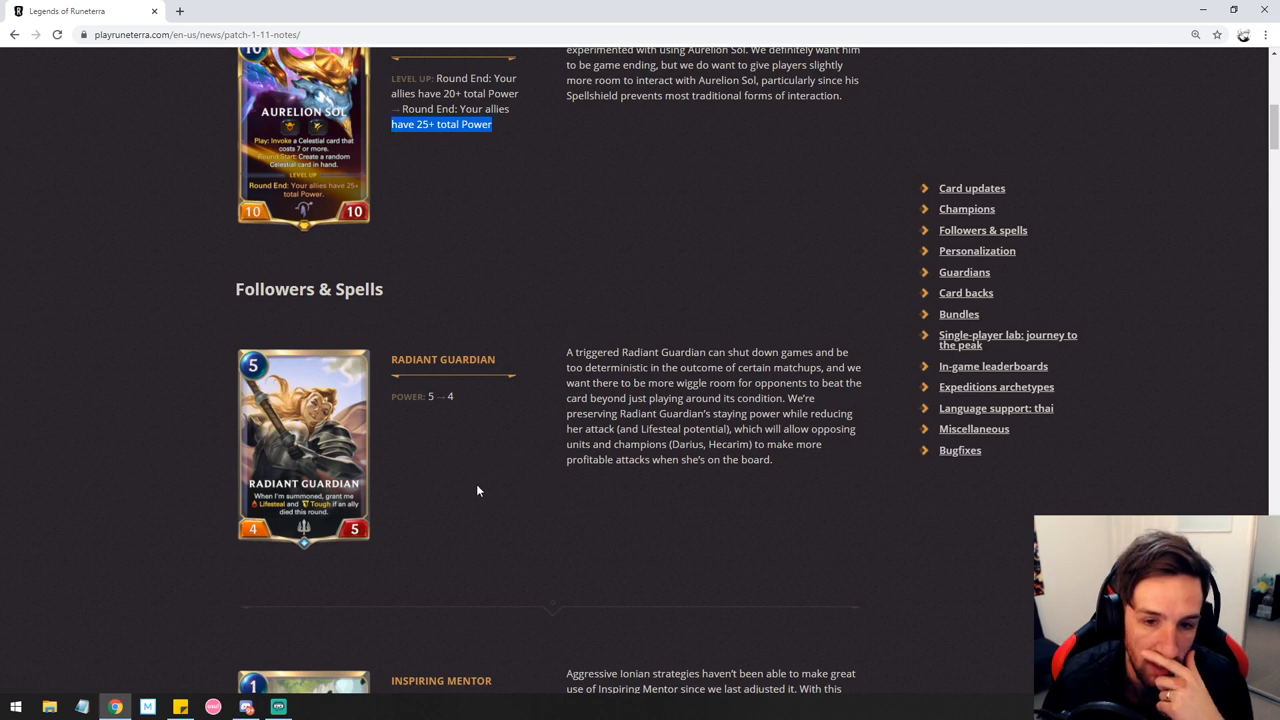
mouse_move(536, 476)
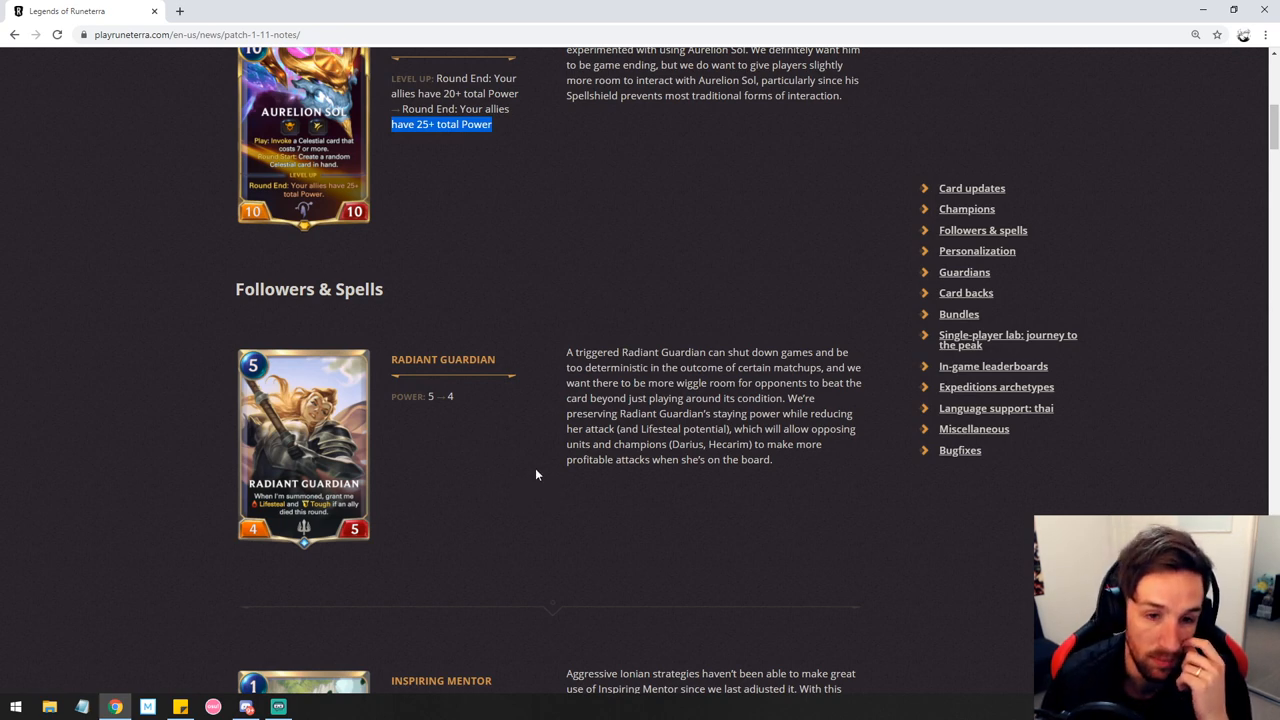
mouse_move(528, 470)
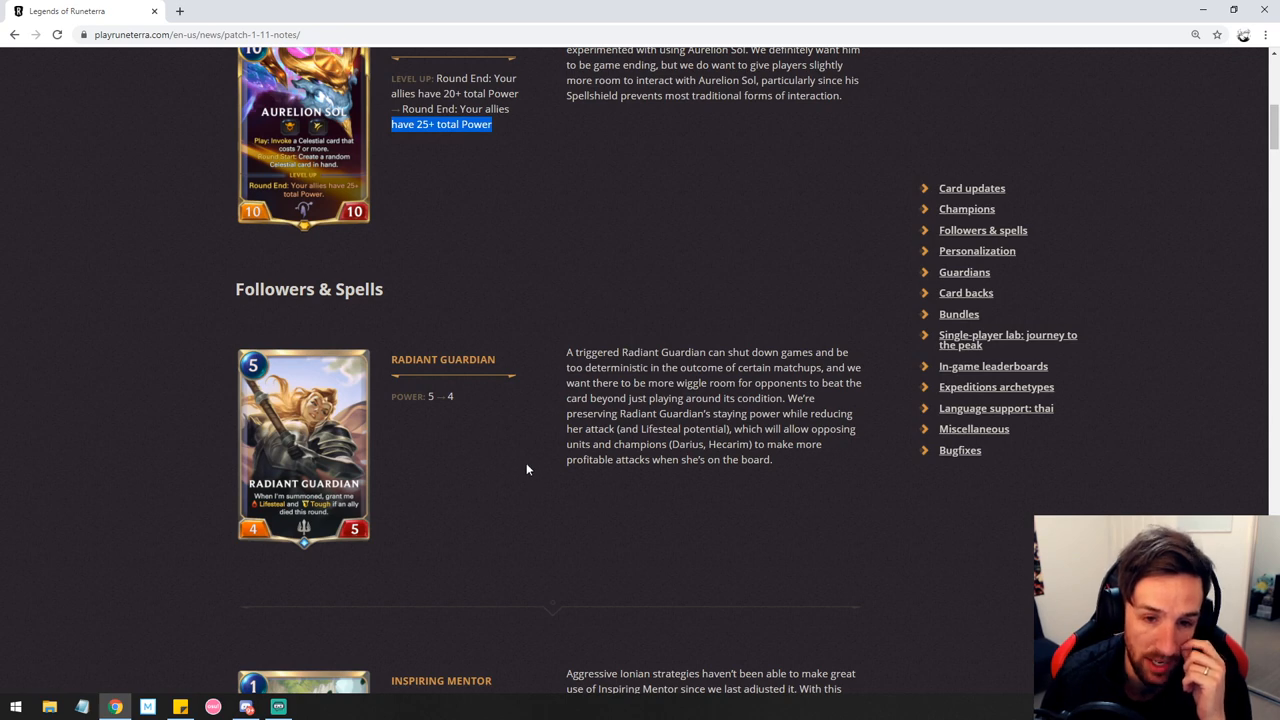
scroll("down", 3)
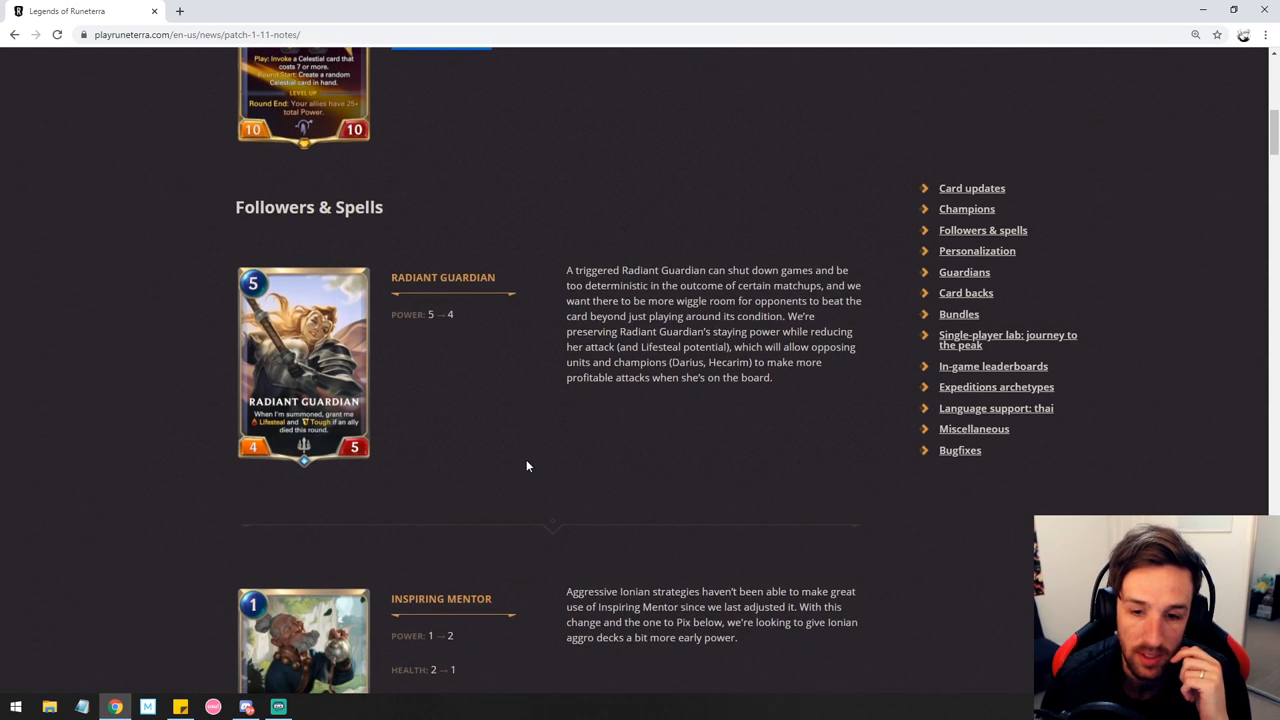
- Scroll past Inspiring Mentor's 1→2 power, 2→1 health change to the Pix entry
scroll("down", 3)
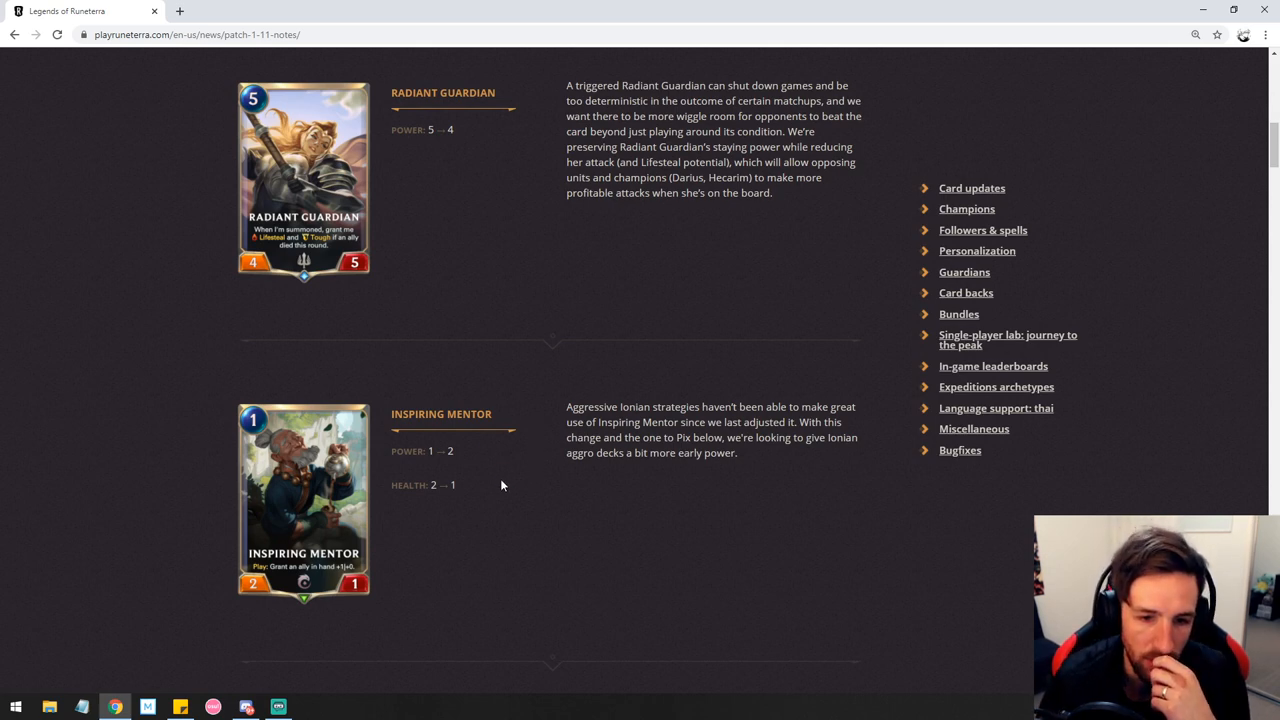
mouse_move(490, 516)
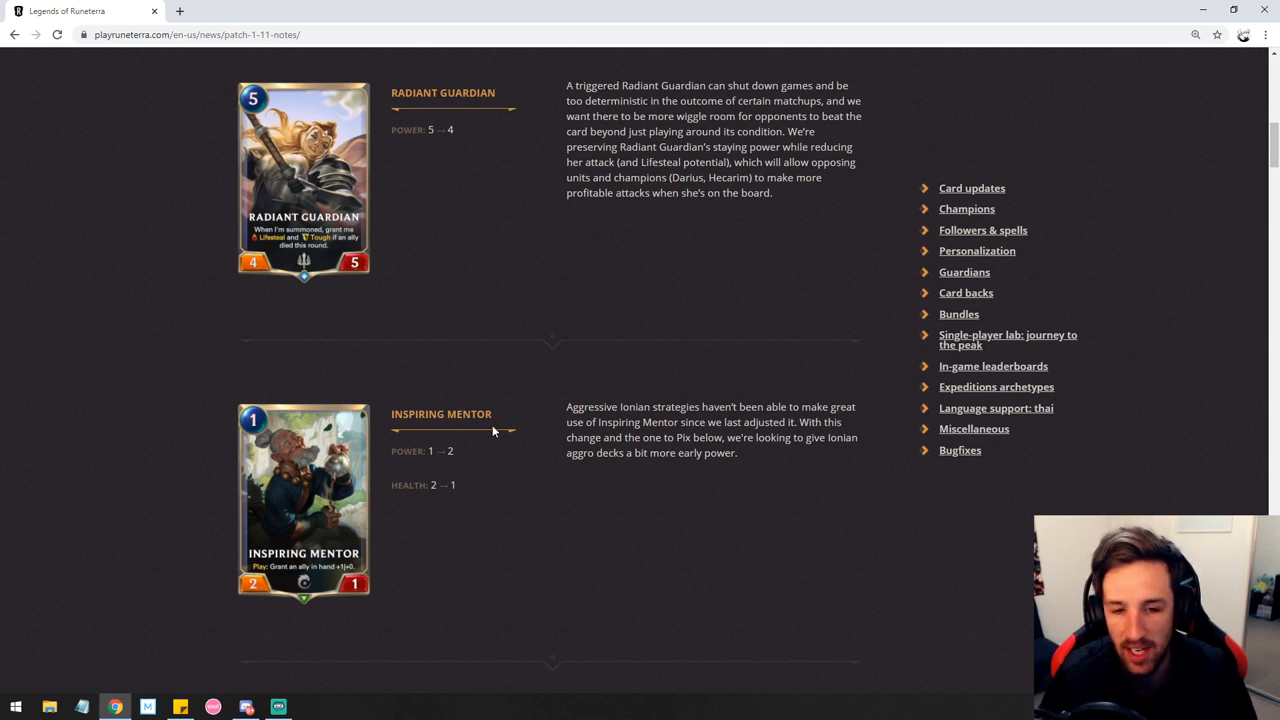
mouse_move(548, 420)
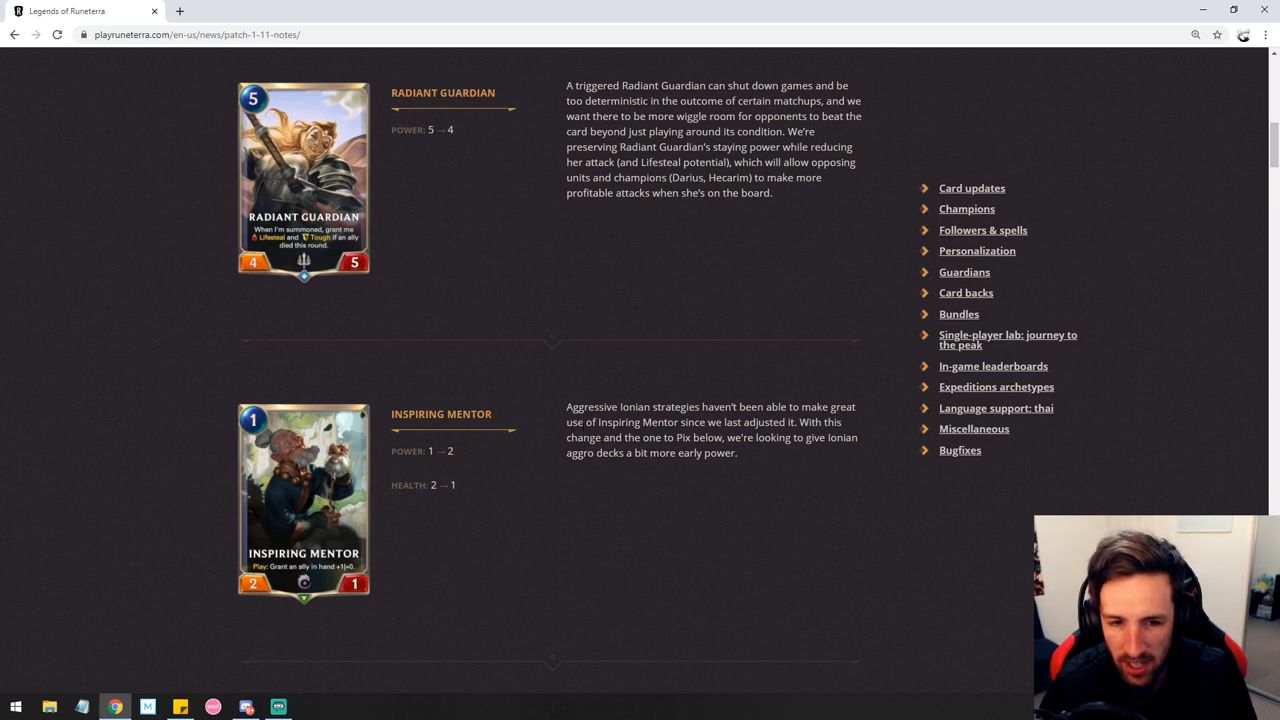
mouse_move(700, 482)
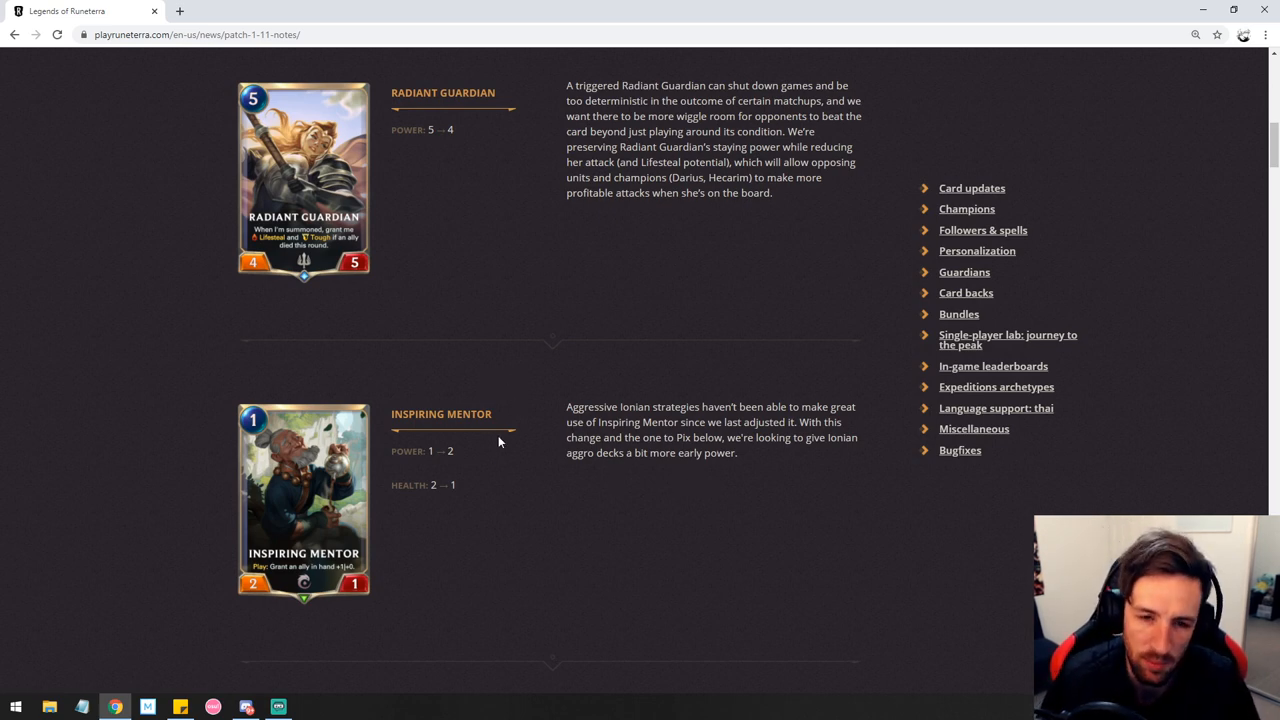
mouse_move(492, 496)
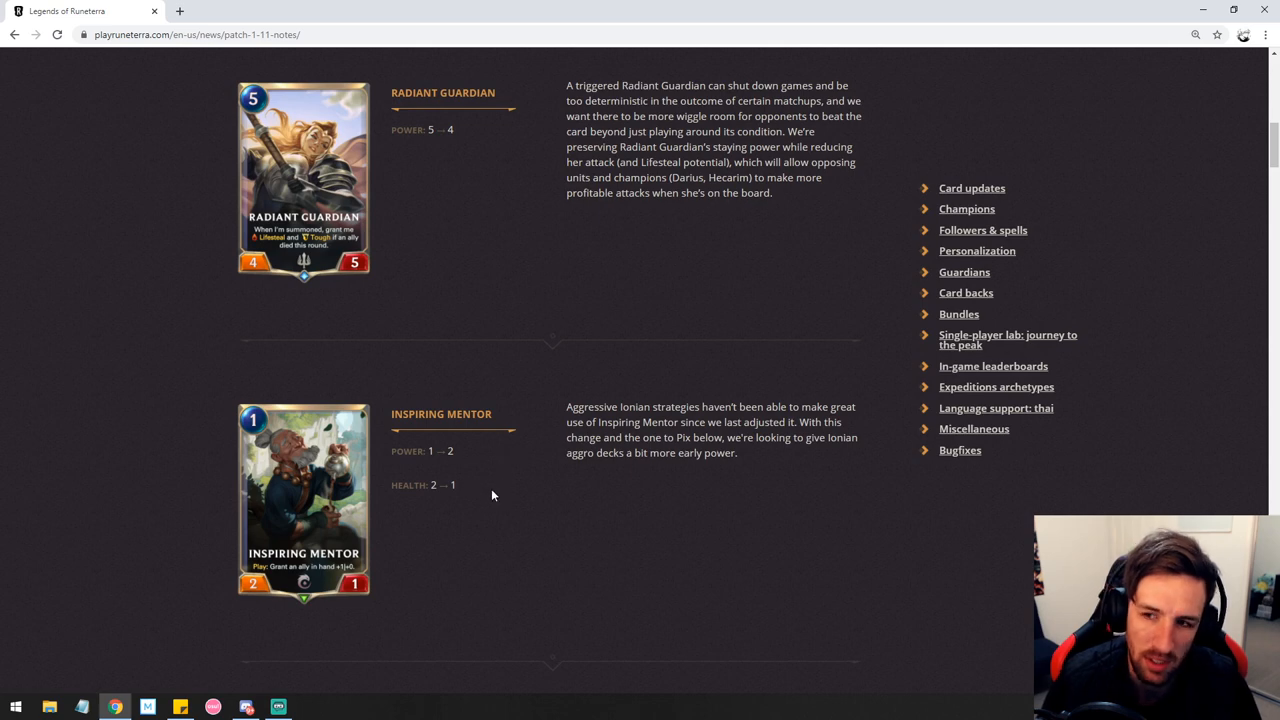
scroll("down", 3)
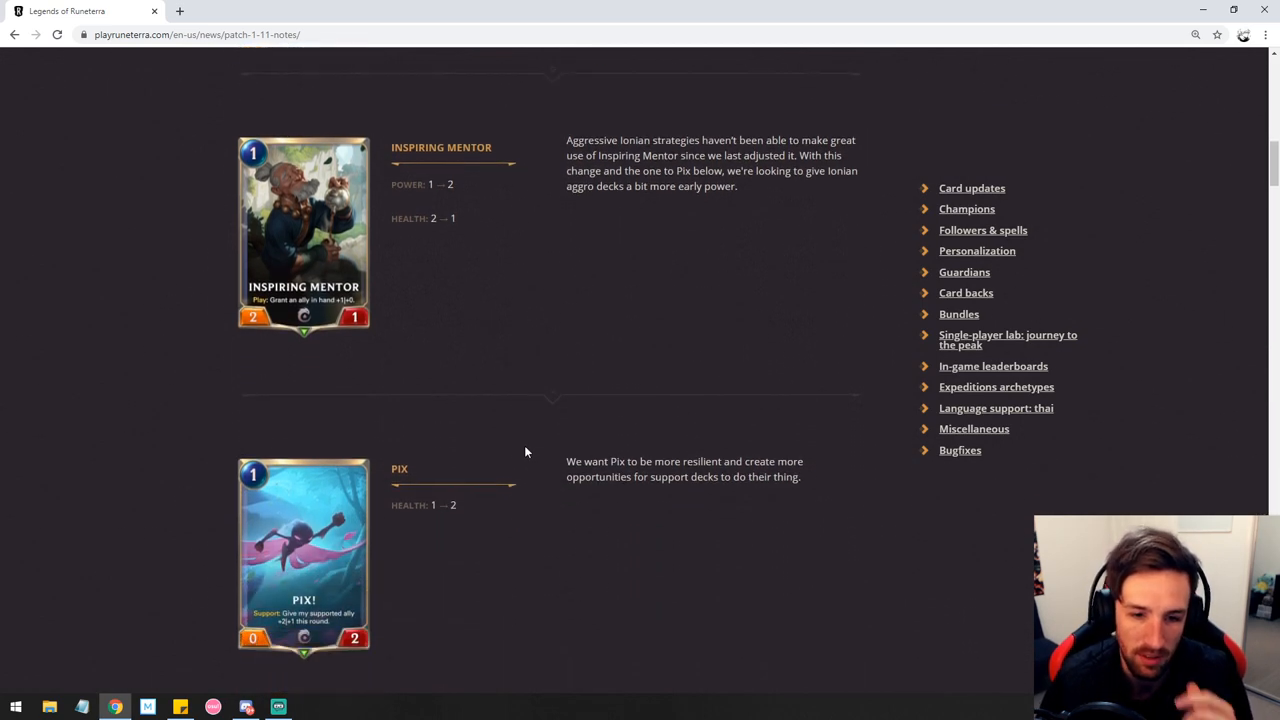
- Scroll past Pix's 1→2 health buff until Jack the Winner's entry shows
scroll("down", 3)
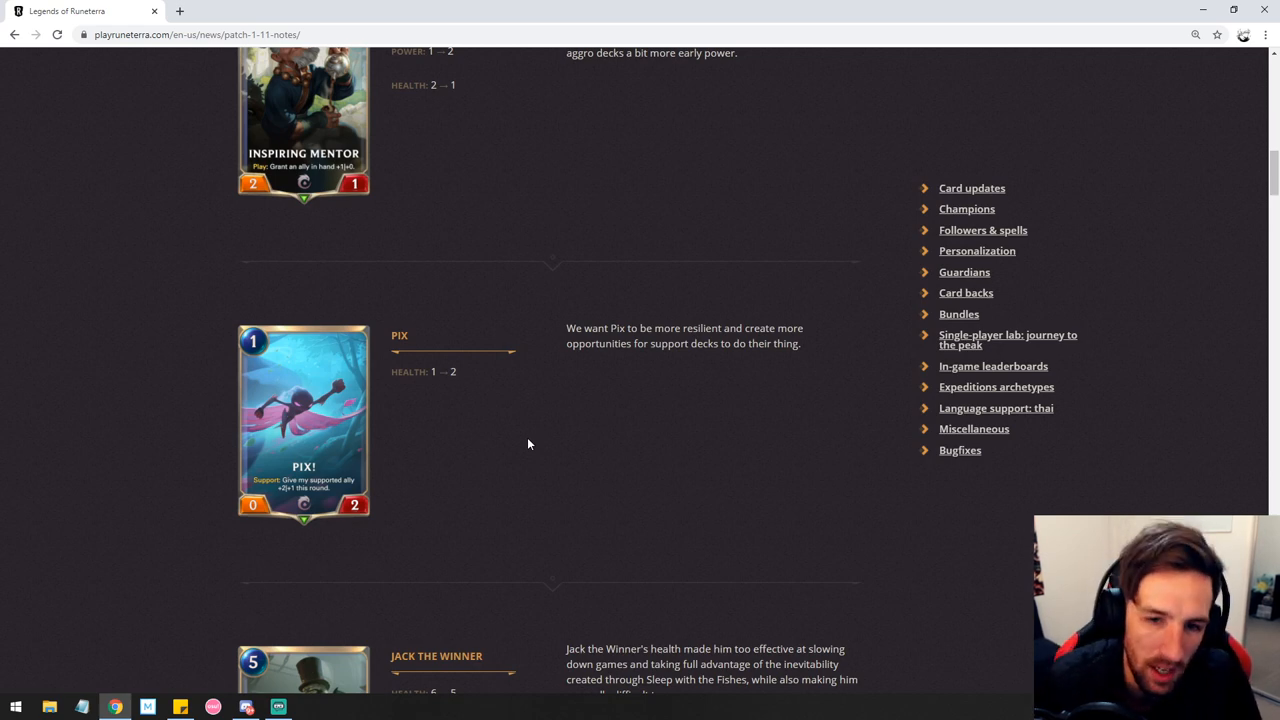
mouse_move(596, 410)
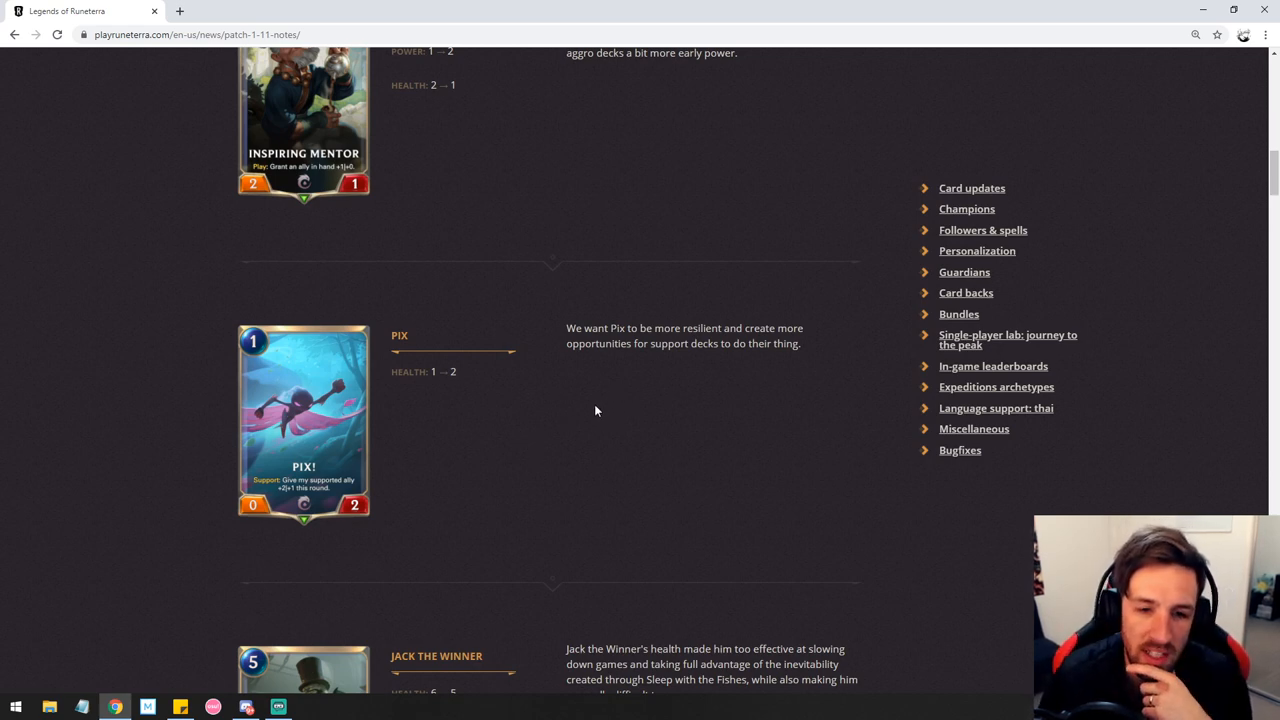
mouse_move(480, 450)
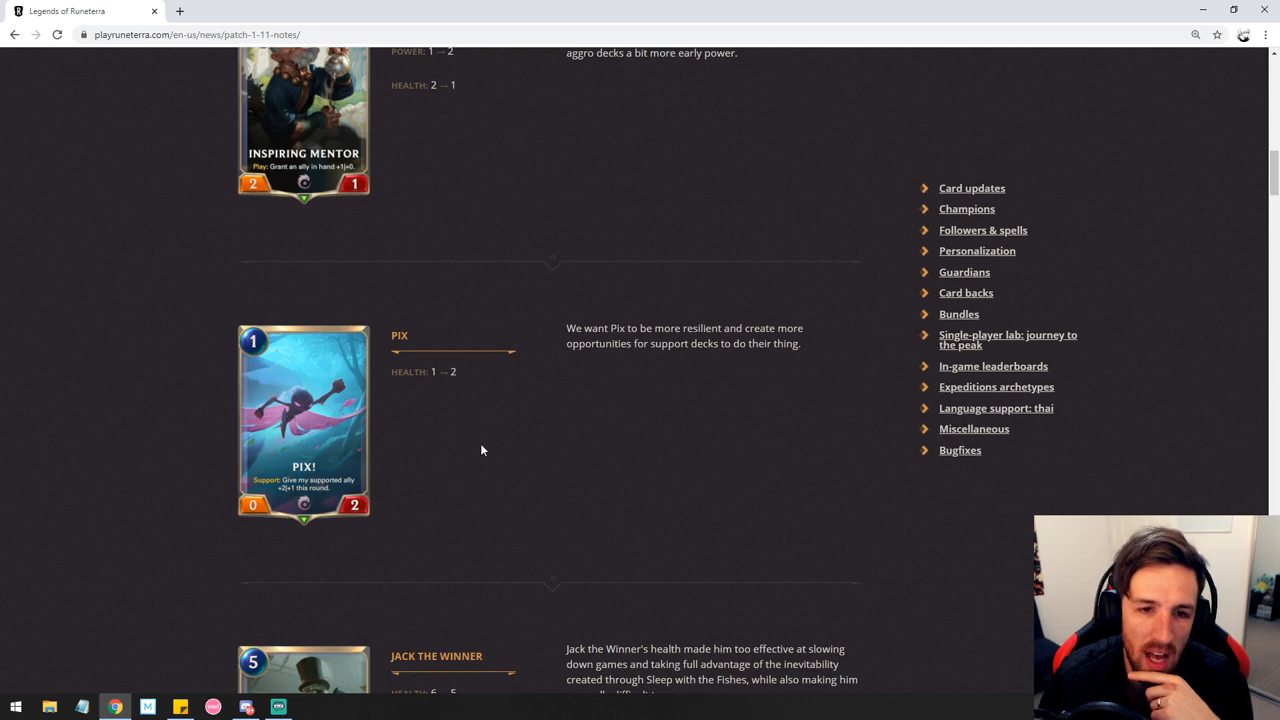
mouse_move(484, 440)
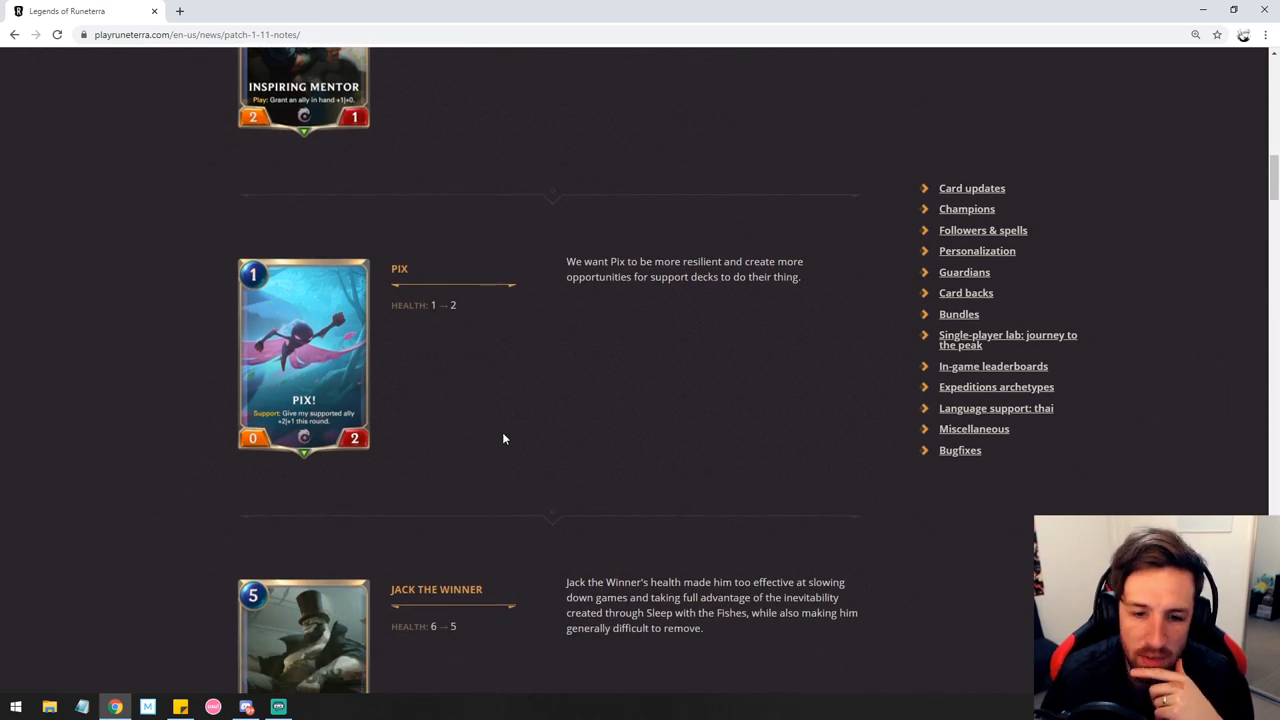
scroll("down", 3)
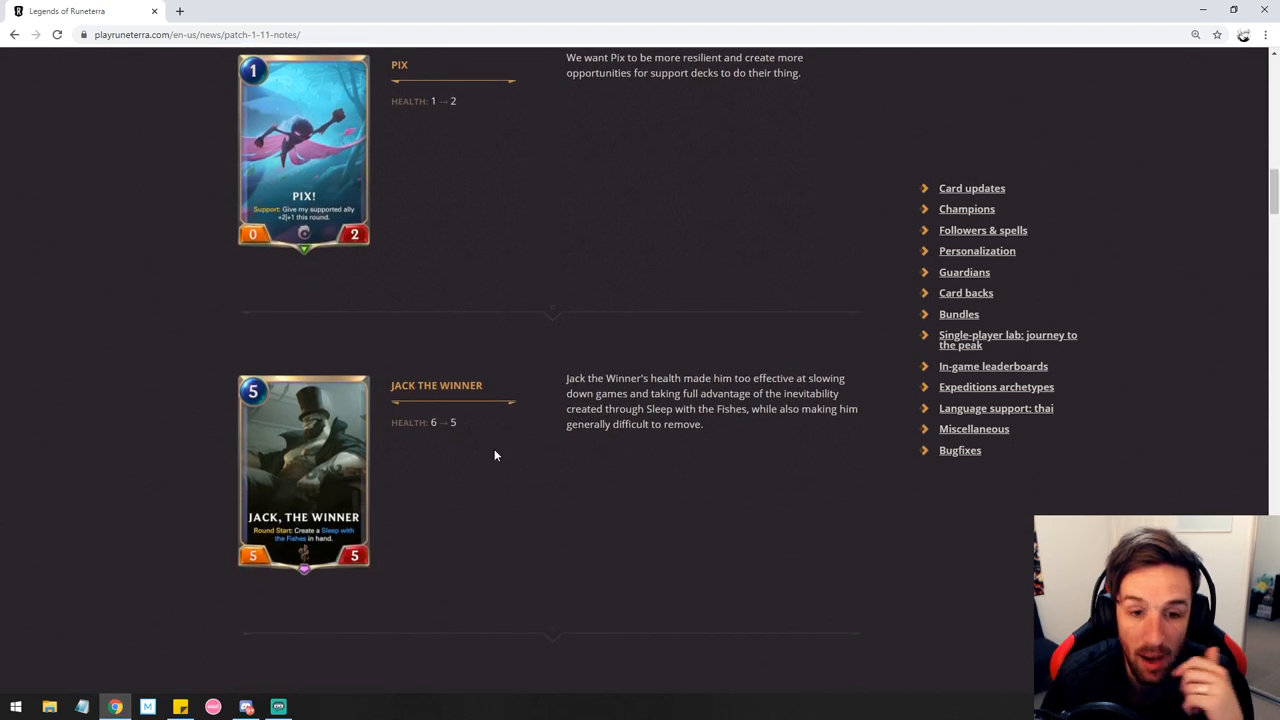
- Scroll through Jack the Winner's 6→5 health nerf to the Petty Officer entry
scroll("down", 3)
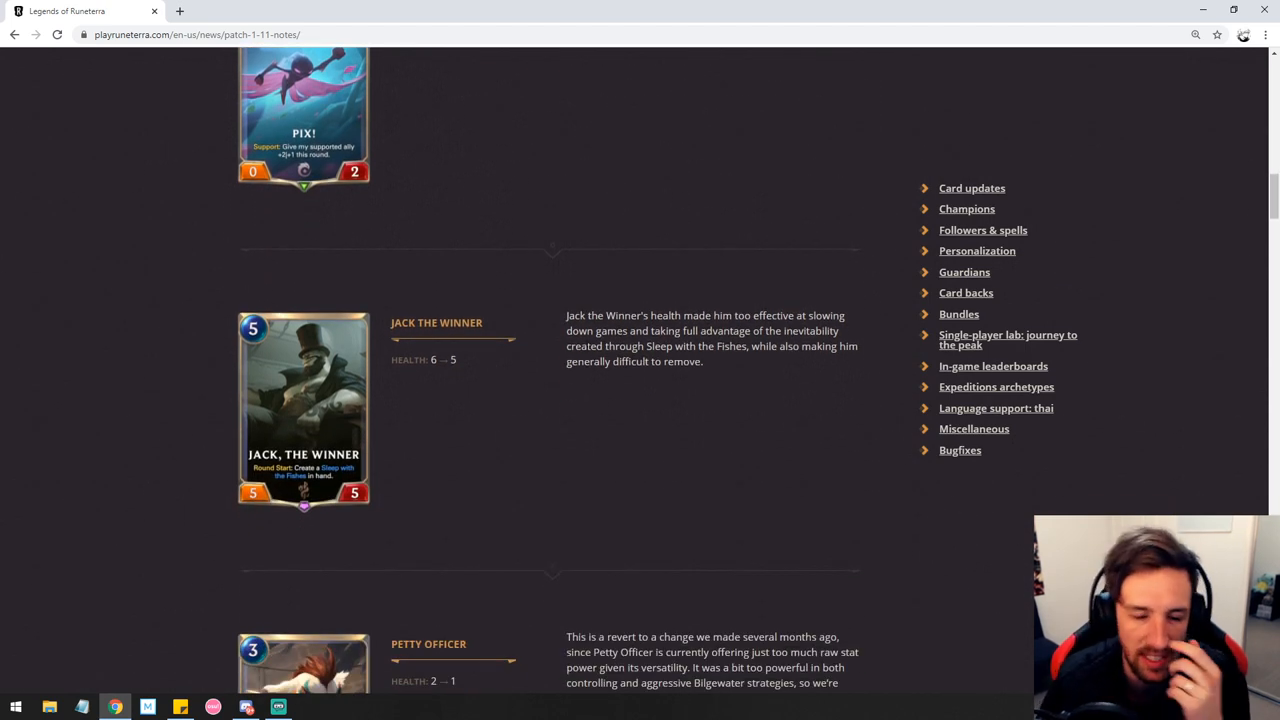
mouse_move(558, 378)
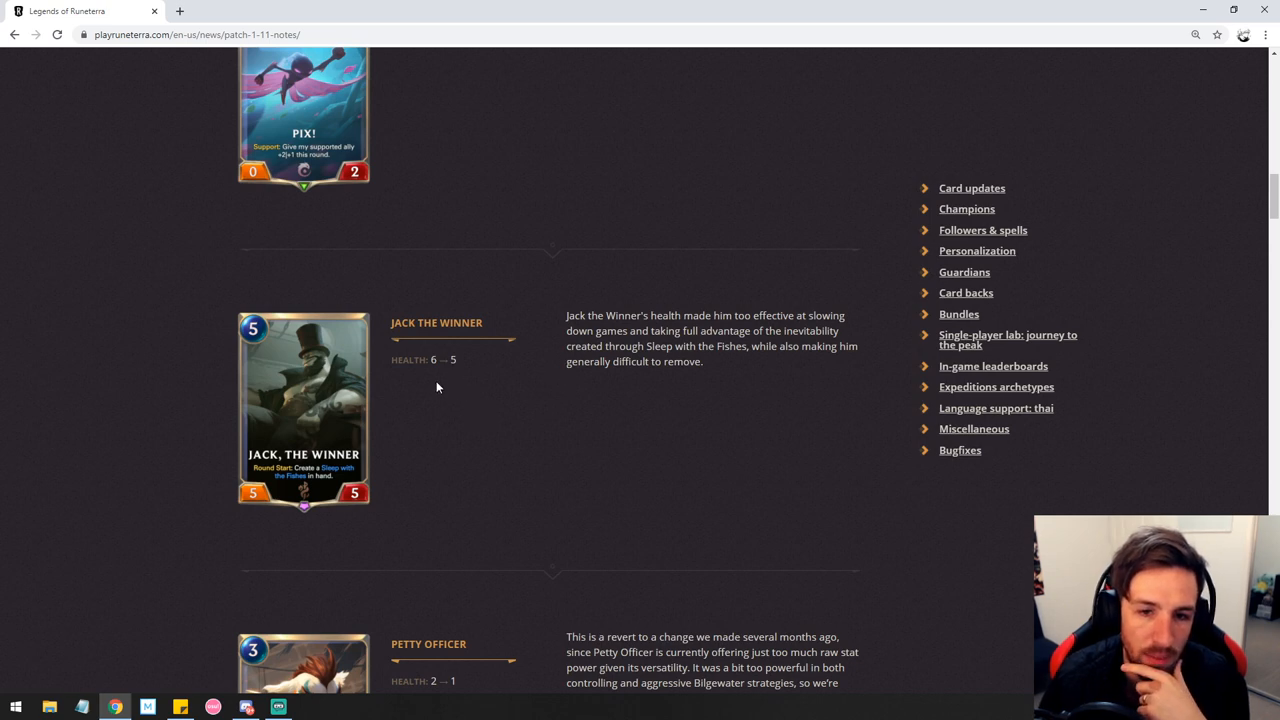
mouse_move(496, 412)
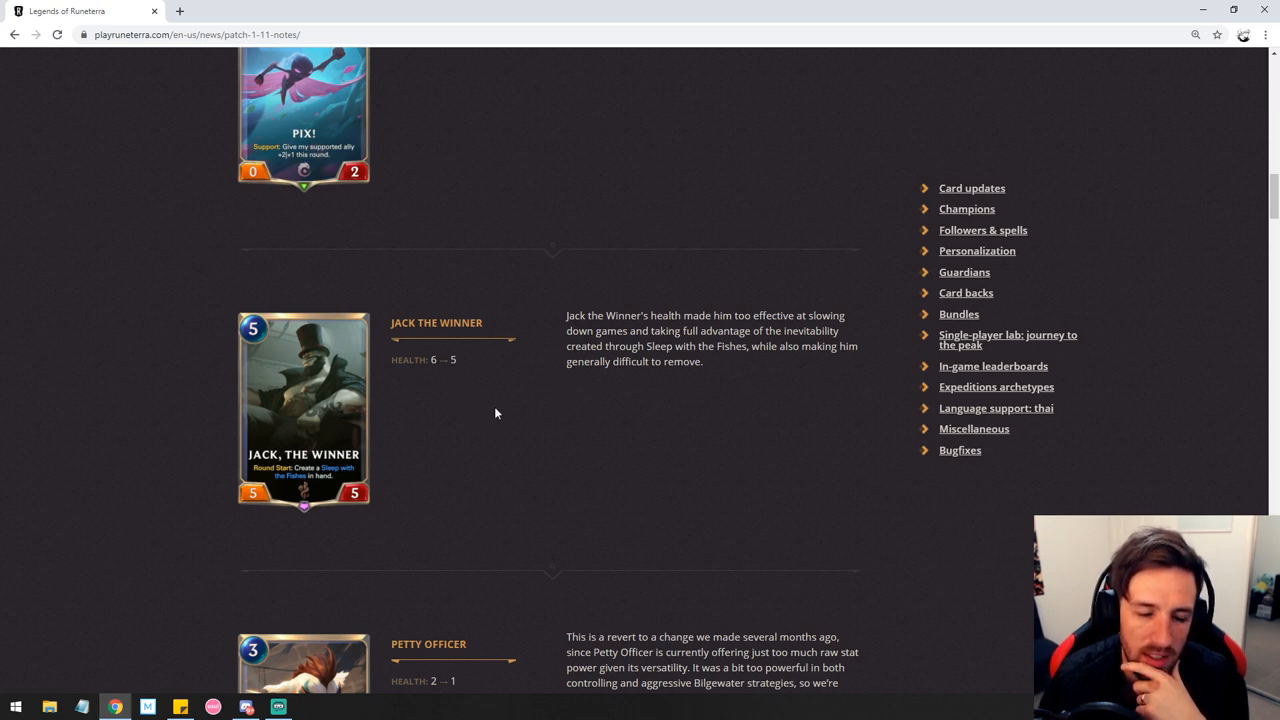
mouse_move(520, 378)
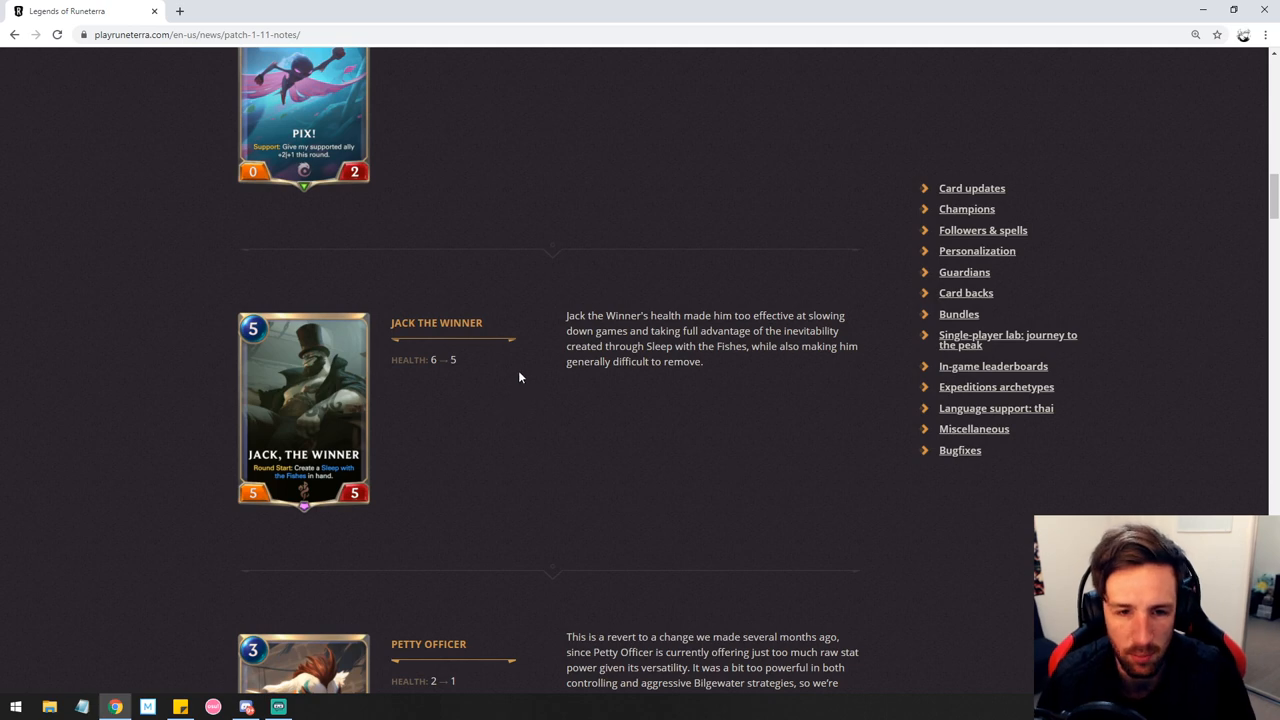
mouse_move(516, 400)
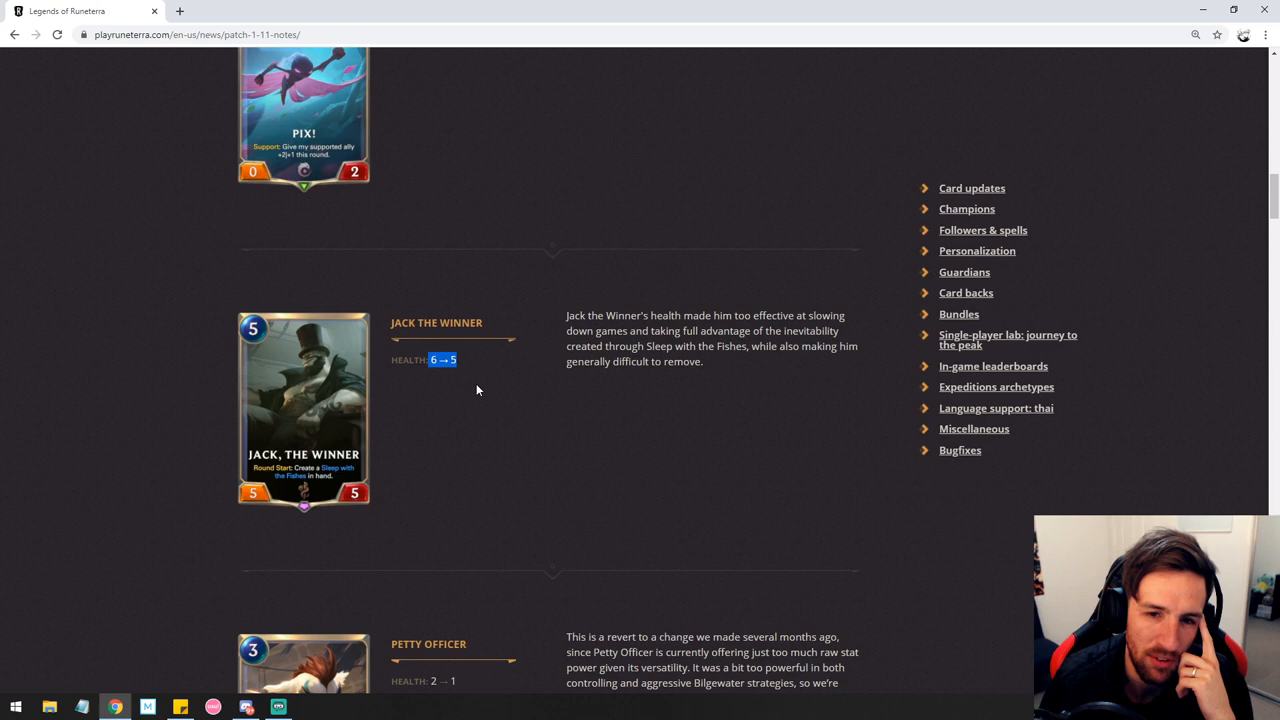
mouse_move(500, 414)
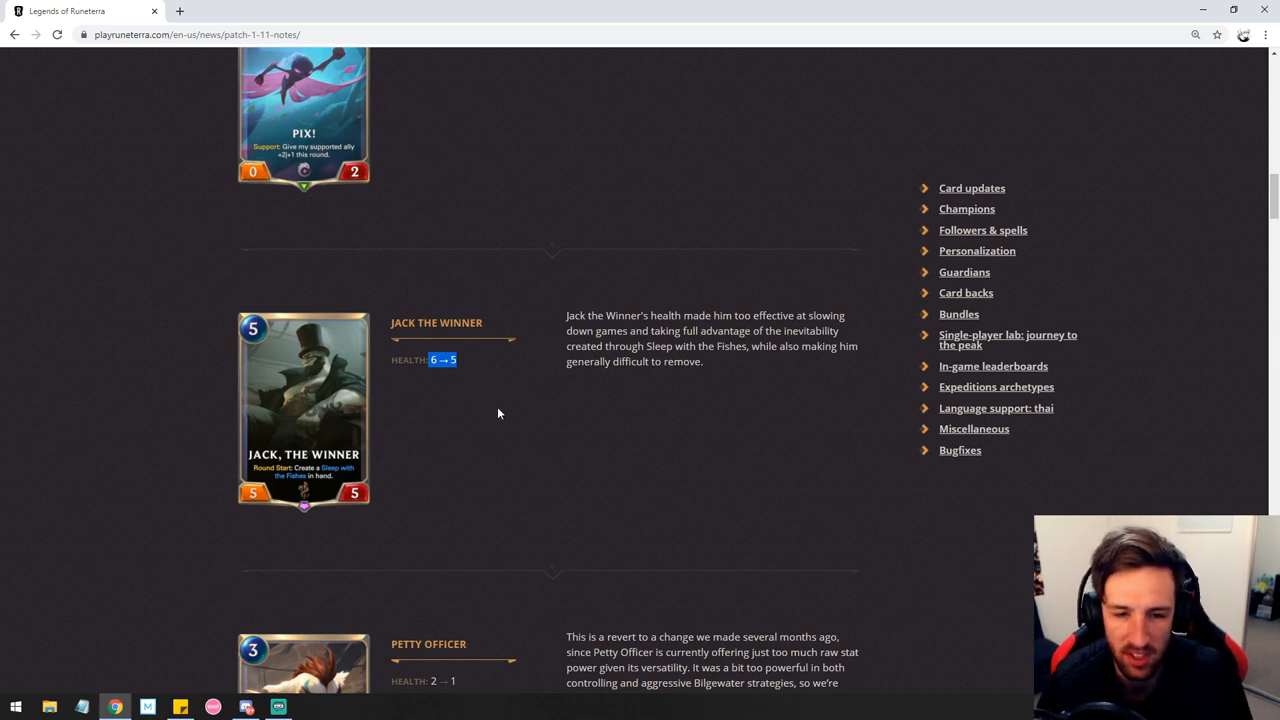
mouse_move(444, 388)
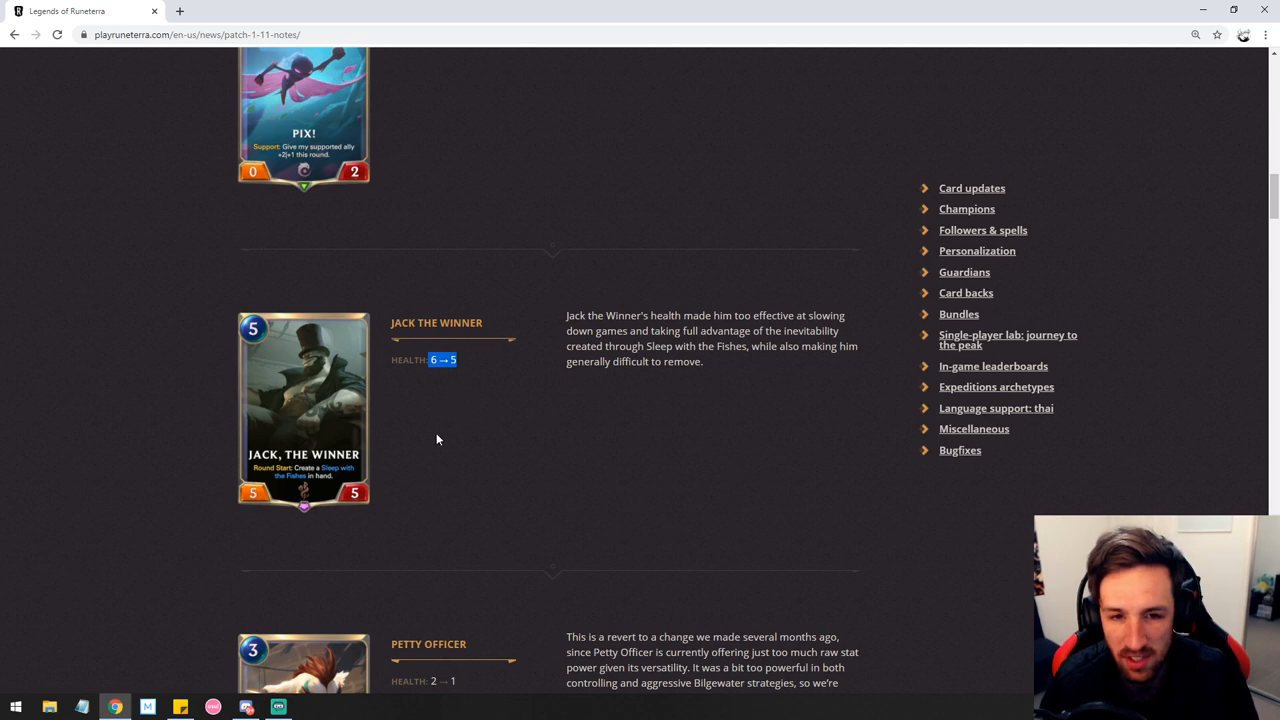
mouse_move(488, 398)
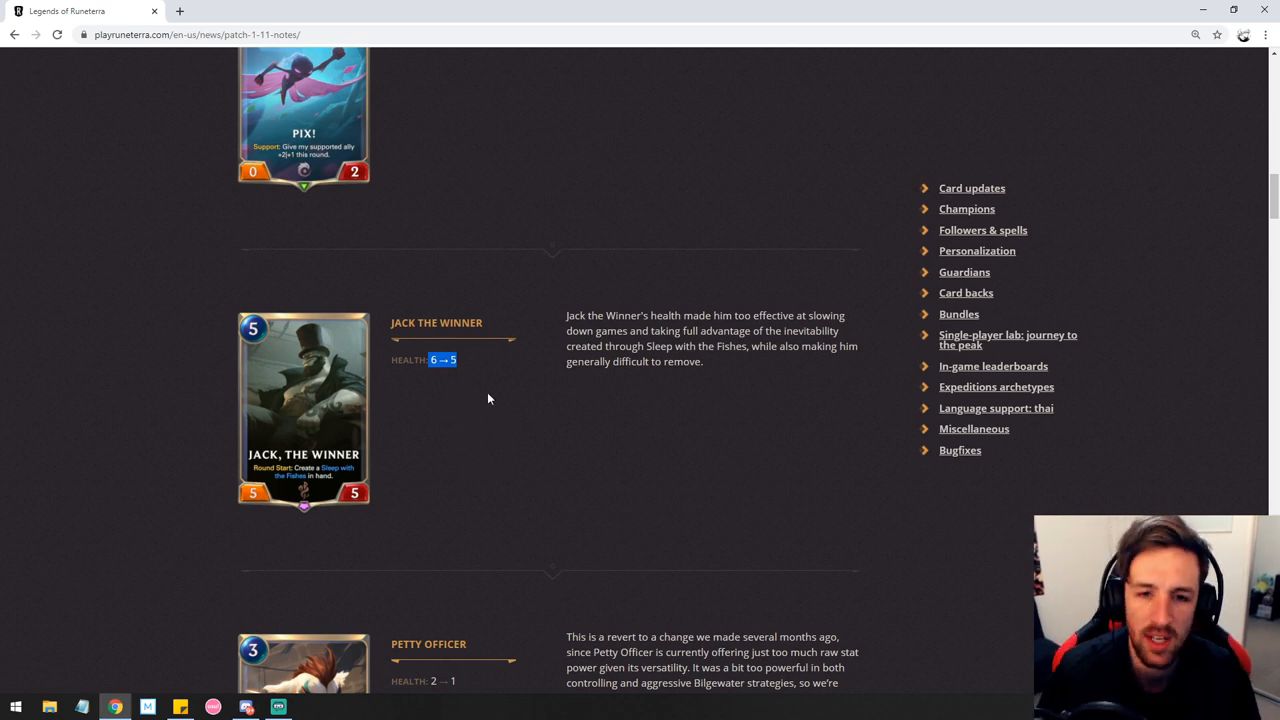
scroll("down", 3)
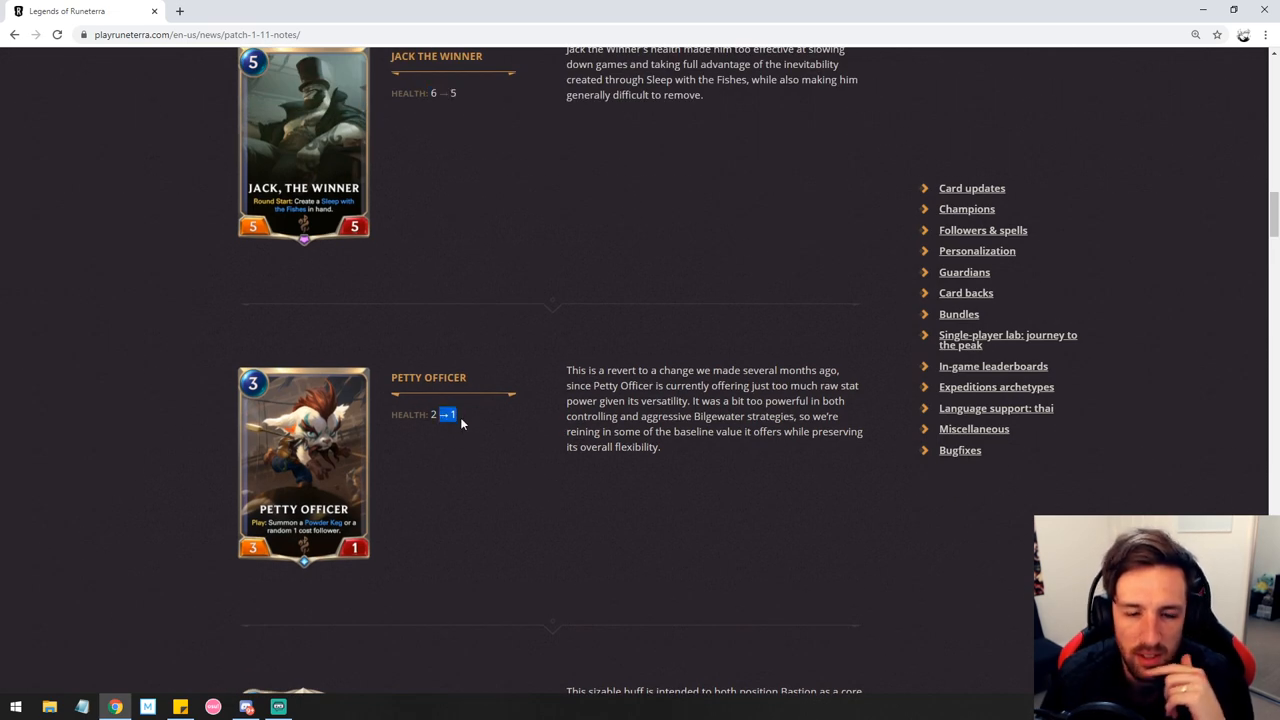
mouse_move(520, 412)
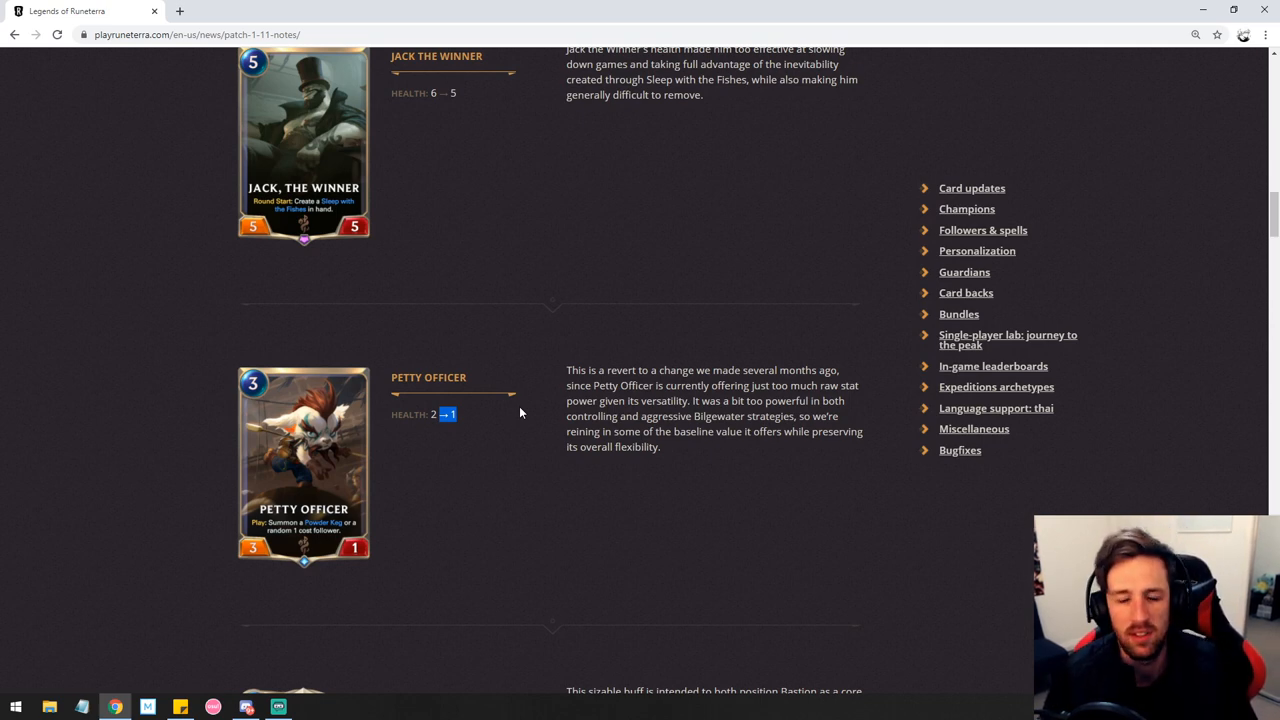
mouse_move(484, 456)
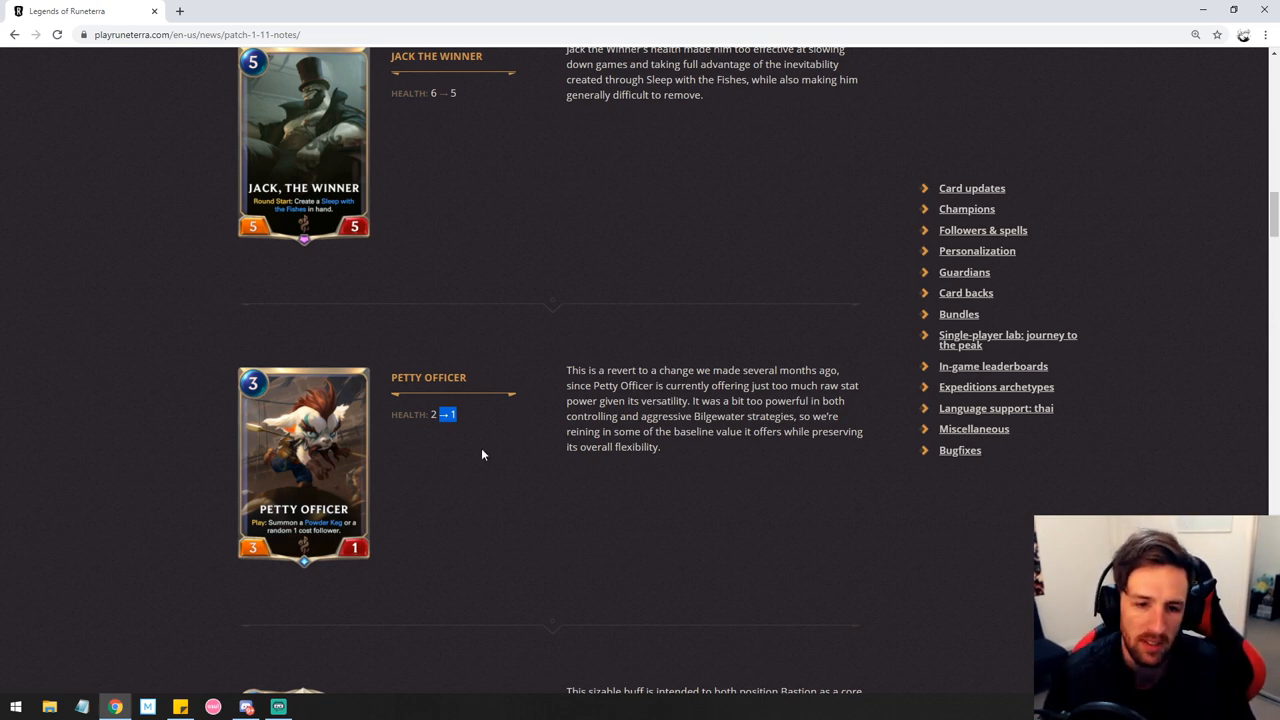
mouse_move(460, 420)
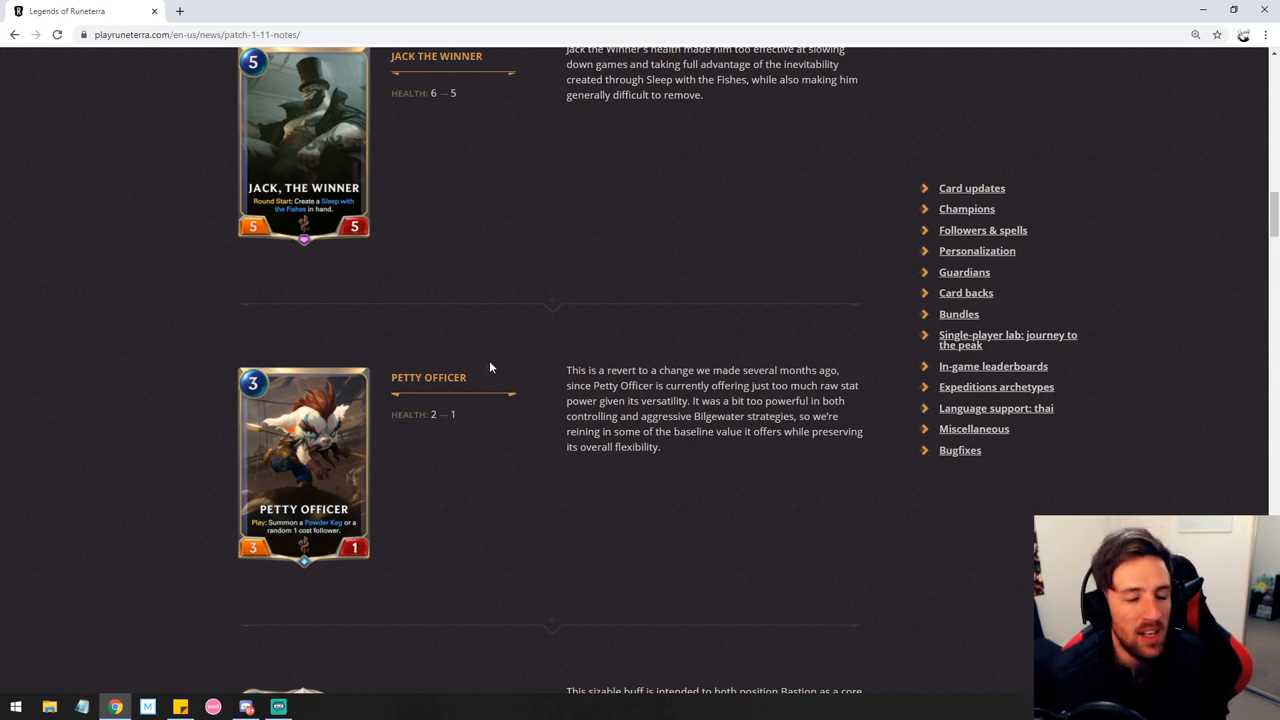
mouse_move(472, 432)
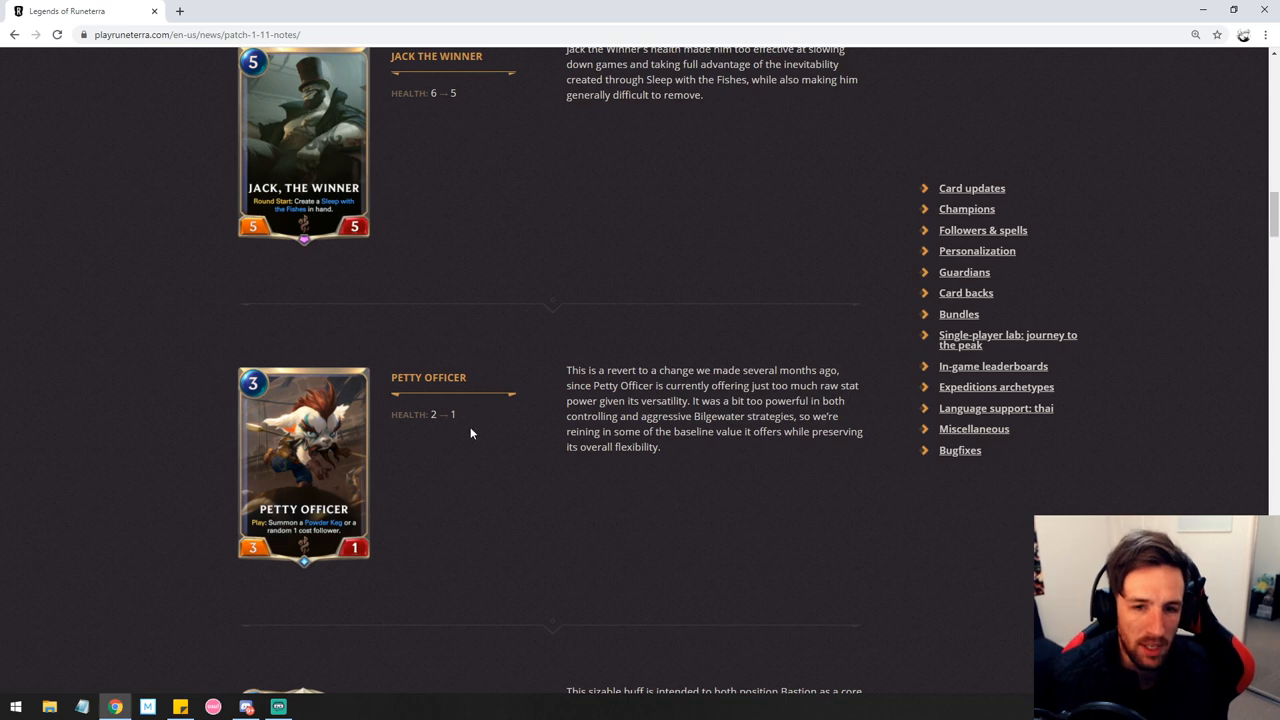
- Highlight Petty Officer's 'Health 2 → 1' change
left_click_drag(392, 376, 456, 414)
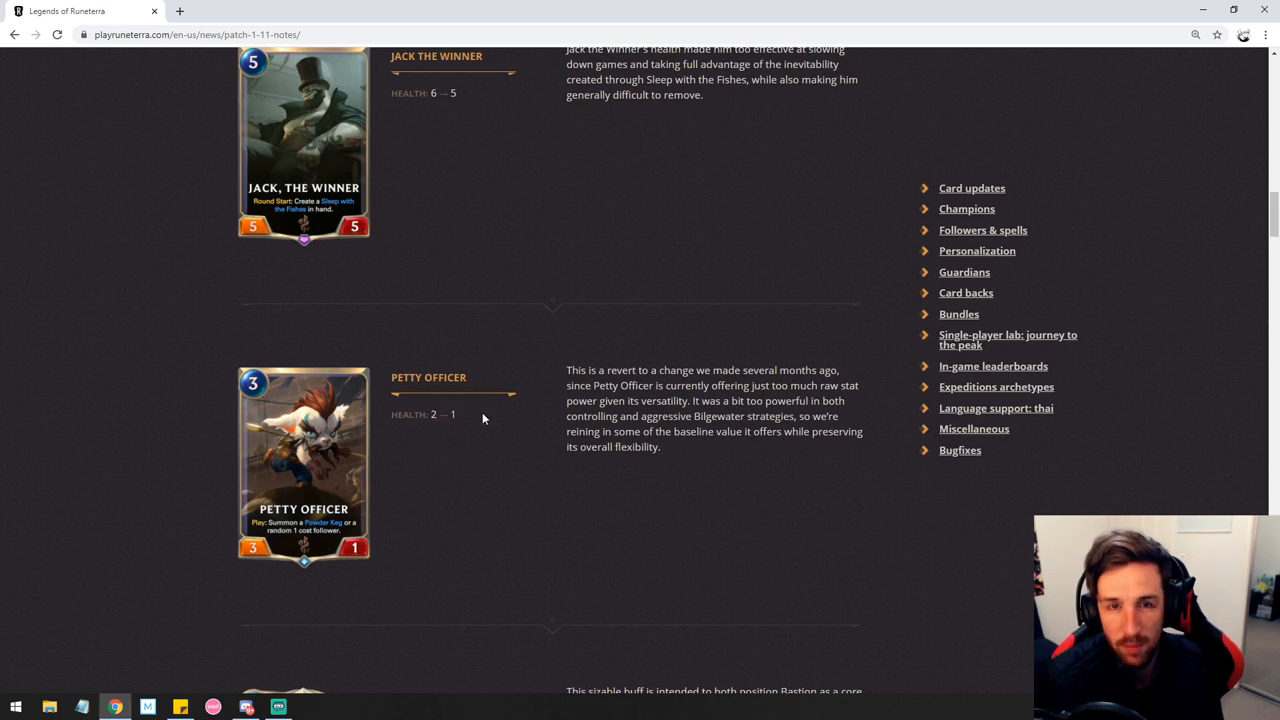
double_click(444, 414)
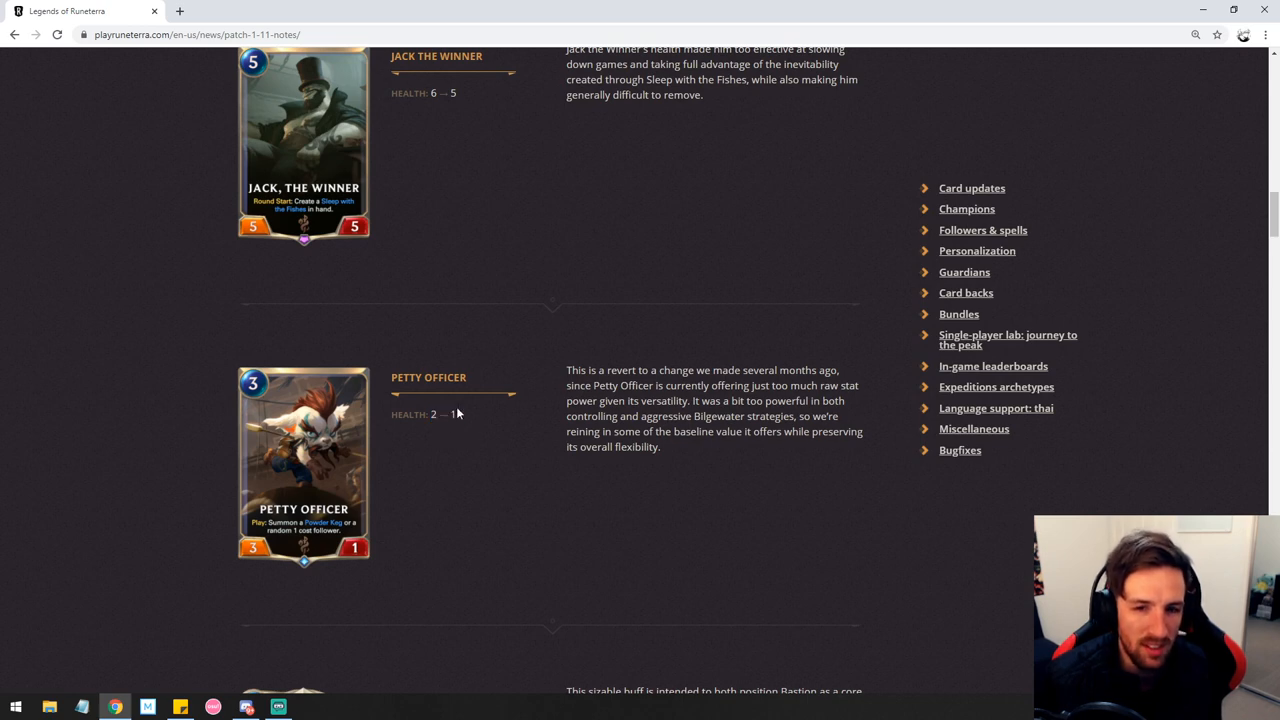
double_click(452, 414)
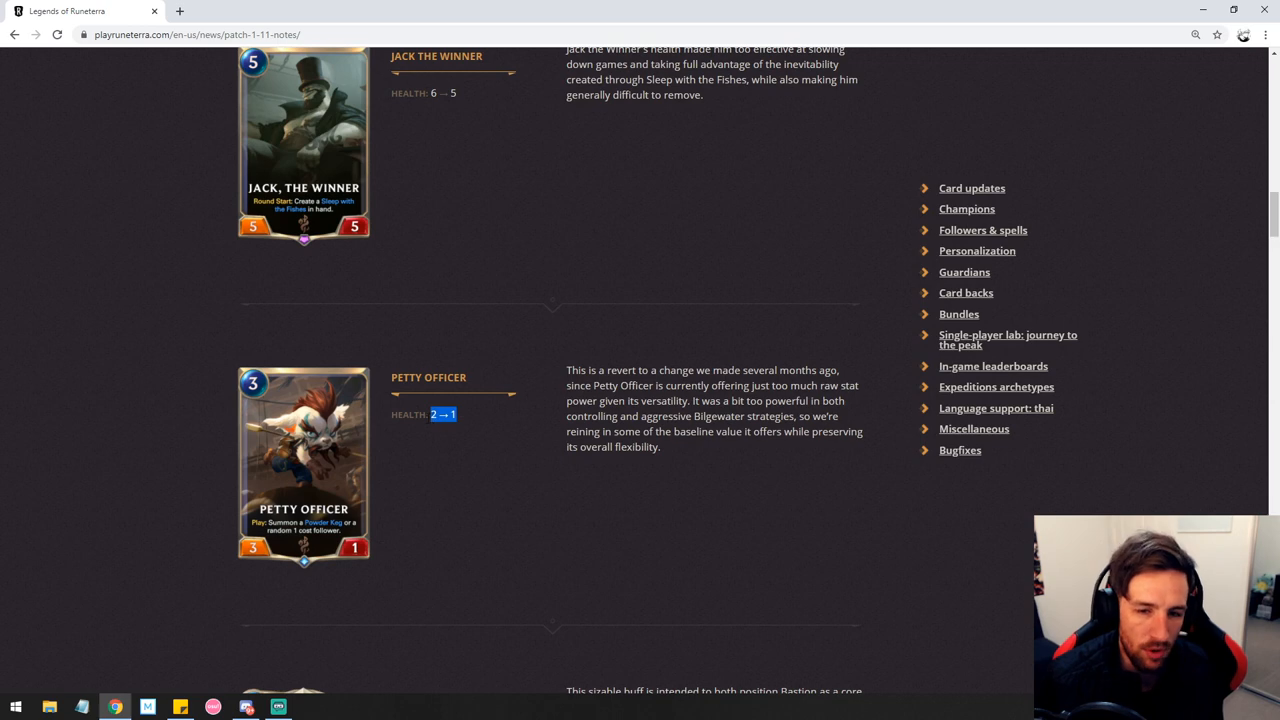
mouse_move(450, 428)
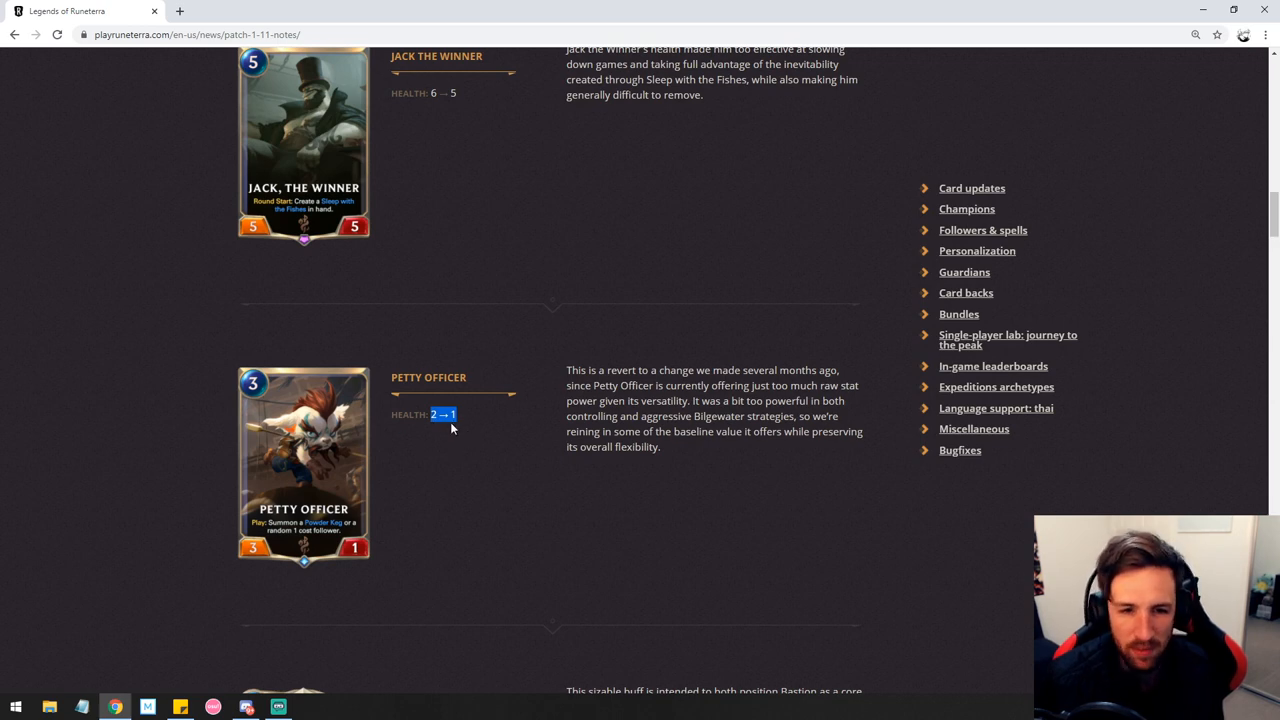
mouse_move(364, 458)
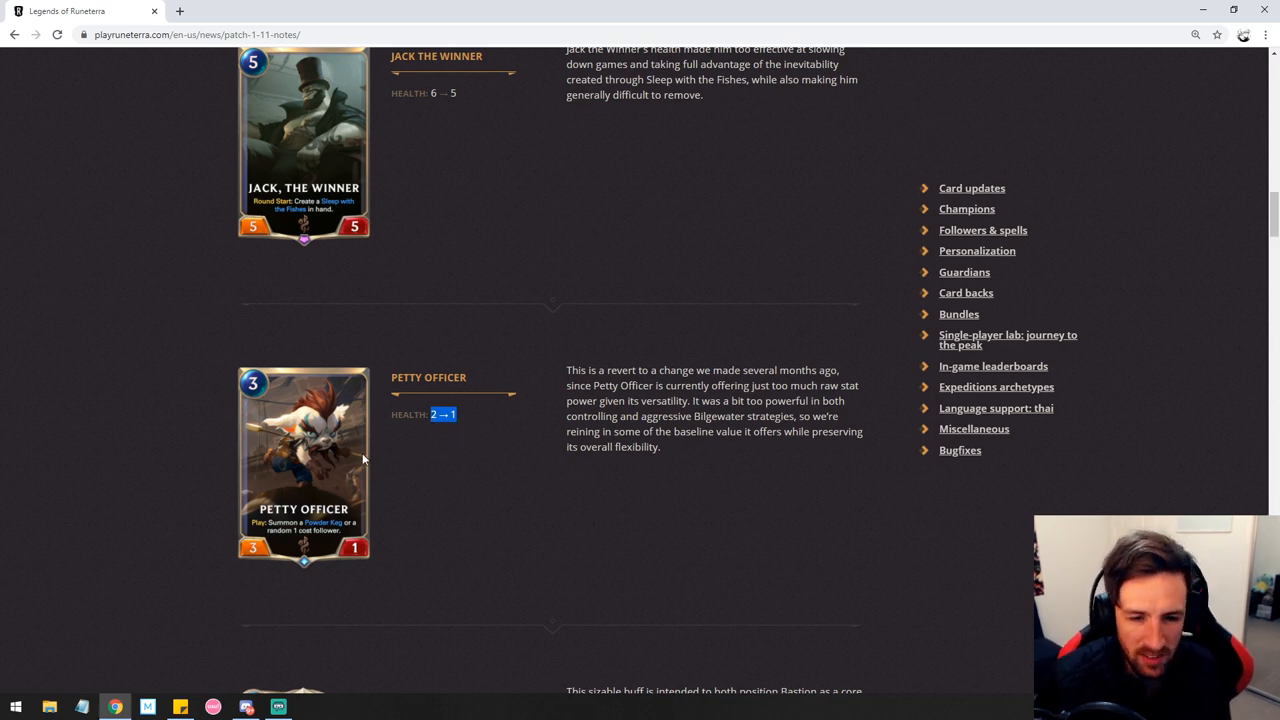
- Scroll down until Bastion's text change comes into view
scroll("down", 3)
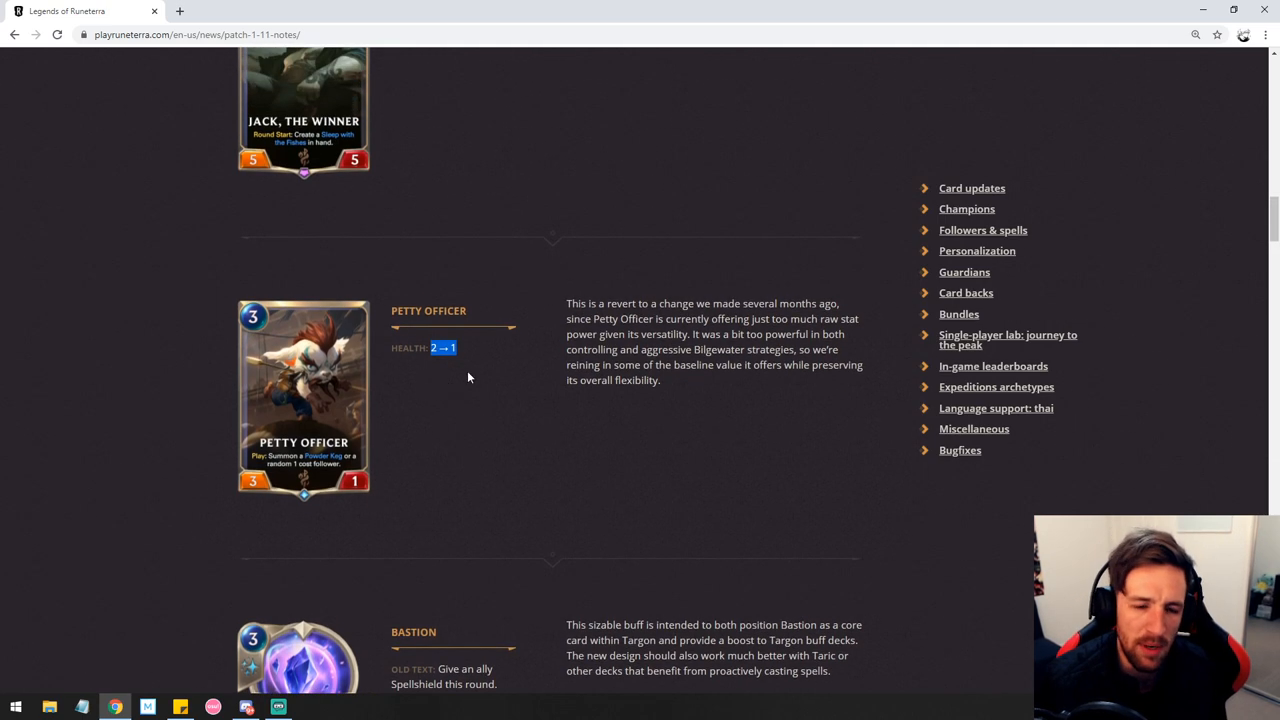
mouse_move(480, 442)
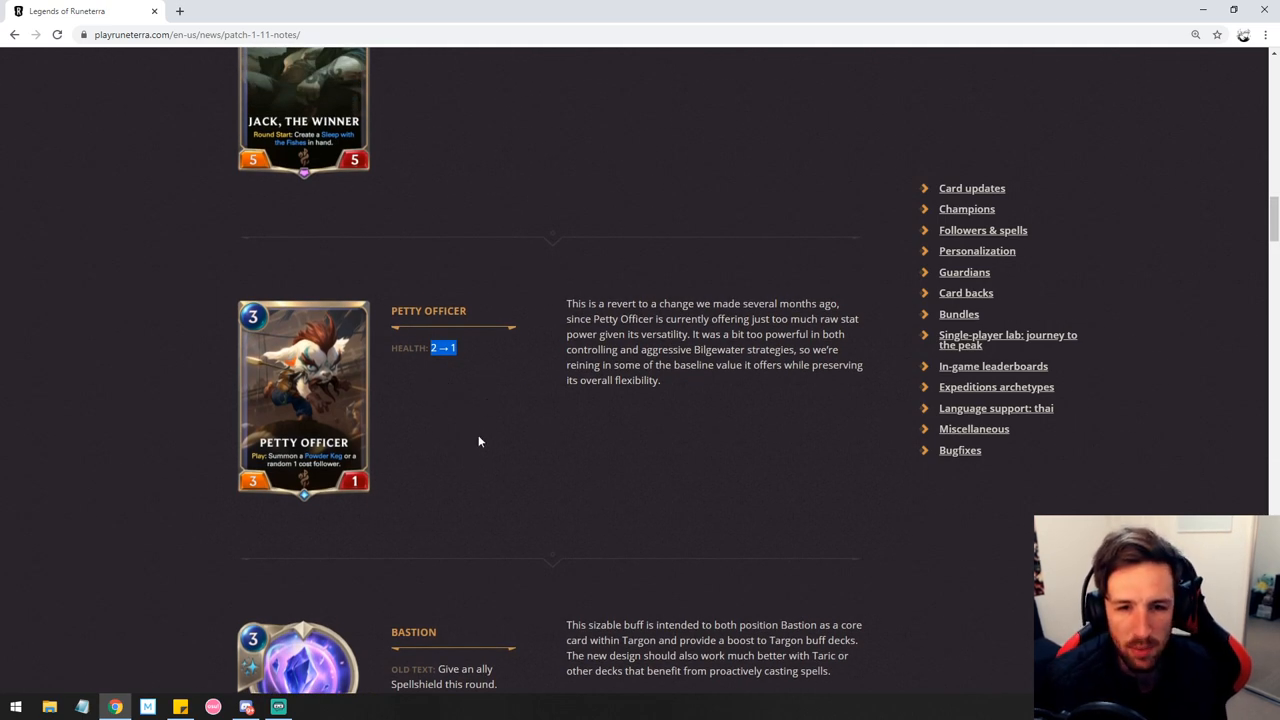
mouse_move(436, 380)
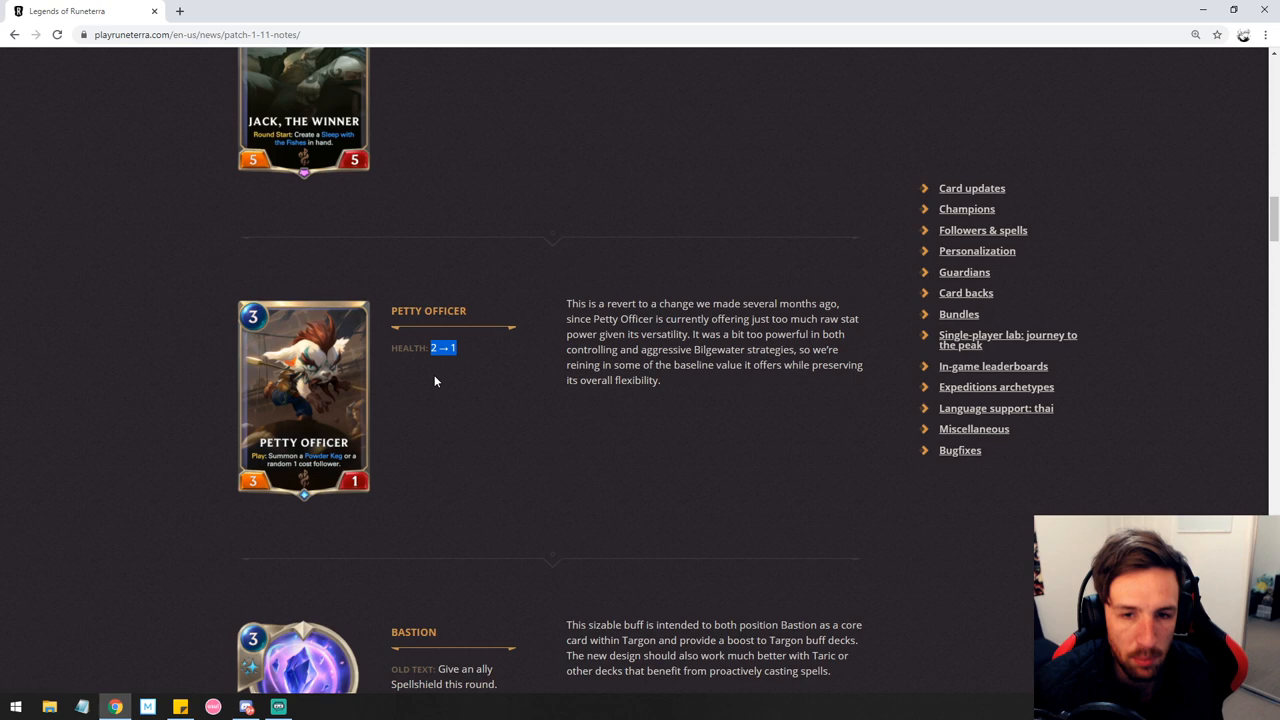
mouse_move(438, 378)
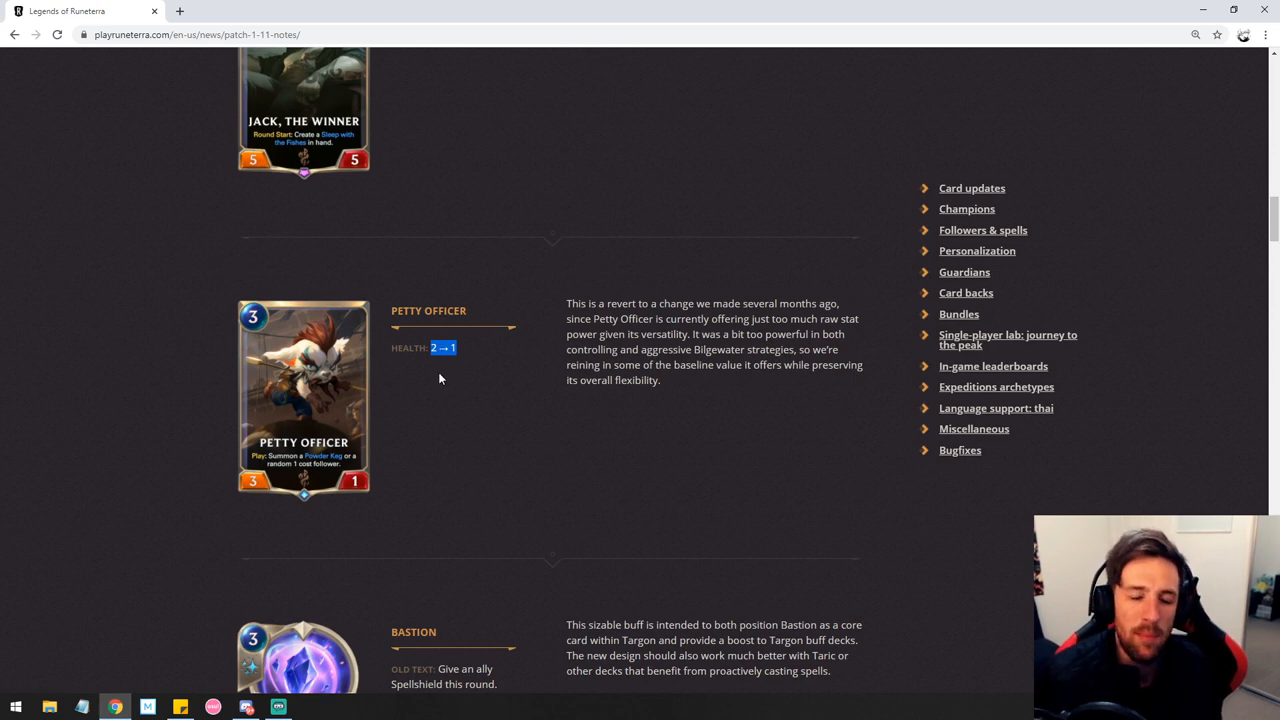
mouse_move(472, 380)
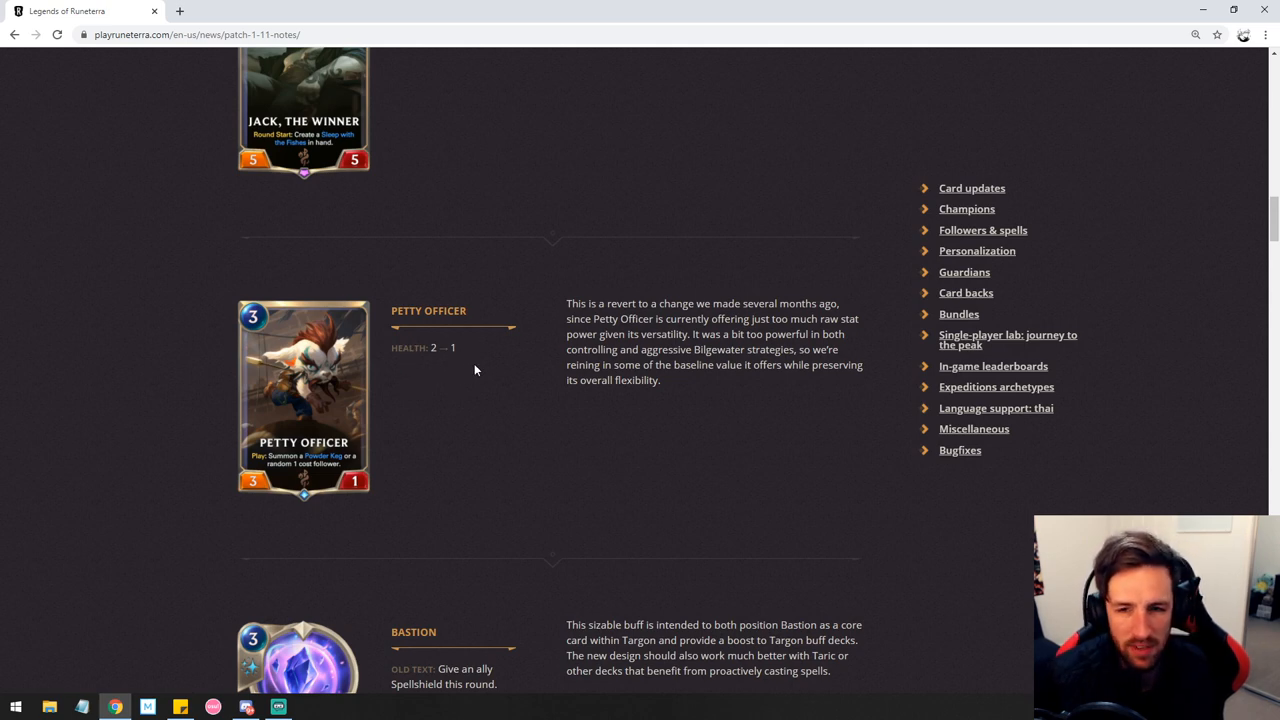
mouse_move(492, 348)
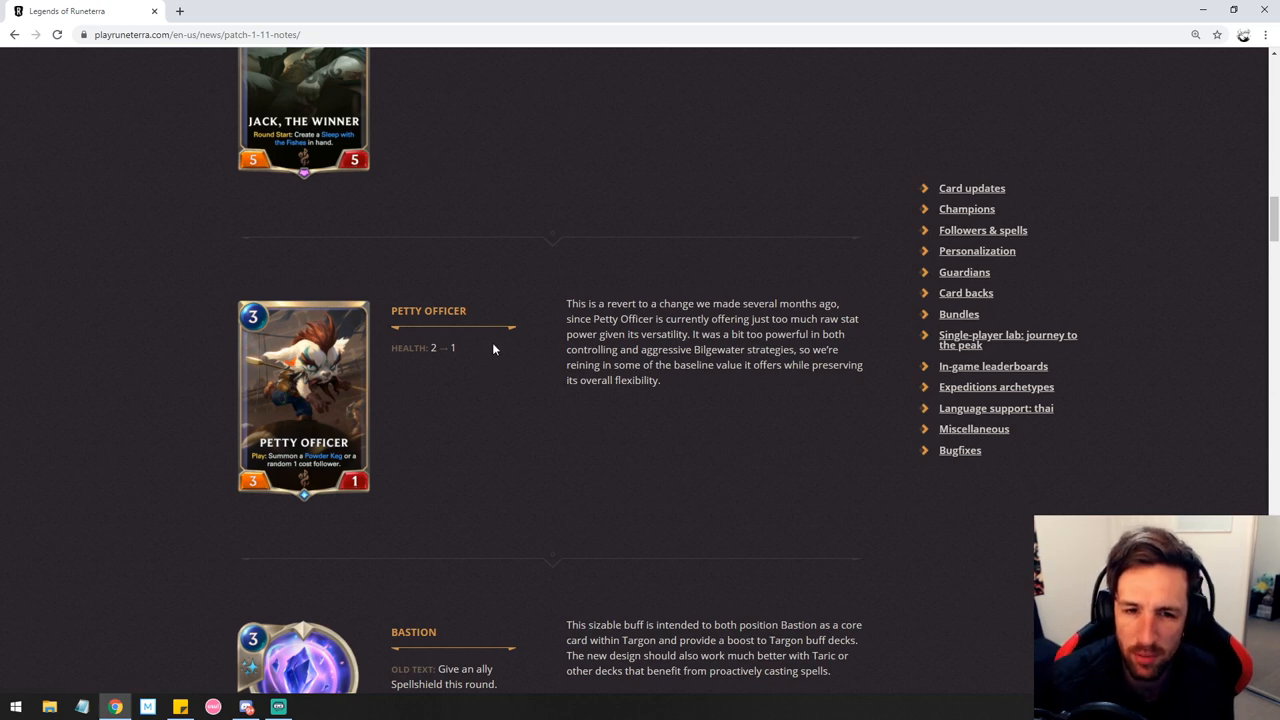
mouse_move(544, 376)
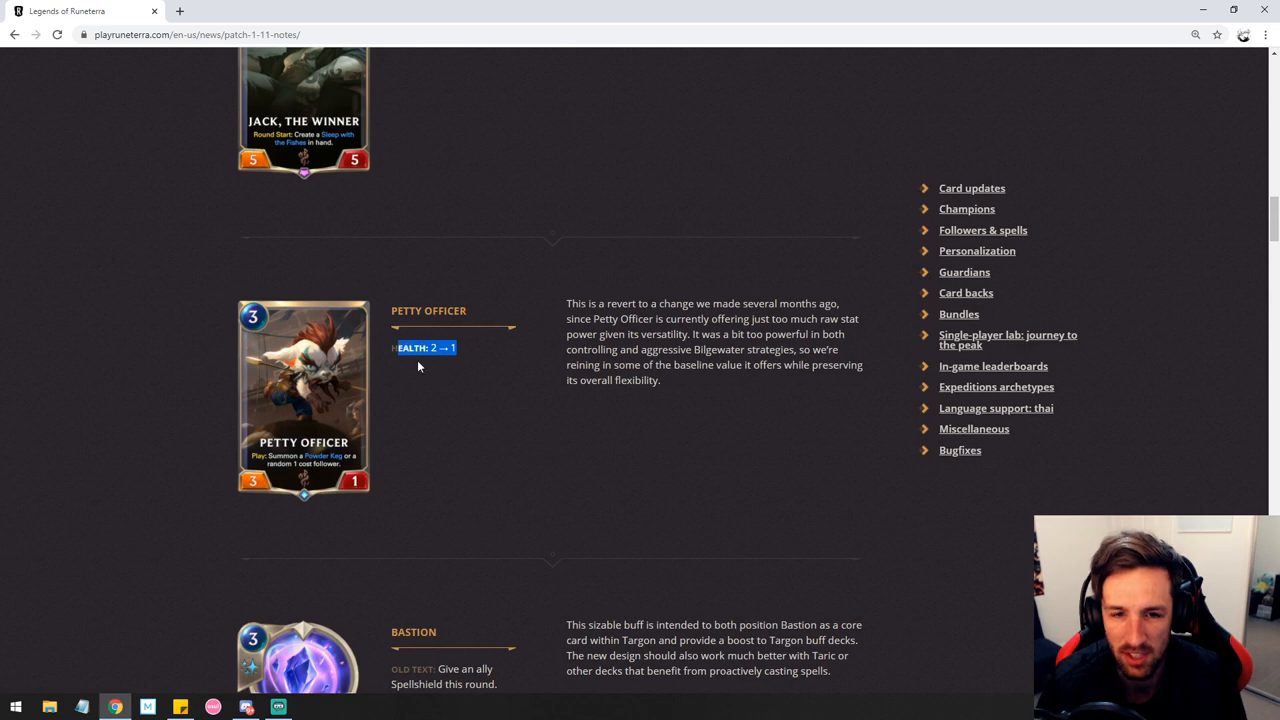
mouse_move(464, 394)
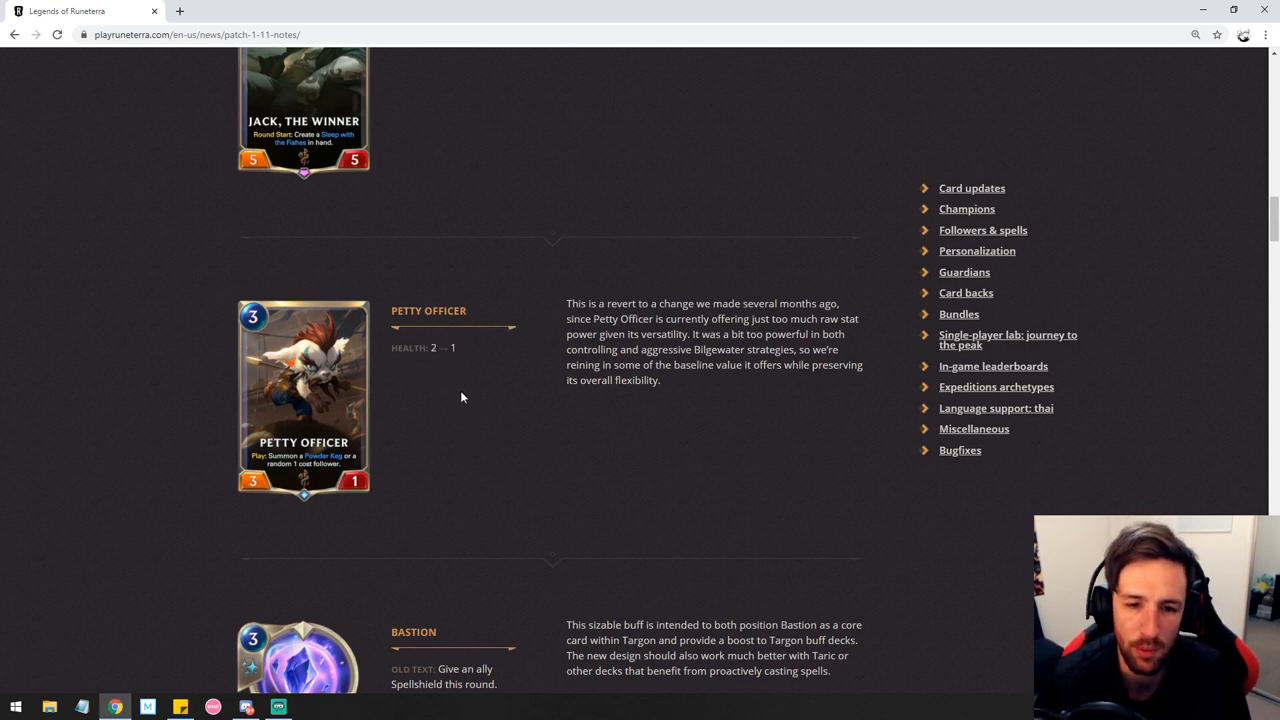
scroll("down", 3)
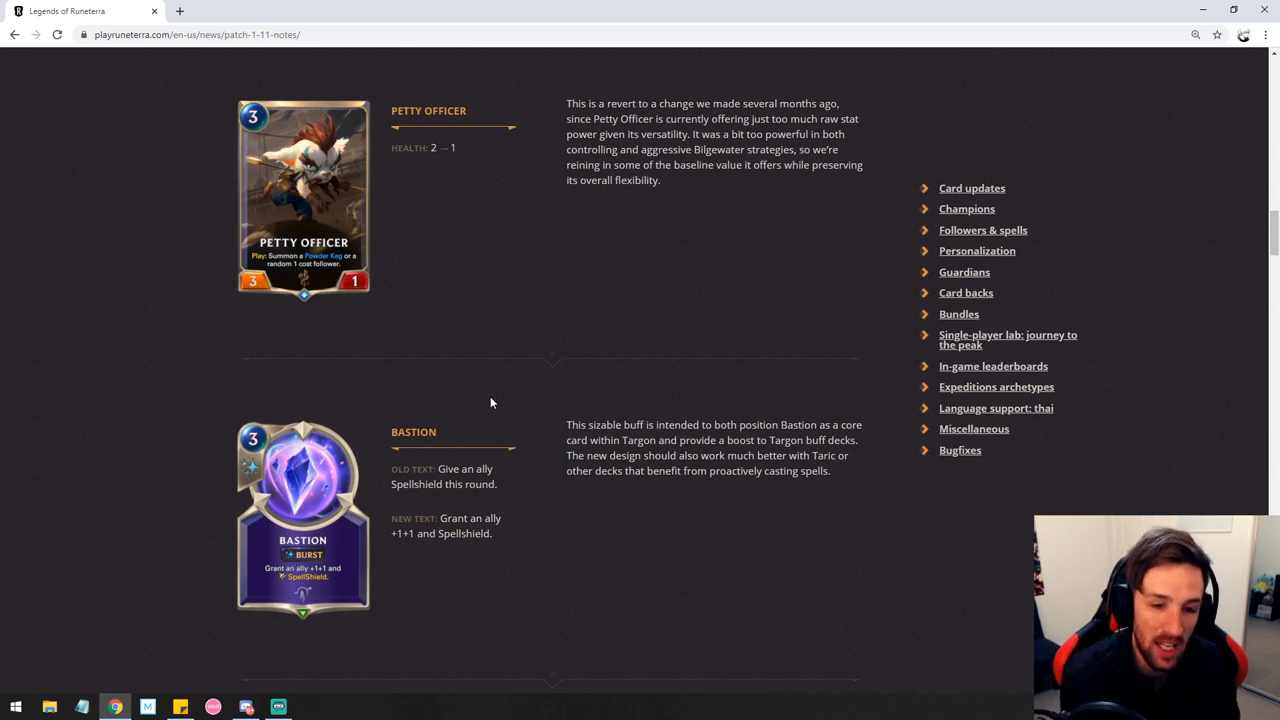
mouse_move(538, 476)
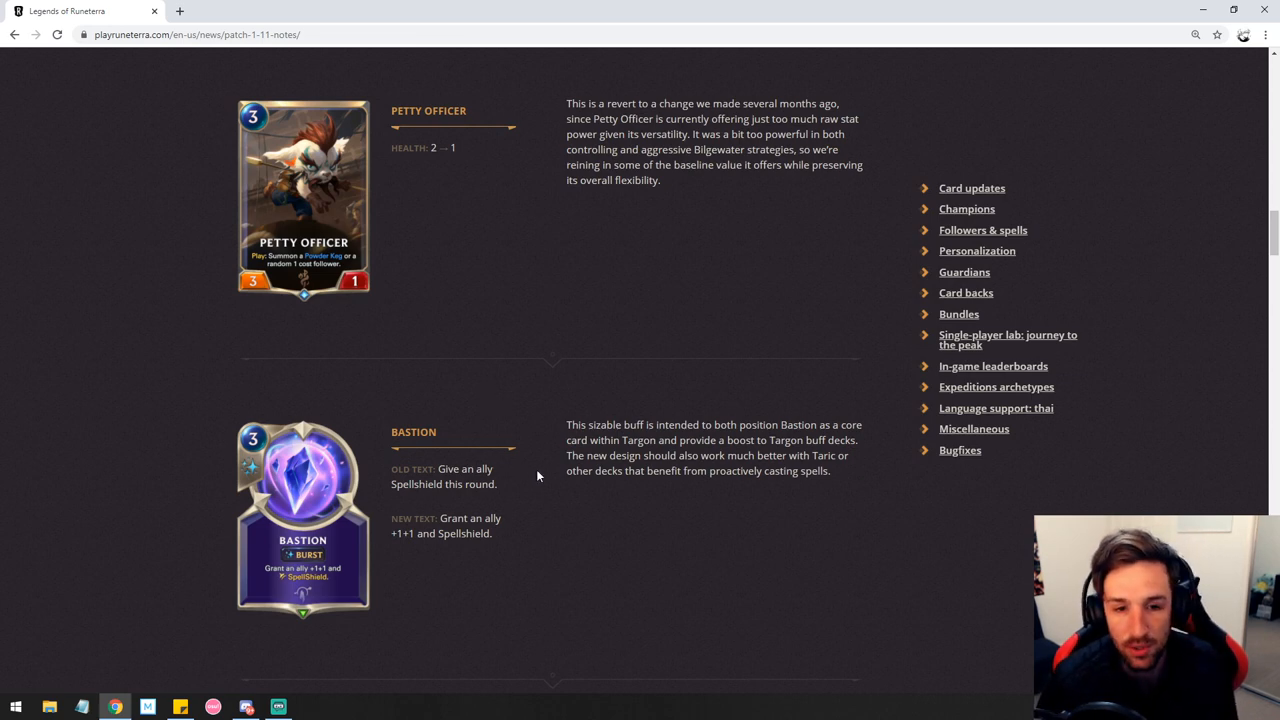
mouse_move(536, 498)
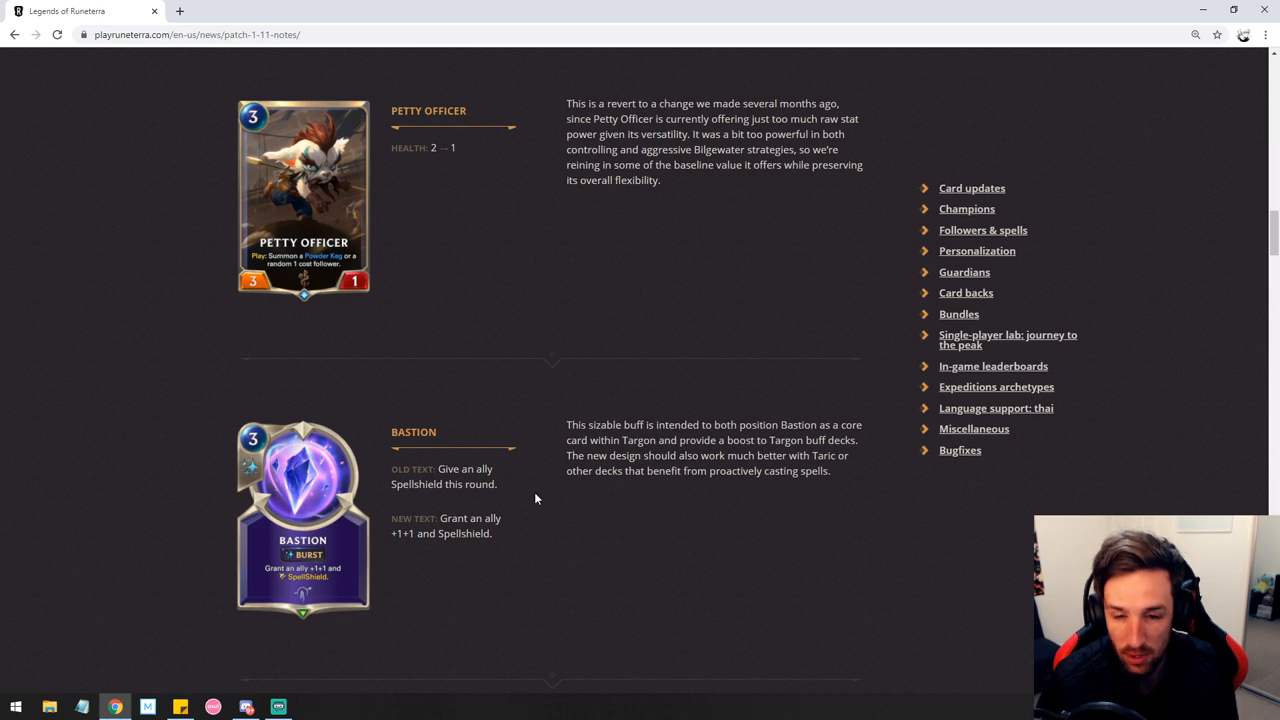
mouse_move(548, 514)
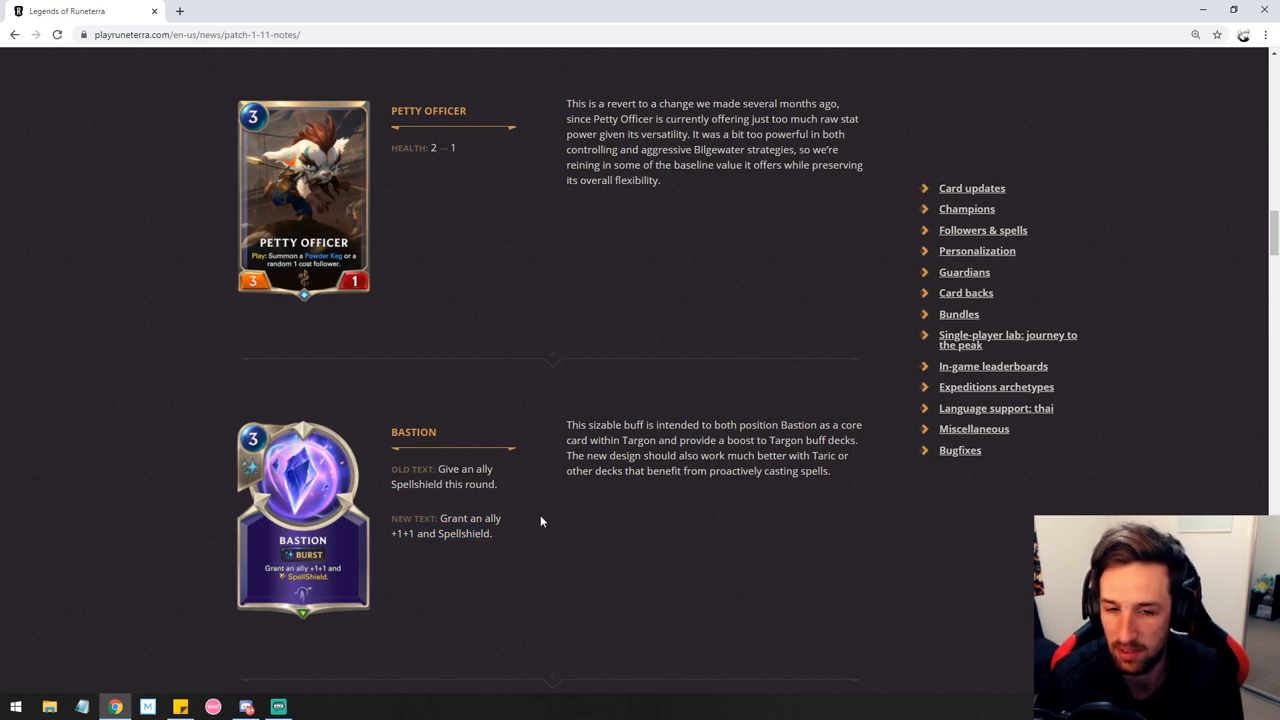
mouse_move(518, 484)
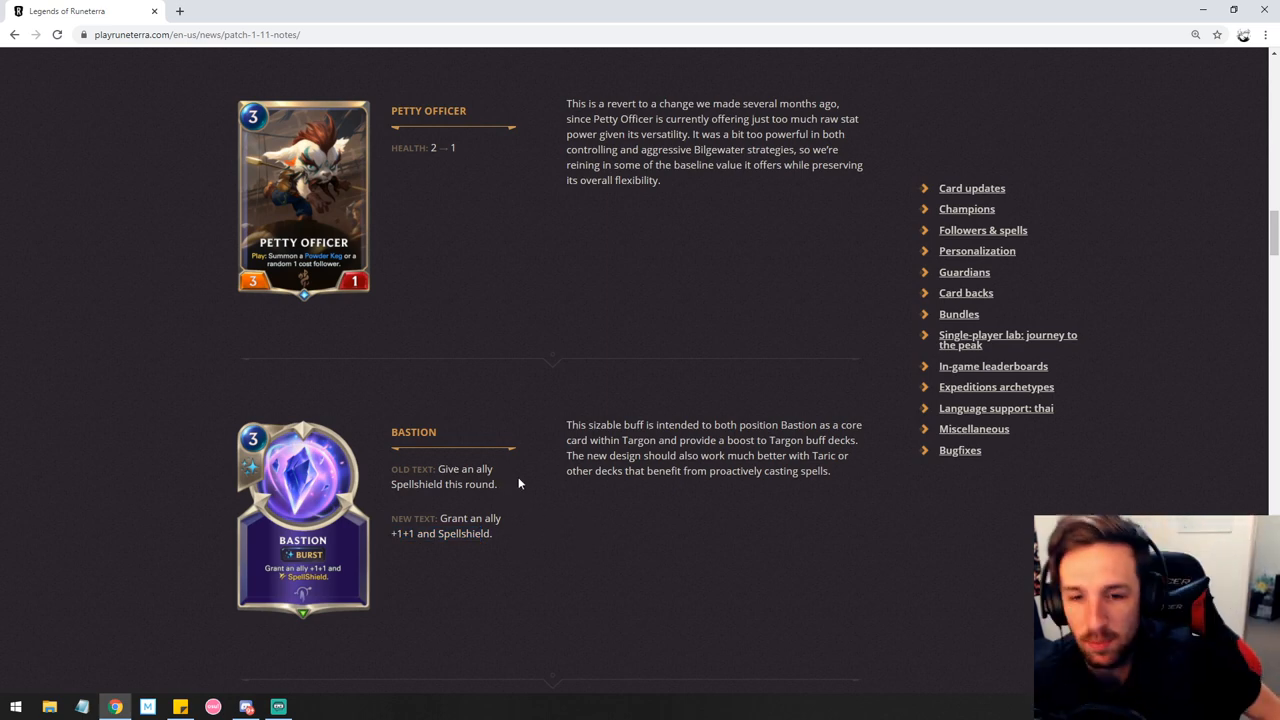
mouse_move(472, 442)
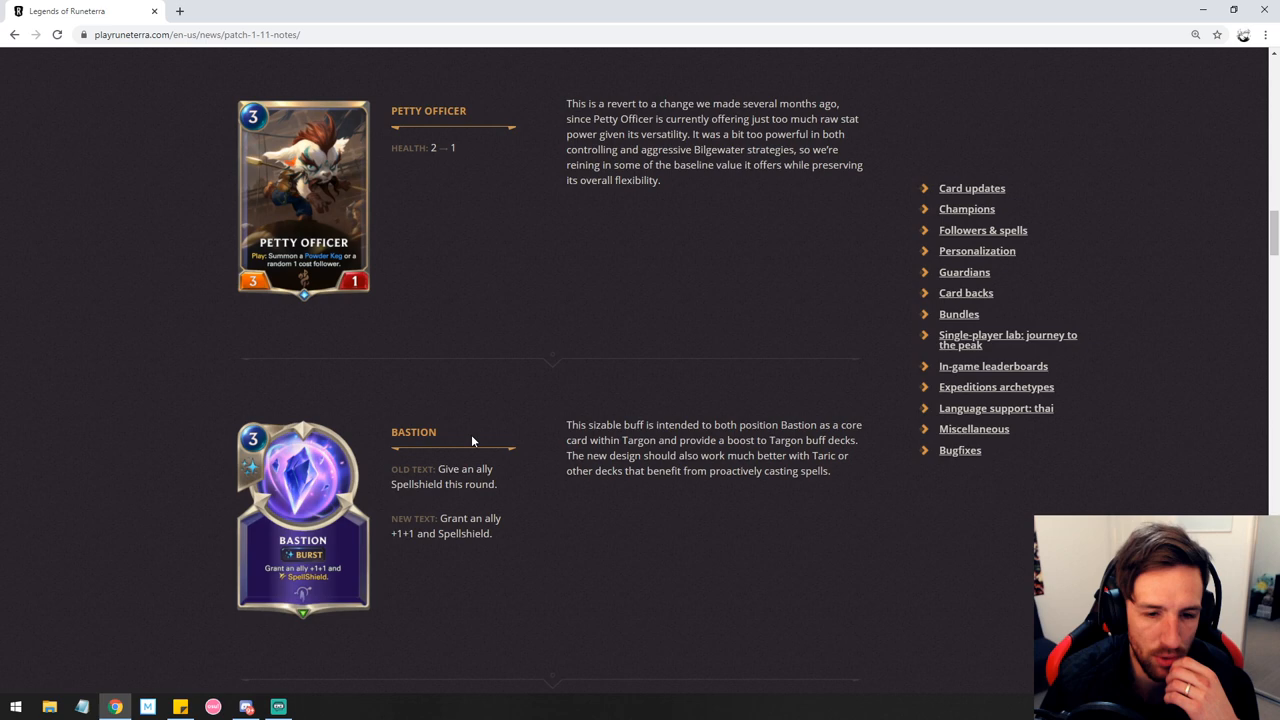
mouse_move(520, 514)
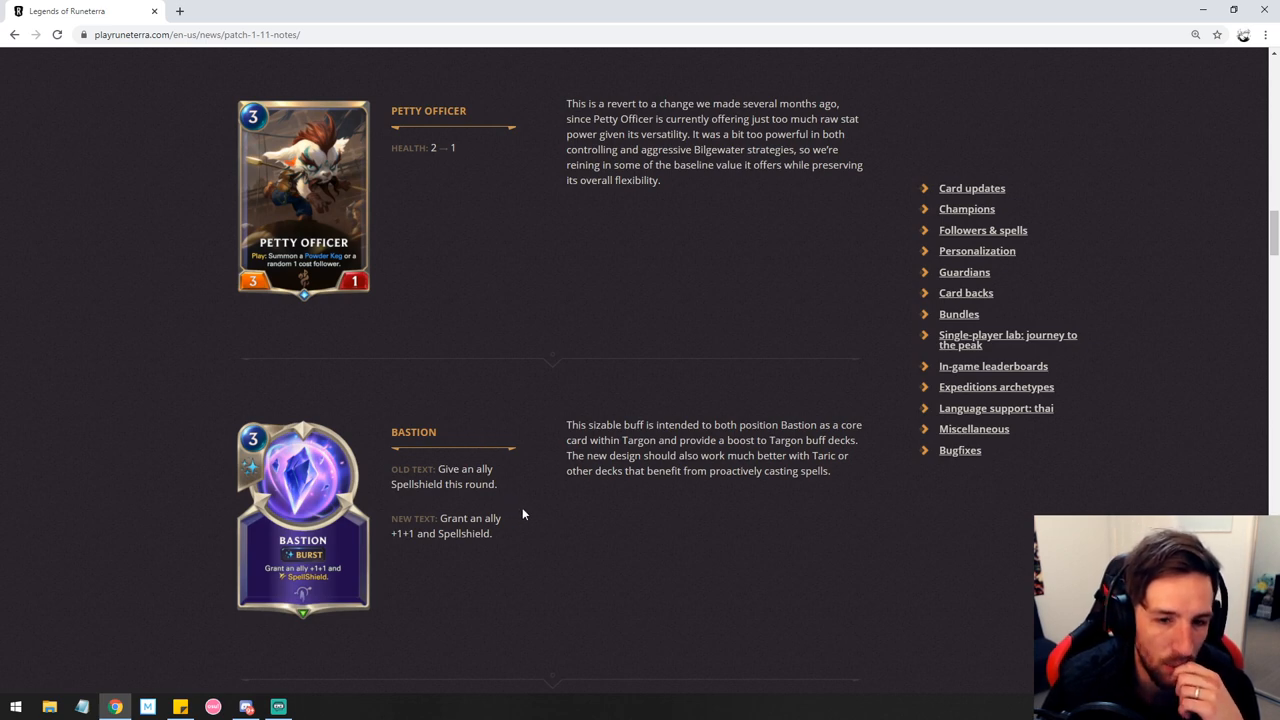
mouse_move(516, 524)
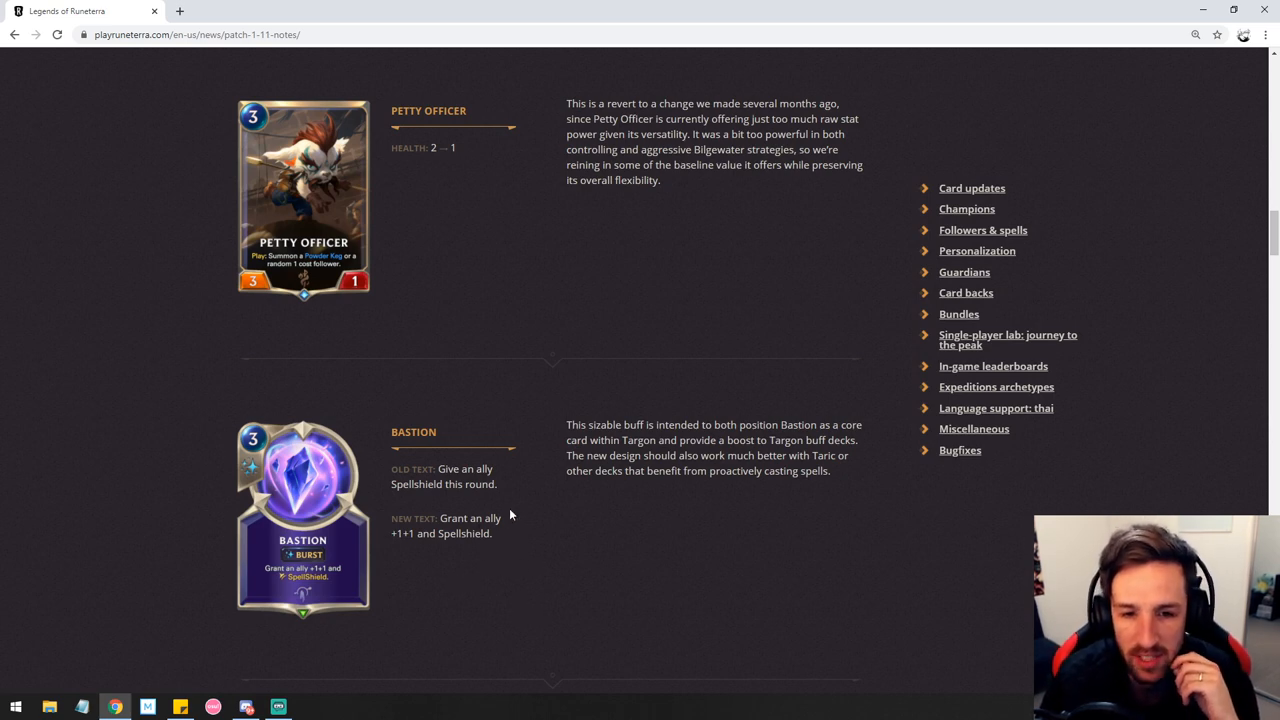
- Highlight 'Spellshield' in Bastion's new +1|+1 text, then scroll to Cosmic Inspiration
left_click_drag(392, 432, 492, 532)
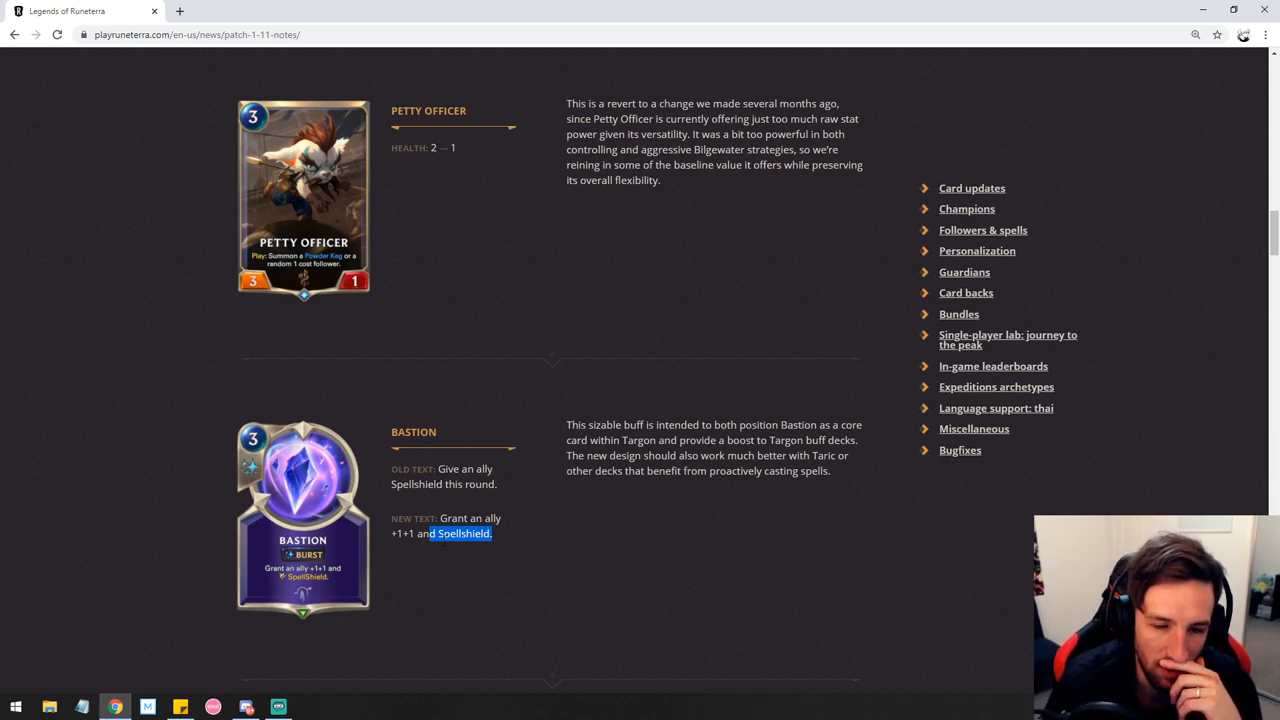
mouse_move(516, 536)
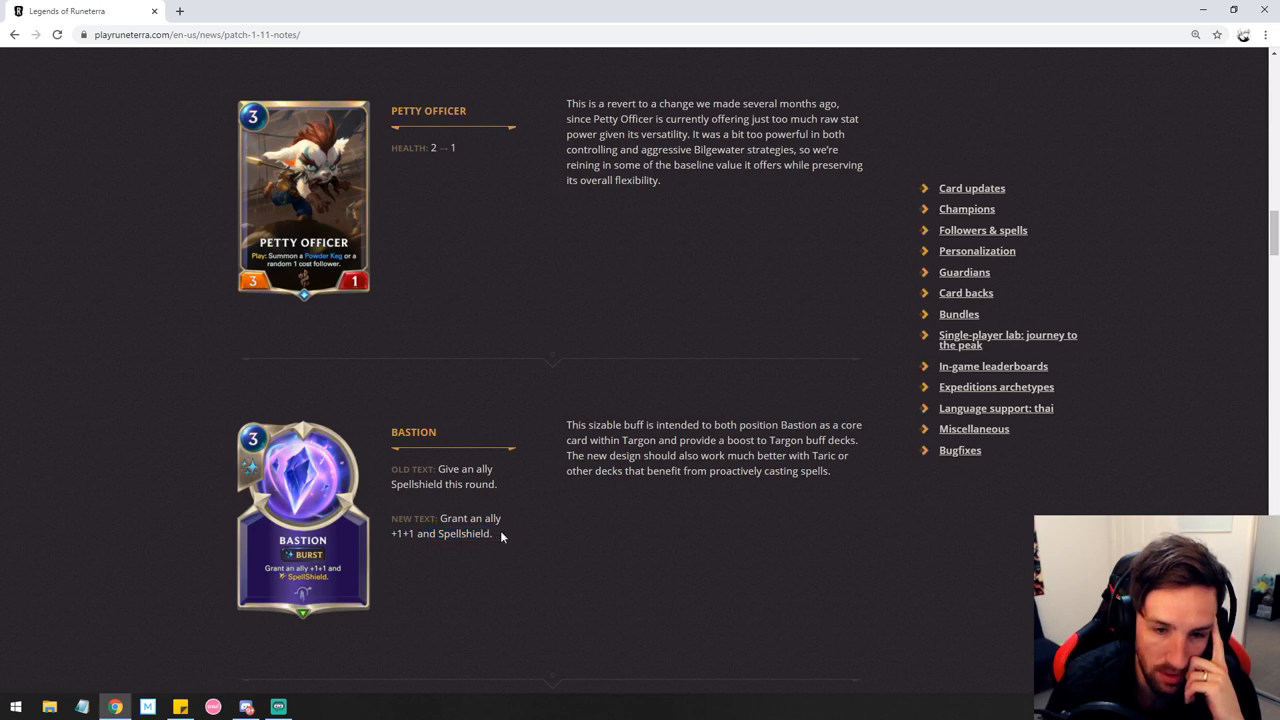
scroll("down", 3)
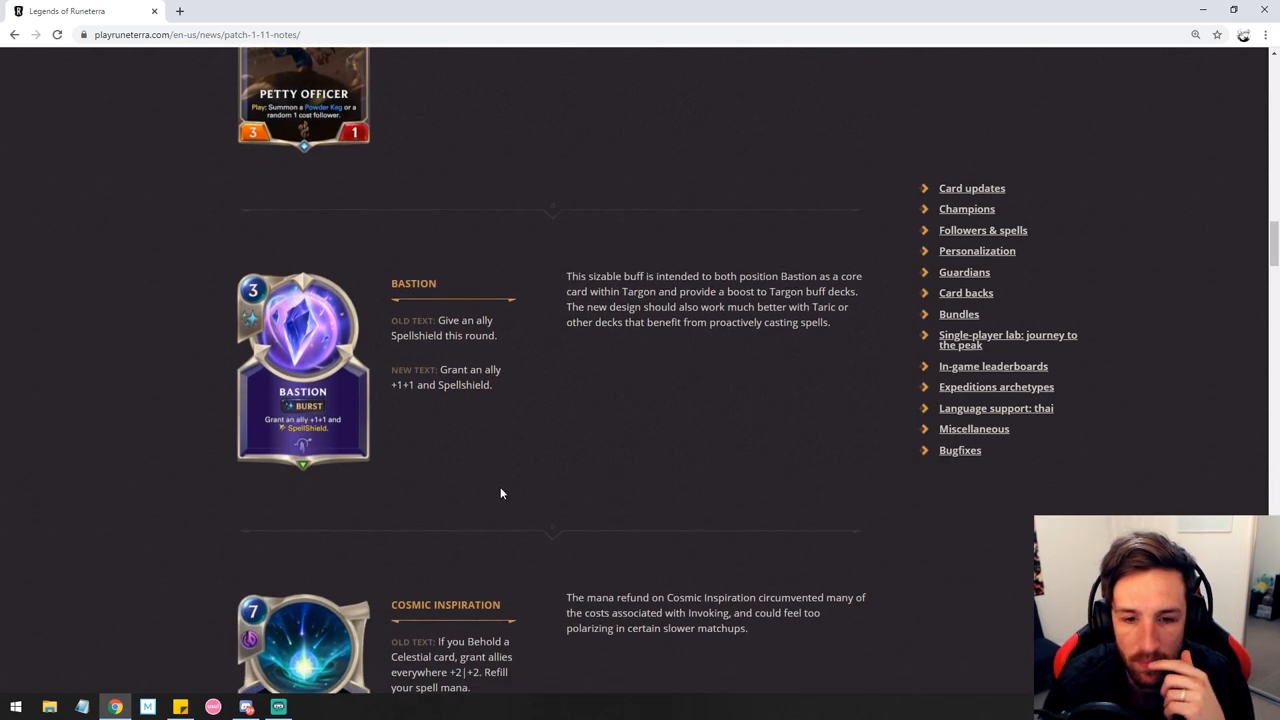
- Highlight the '+2|+2' value in Cosmic Inspiration's new text, then scroll toward Grandfather Rumul
scroll("down", 3)
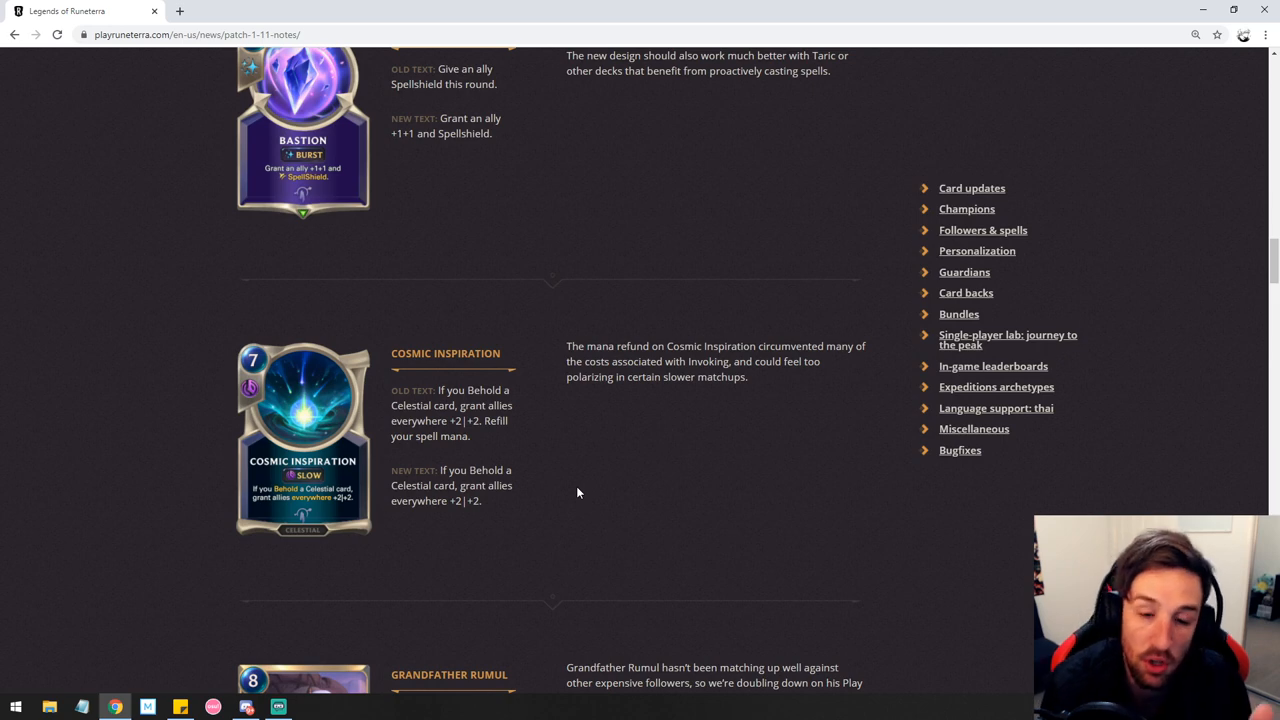
left_click_drag(438, 486, 496, 486)
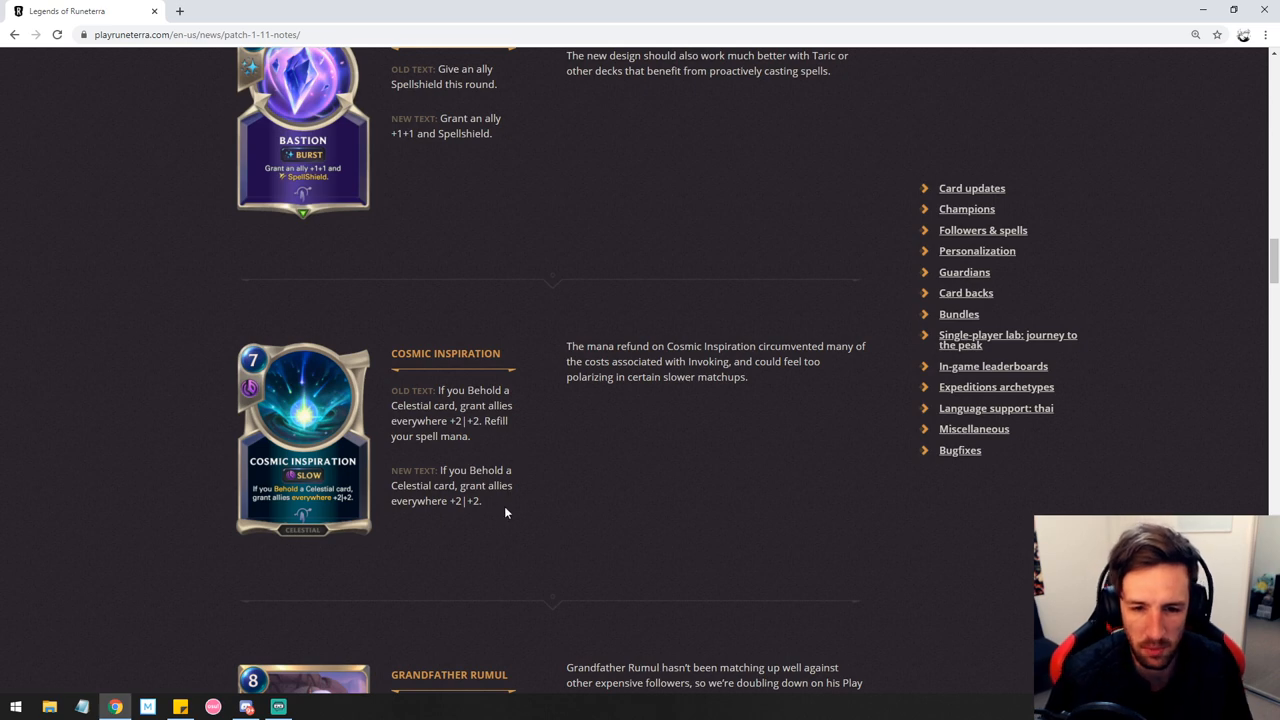
mouse_move(530, 442)
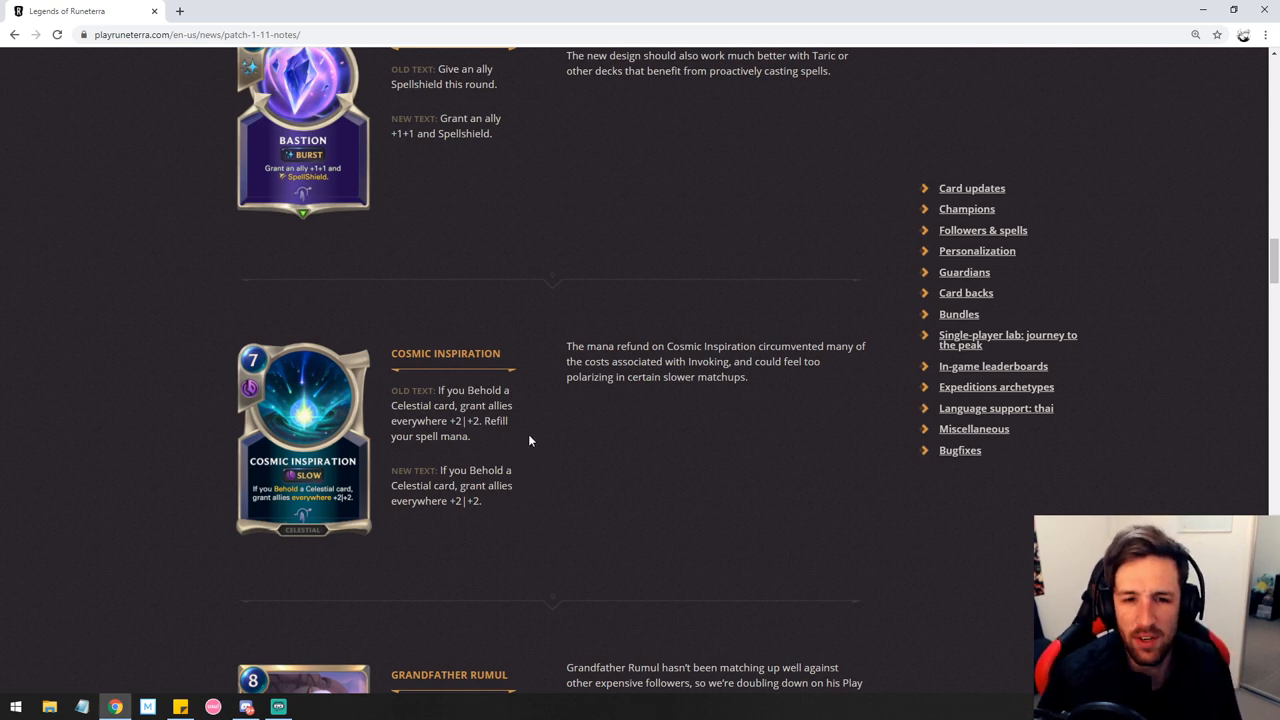
mouse_move(536, 448)
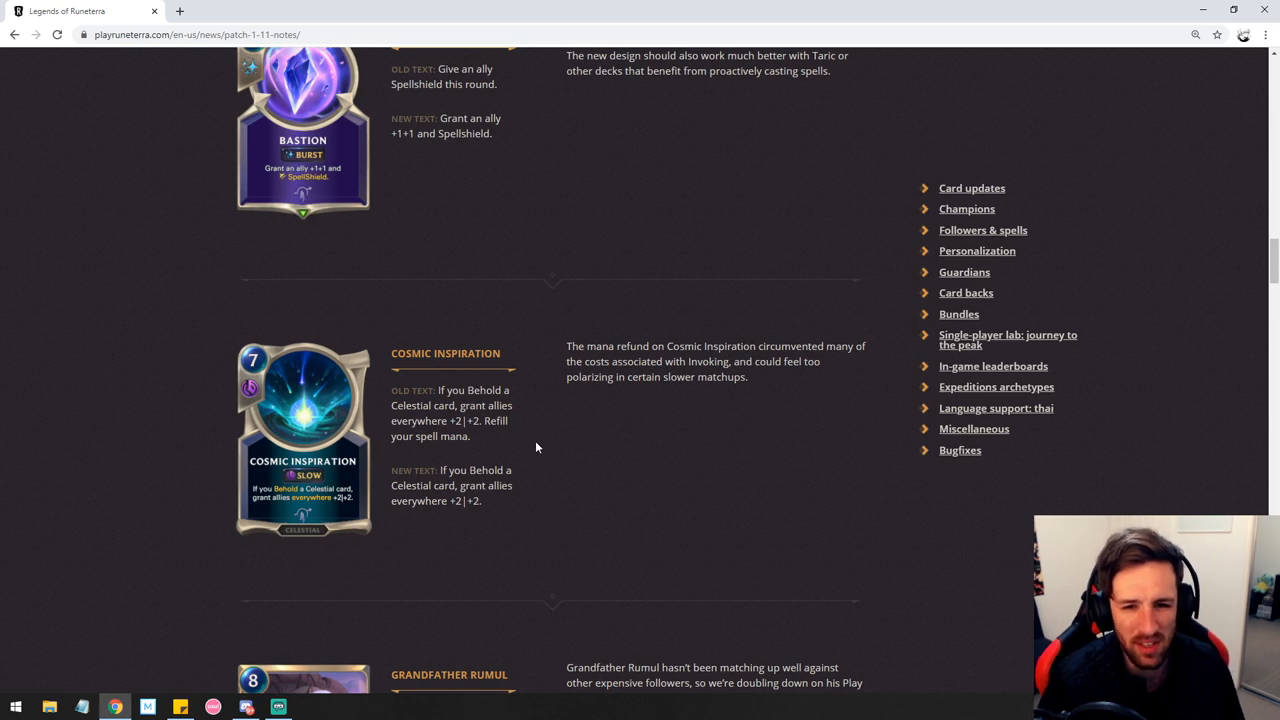
mouse_move(536, 436)
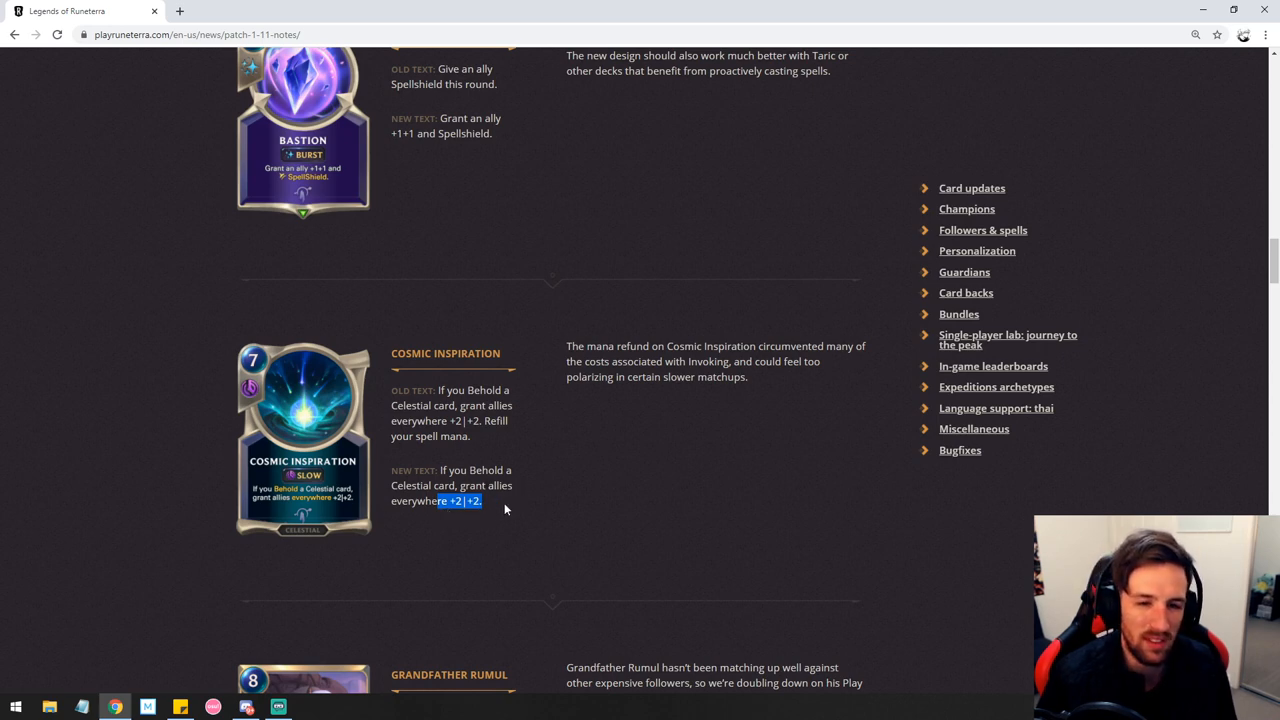
mouse_move(508, 522)
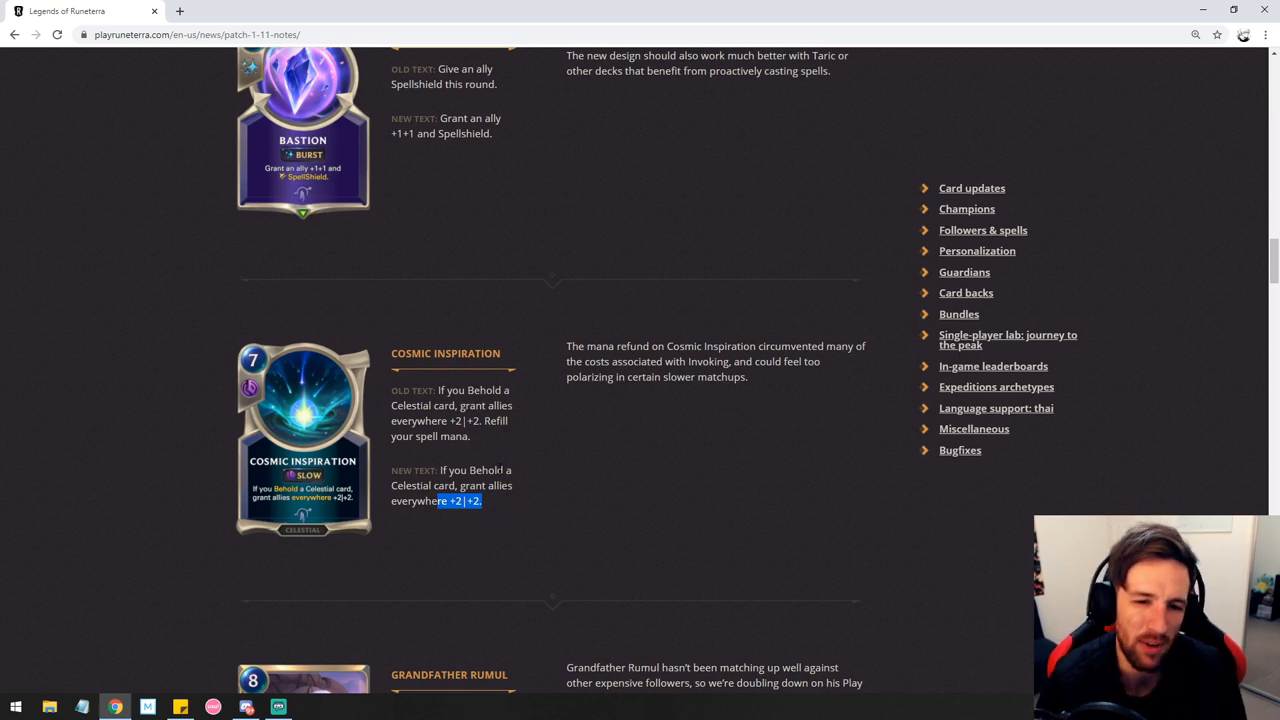
mouse_move(512, 504)
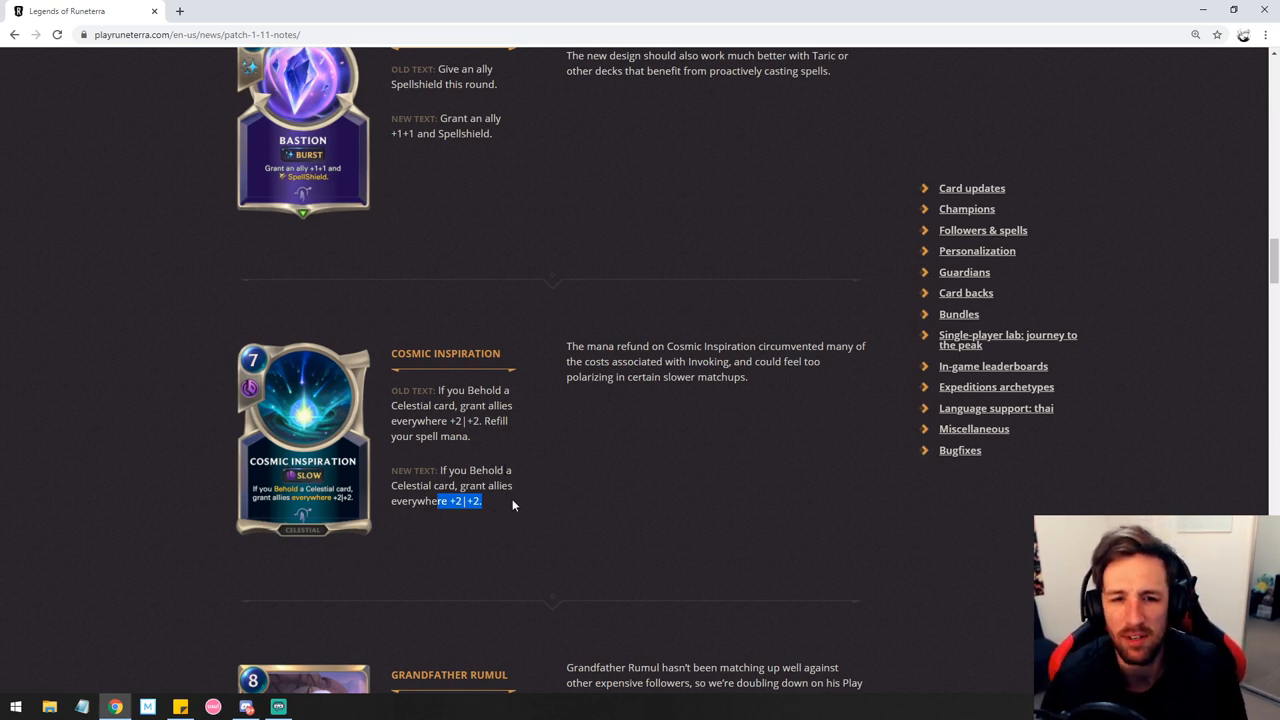
mouse_move(508, 520)
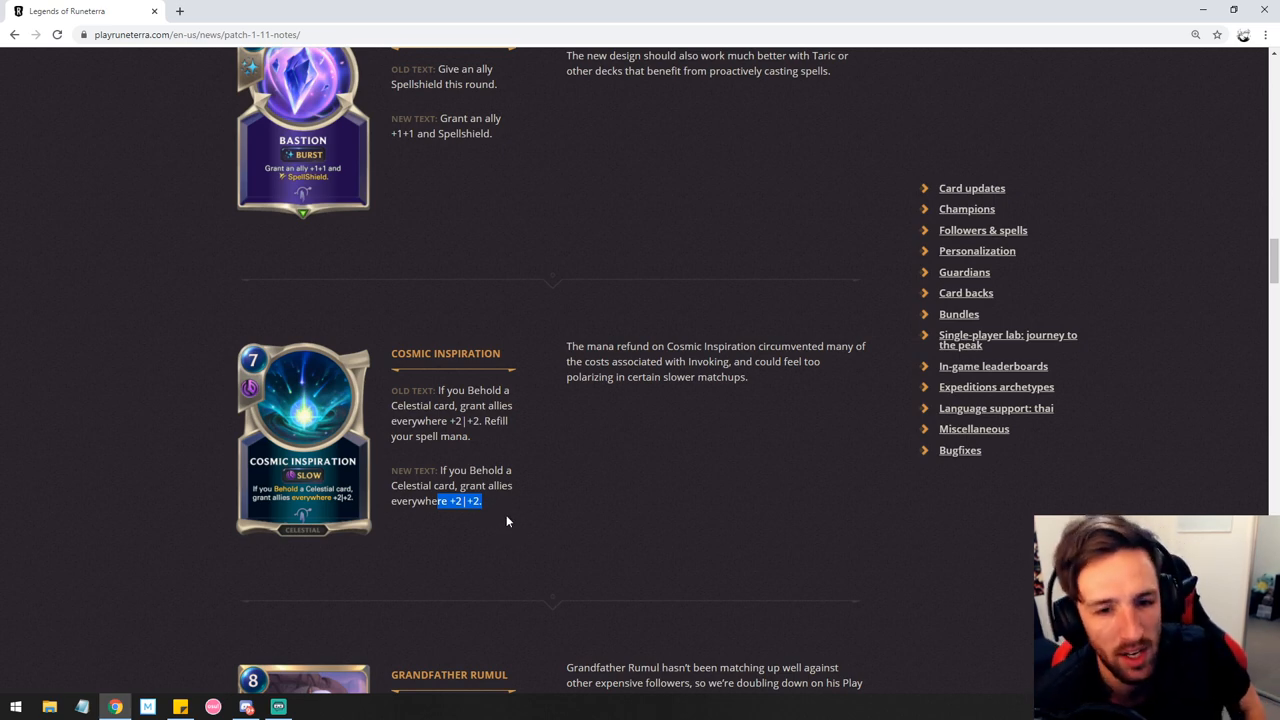
mouse_move(544, 428)
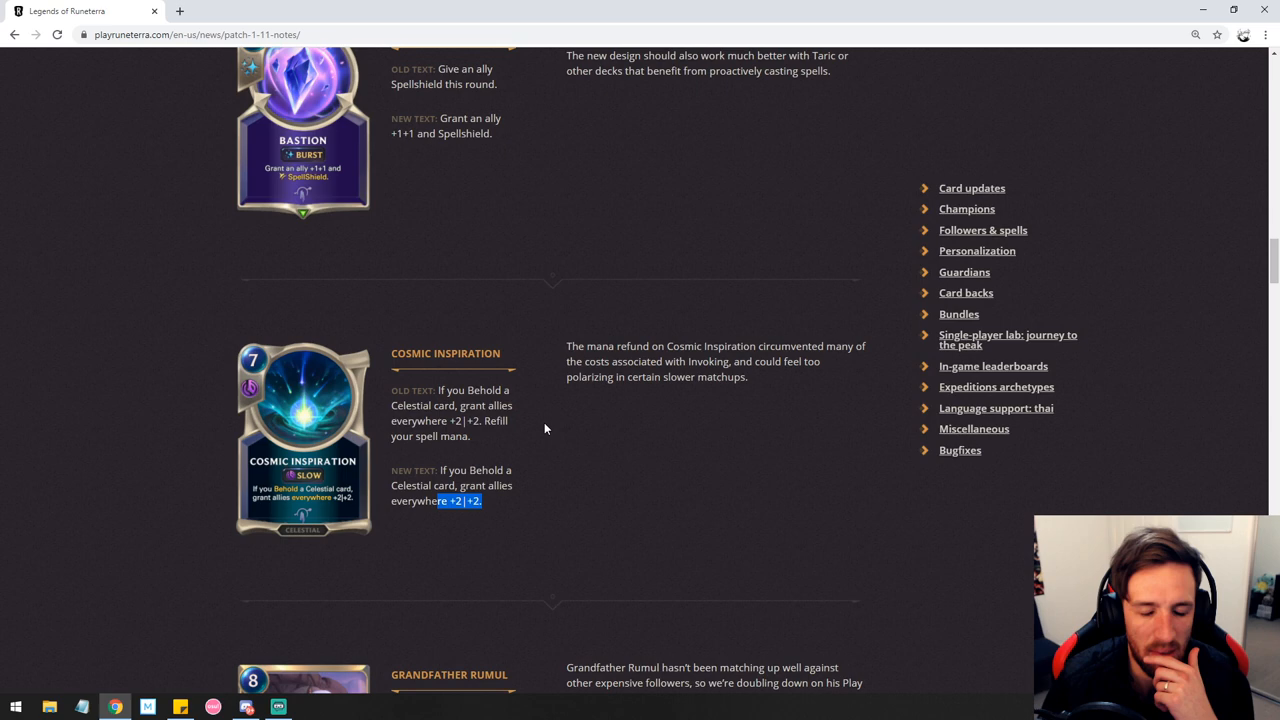
scroll("down", 3)
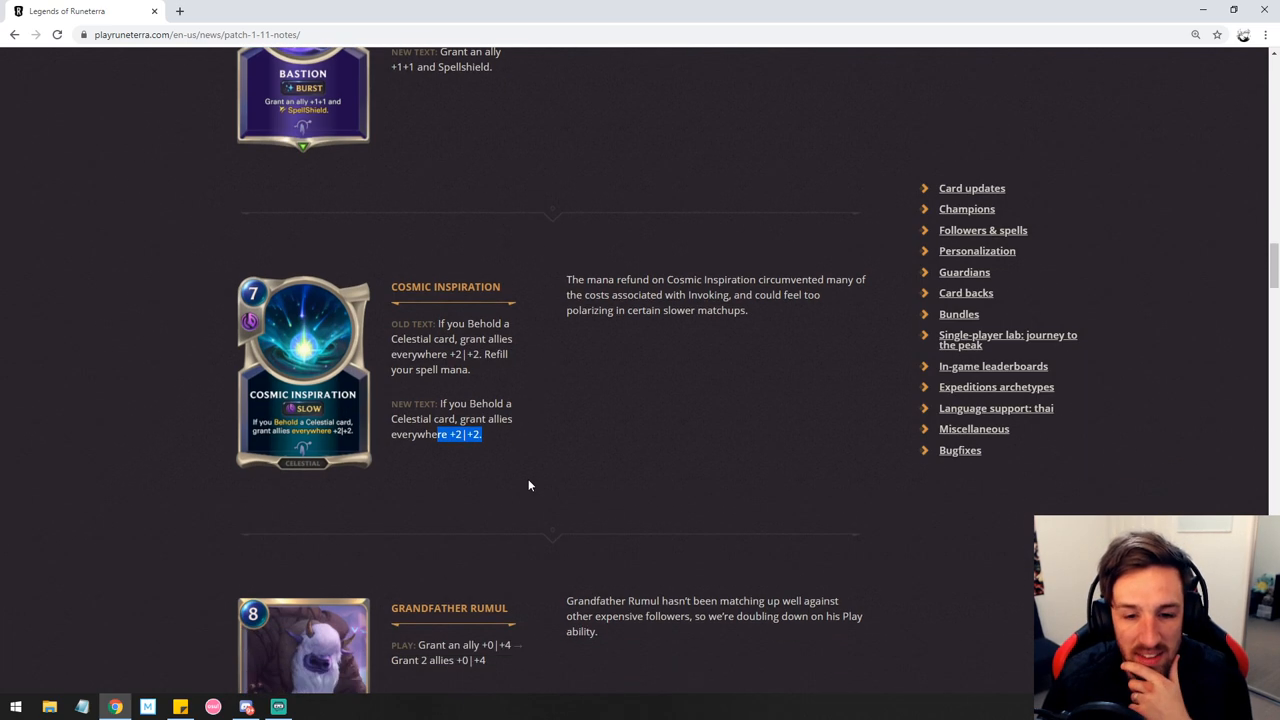
- Scroll past Grandfather Rumul's +0|+4 change, briefly showing and dismissing the browser menu
scroll("down", 3)
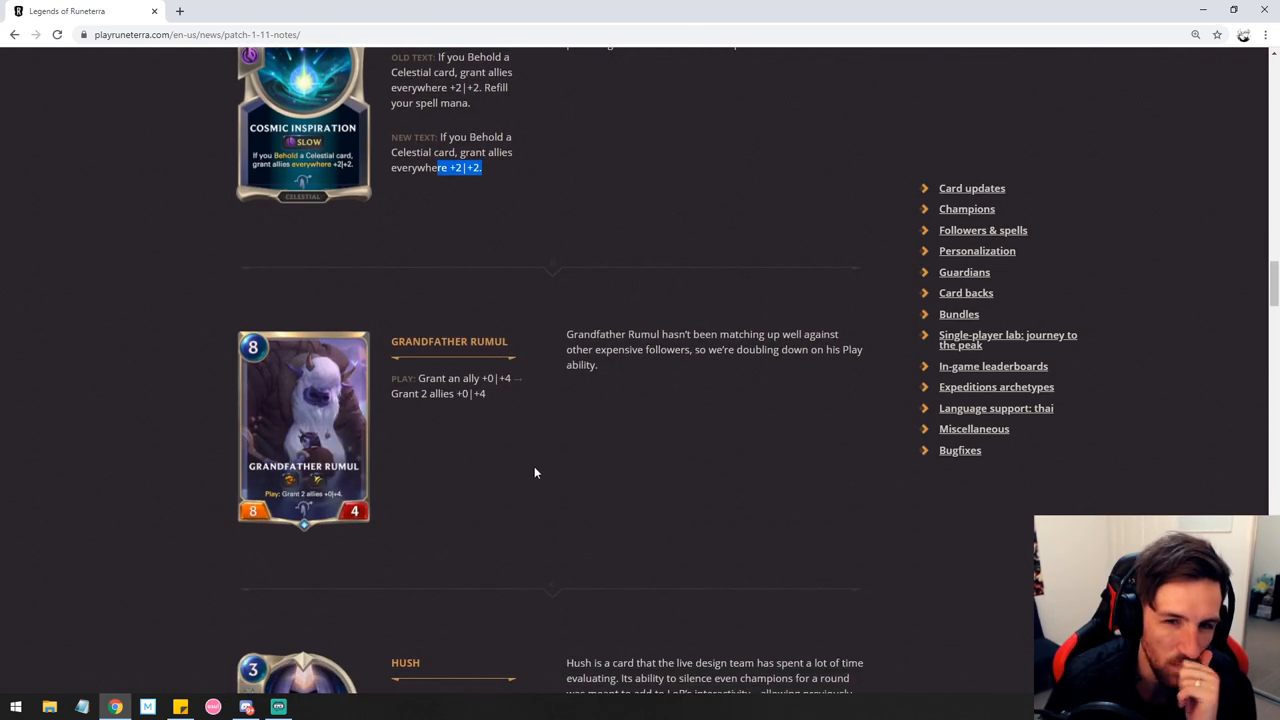
mouse_move(516, 430)
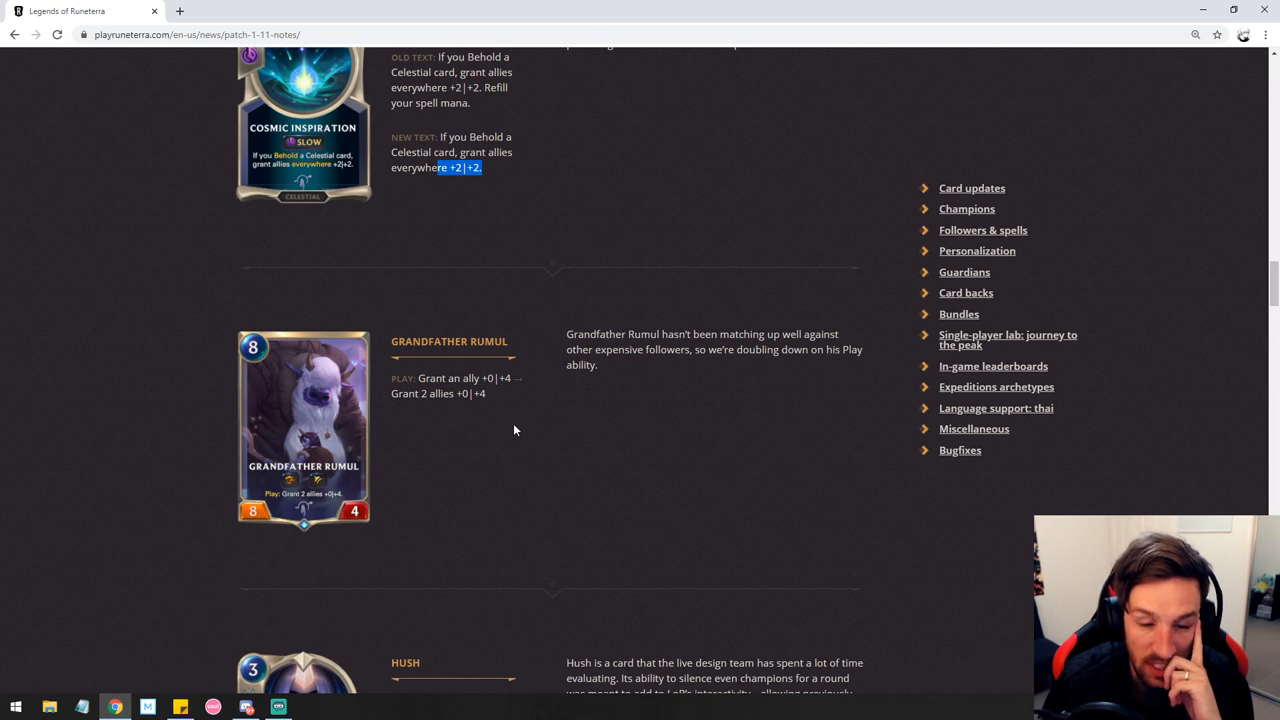
mouse_move(516, 440)
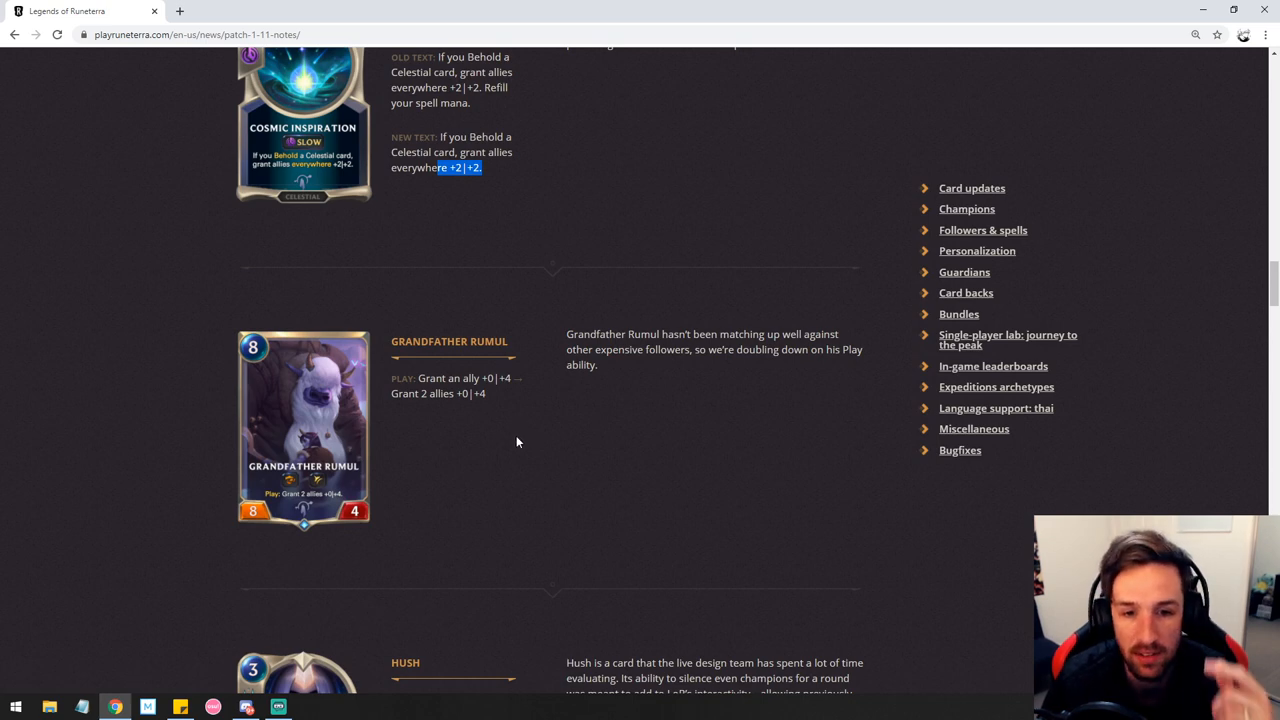
mouse_move(516, 432)
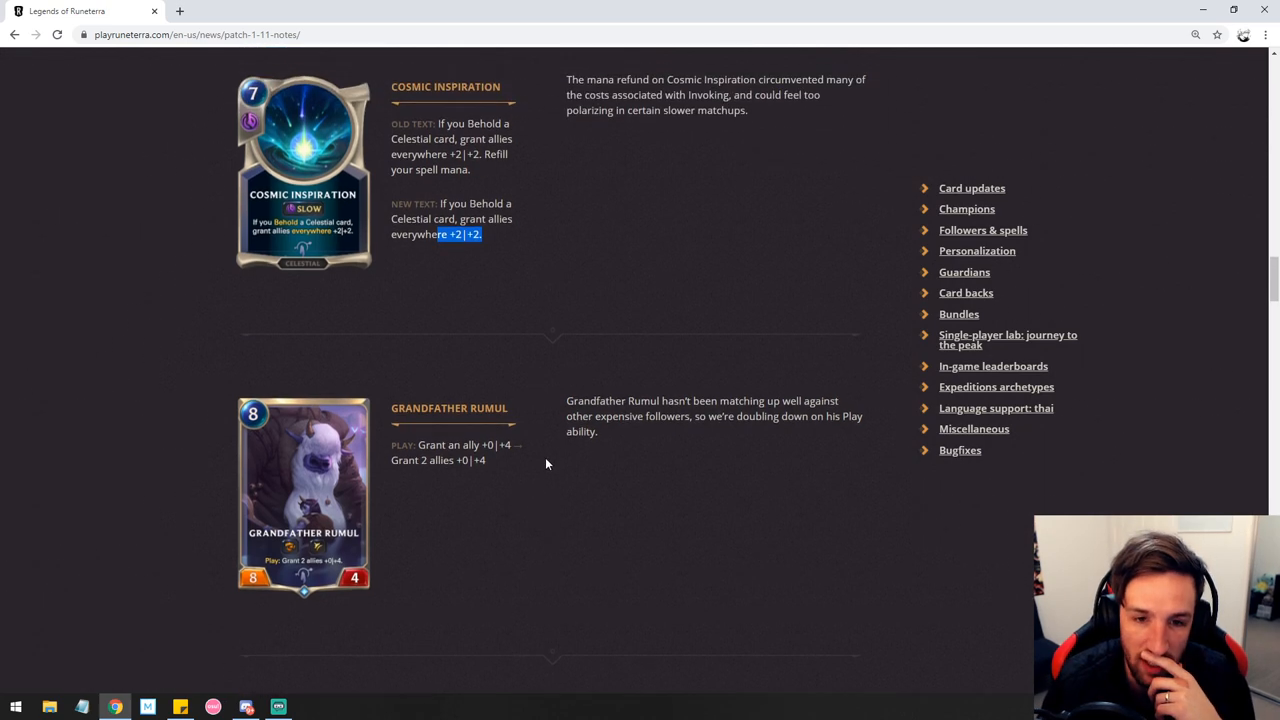
left_click(1270, 34)
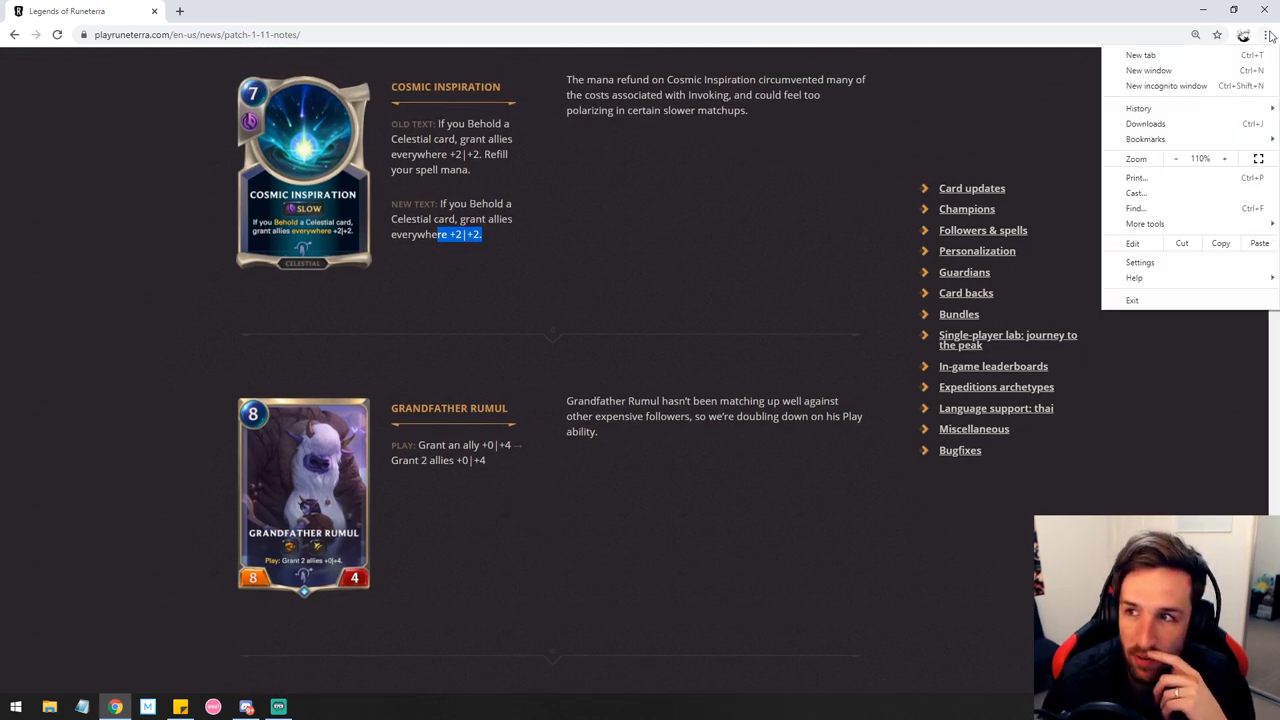
left_click(768, 578)
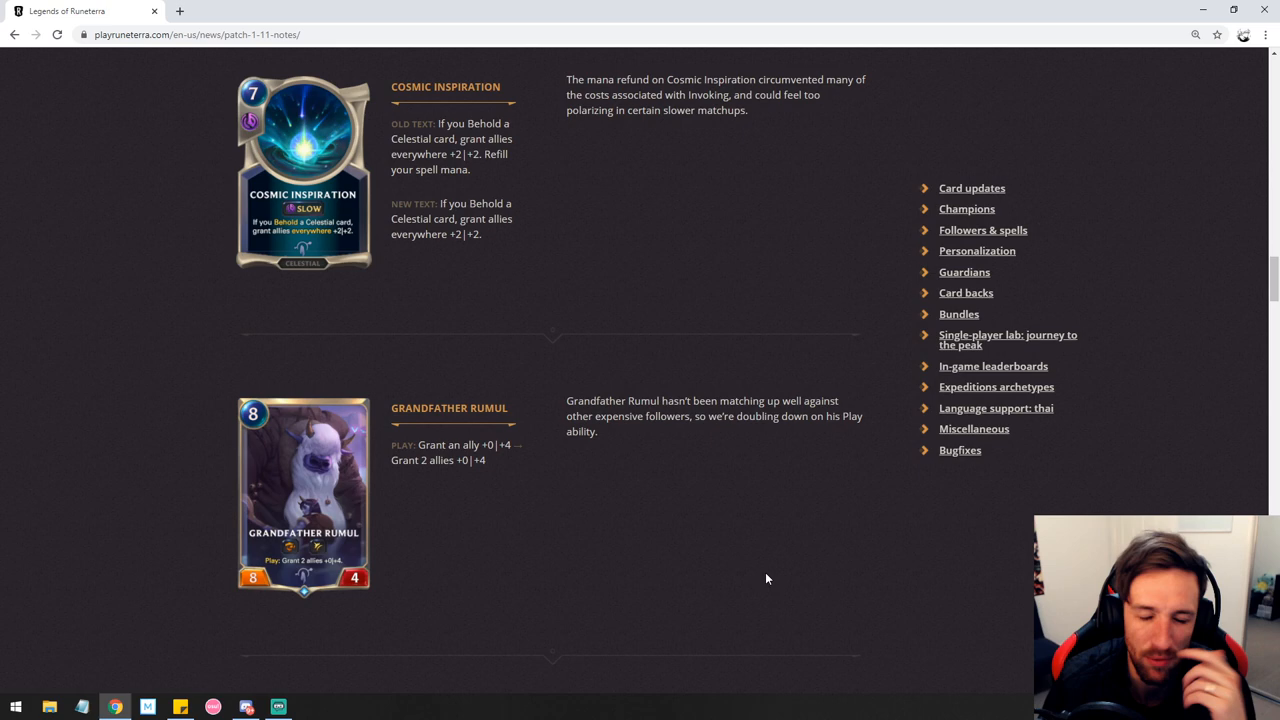
mouse_move(756, 544)
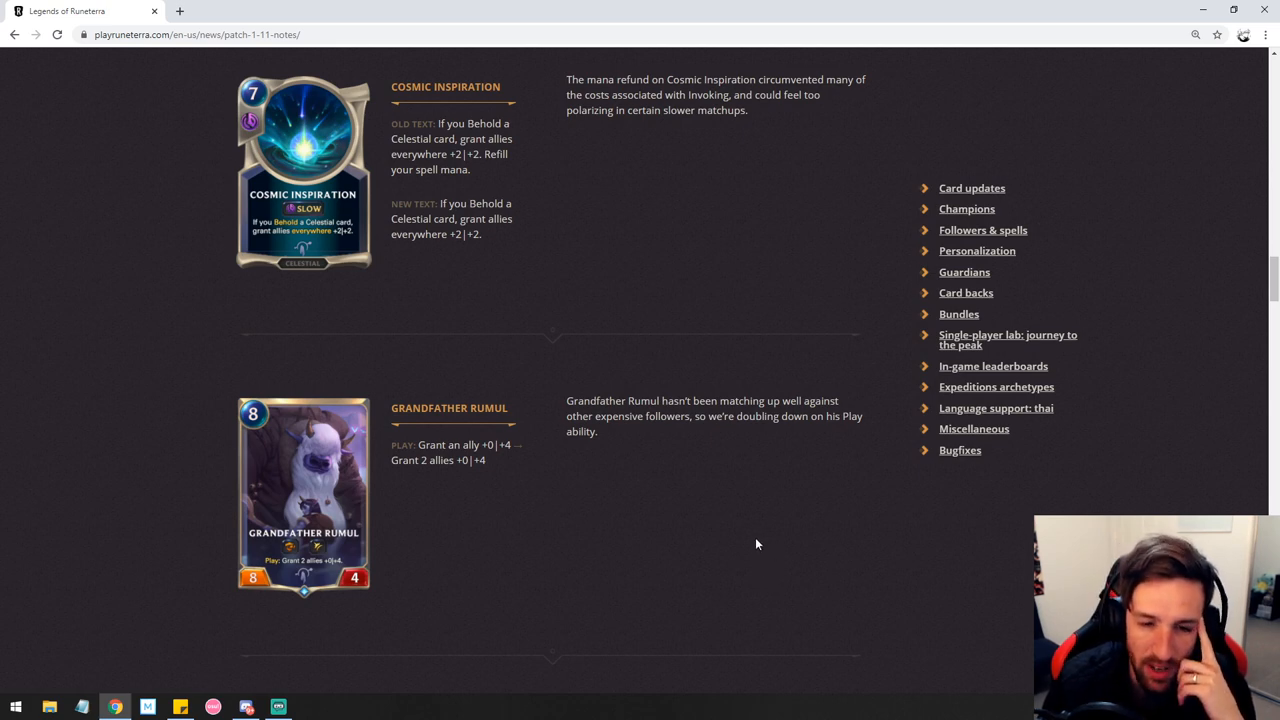
mouse_move(752, 540)
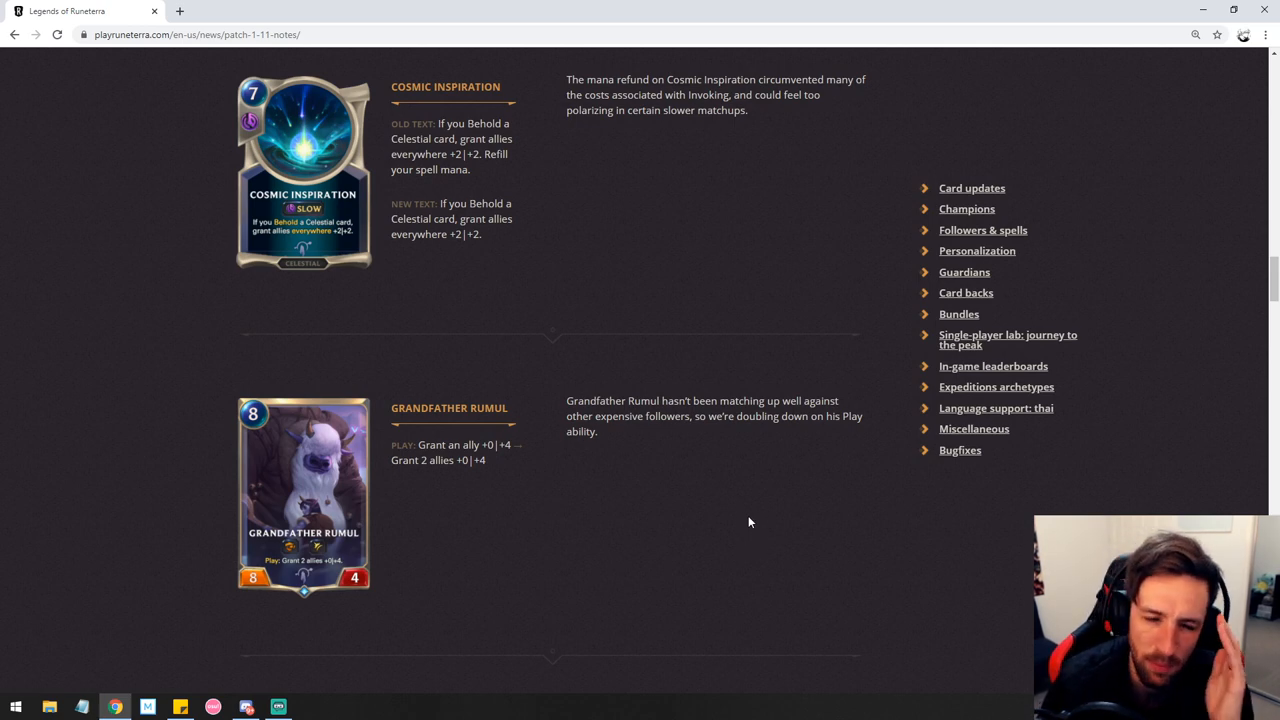
mouse_move(612, 572)
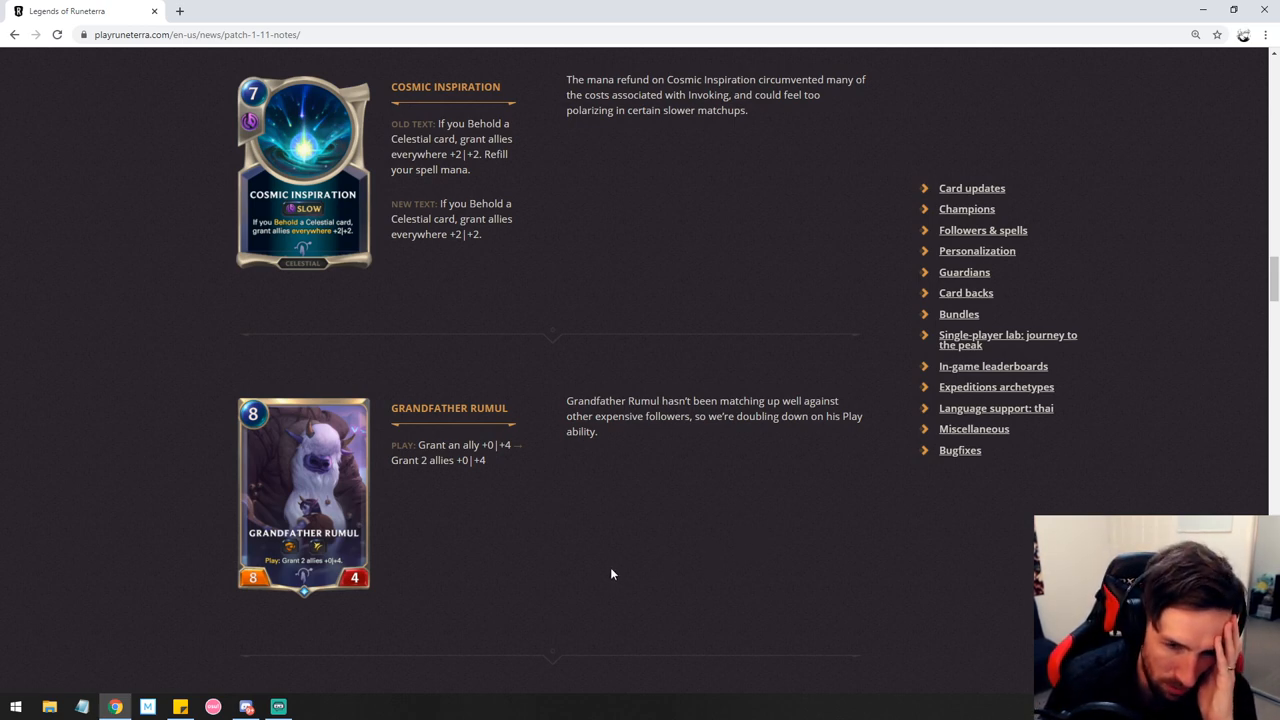
mouse_move(616, 552)
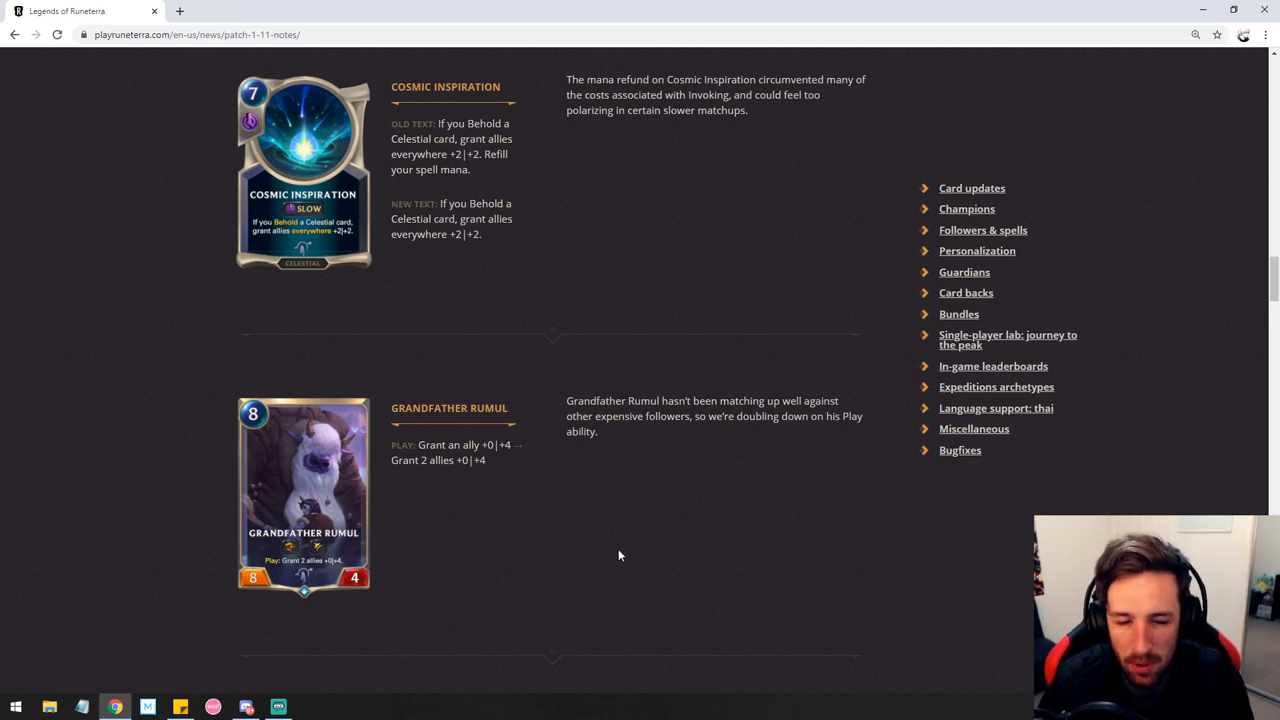
mouse_move(610, 564)
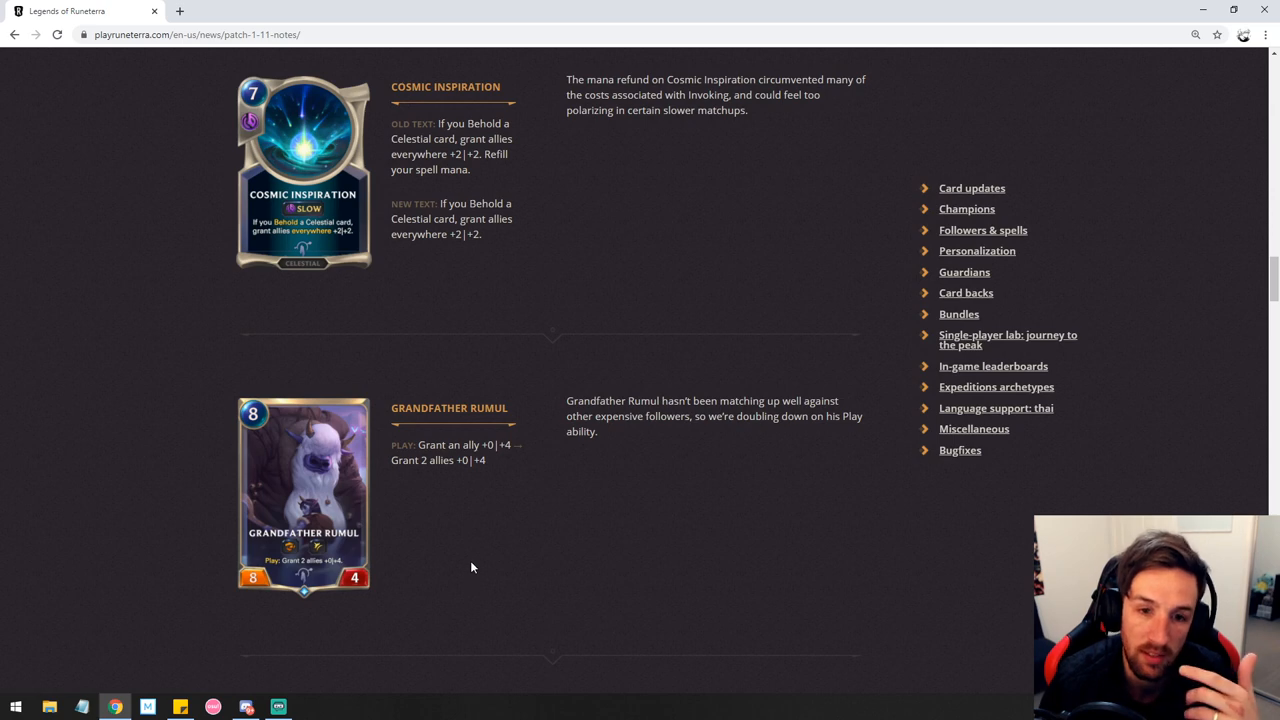
mouse_move(476, 570)
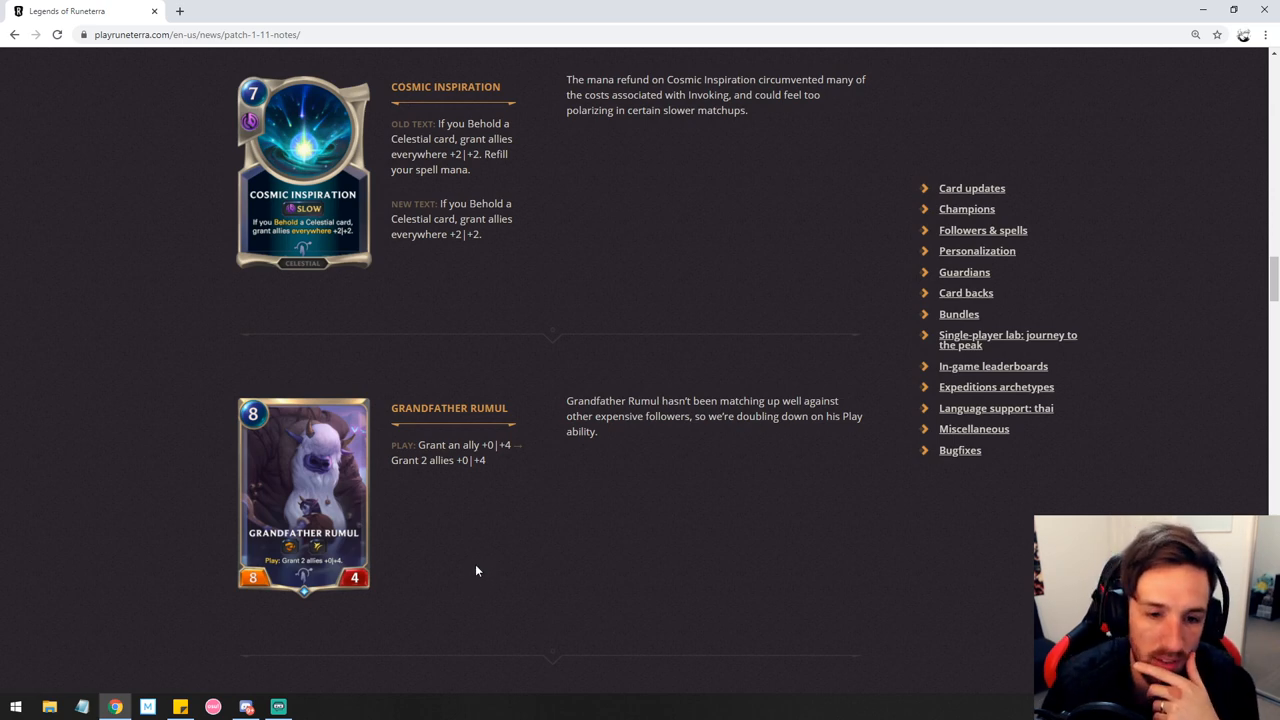
mouse_move(336, 562)
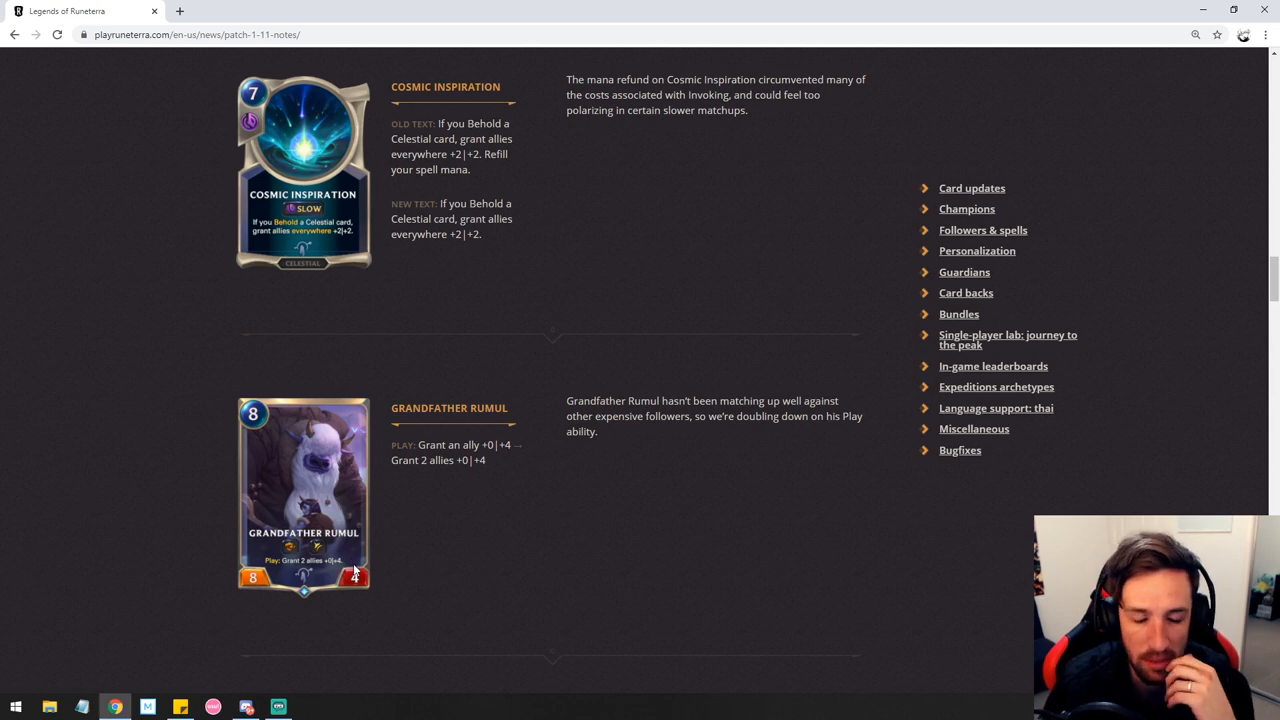
mouse_move(360, 570)
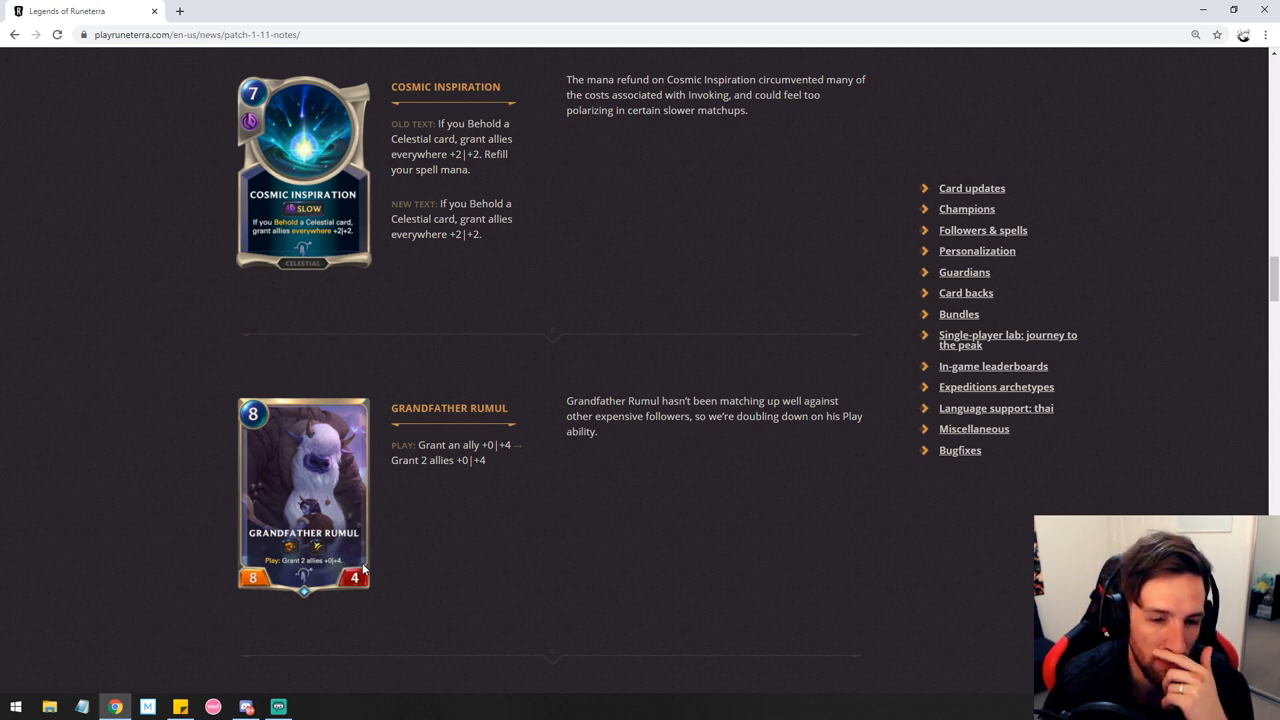
scroll("down", 3)
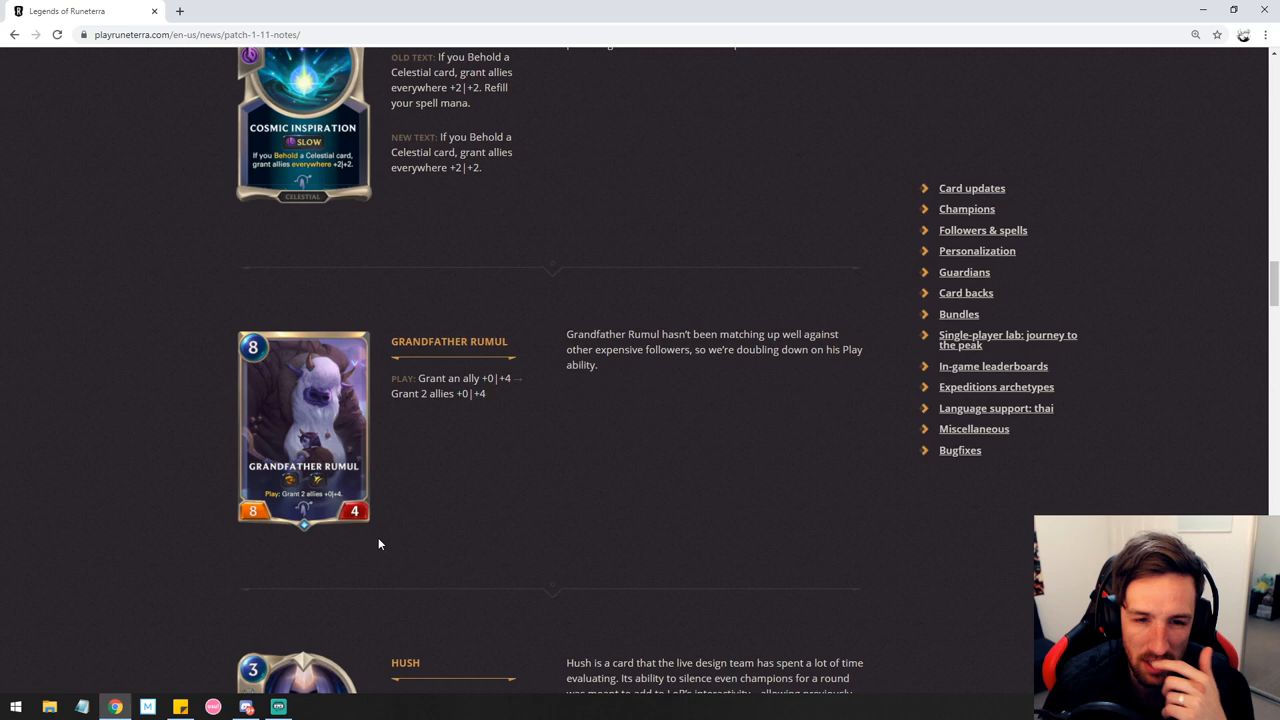
mouse_move(600, 512)
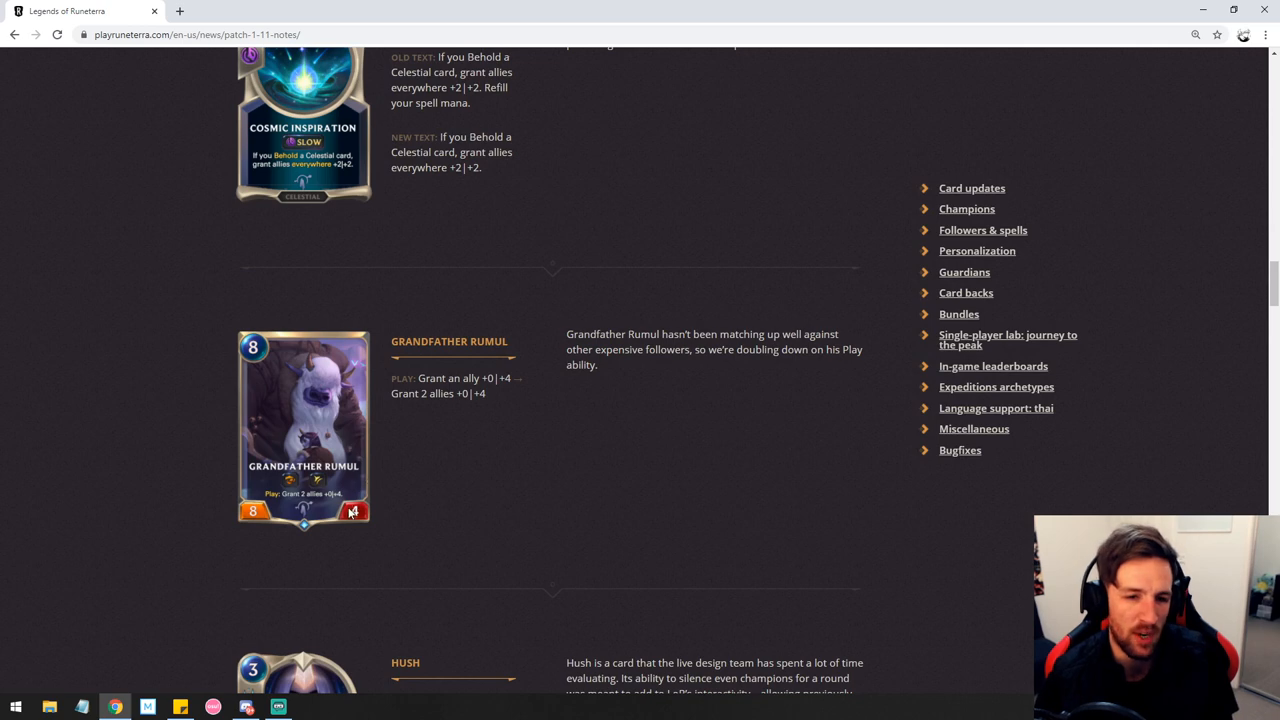
mouse_move(364, 524)
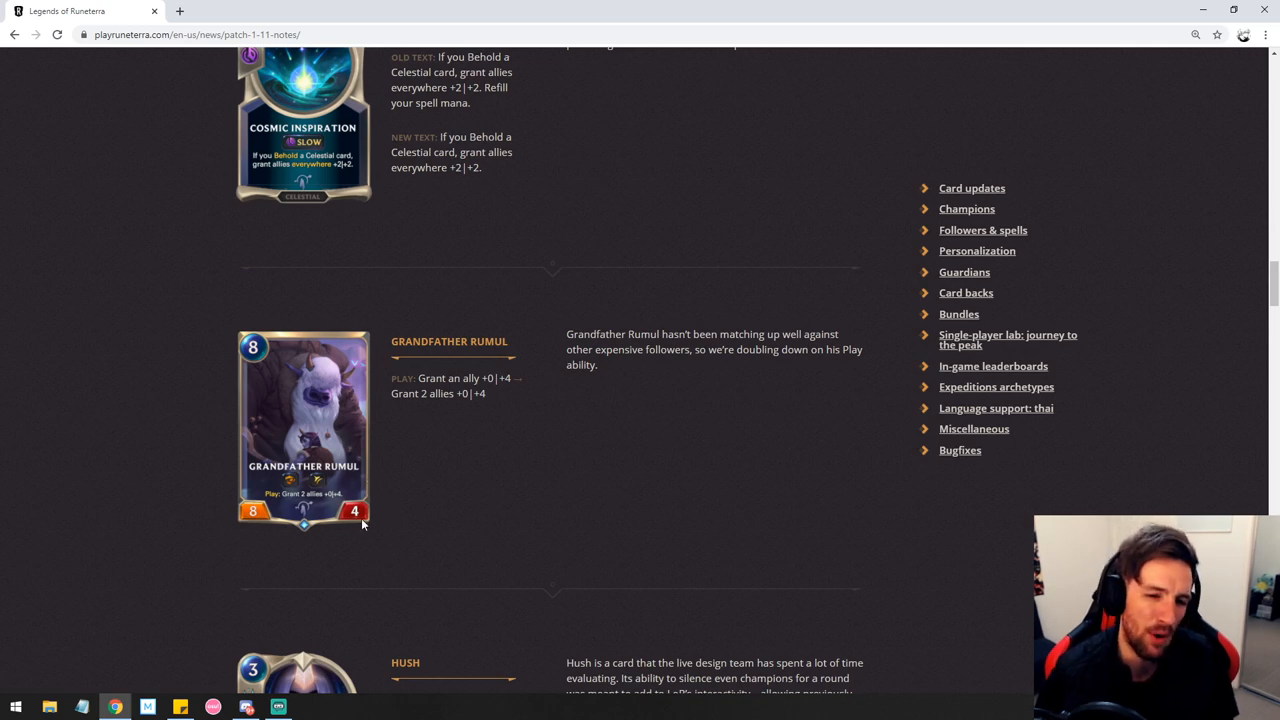
- Show and dismiss the page's right-click menu, then scroll to the Hush entry
right_click(356, 524)
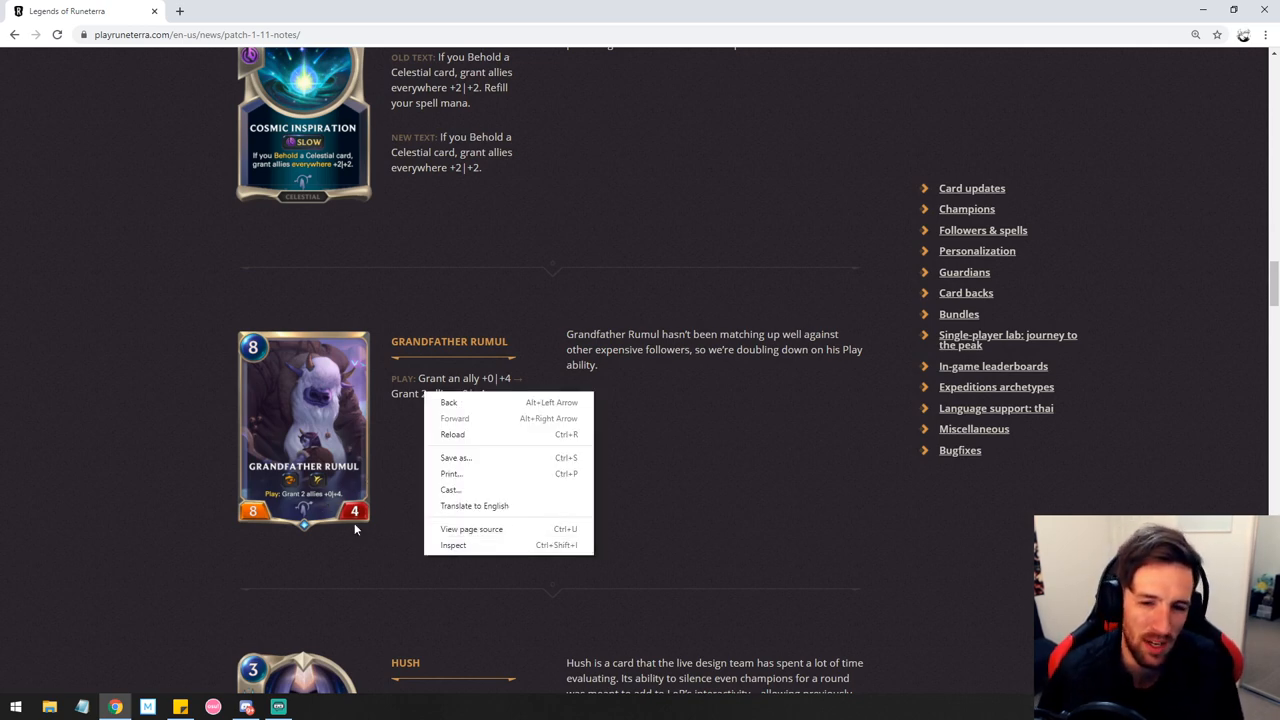
left_click(488, 506)
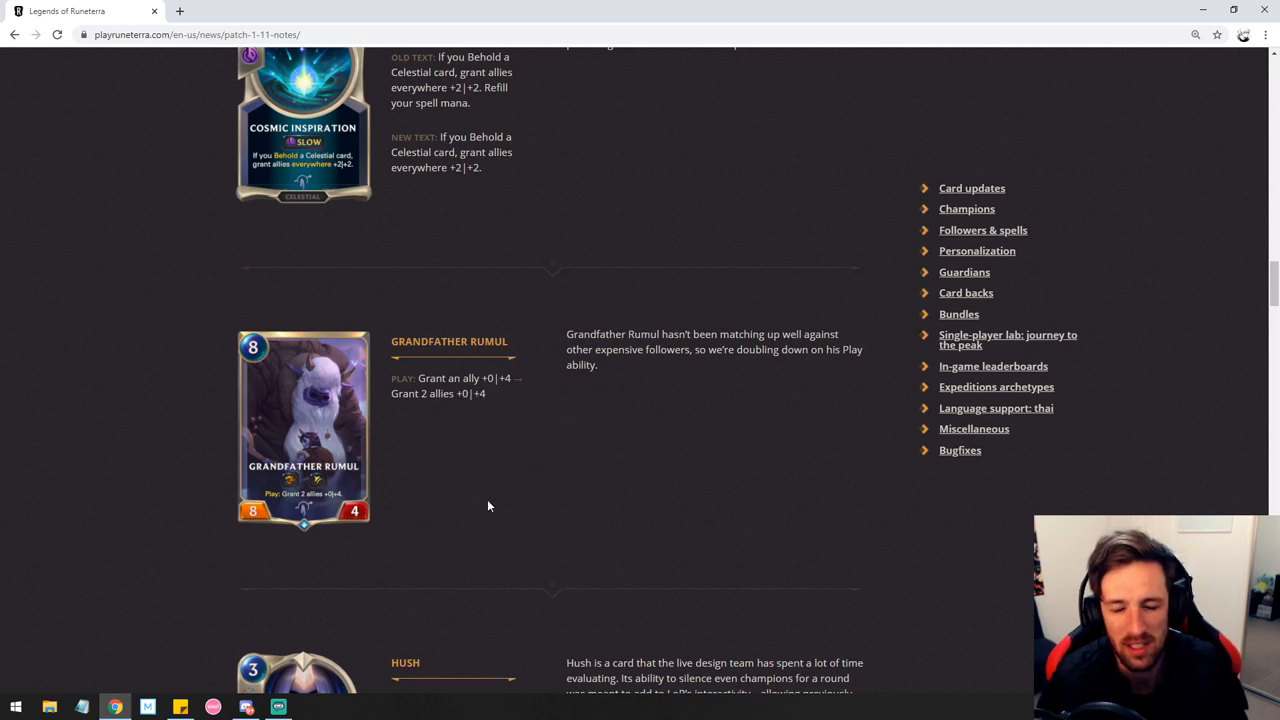
mouse_move(296, 444)
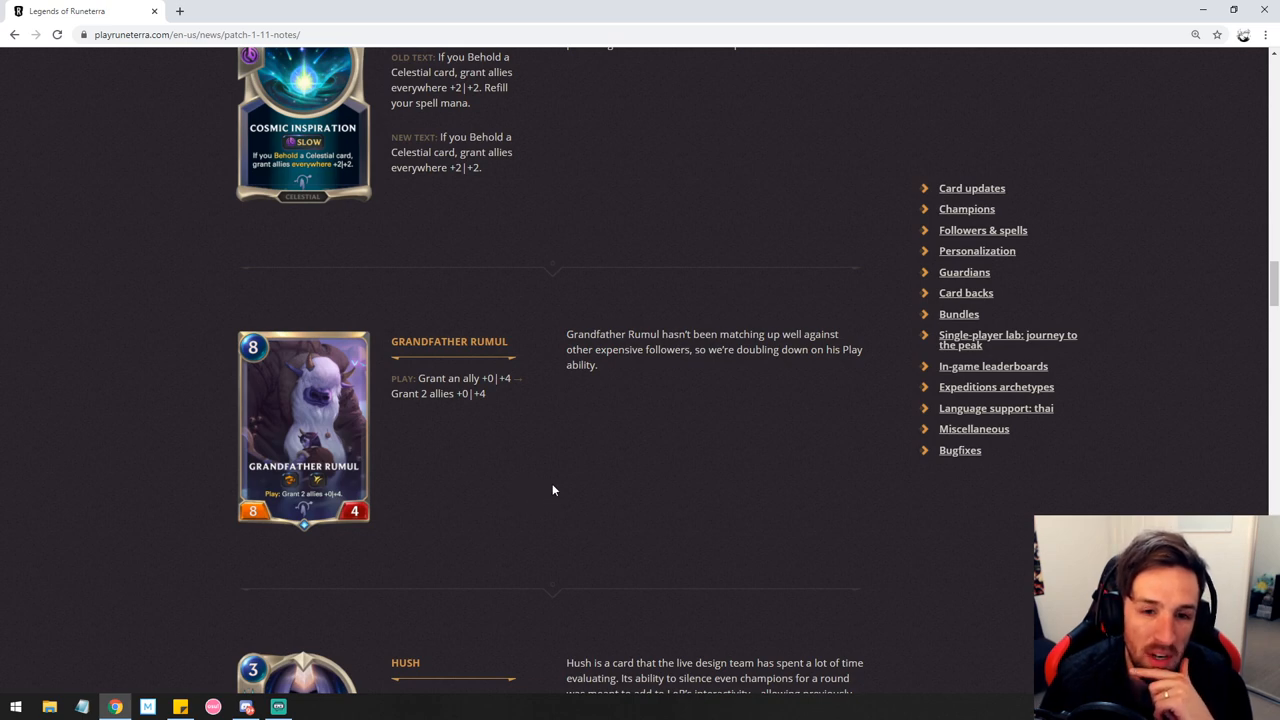
mouse_move(604, 490)
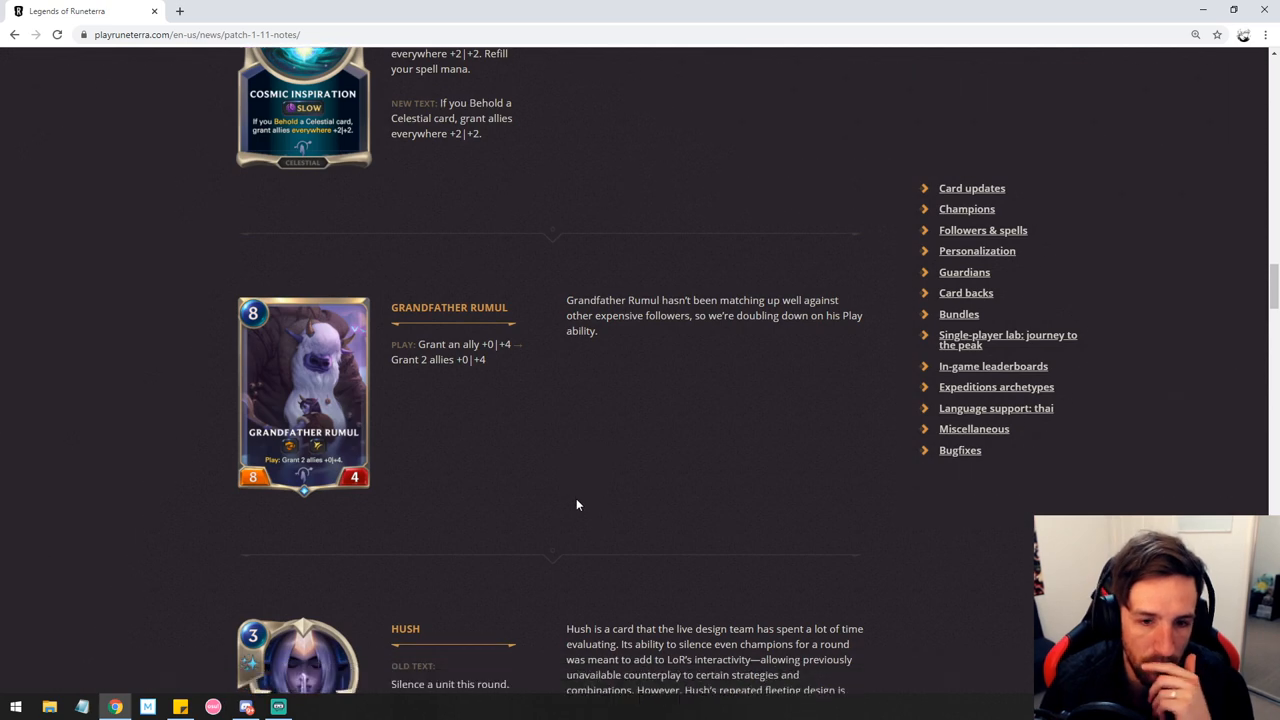
scroll("down", 3)
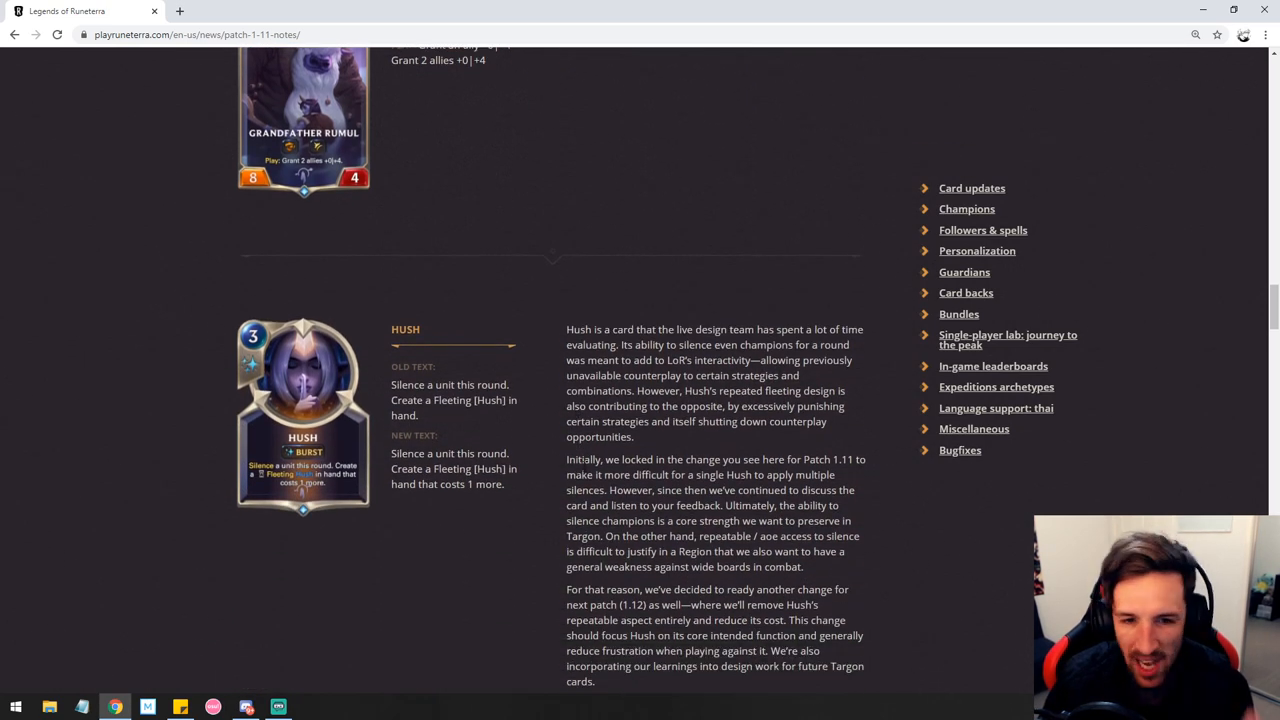
mouse_move(548, 474)
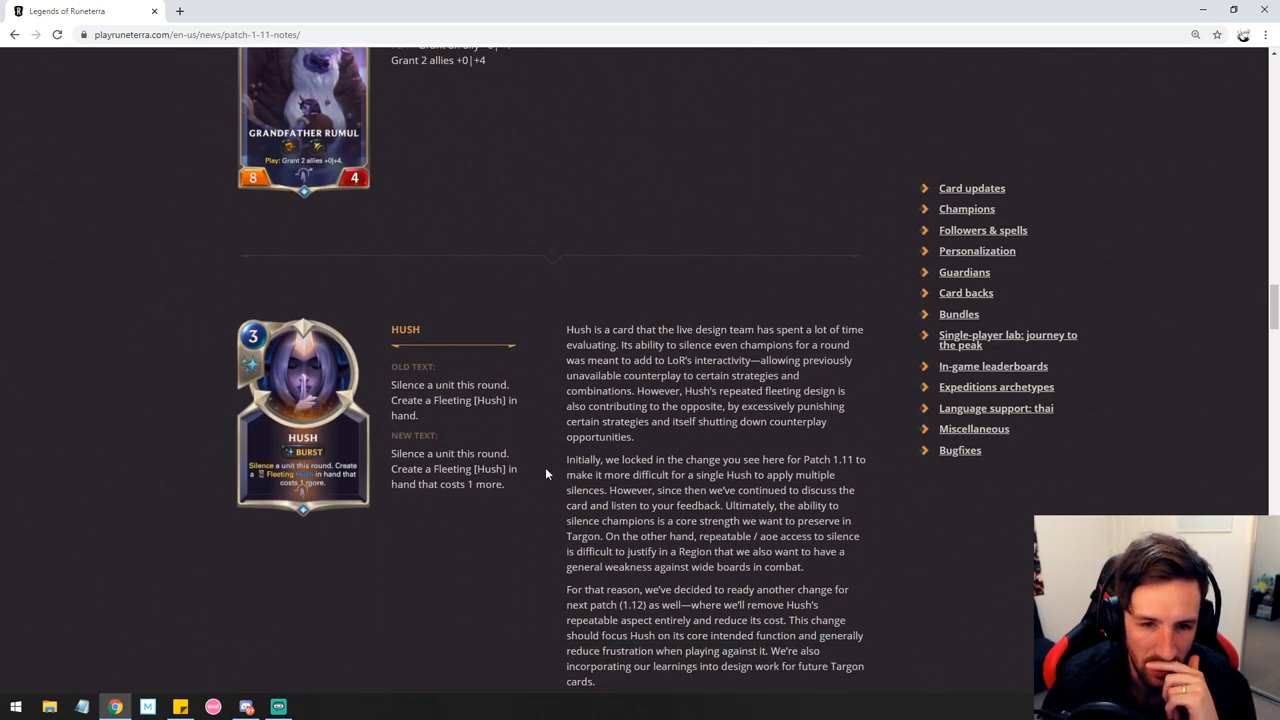
mouse_move(492, 500)
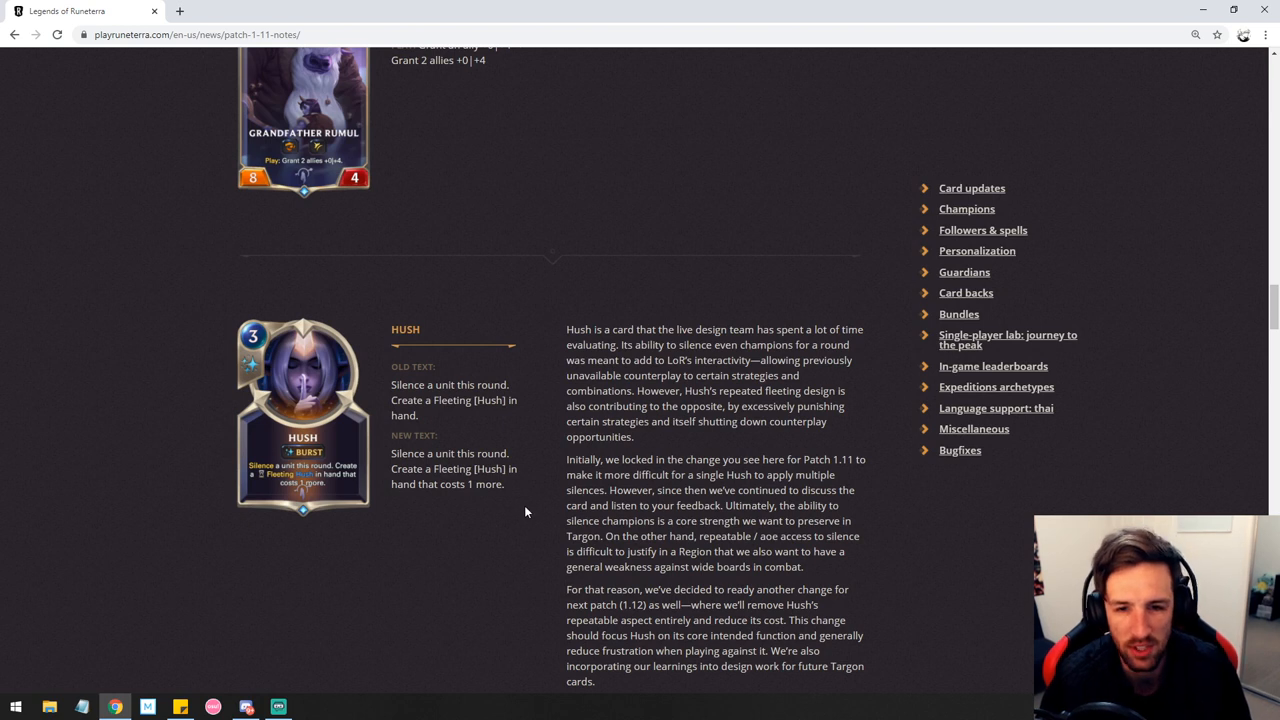
mouse_move(530, 508)
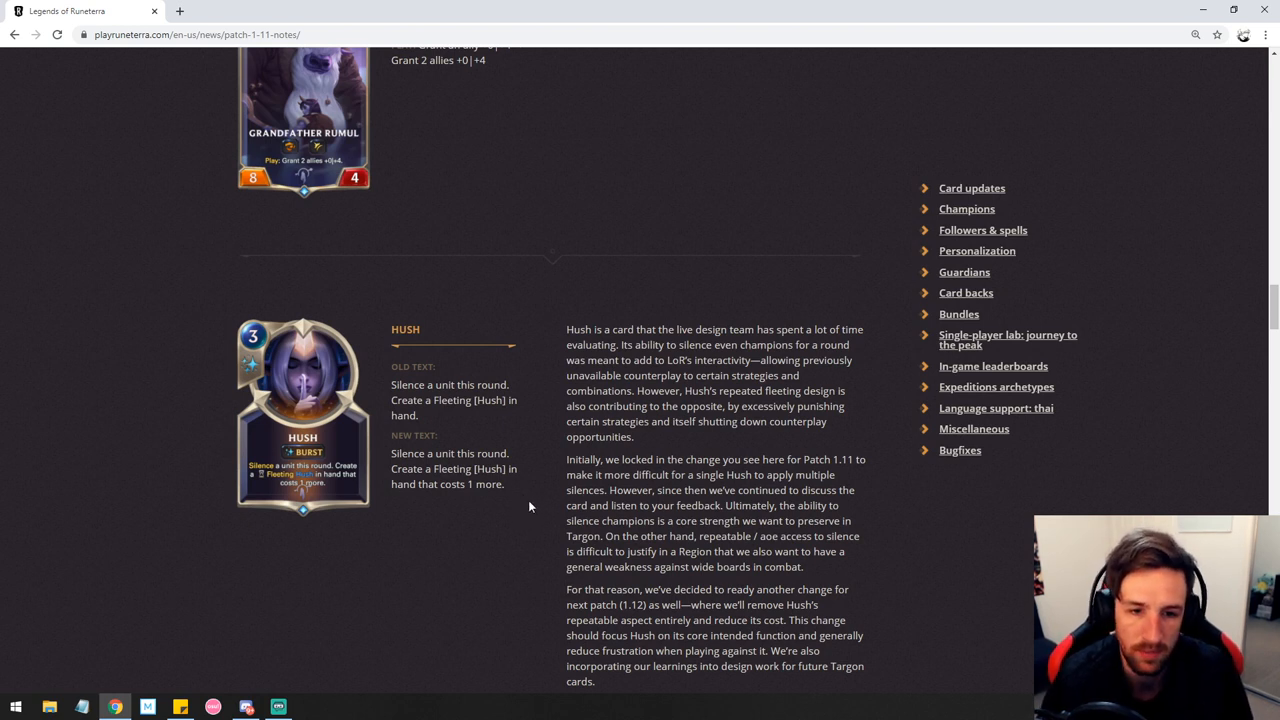
mouse_move(484, 504)
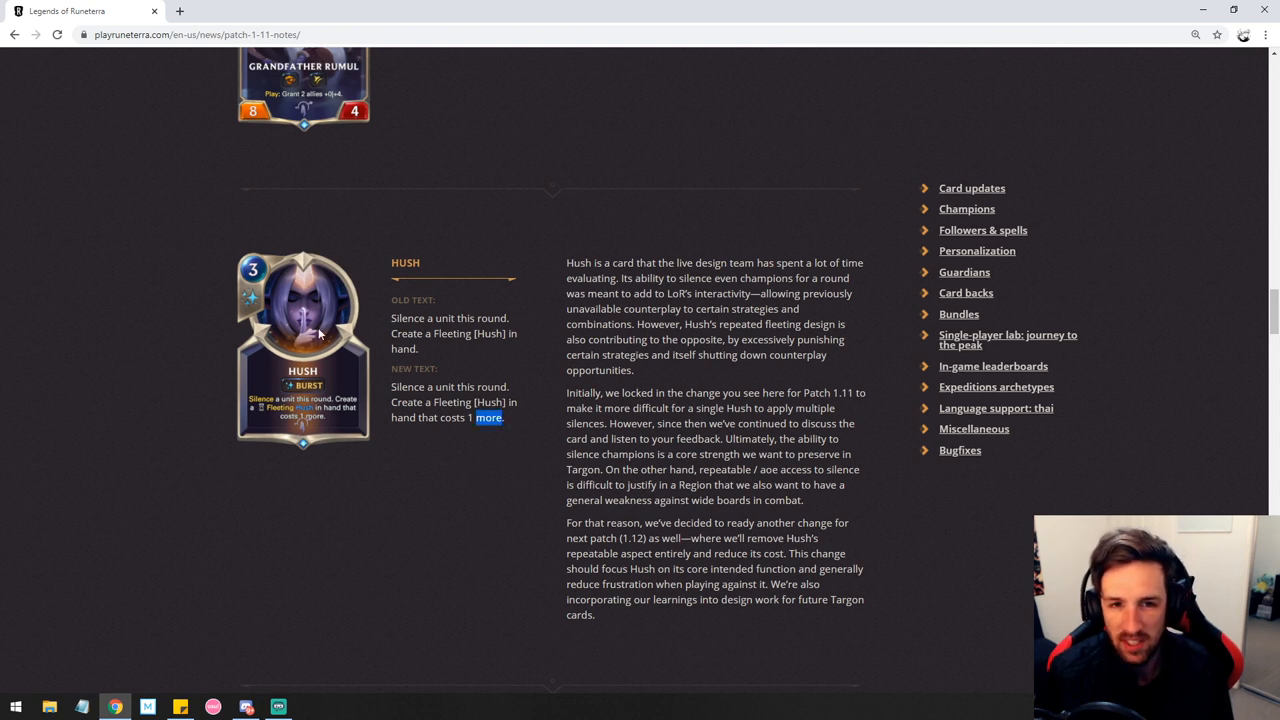
mouse_move(472, 398)
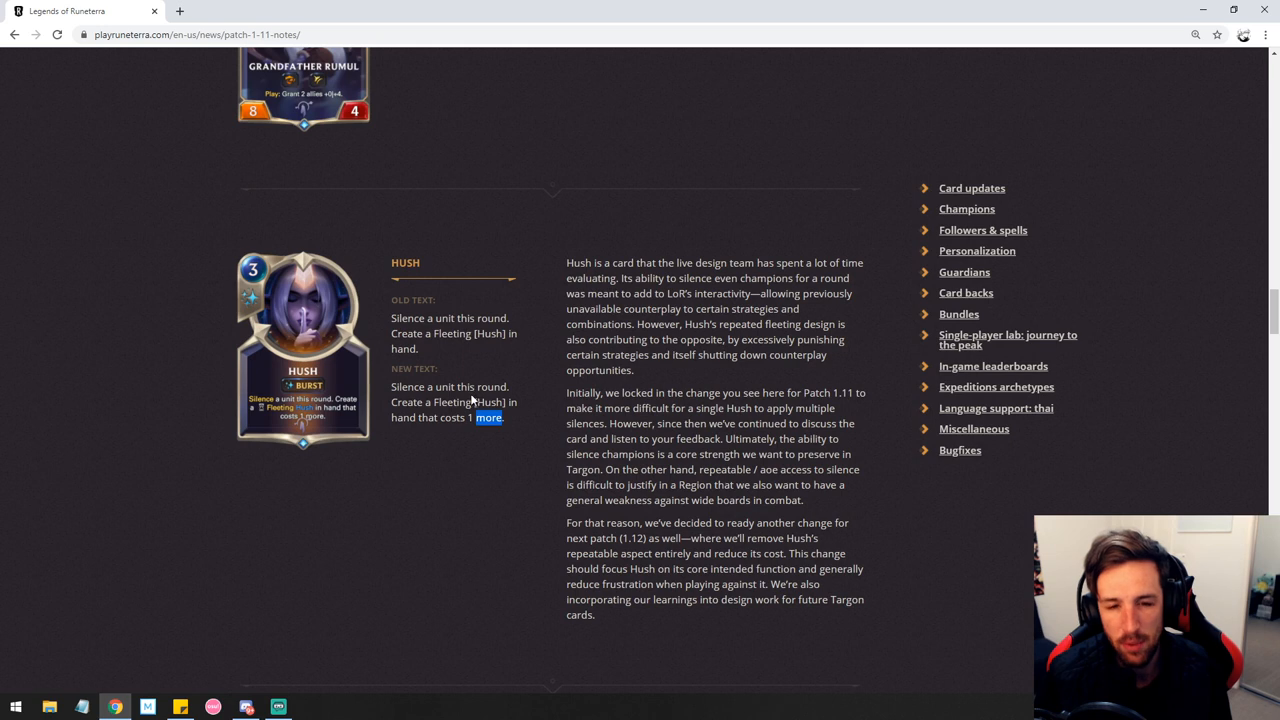
mouse_move(464, 390)
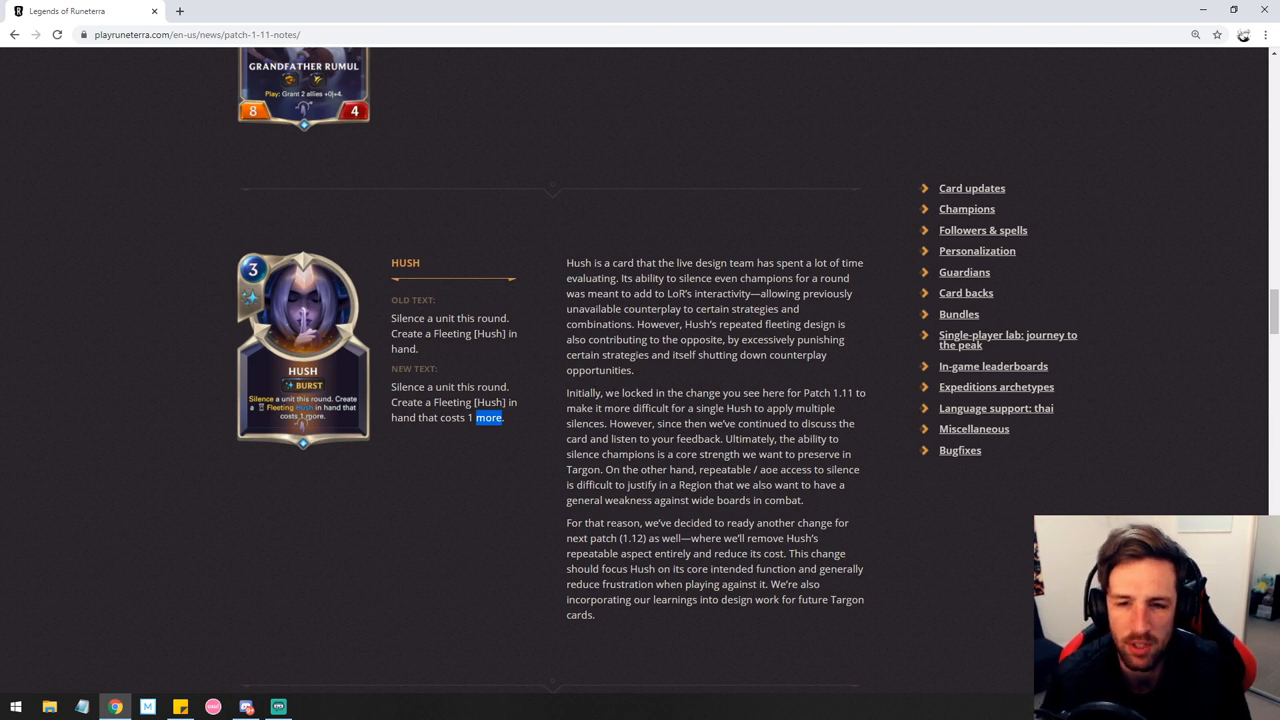
mouse_move(738, 380)
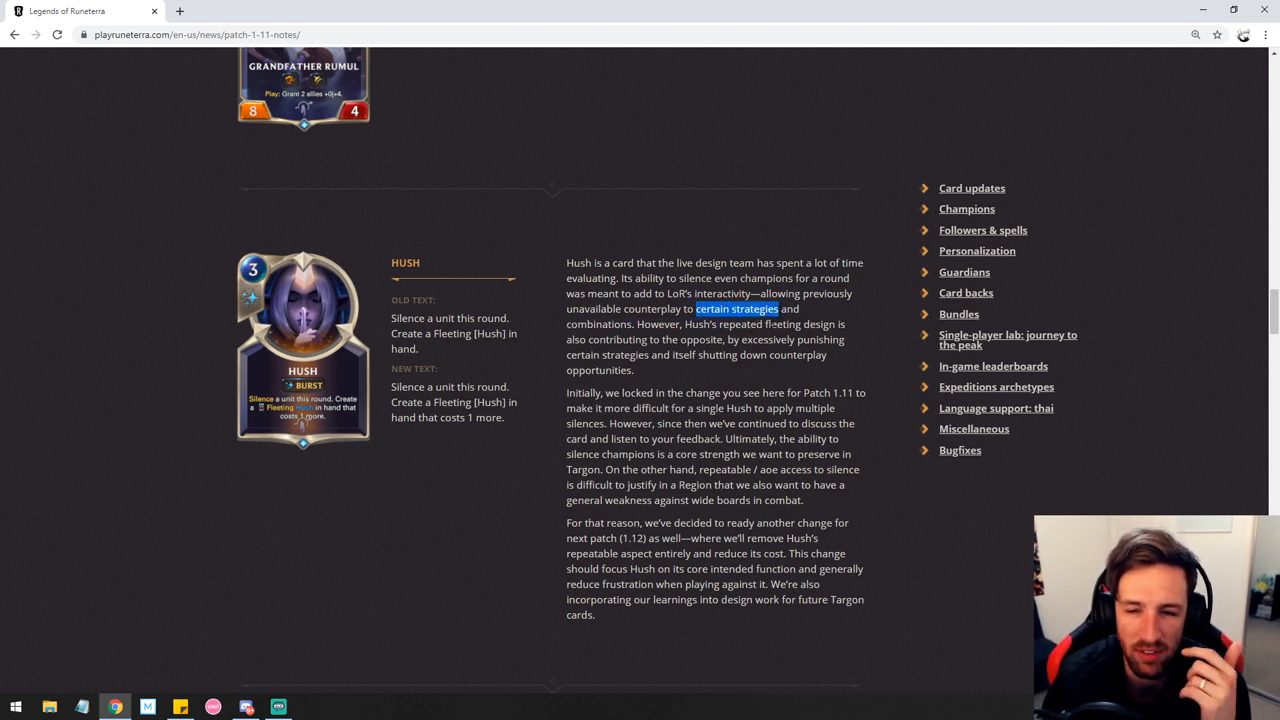
mouse_move(770, 336)
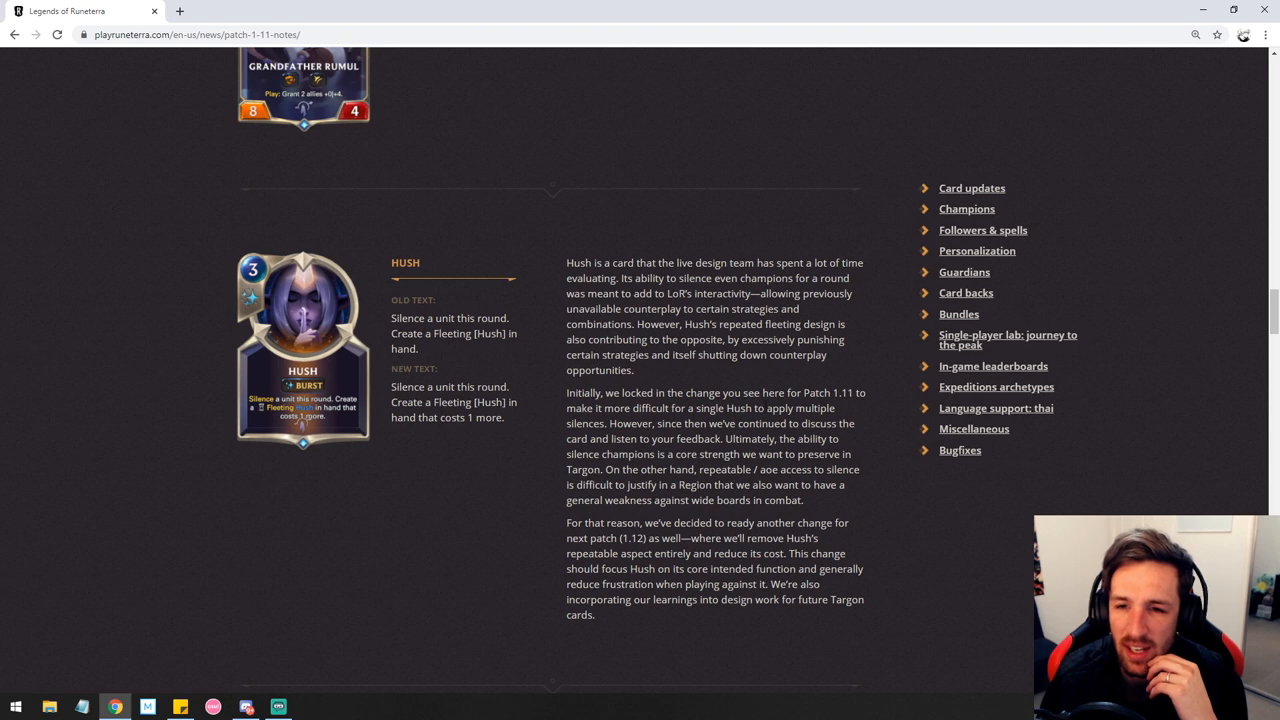
mouse_move(800, 378)
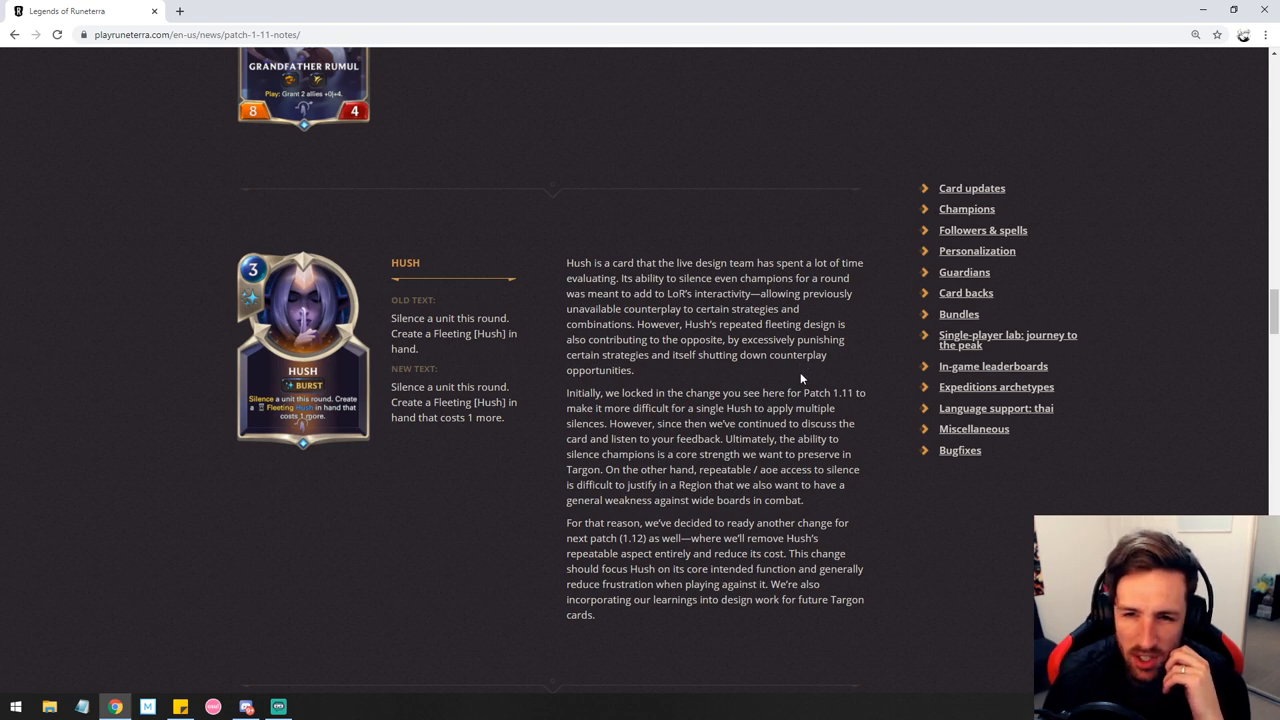
mouse_move(806, 376)
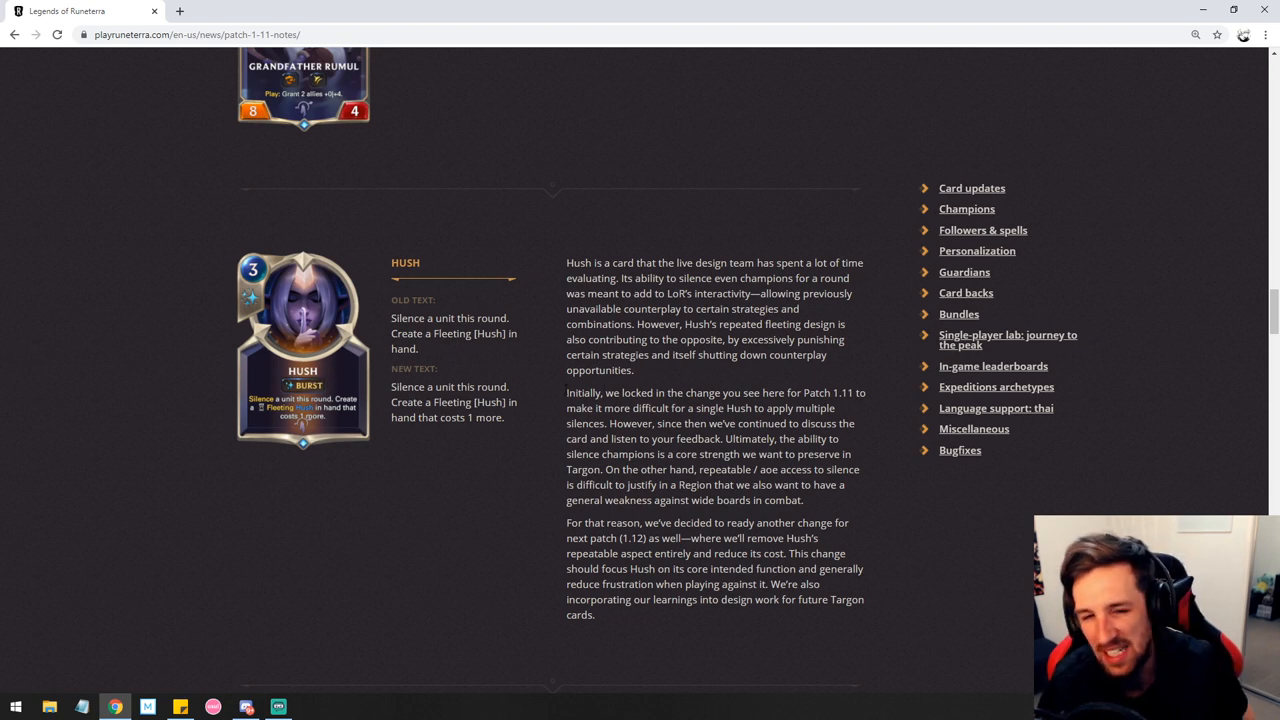
- Highlight phrases in the Hush explanation, ending on the paragraph about removing its repeatable aspect in 1.12
left_click_drag(566, 392, 652, 392)
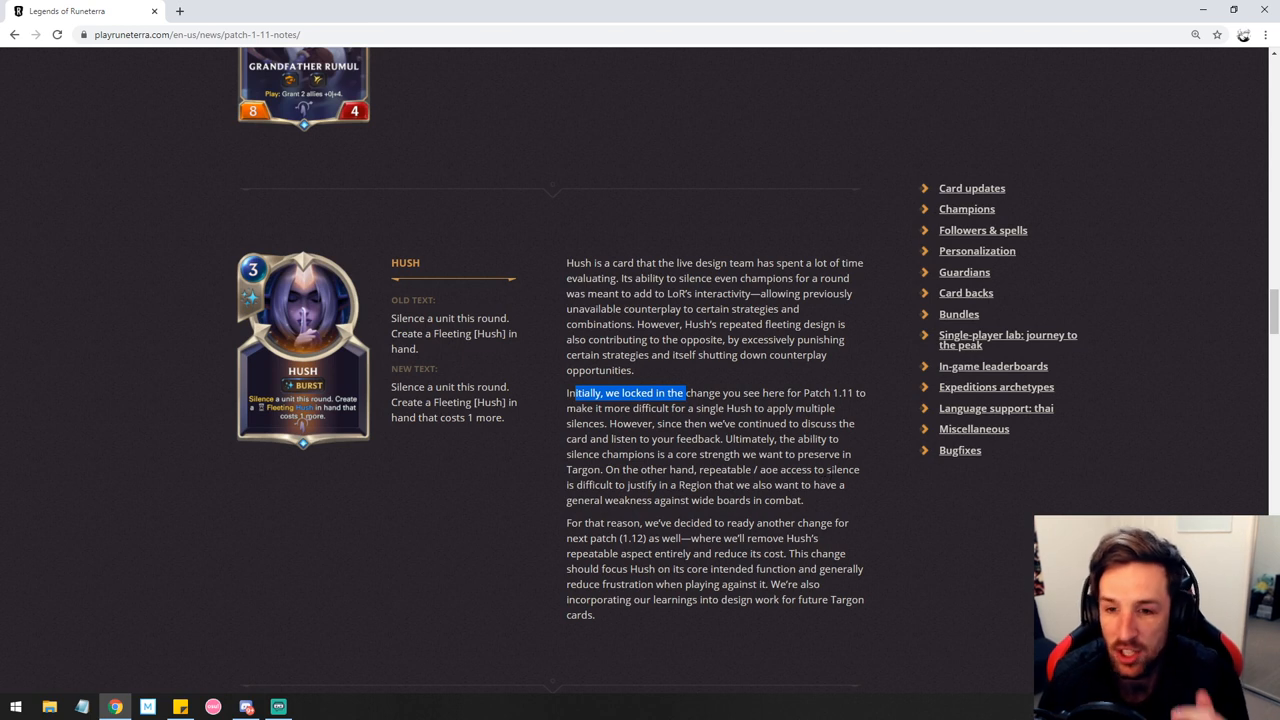
mouse_move(808, 508)
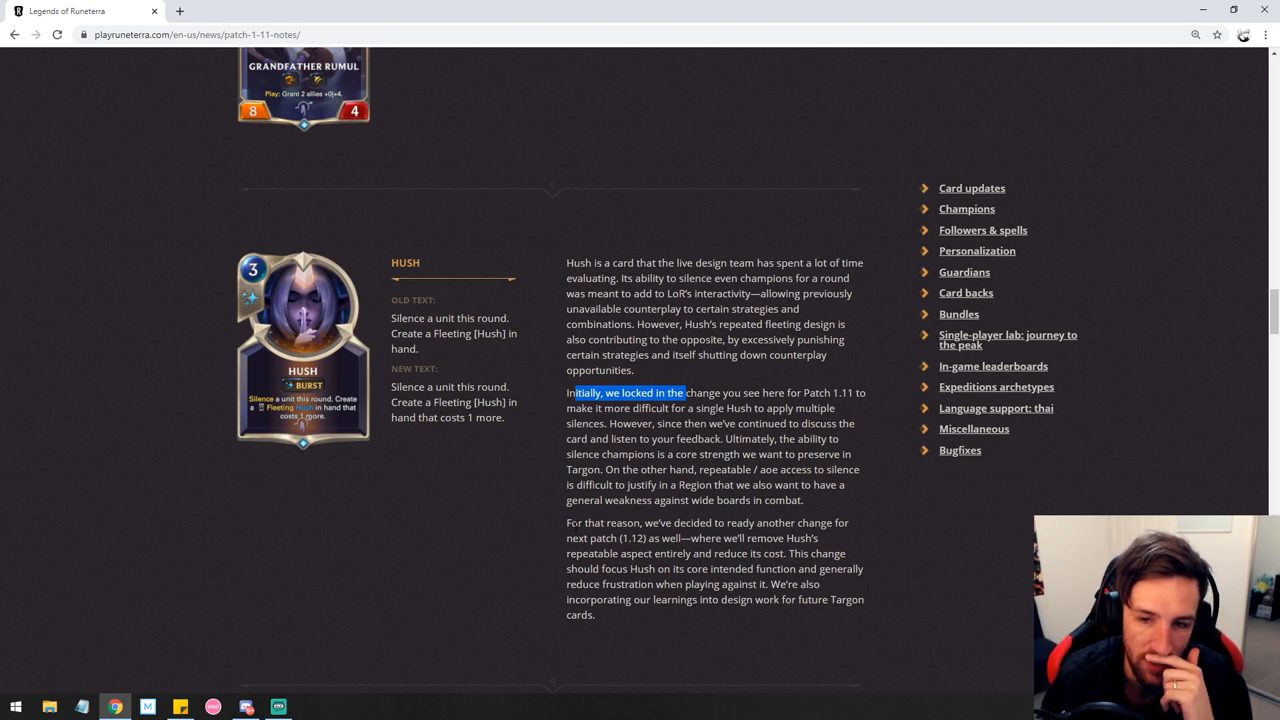
left_click_drag(566, 522, 820, 538)
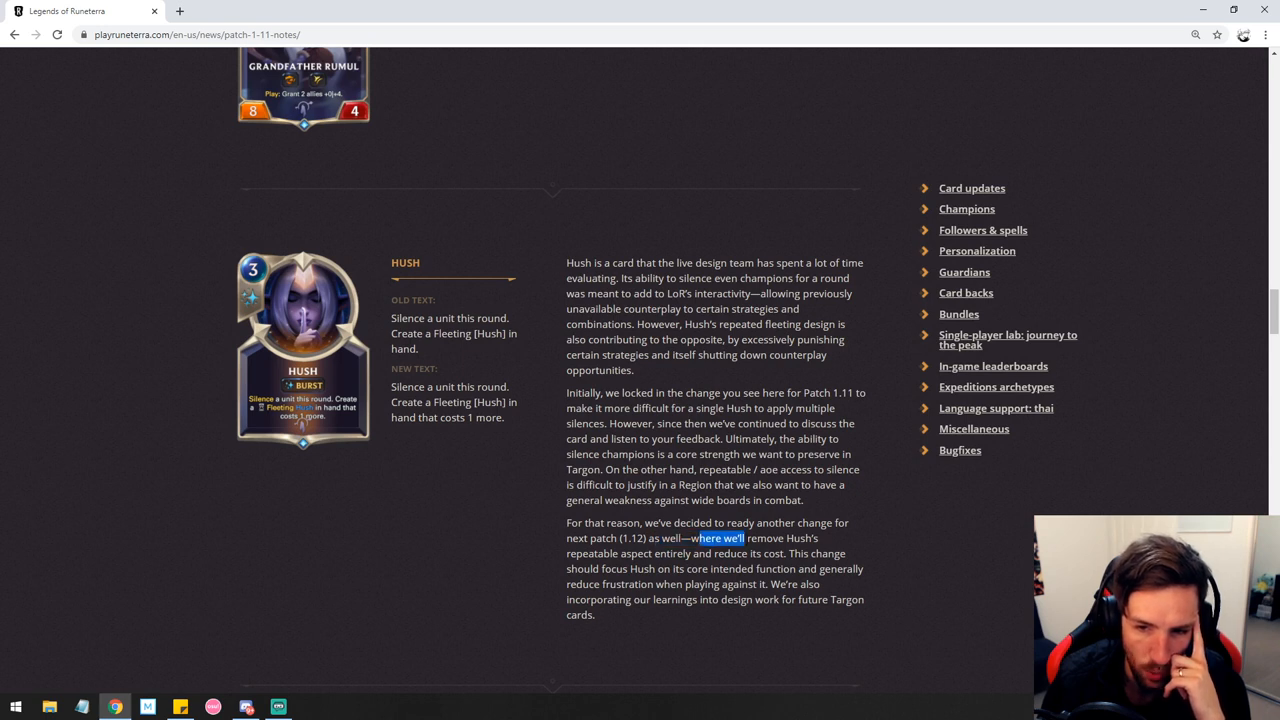
left_click_drag(700, 538, 820, 552)
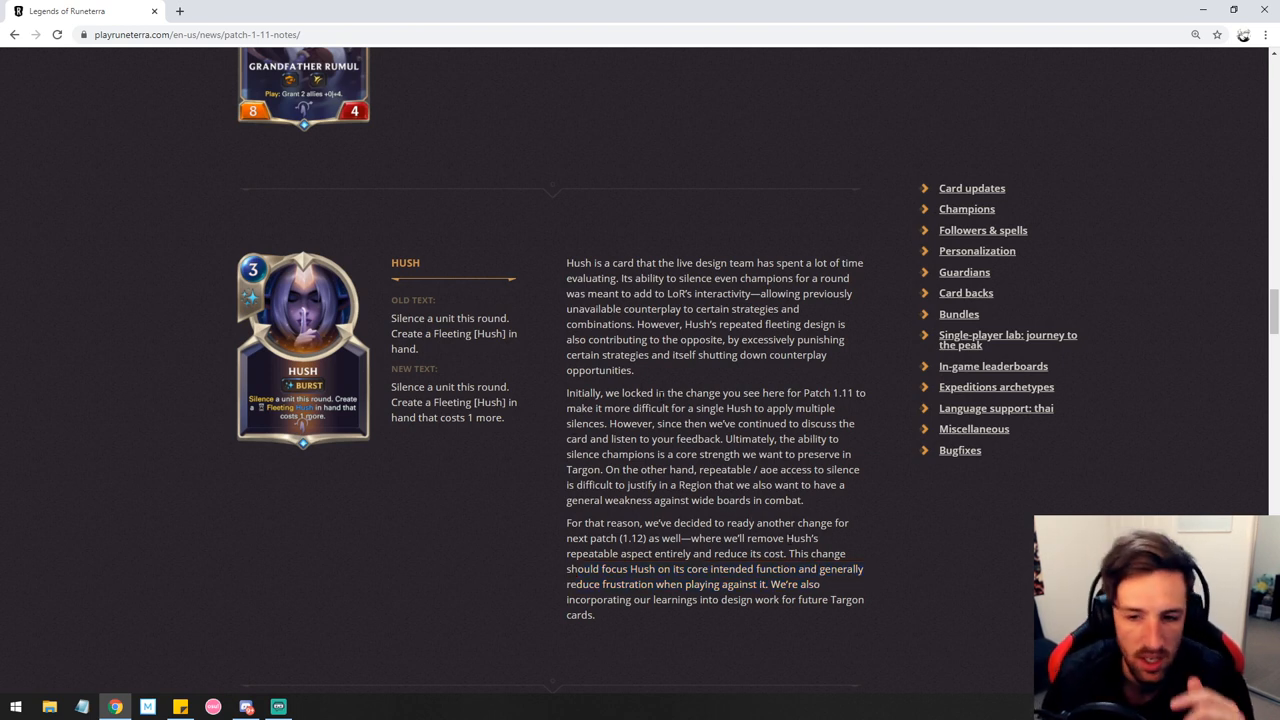
mouse_move(480, 448)
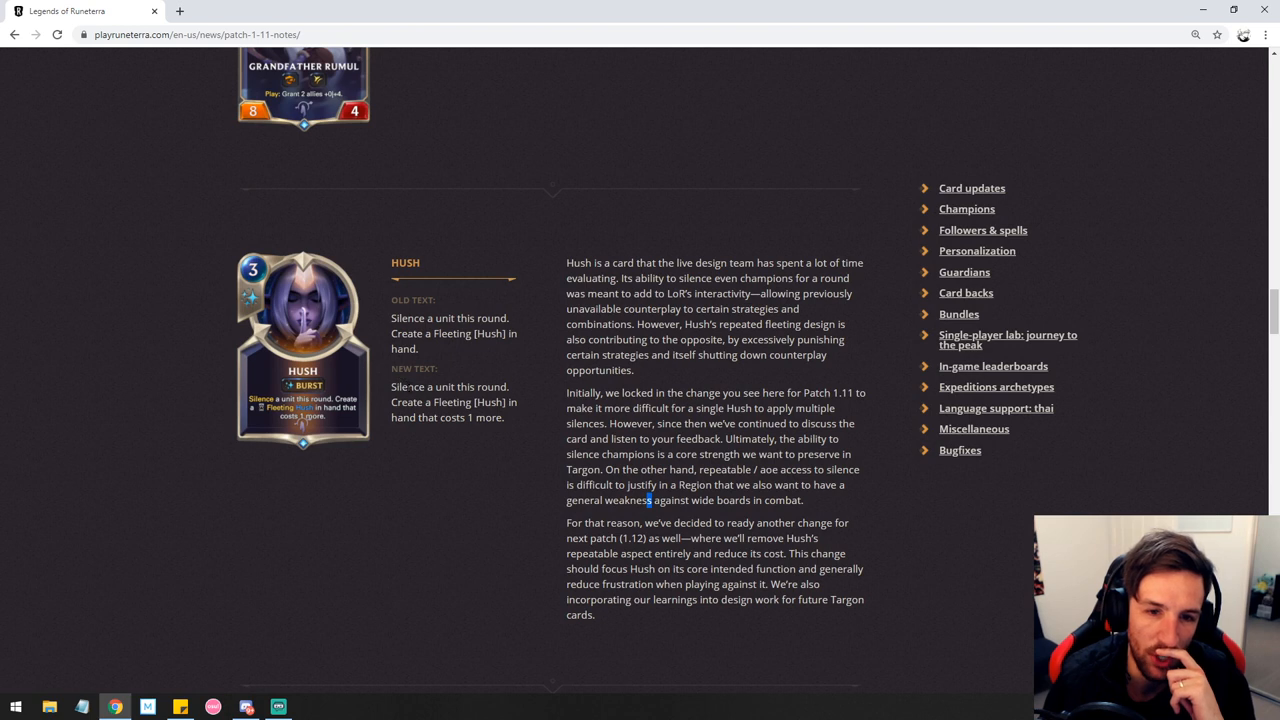
mouse_move(518, 464)
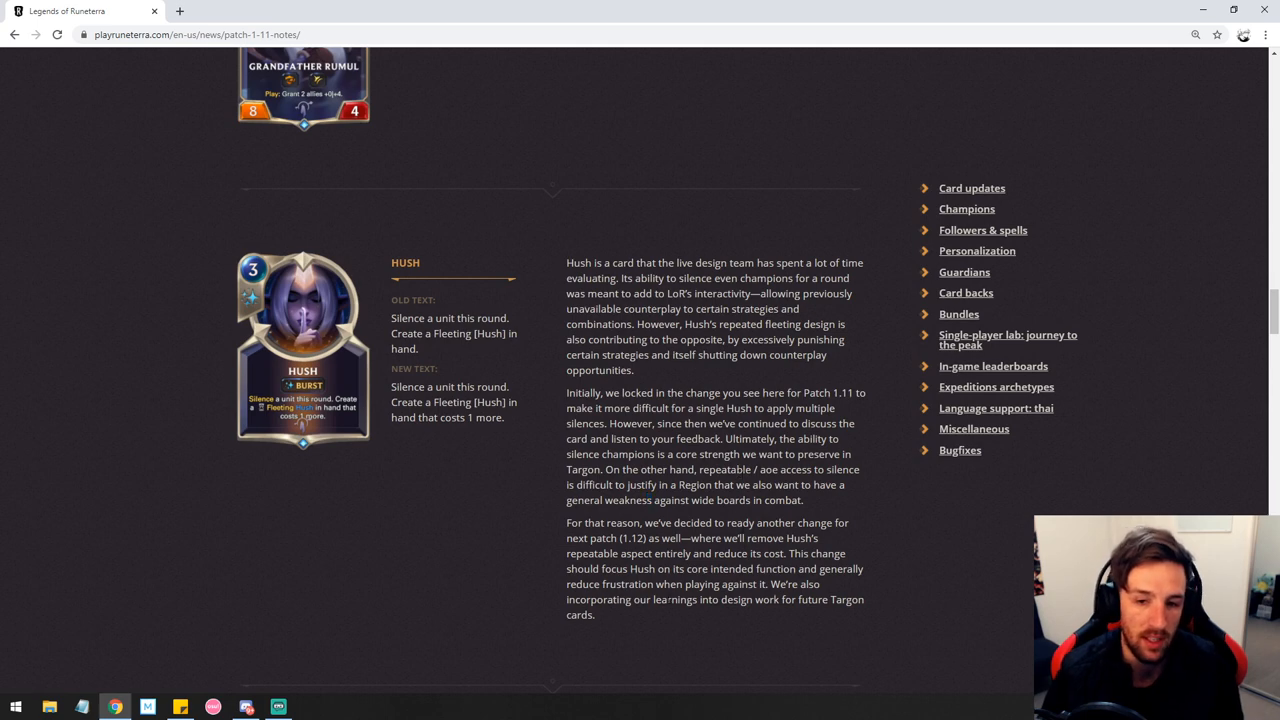
left_click_drag(570, 536, 596, 614)
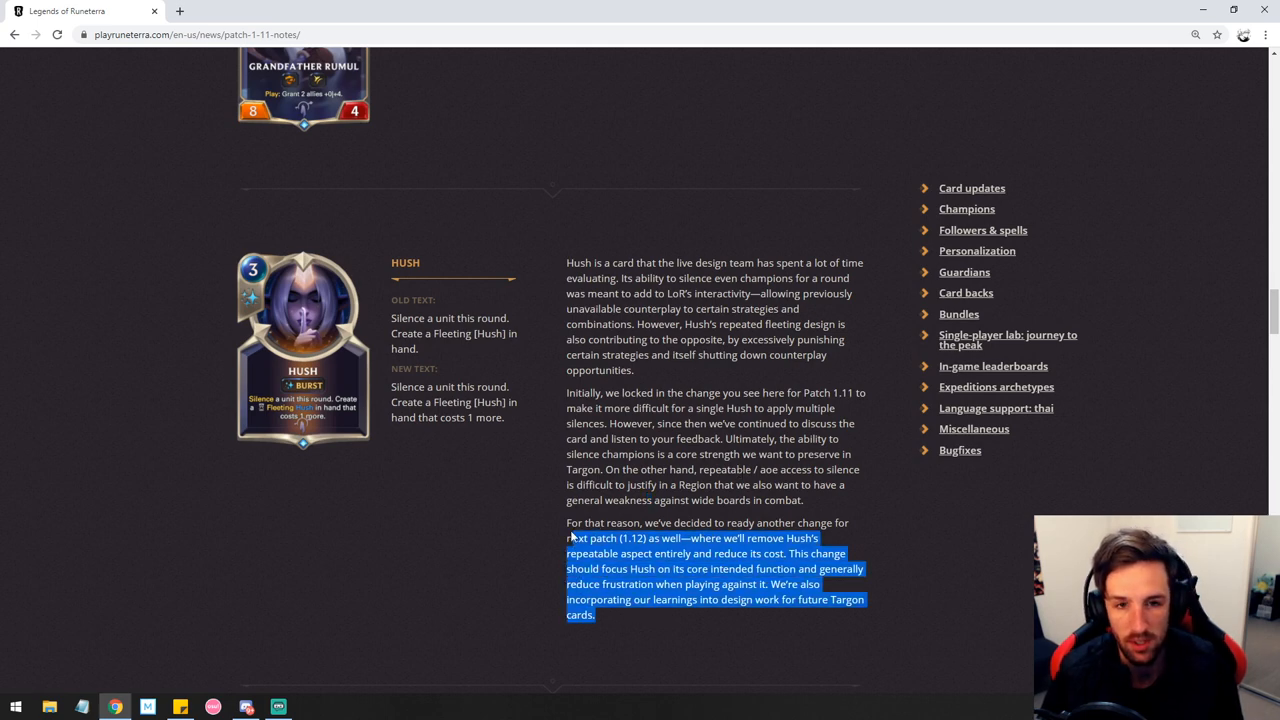
- Deselect the highlighted Hush paragraph and bring Mountain Goat's 1-to-2 health buff into view
scroll("down", 3)
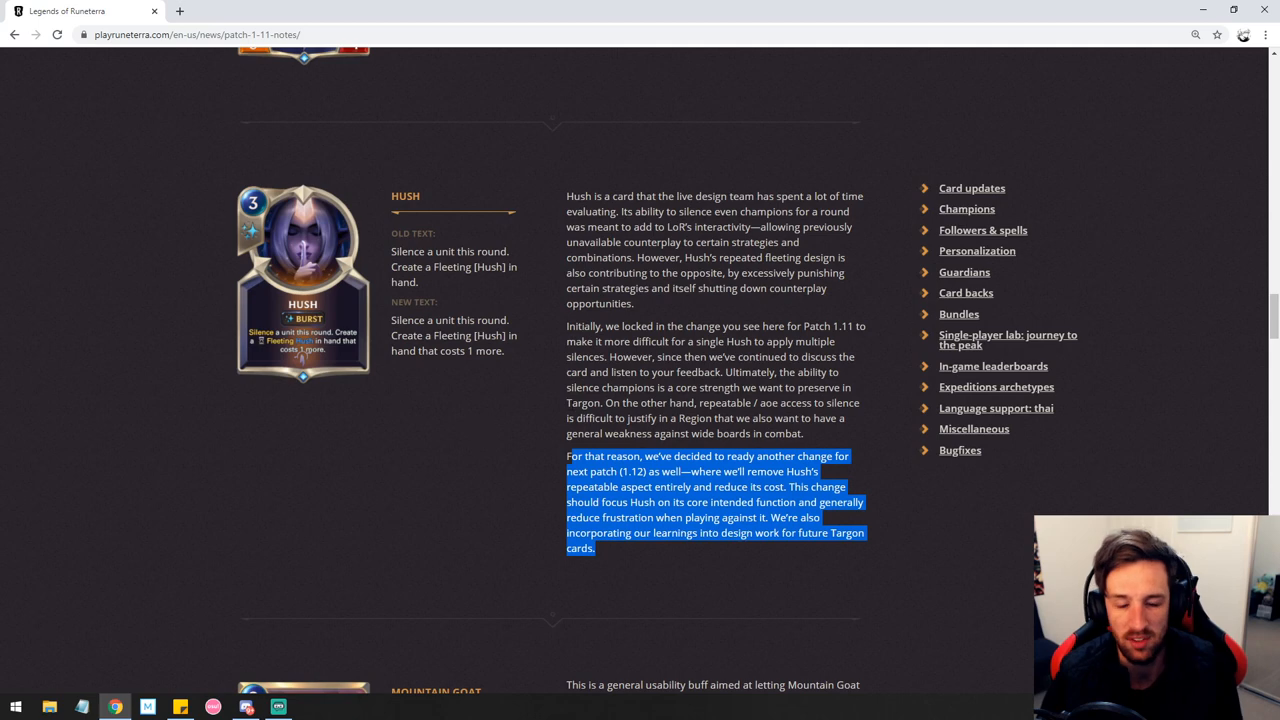
scroll("down", 3)
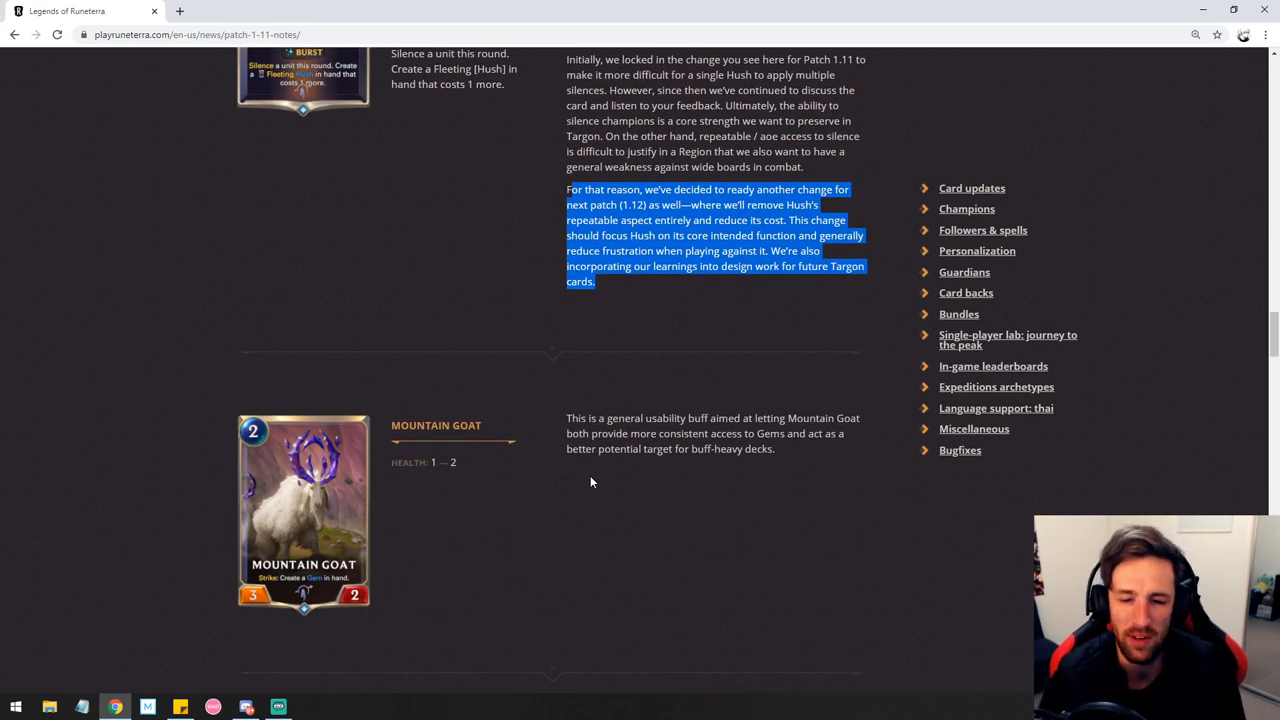
mouse_move(488, 454)
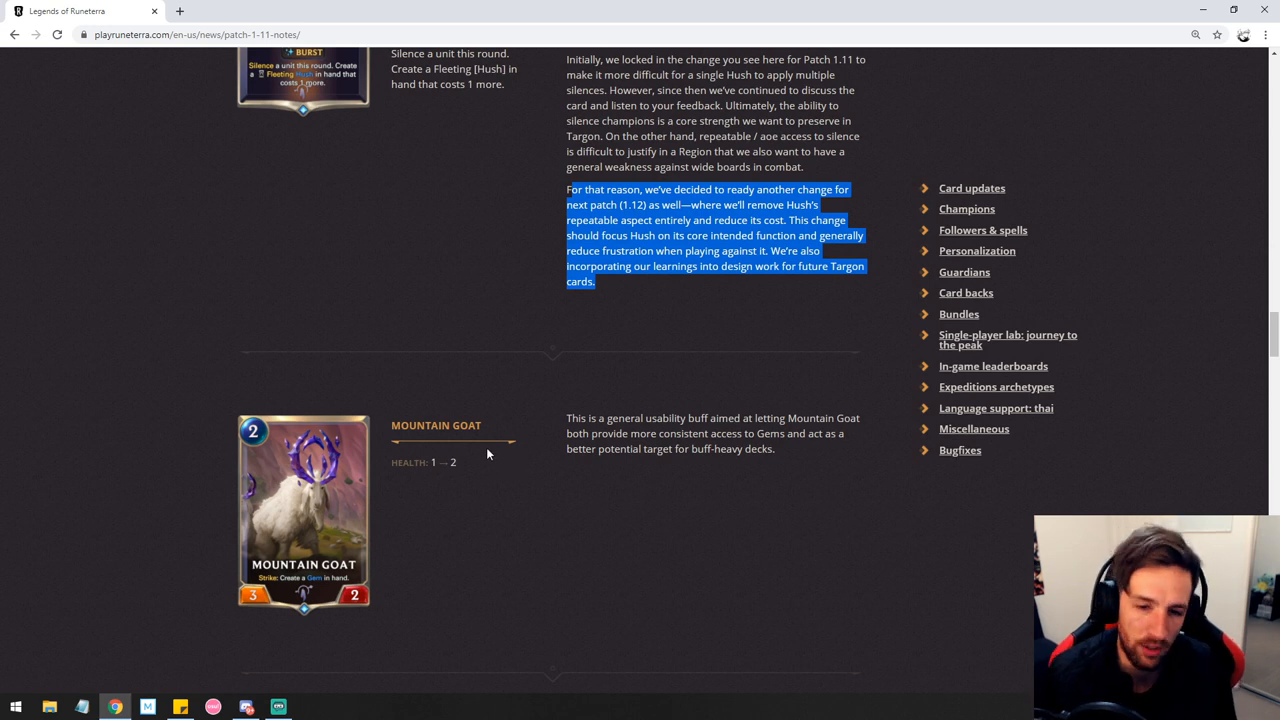
left_click(444, 462)
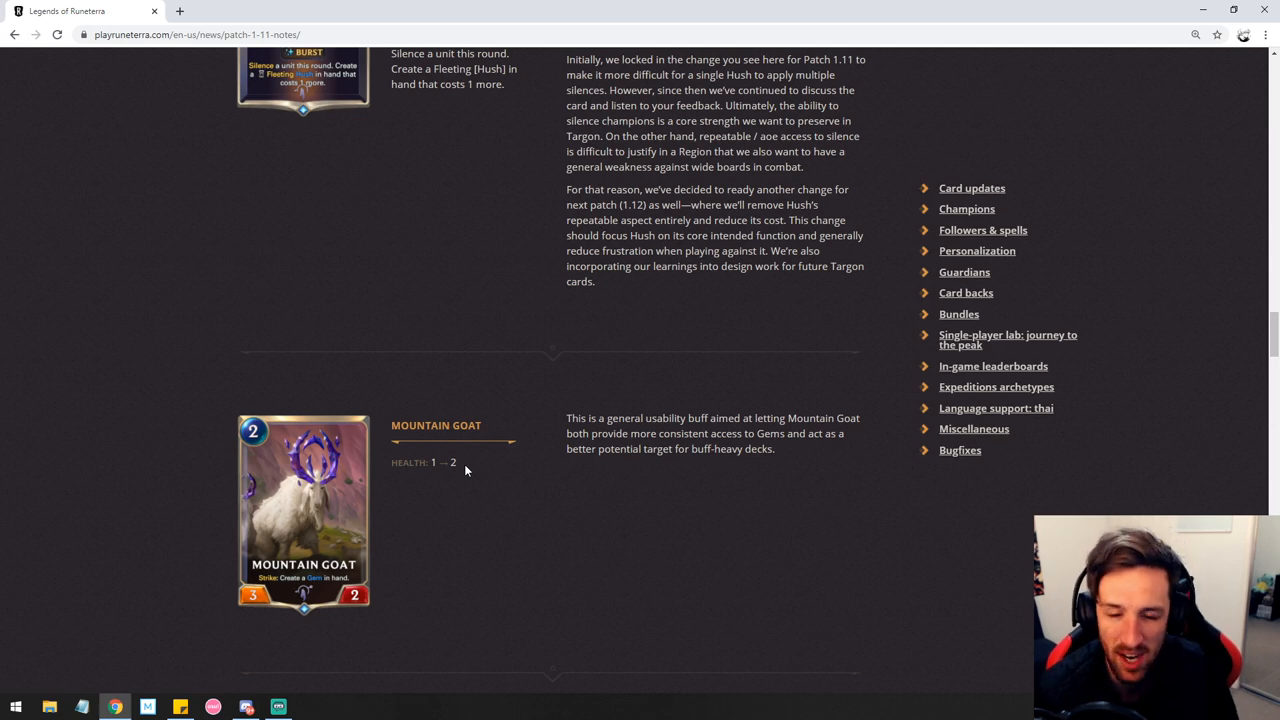
- Scroll past the Astra guardian and Celestials card back until the Minion Bundle shows
scroll("down", 3)
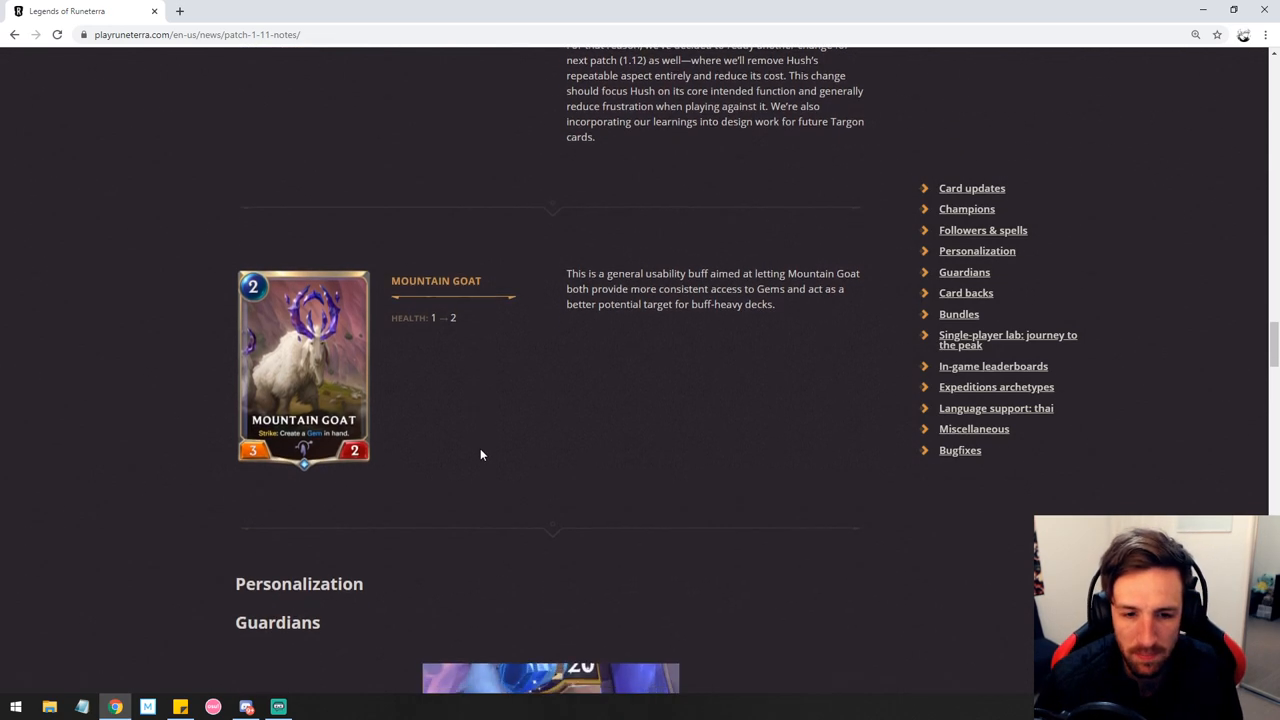
scroll("down", 3)
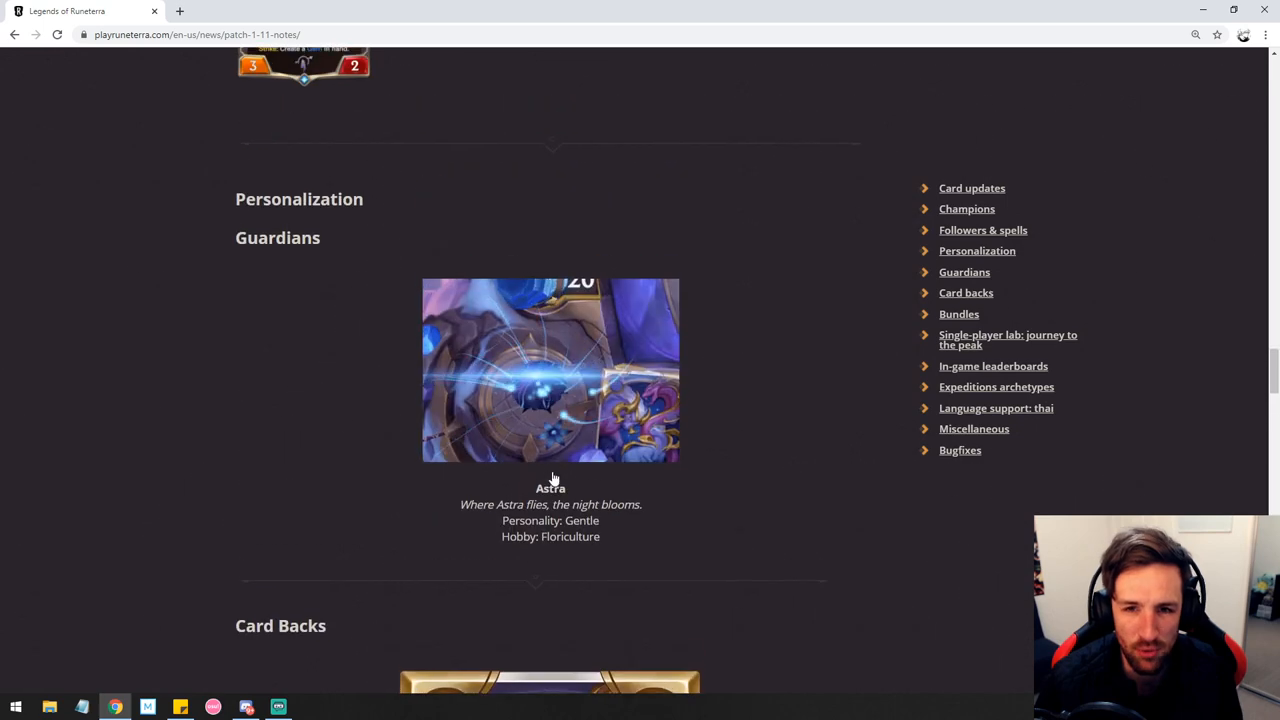
scroll("up", 3)
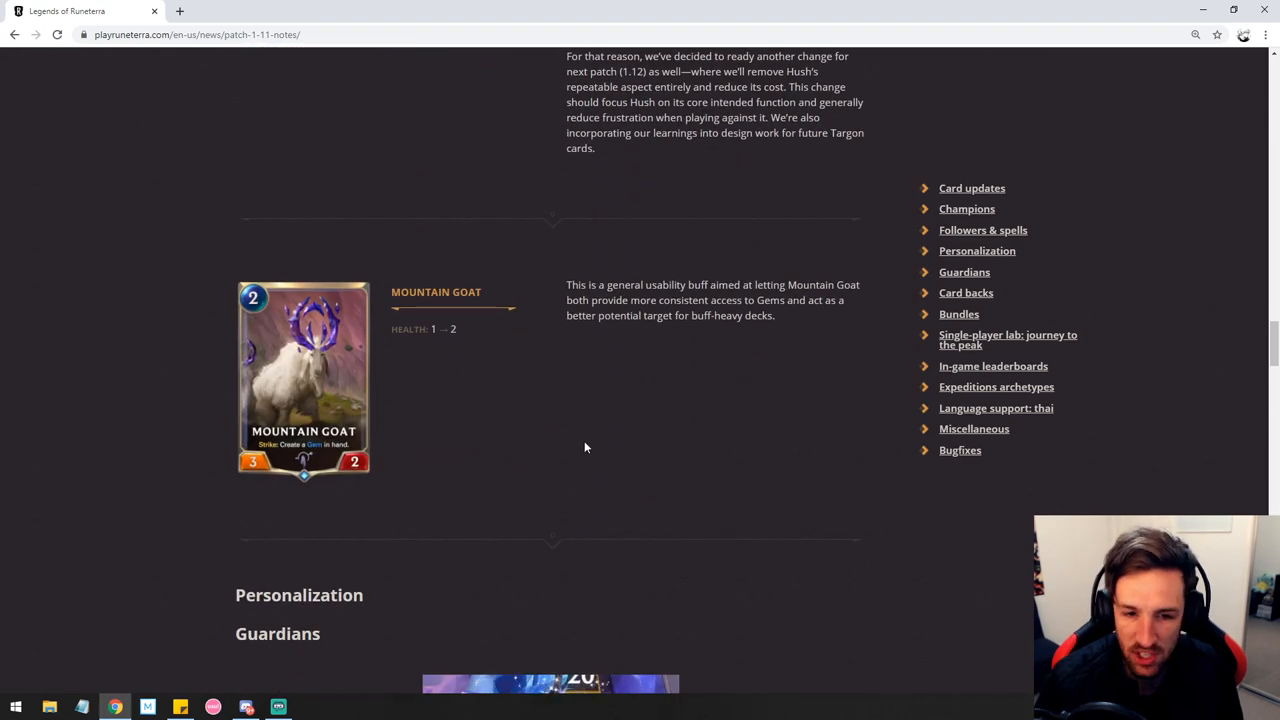
scroll("down", 3)
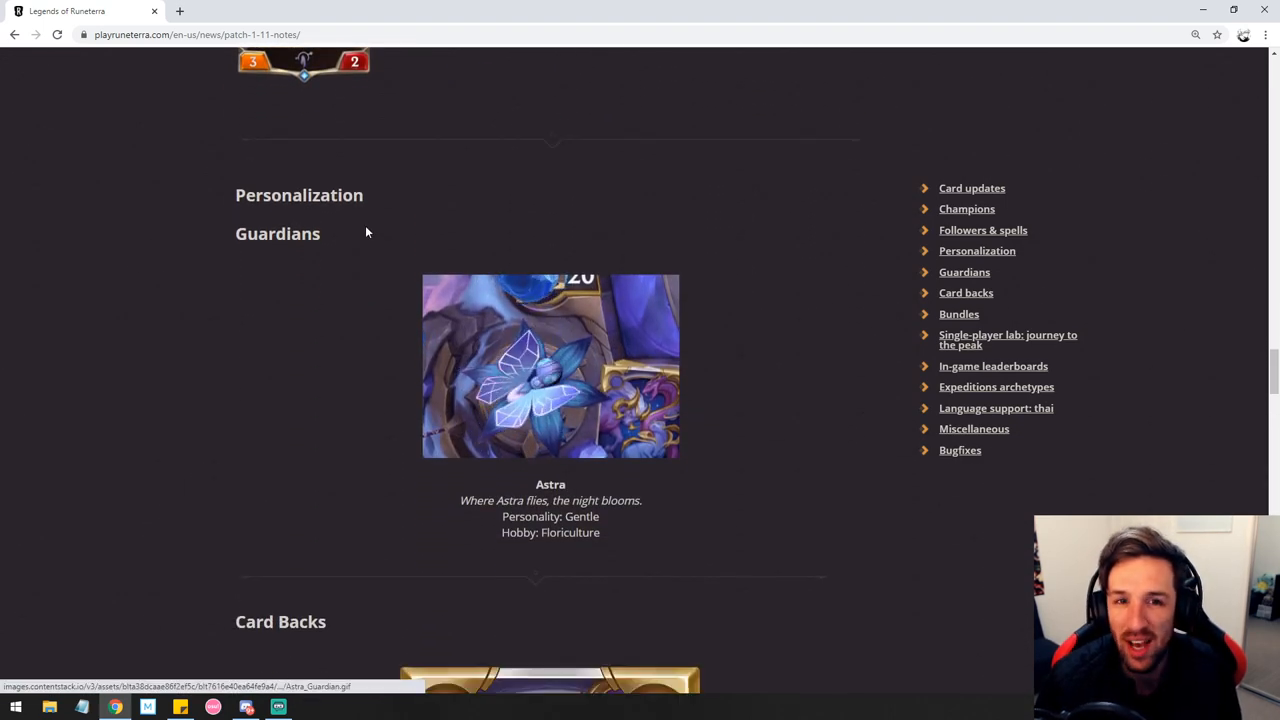
scroll("down", 3)
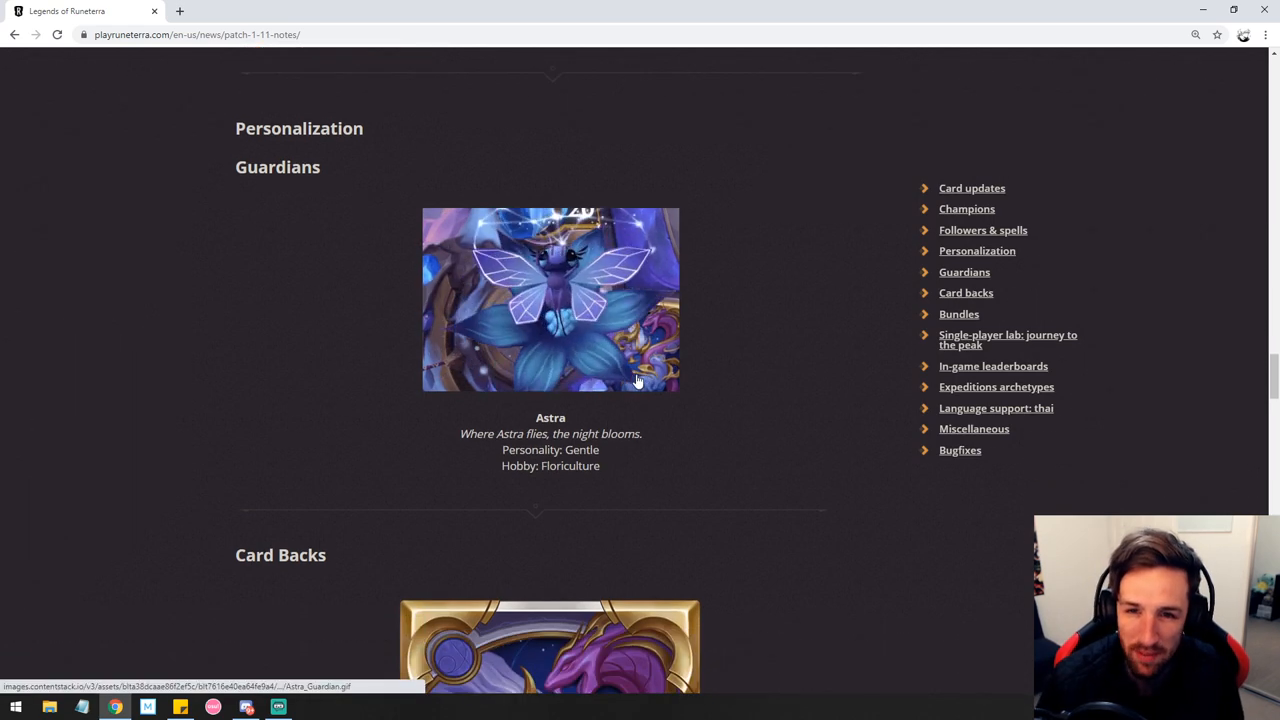
scroll("down", 3)
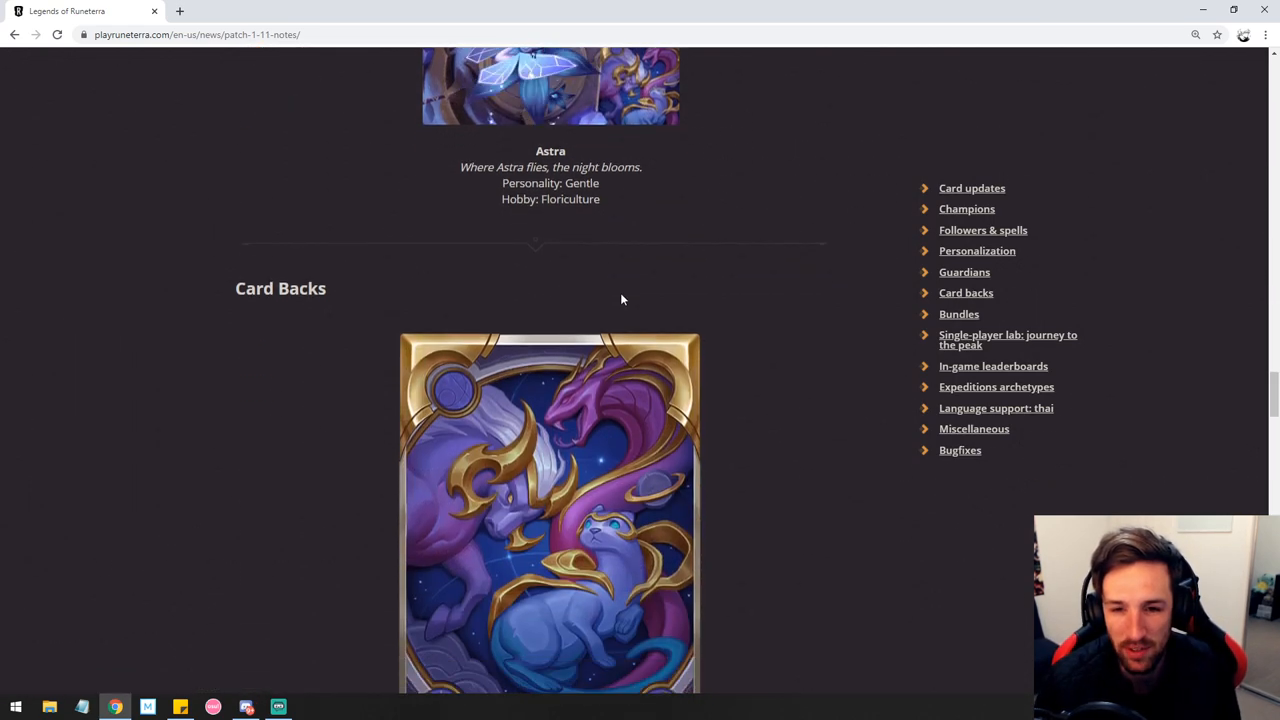
scroll("down", 3)
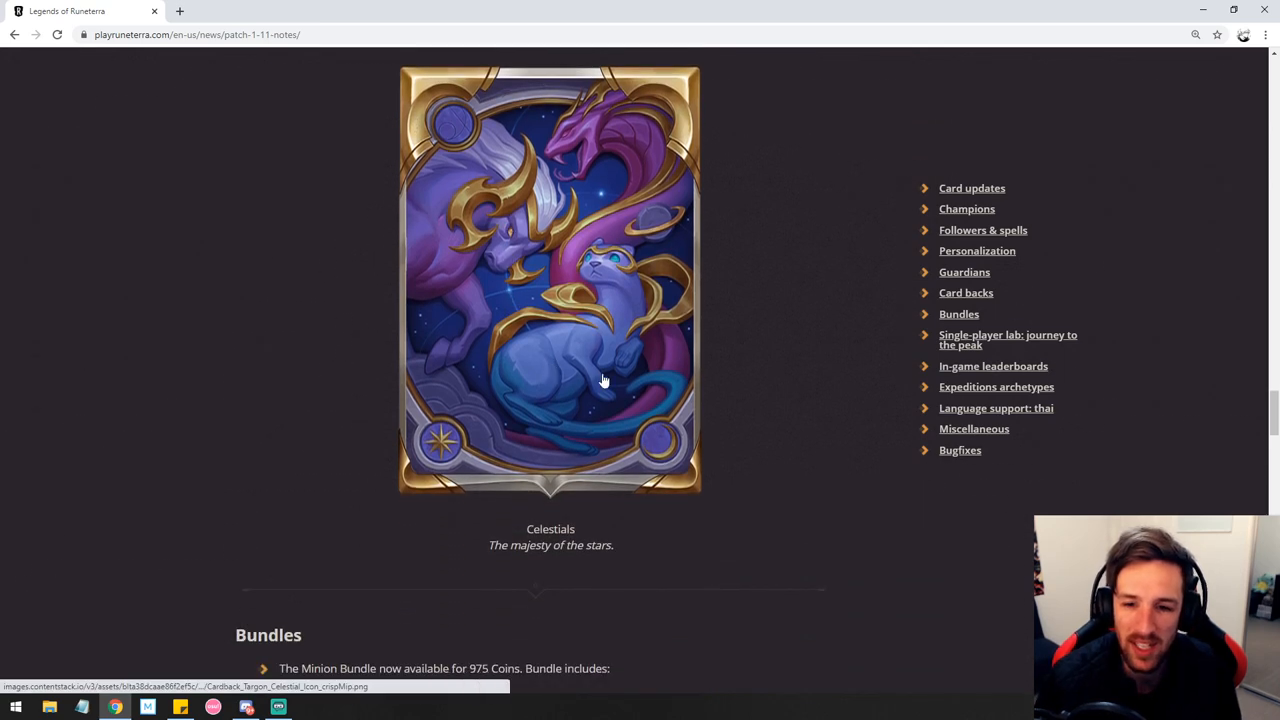
scroll("down", 3)
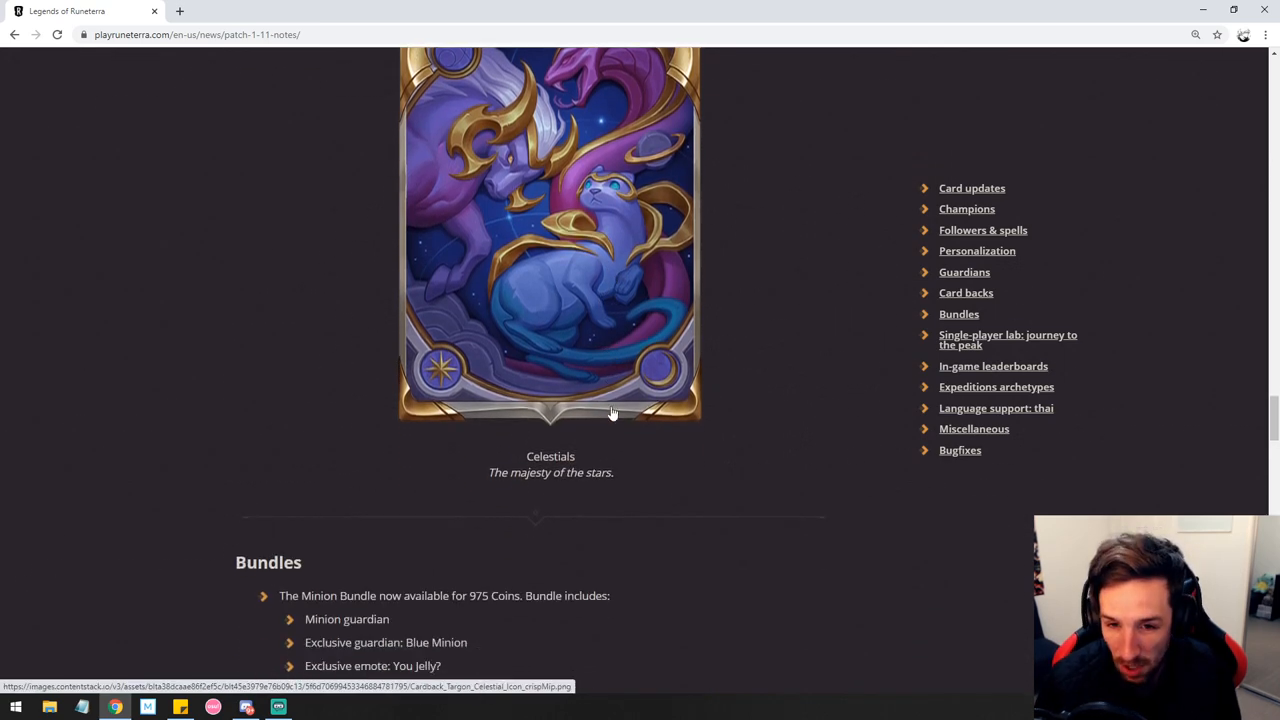
scroll("down", 3)
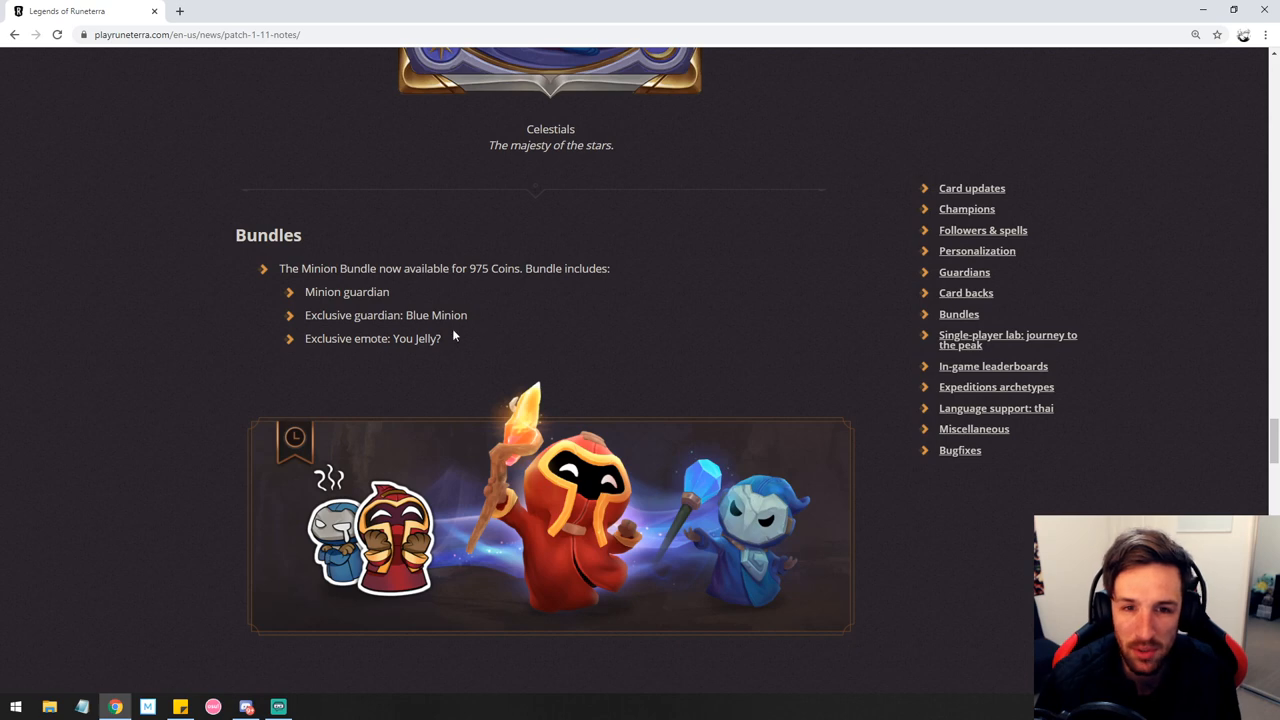
mouse_move(476, 348)
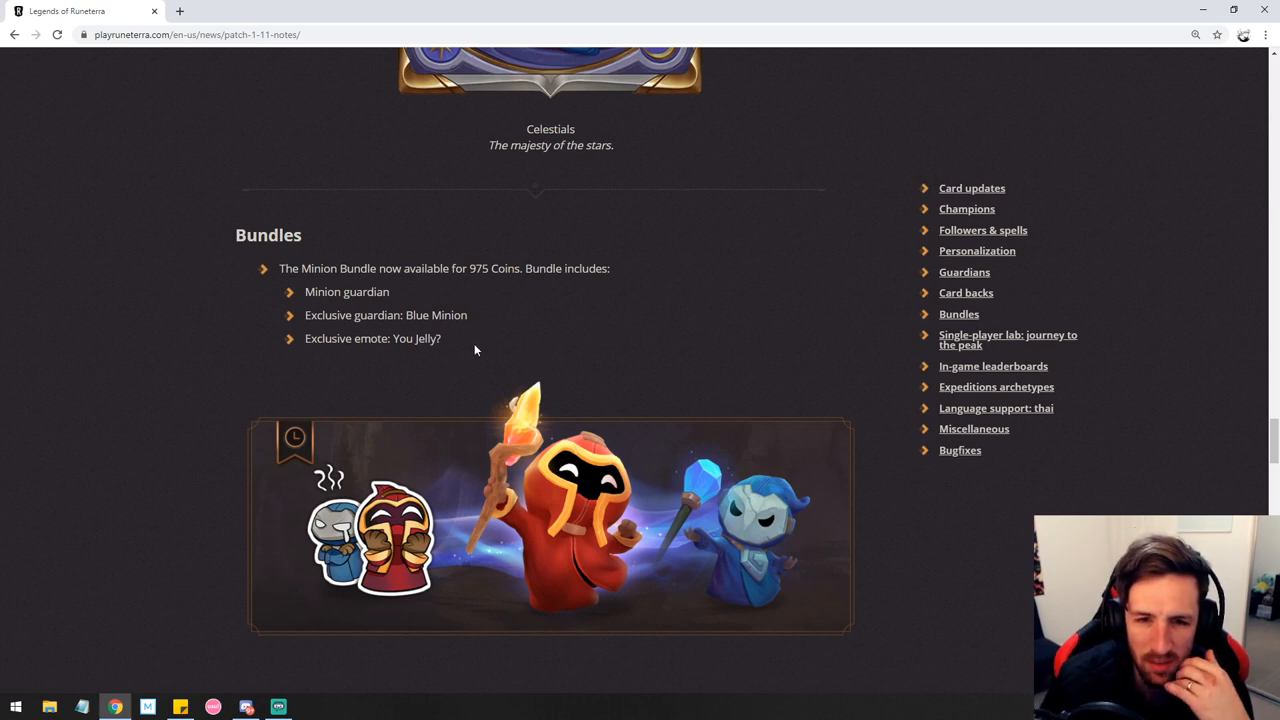
mouse_move(556, 486)
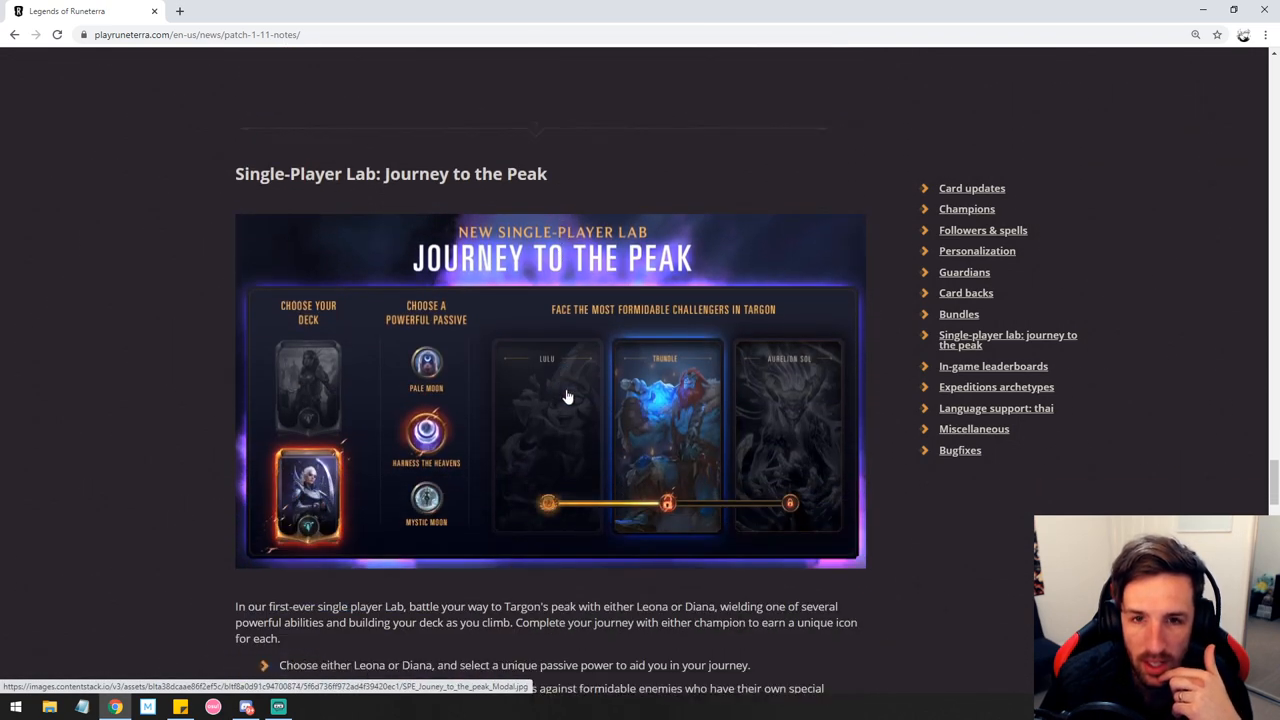
mouse_move(536, 348)
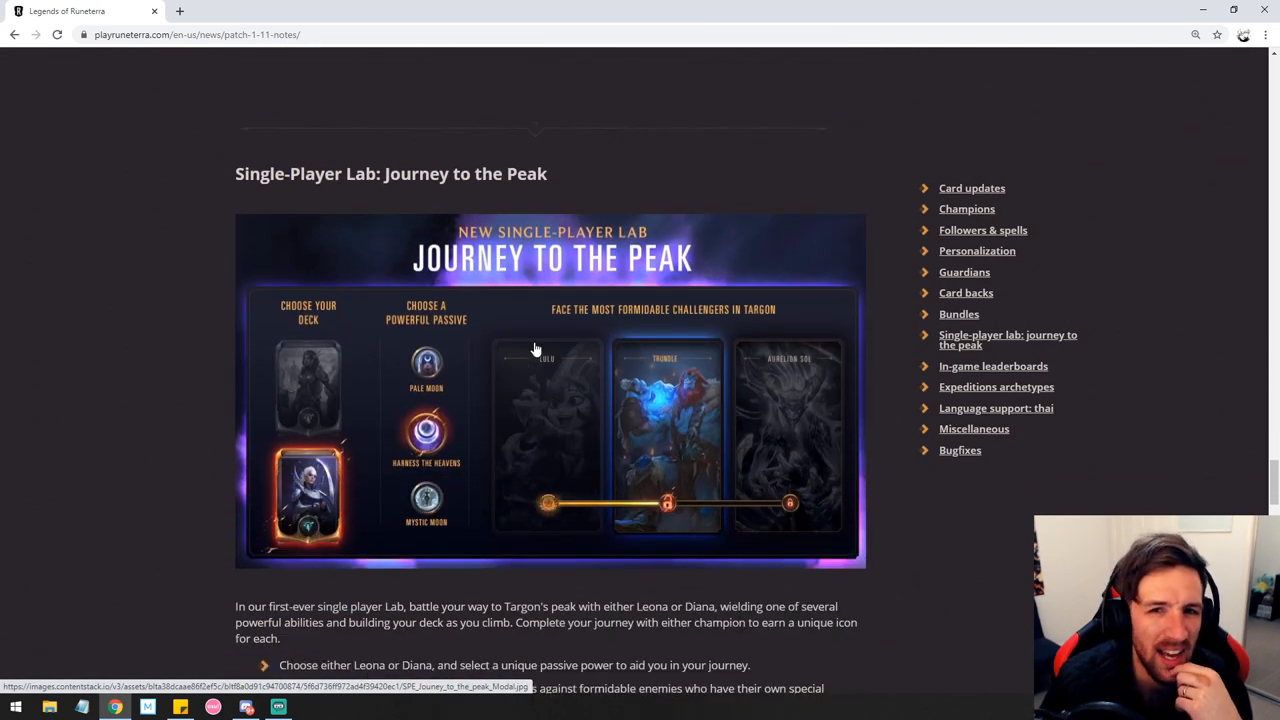
mouse_move(556, 378)
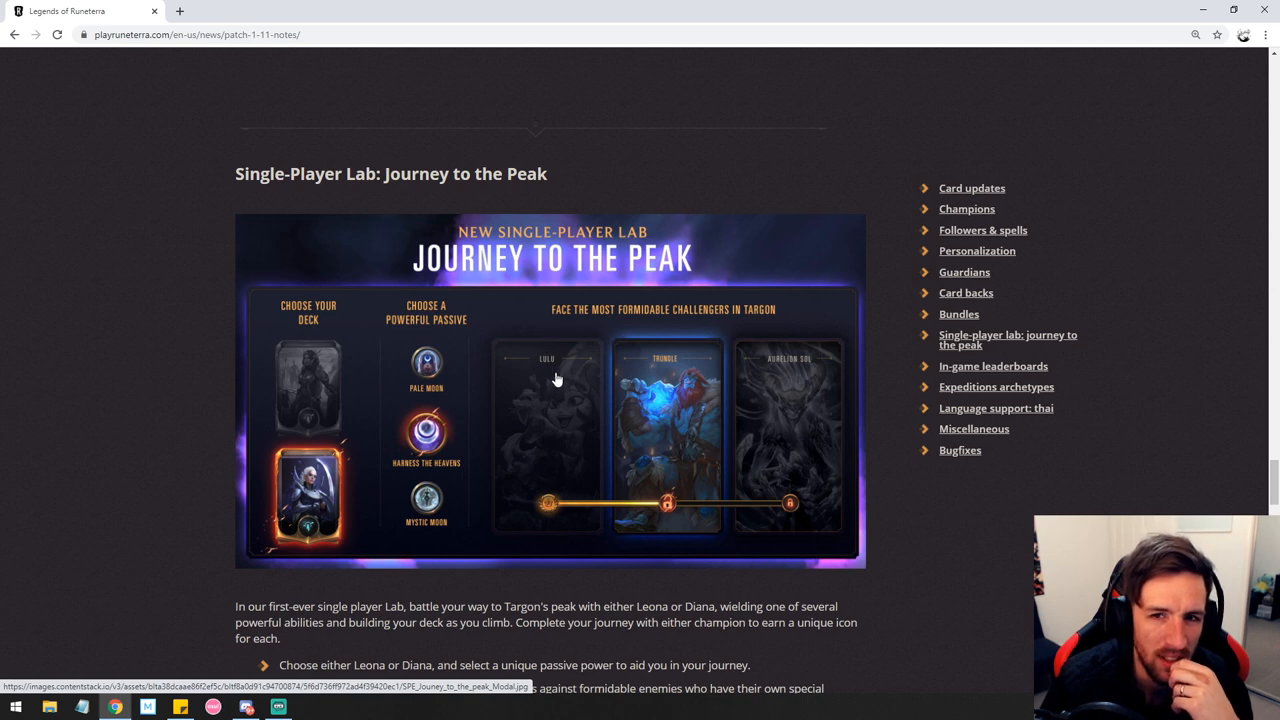
mouse_move(564, 436)
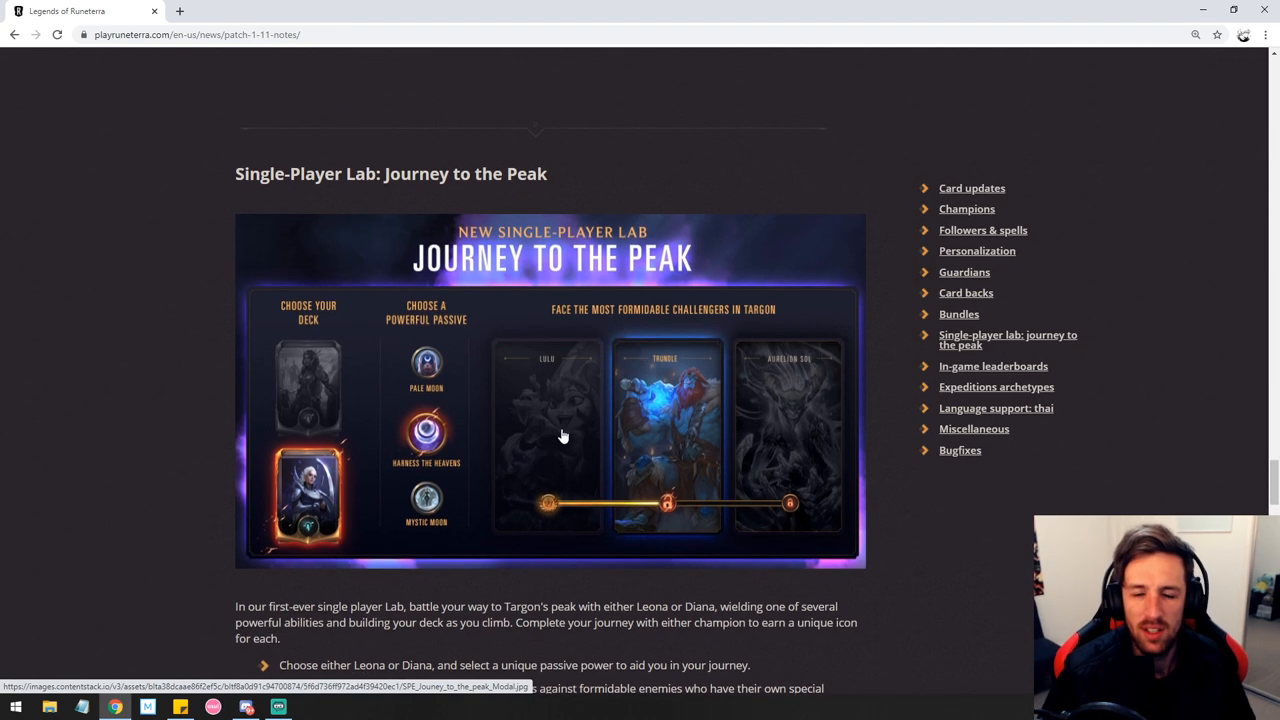
- Scroll down to the Single-Player Lab's Journey to the Peak section
scroll("down", 3)
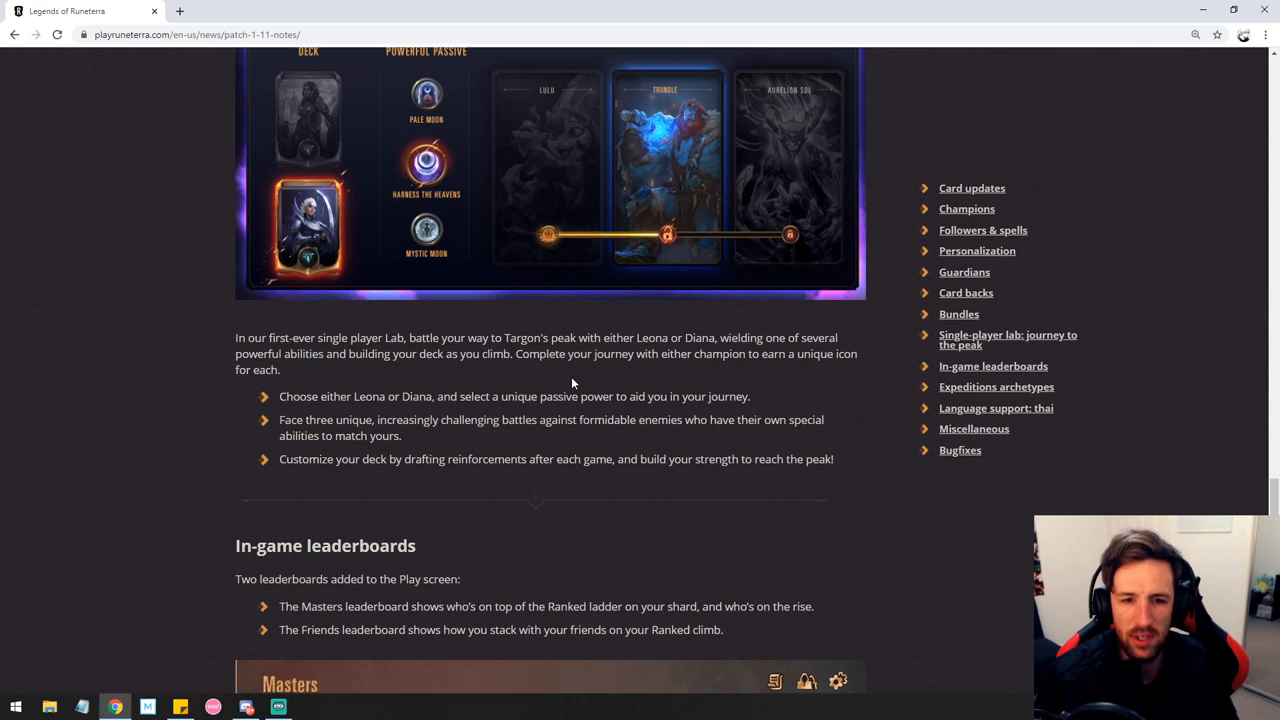
scroll("down", 3)
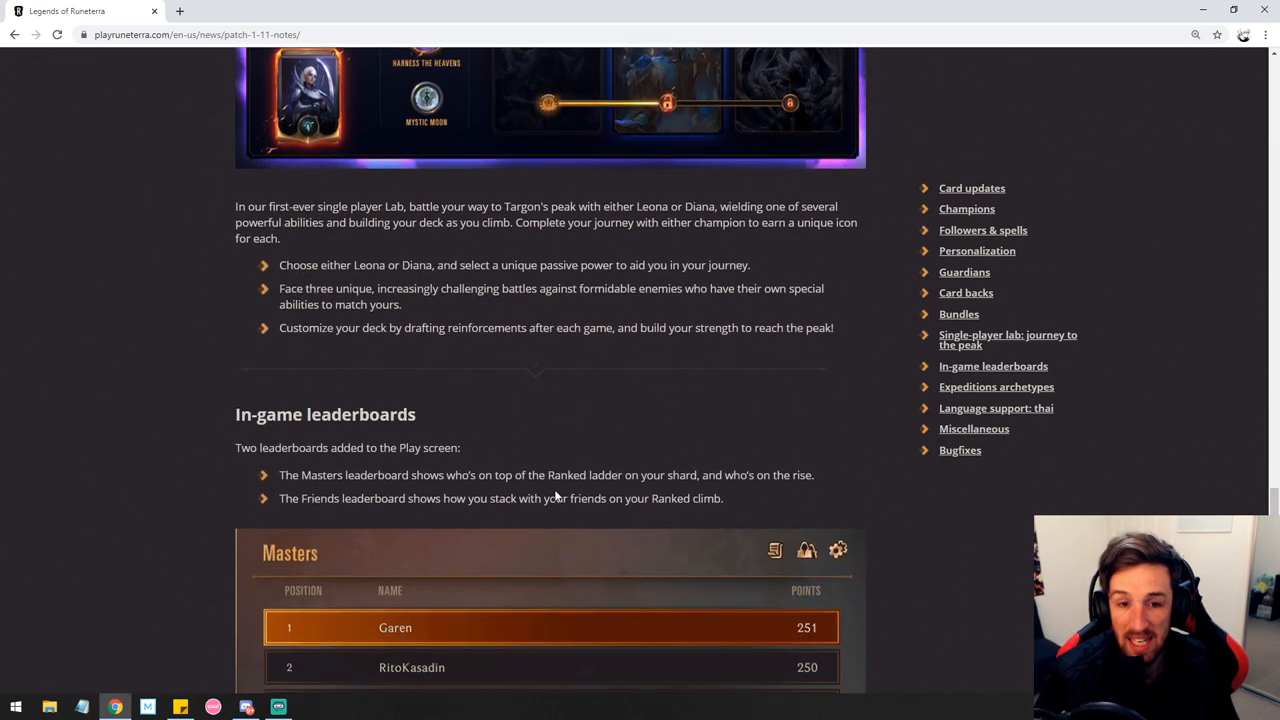
scroll("down", 3)
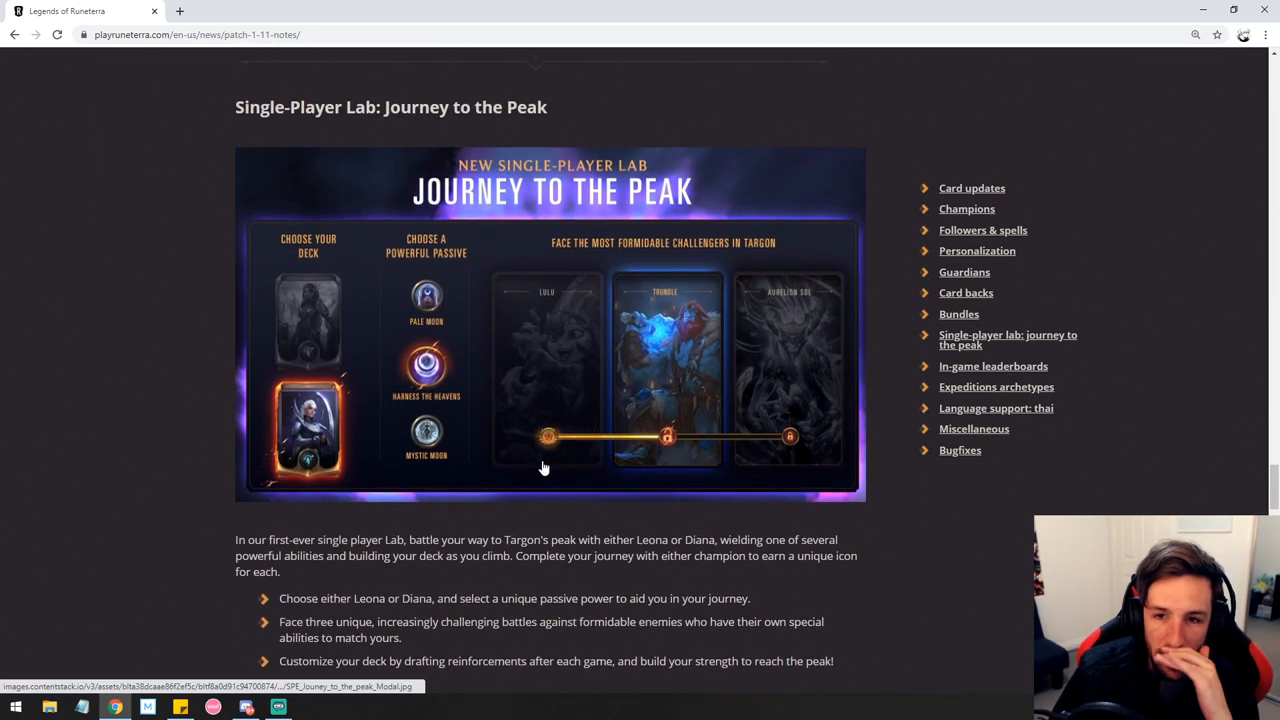
scroll("down", 3)
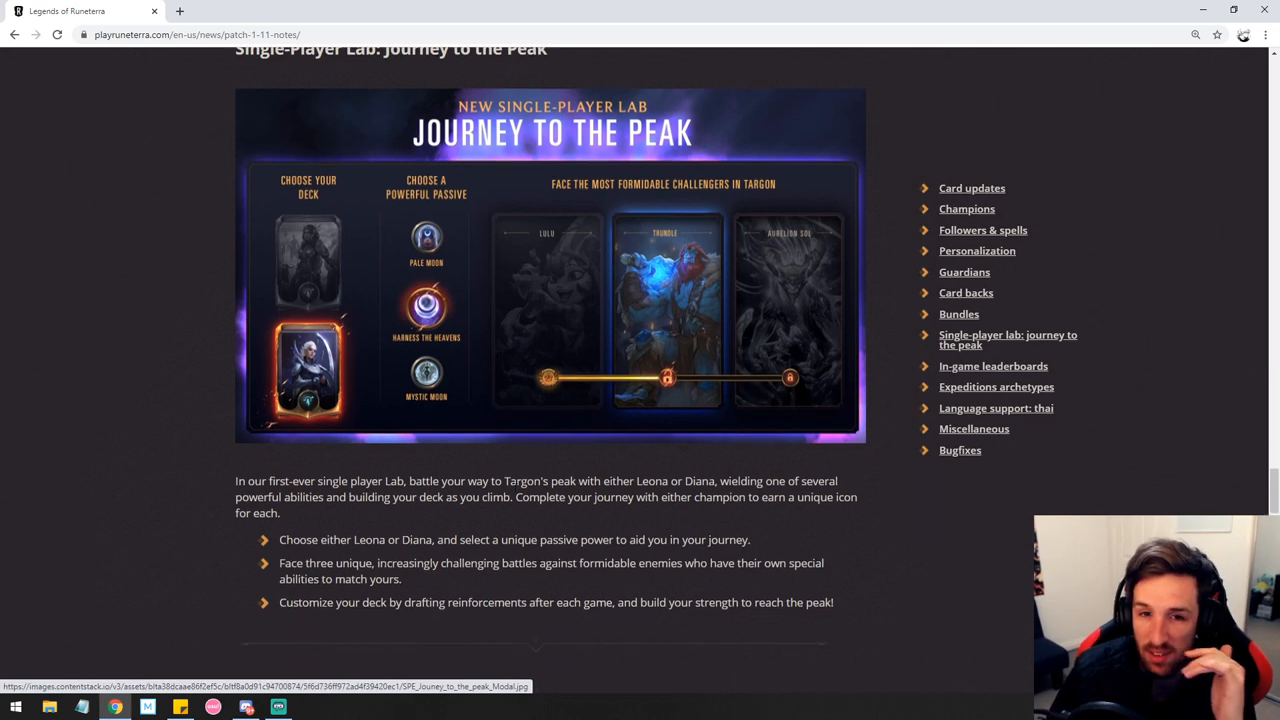
scroll("down", 3)
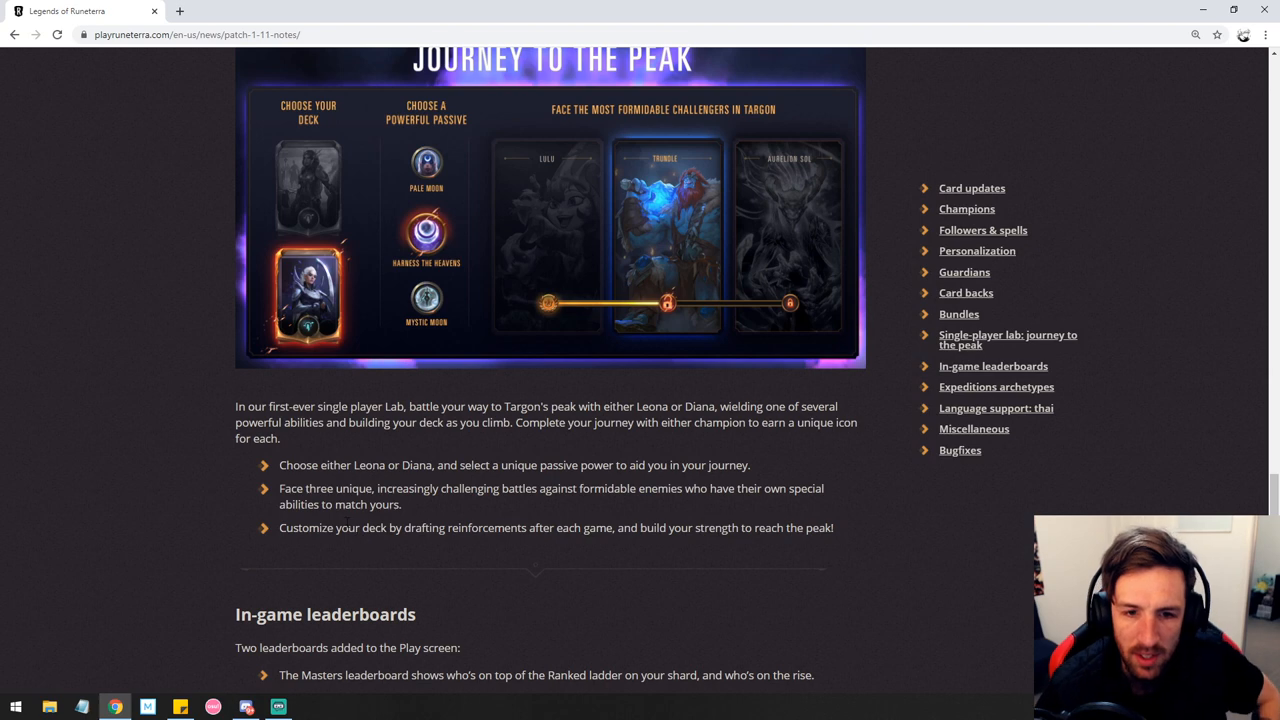
- Highlight the last Journey to the Peak bullets starting from the word 'peak'
double_click(820, 528)
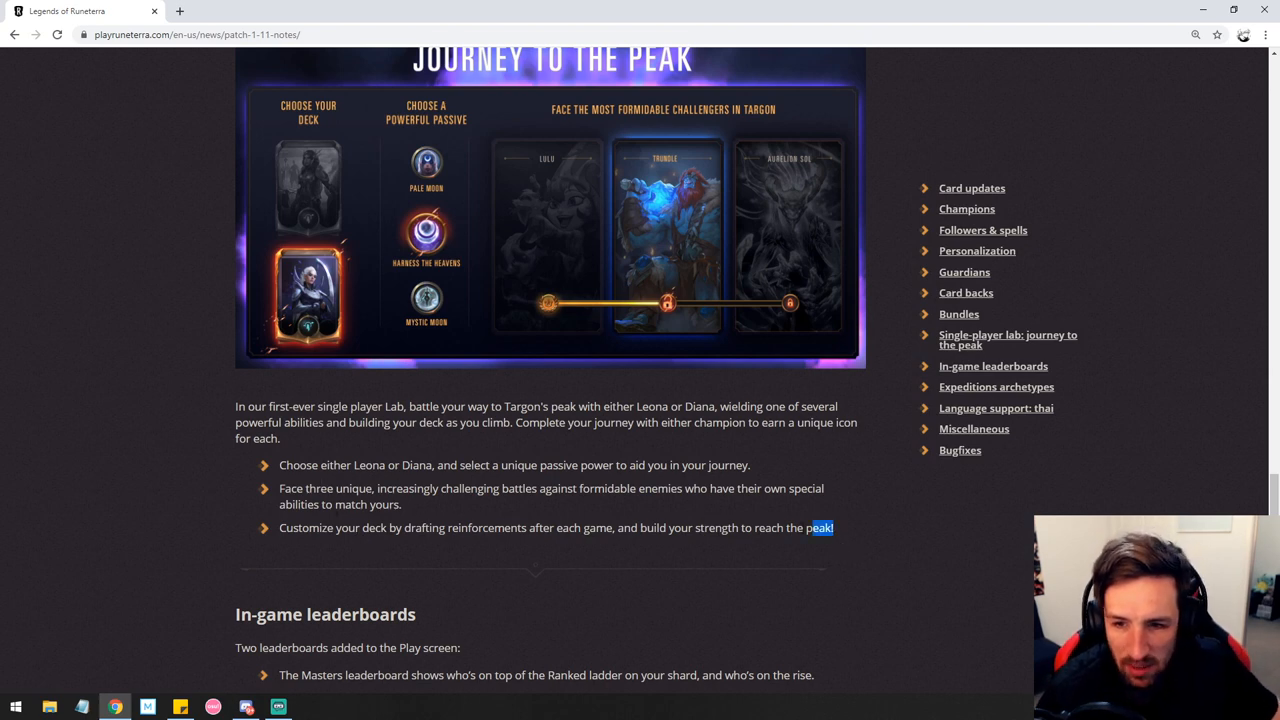
scroll("down", 3)
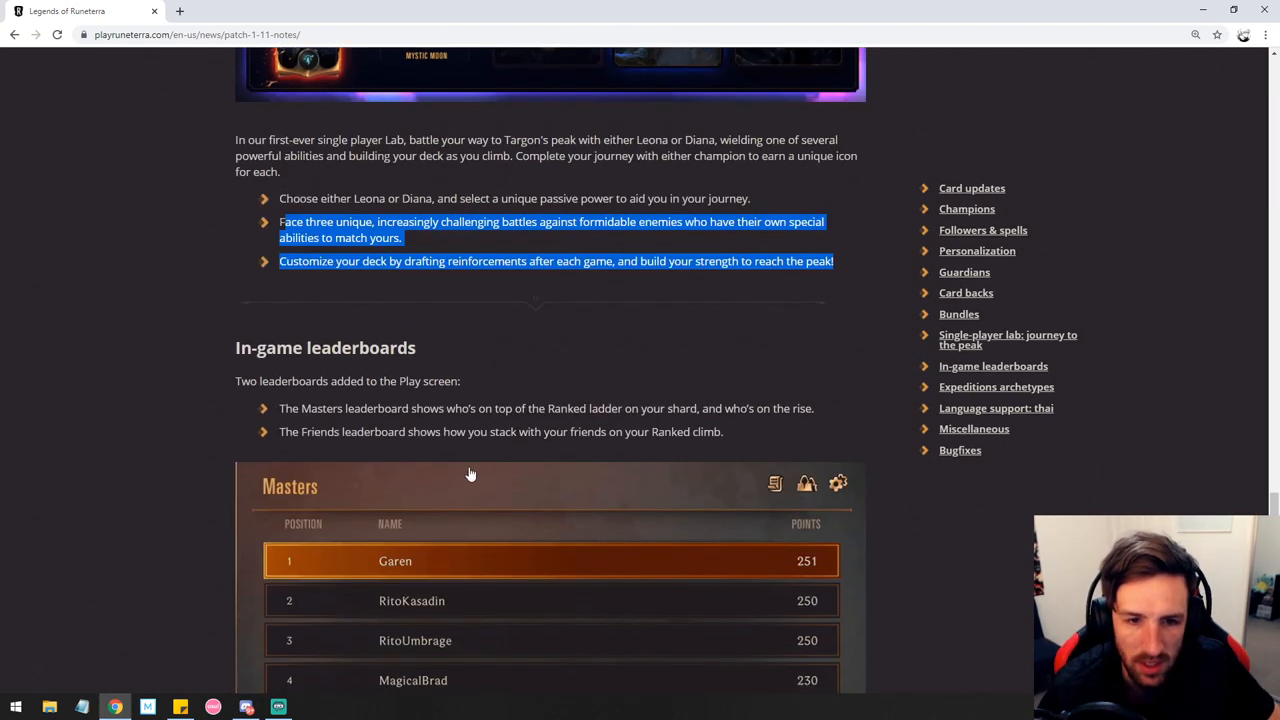
- Read through the In-game leaderboards section past the Masters leaderboard image
scroll("down", 3)
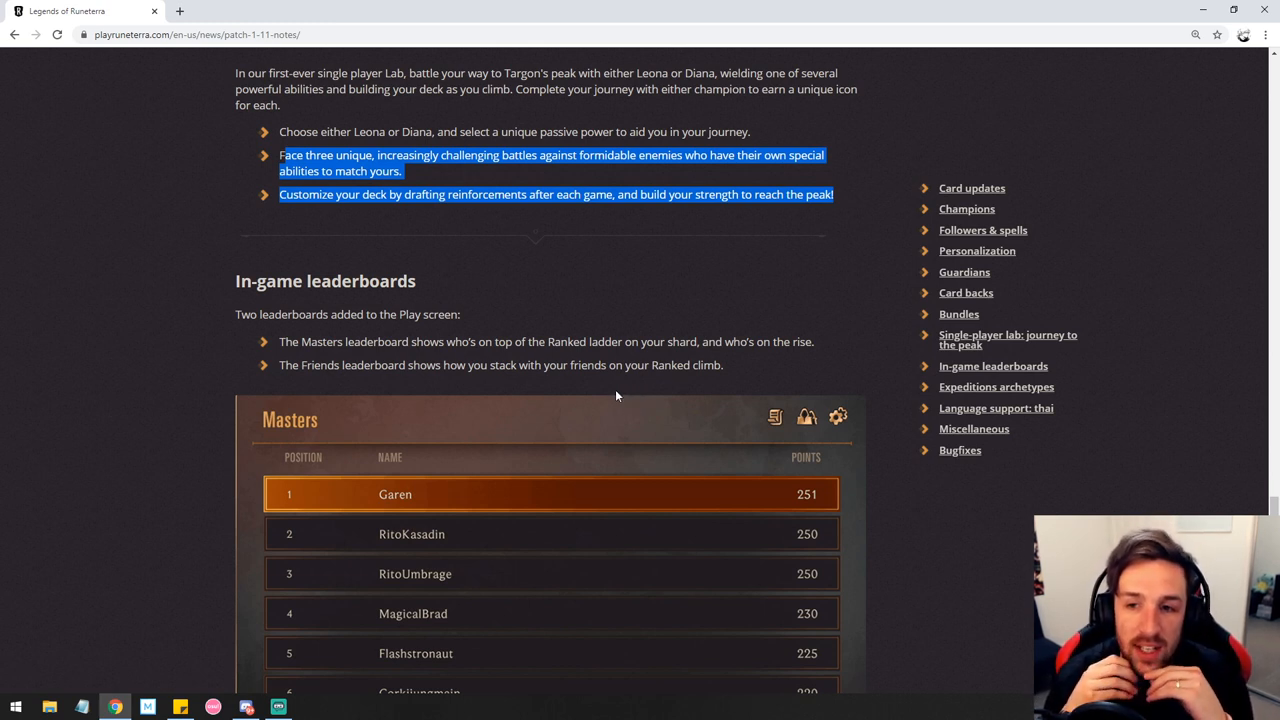
mouse_move(420, 390)
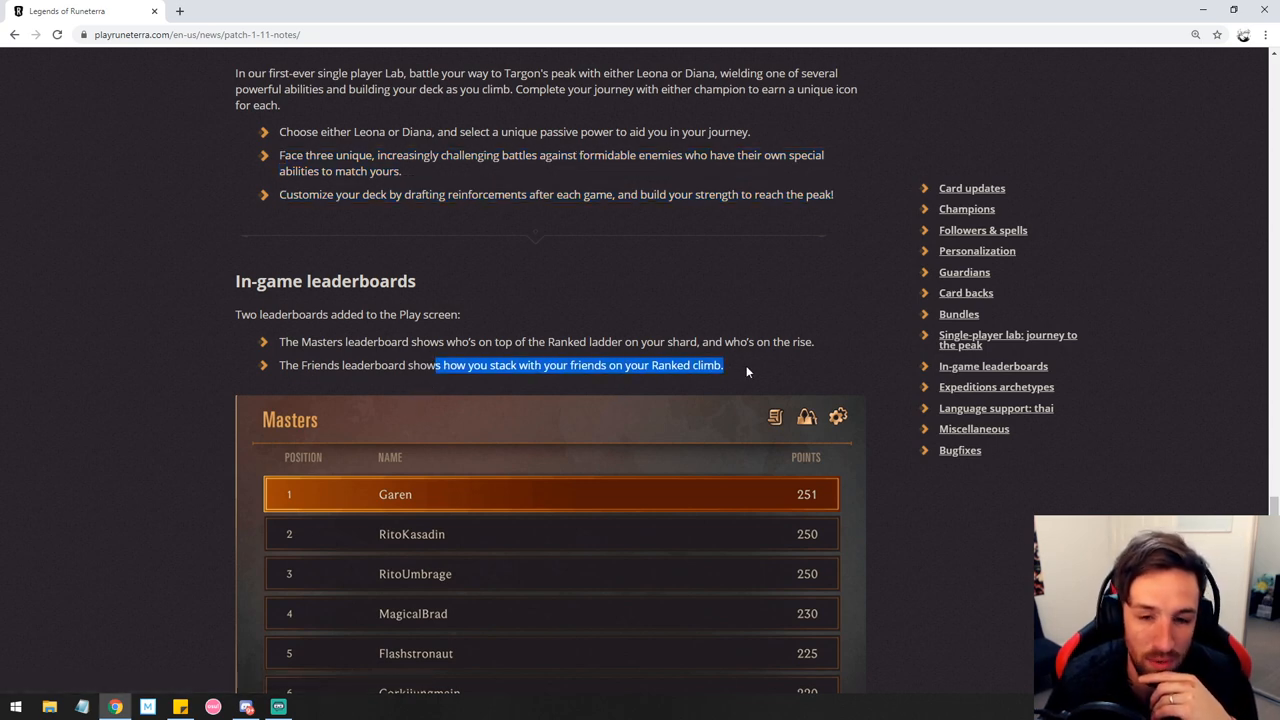
scroll("down", 3)
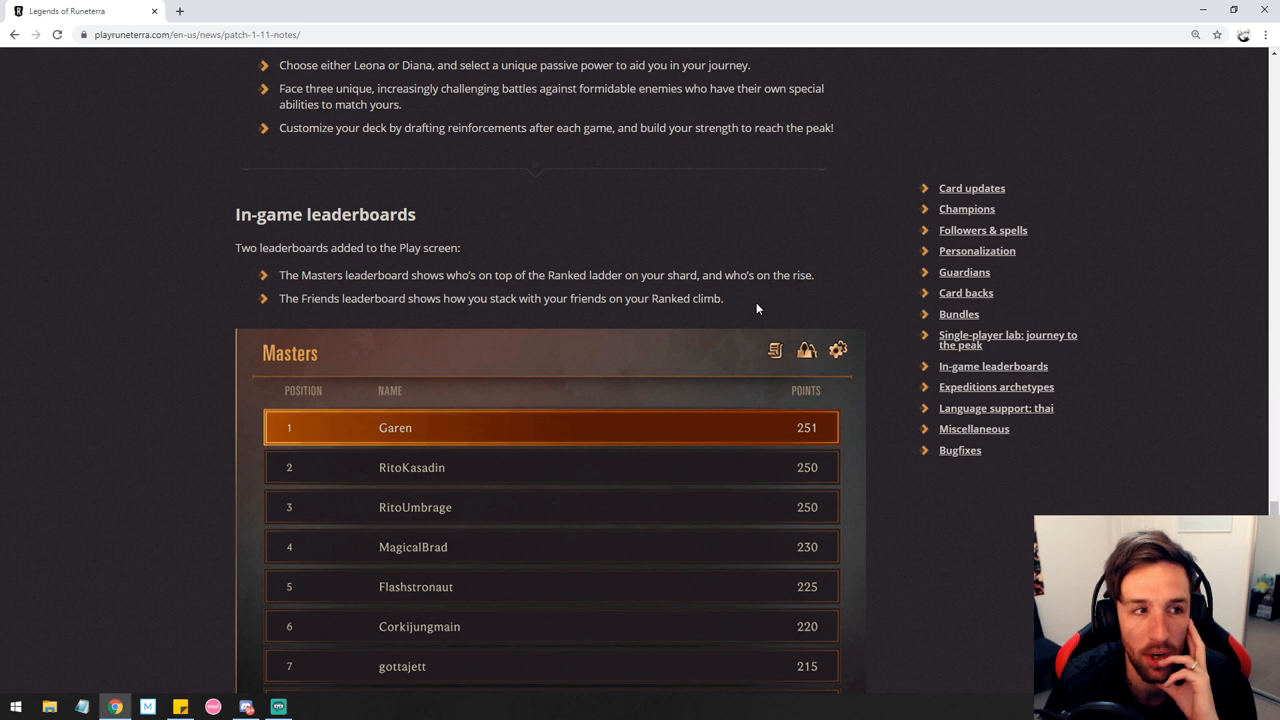
scroll("down", 3)
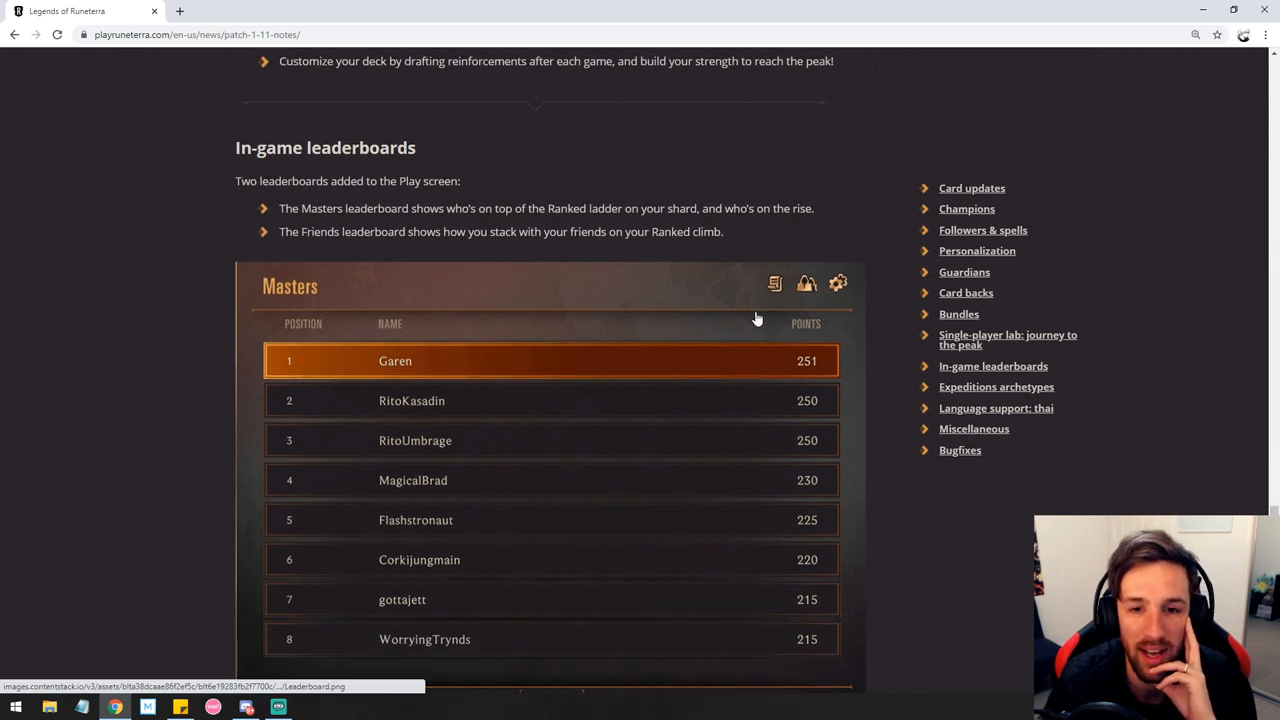
scroll("down", 3)
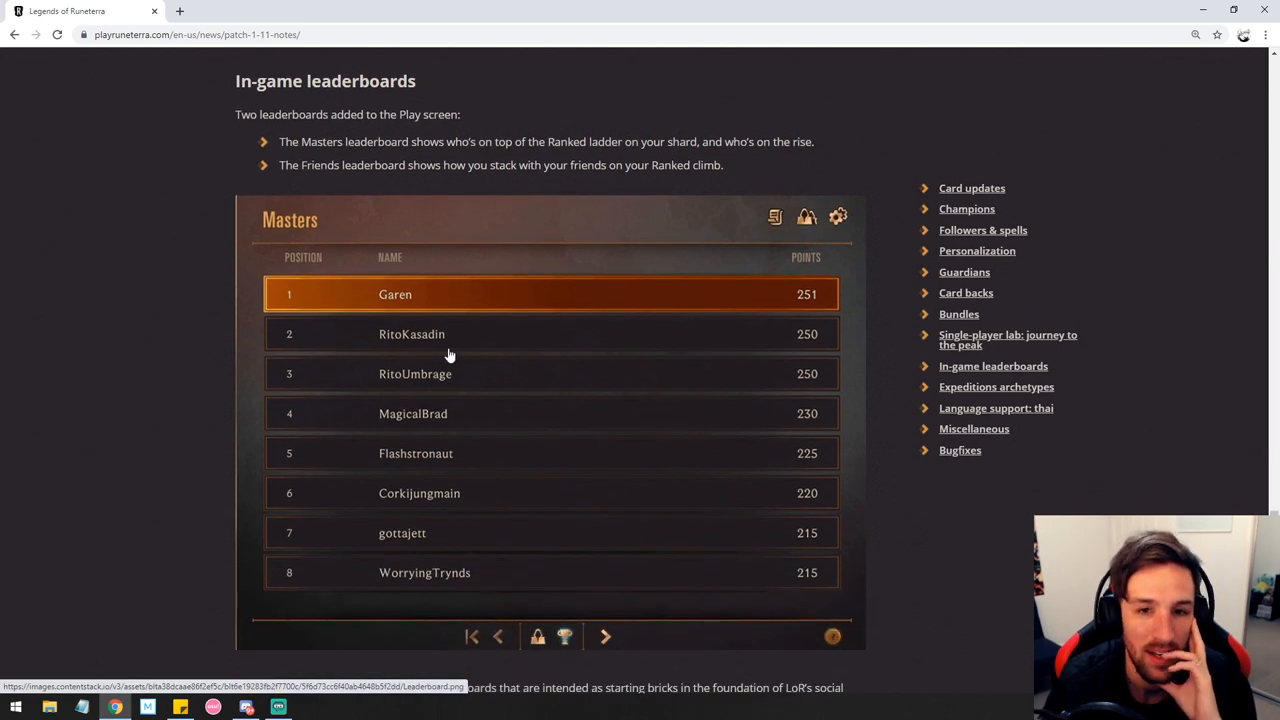
scroll("down", 3)
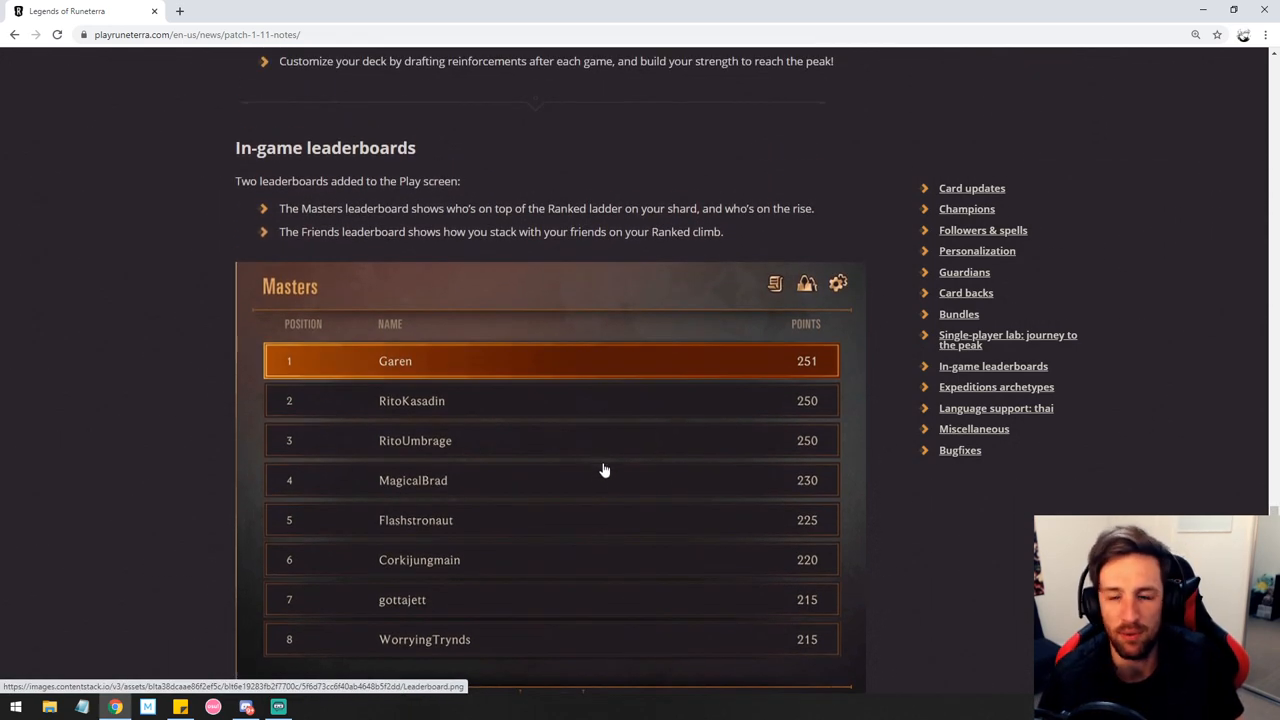
- Continue down until the Expeditions Archetypes heading shows
scroll("down", 3)
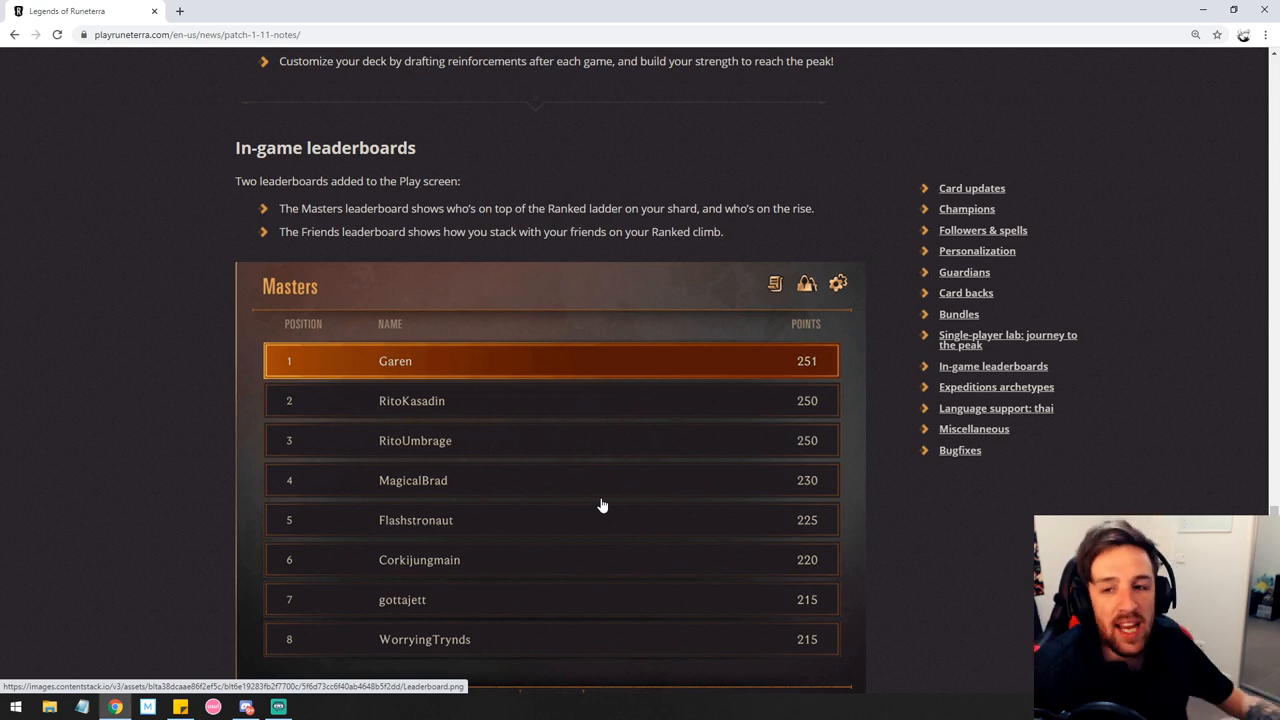
scroll("down", 3)
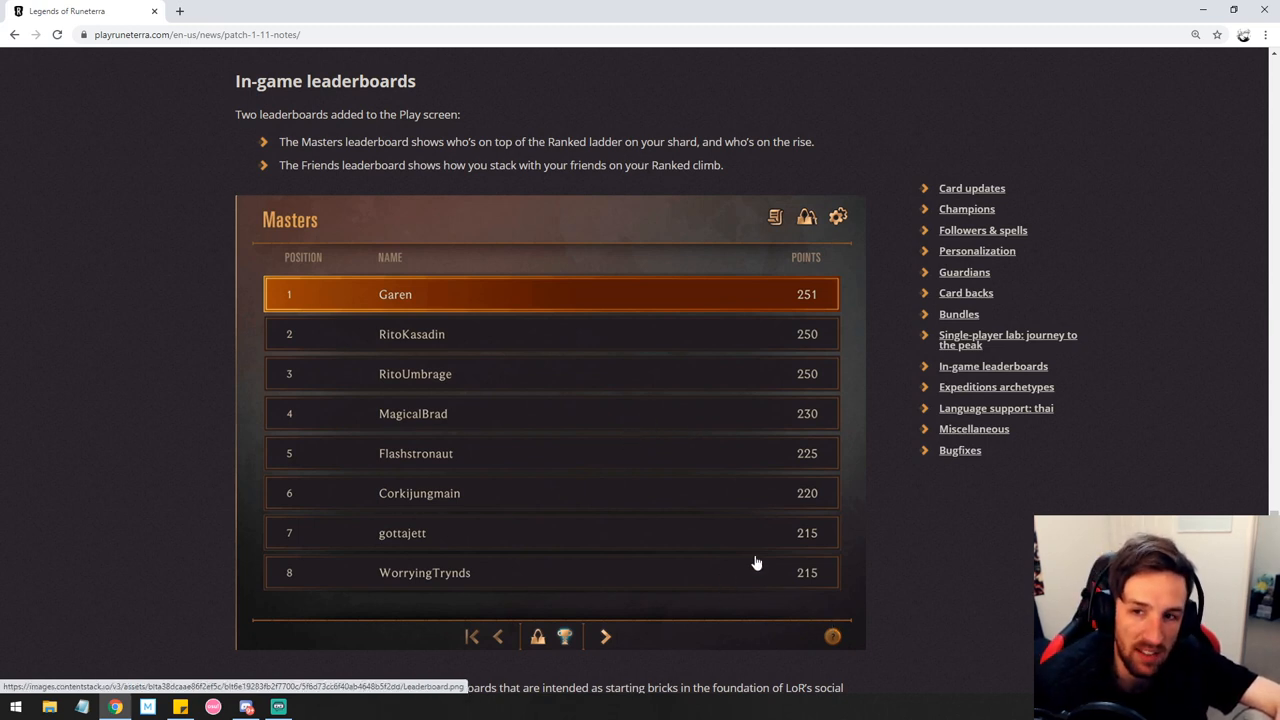
mouse_move(672, 482)
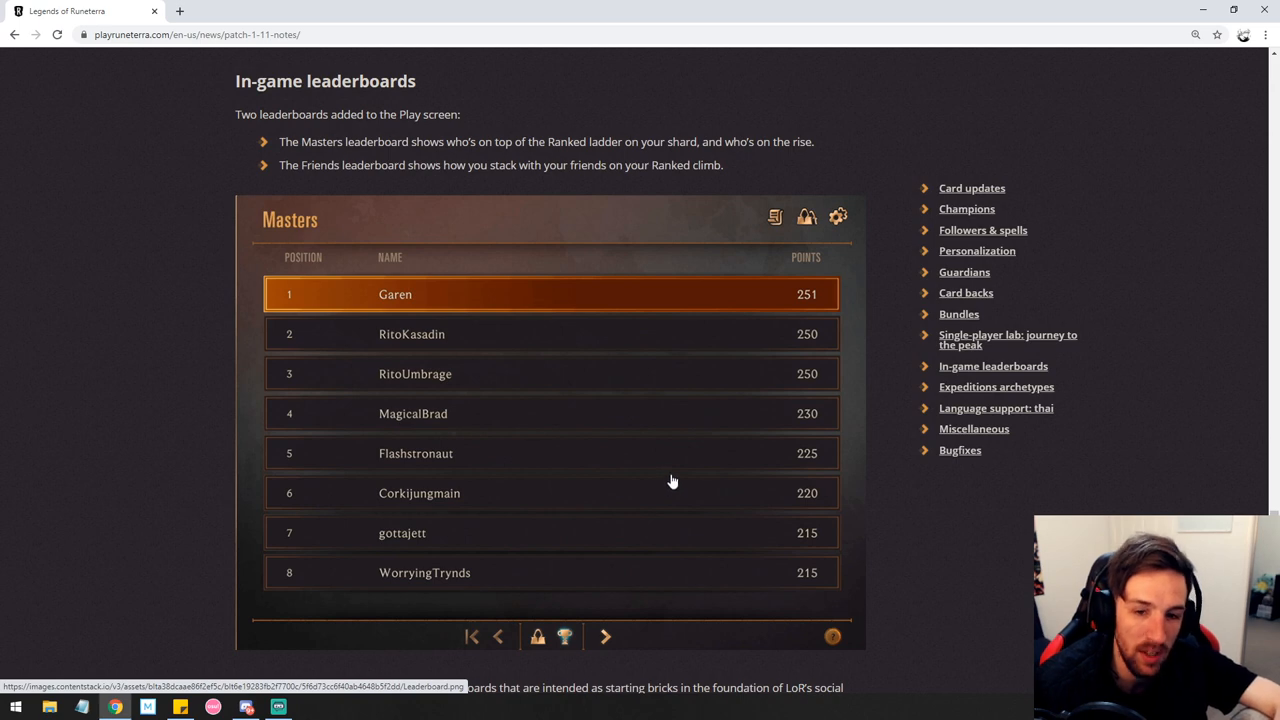
scroll("down", 3)
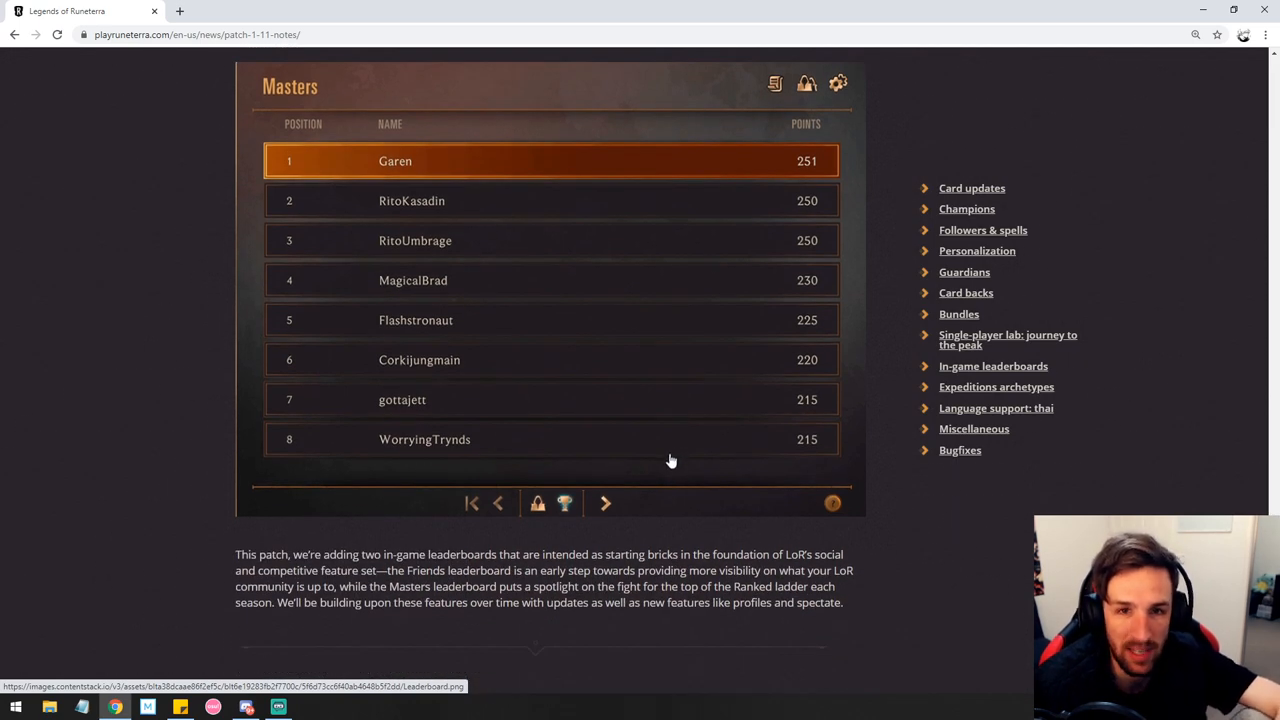
scroll("down", 3)
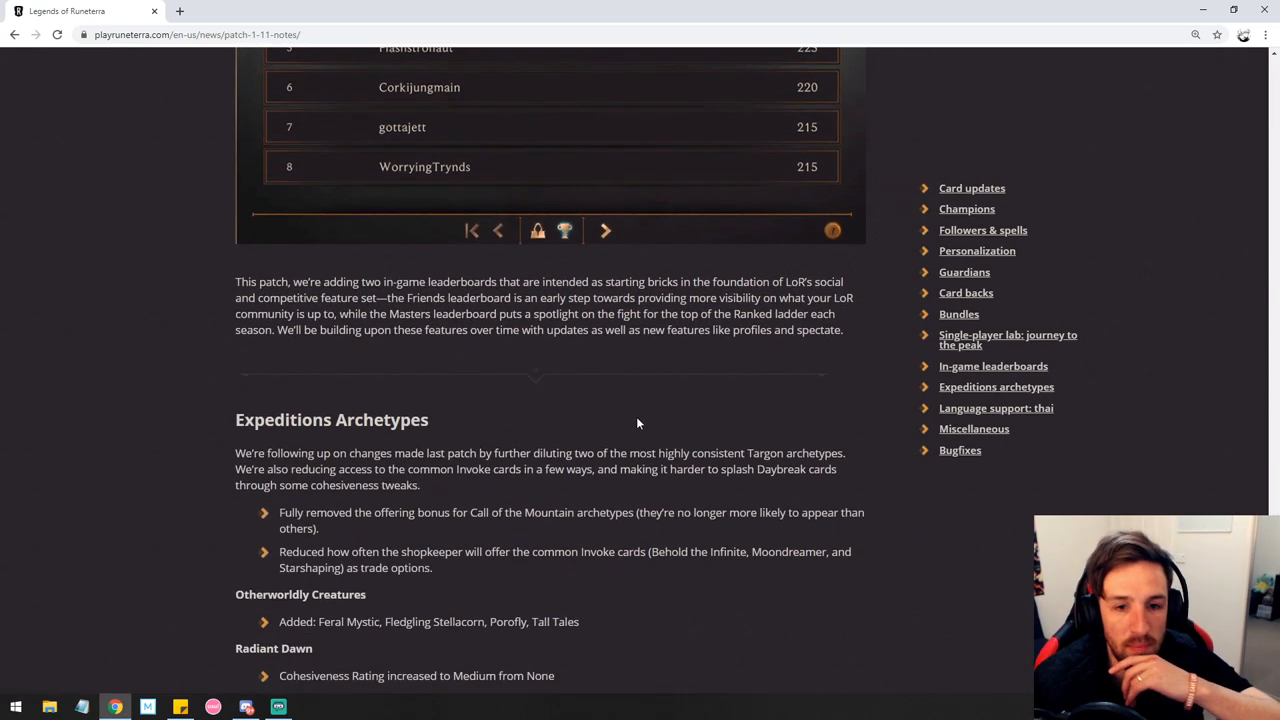
- Scroll to the Bugfixes list and author credit at the end of the patch notes
scroll("down", 3)
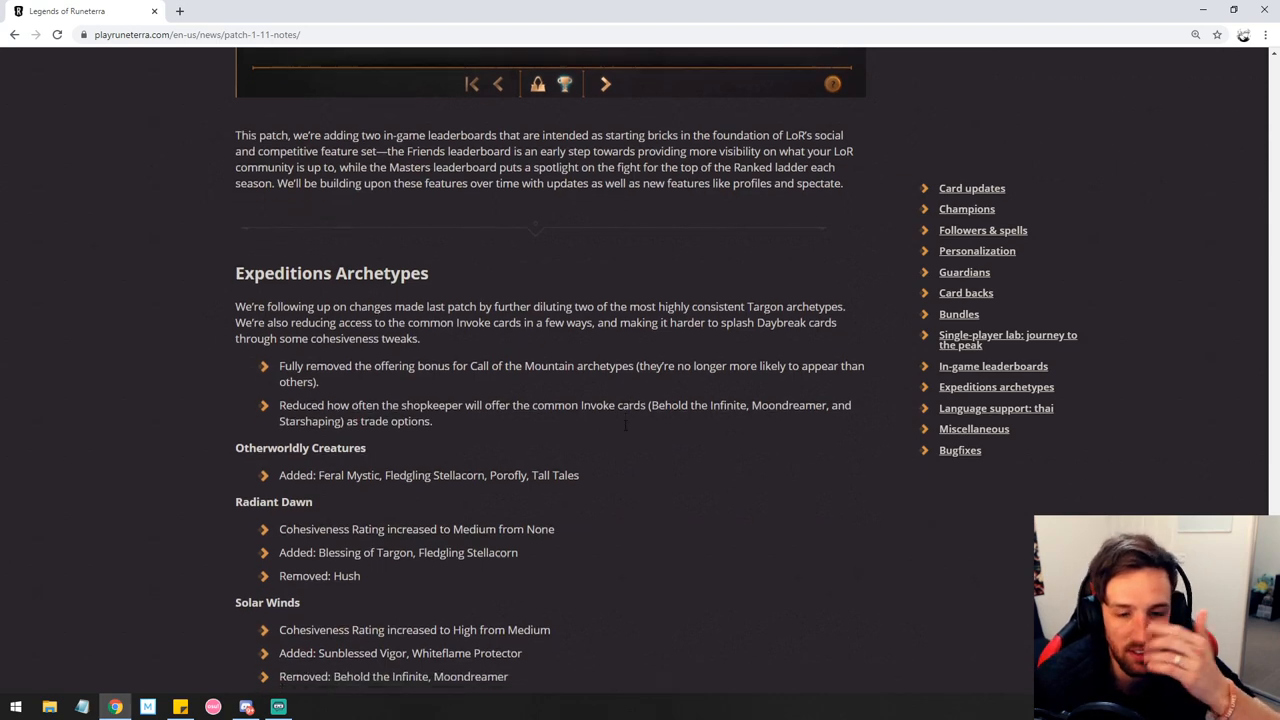
scroll("down", 3)
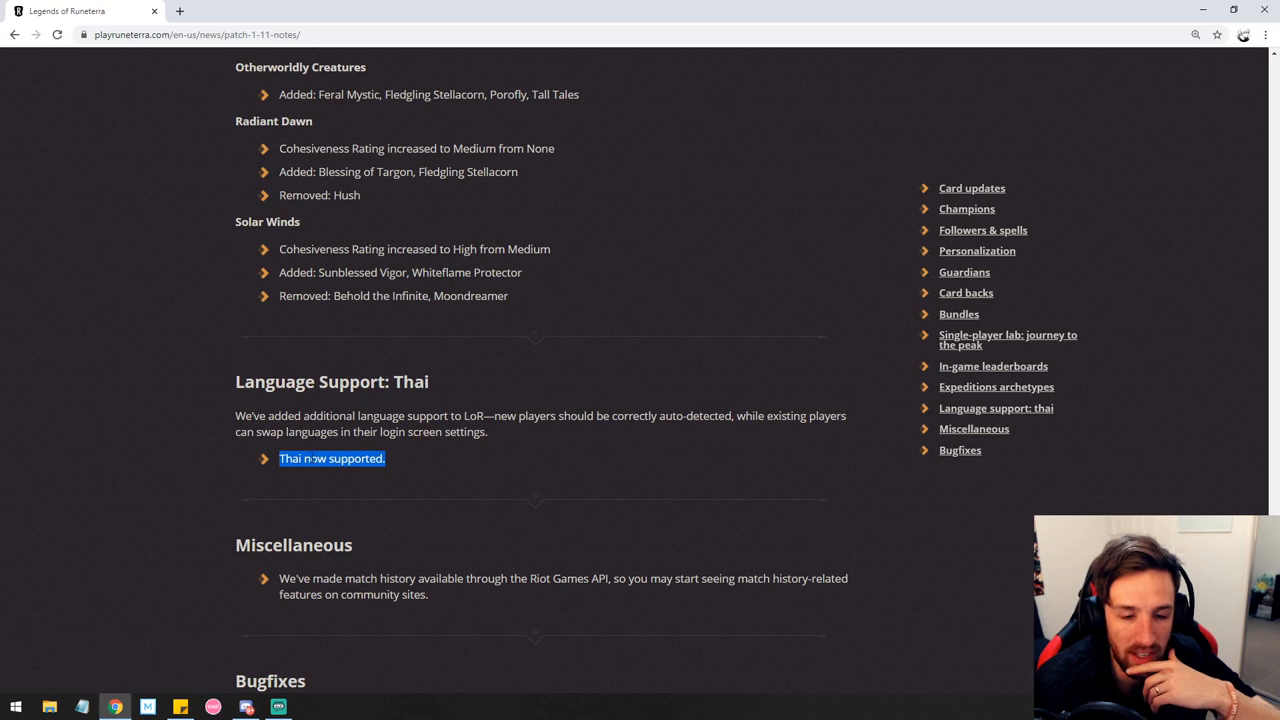
scroll("down", 3)
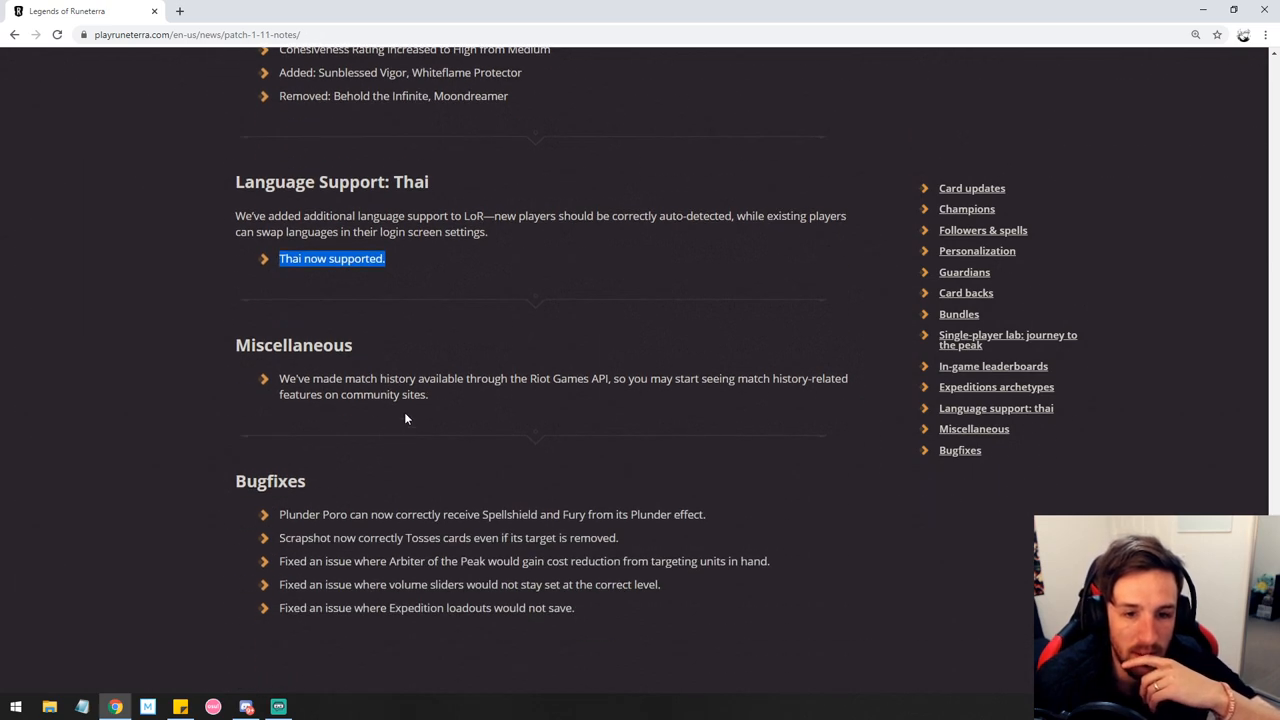
scroll("down", 3)
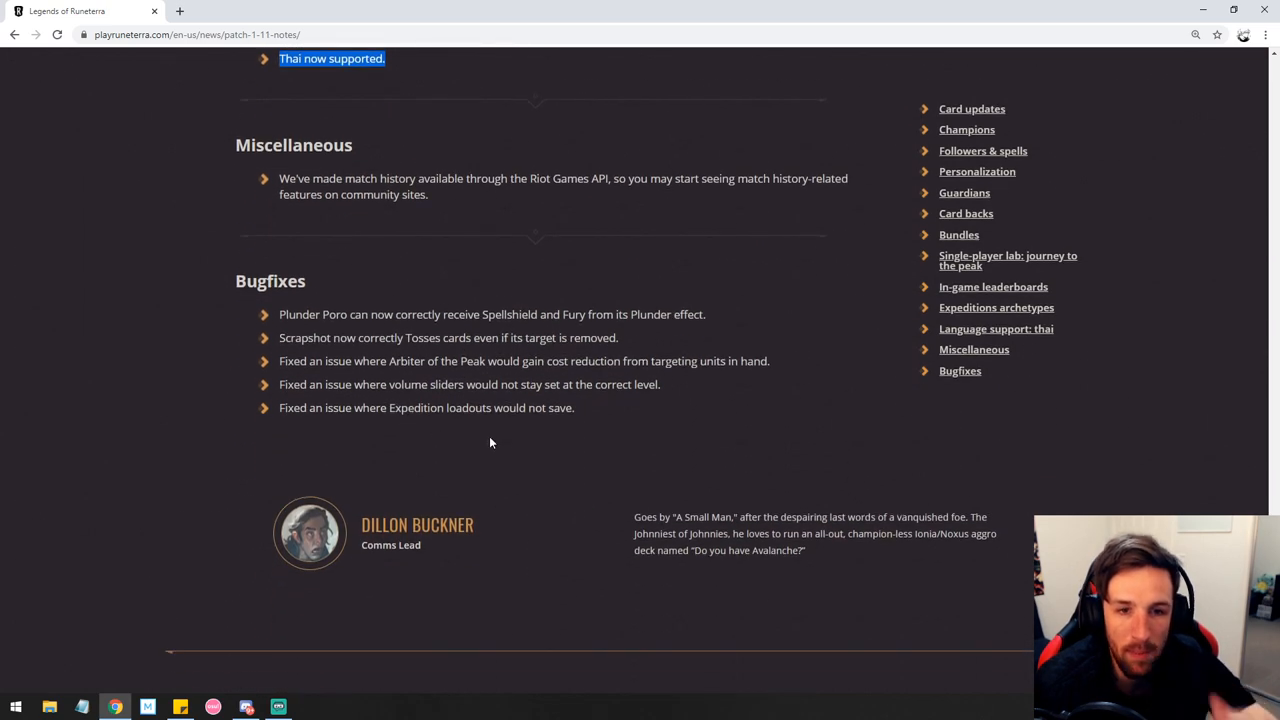
mouse_move(490, 476)
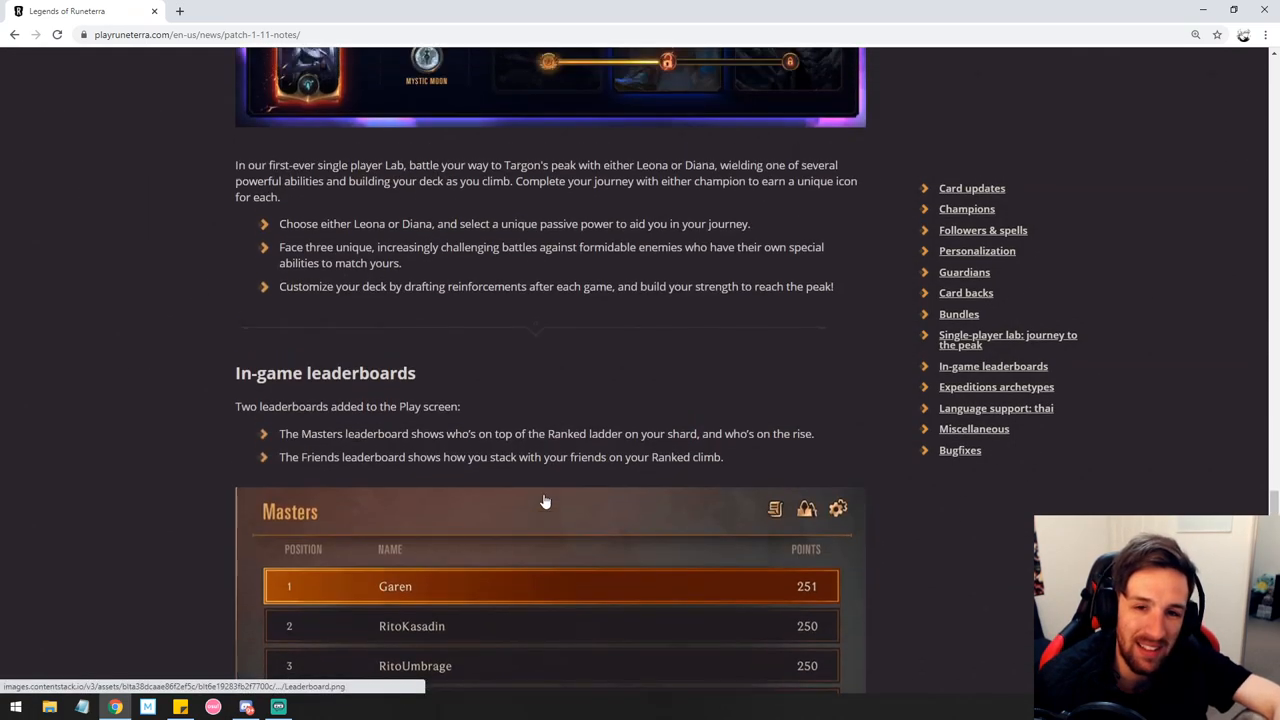
- Highlight the 25+ power requirement in Aurelion Sol's card text near the top Card Updates
scroll("down", 3)
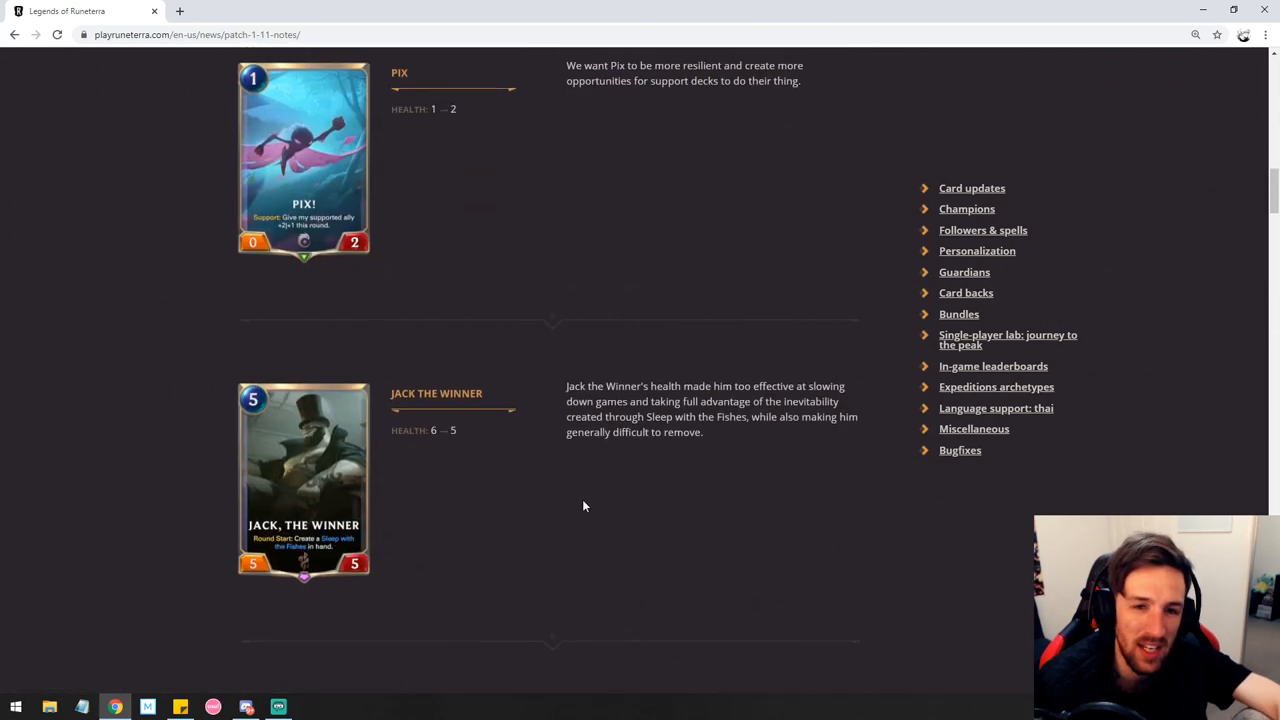
scroll("up", 3)
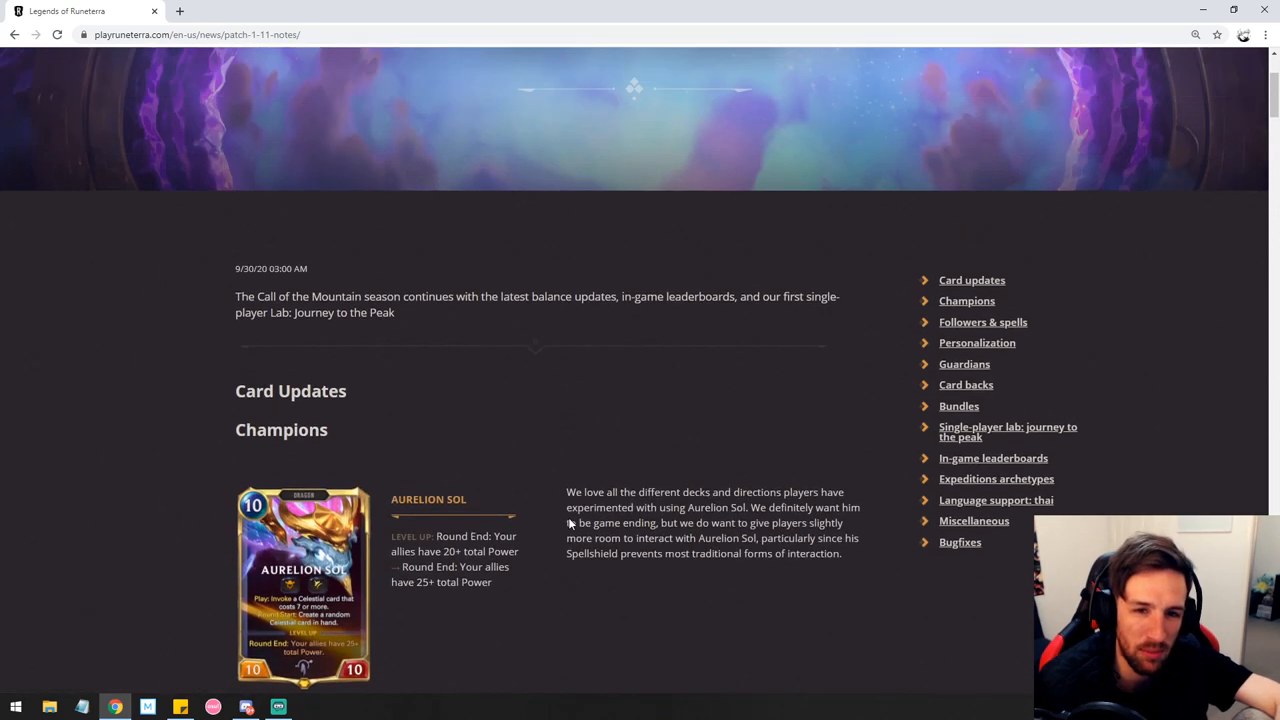
scroll("down", 3)
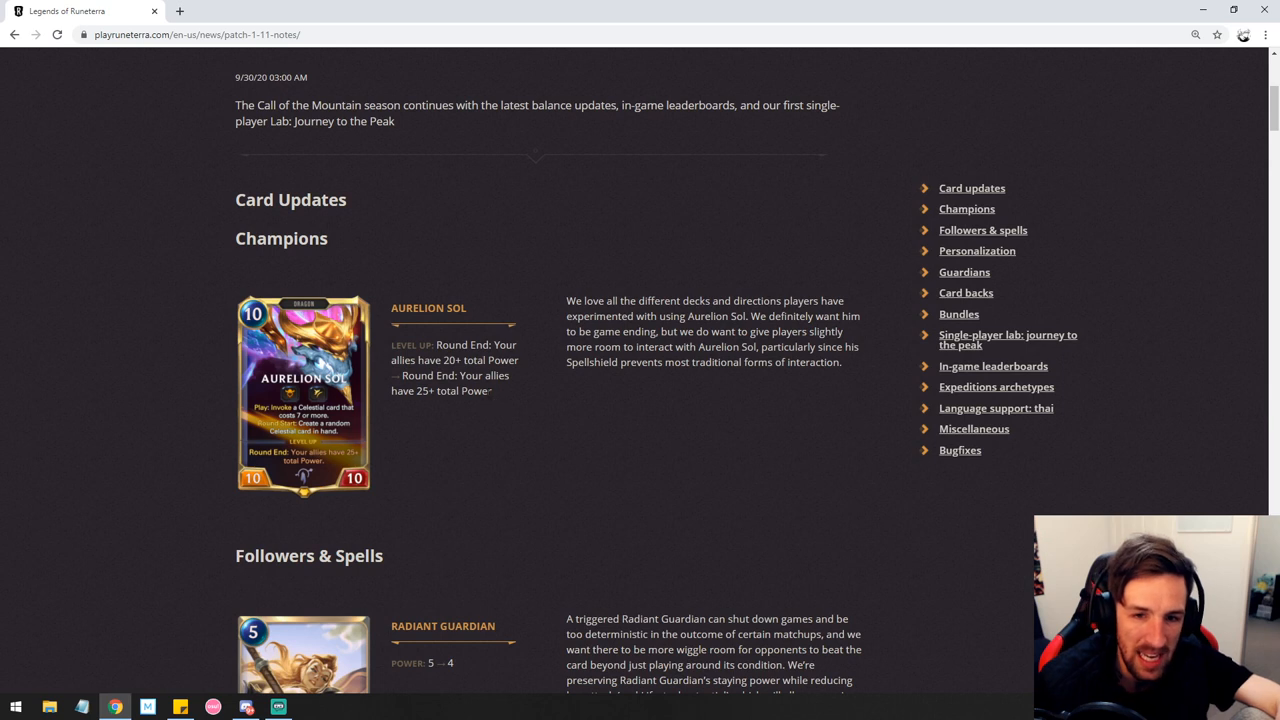
double_click(424, 390)
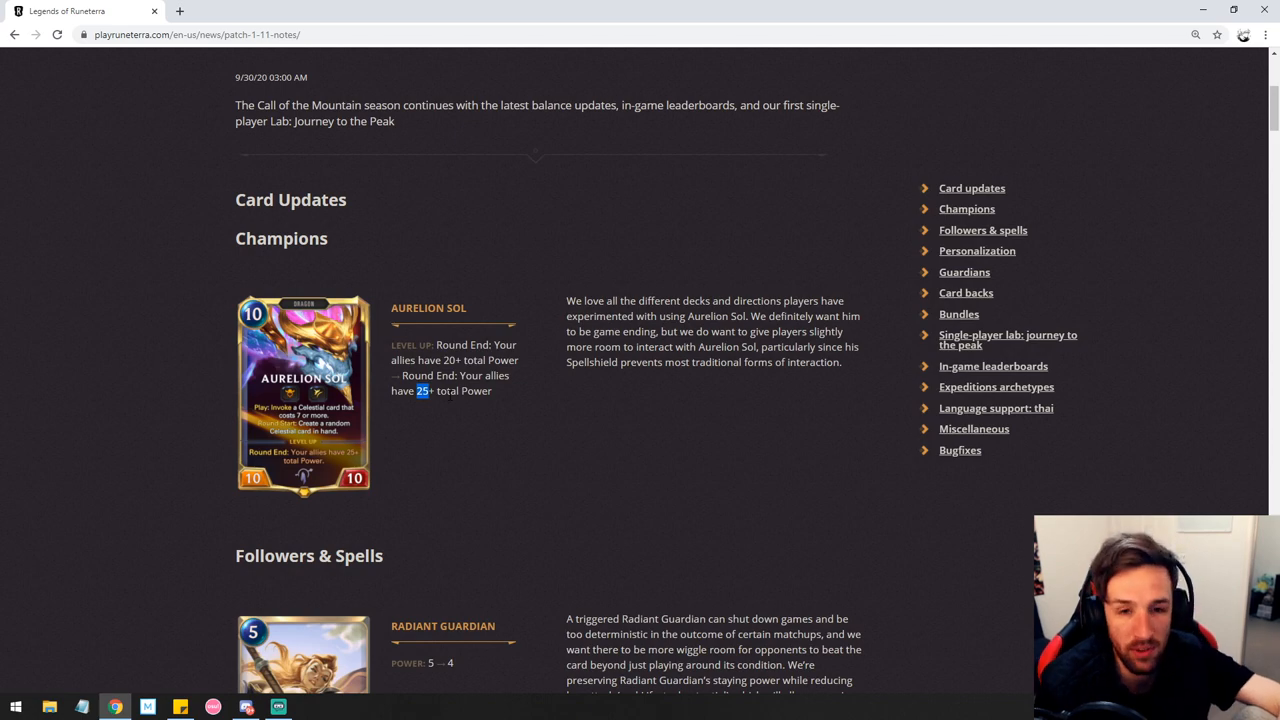
mouse_move(438, 420)
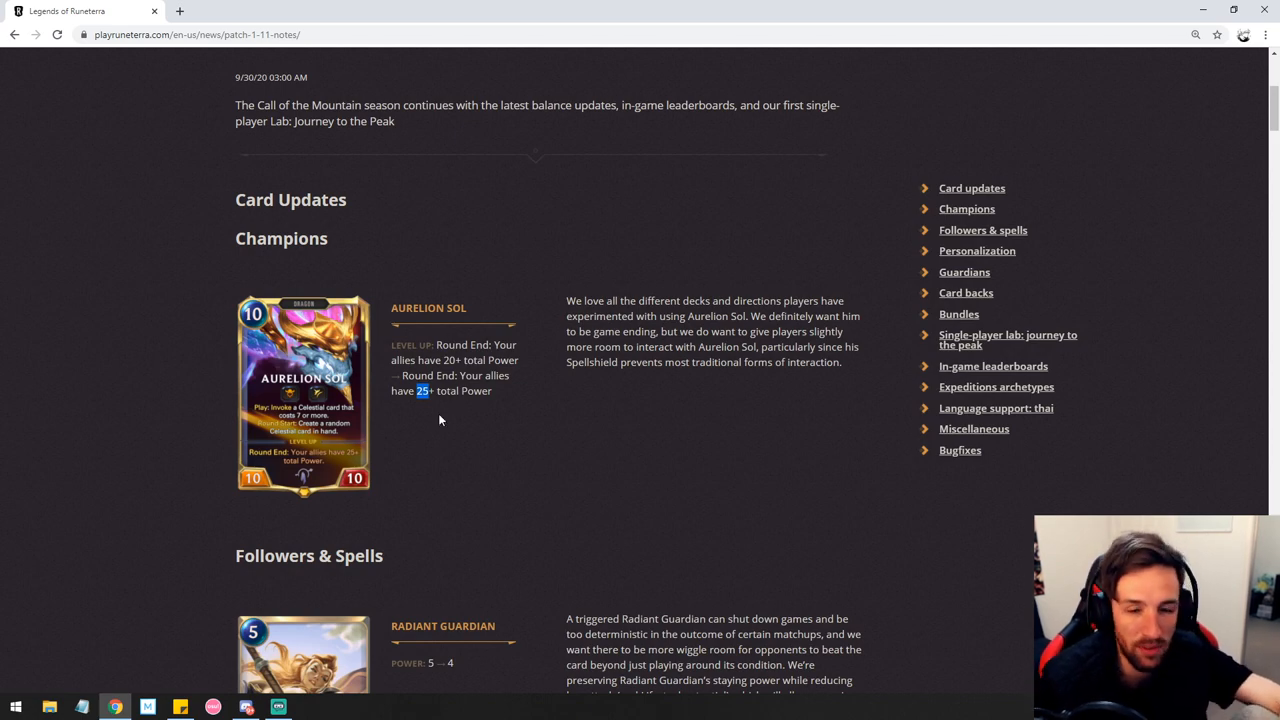
- Skim the remaining champion and follower changes down to Personalization and Astra's guardian entry
scroll("down", 3)
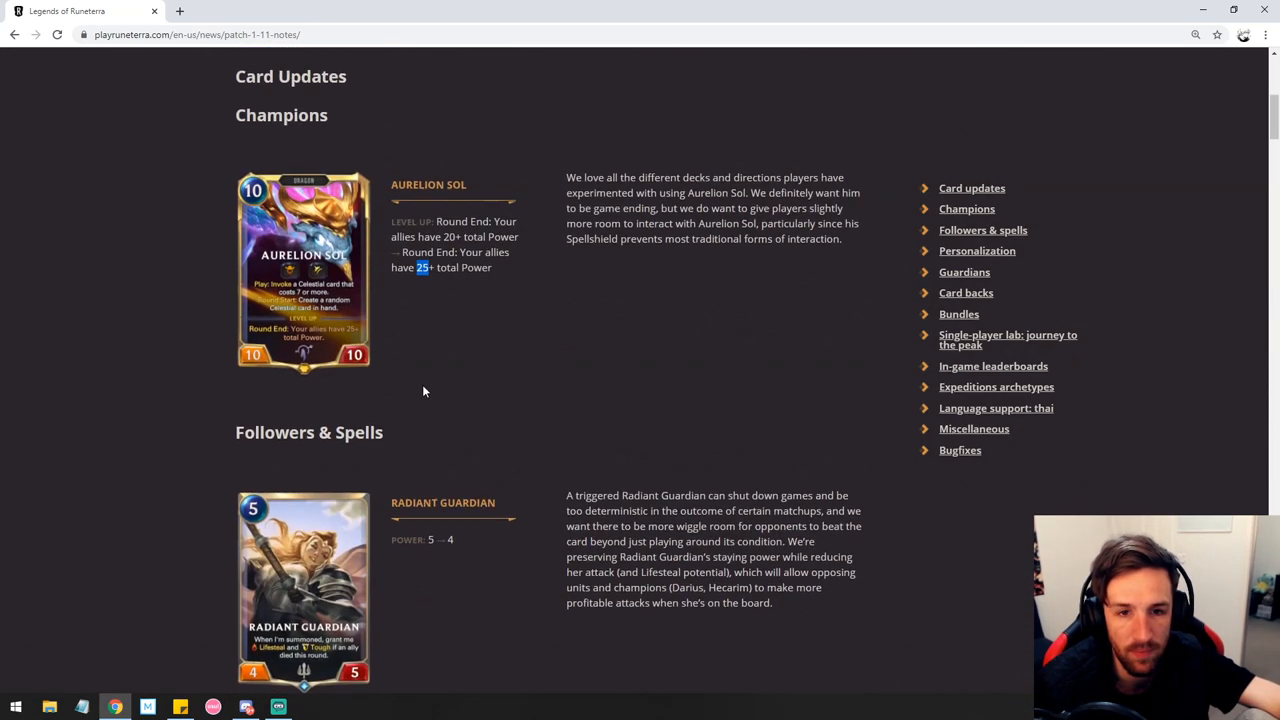
scroll("down", 3)
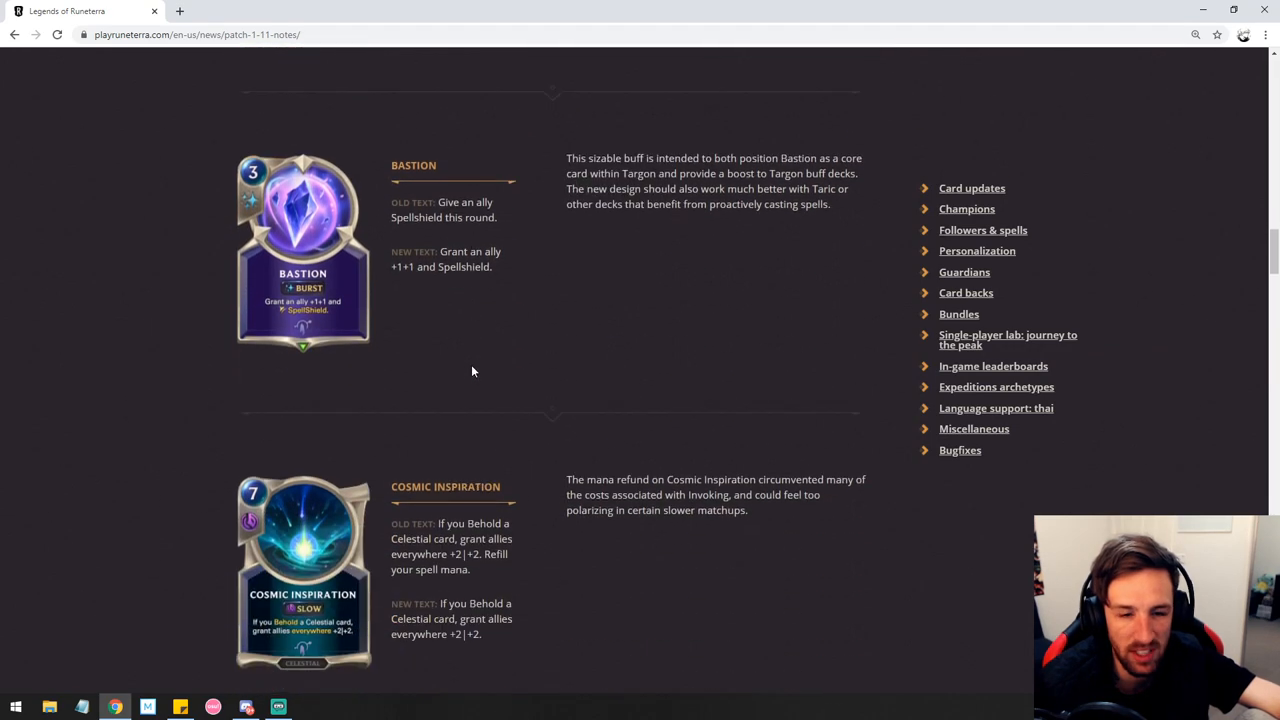
mouse_move(516, 270)
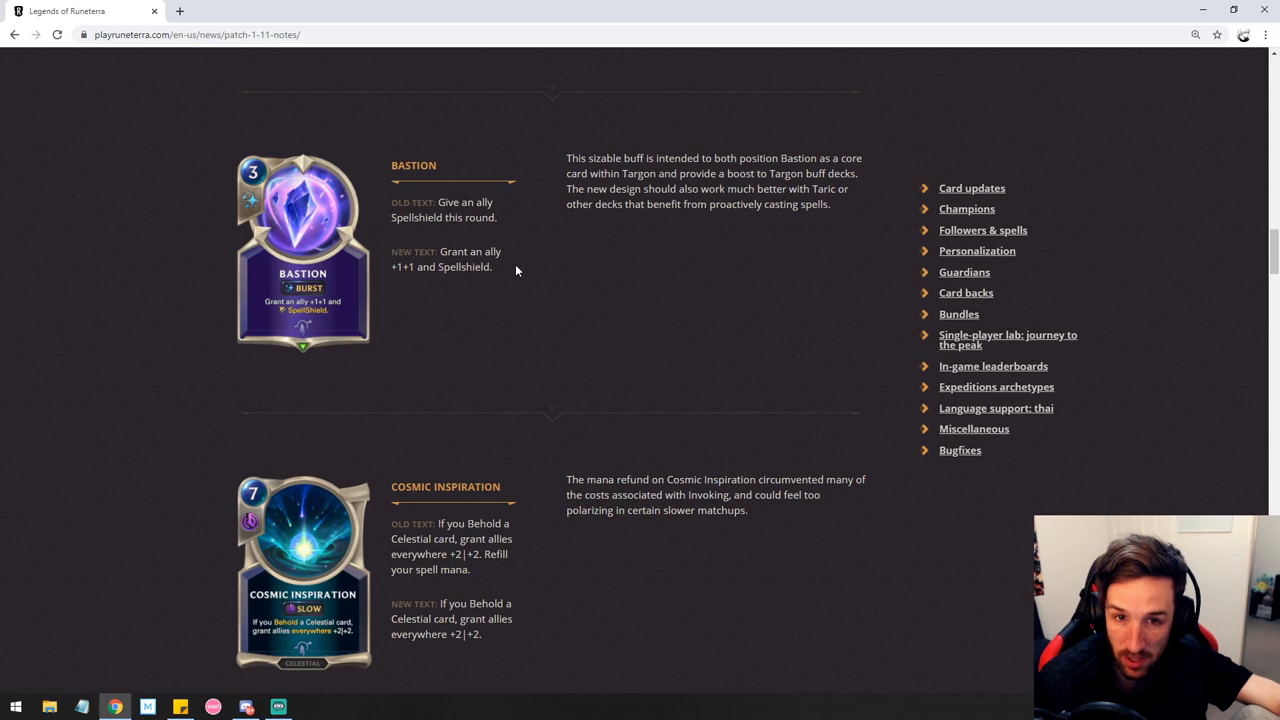
scroll("down", 3)
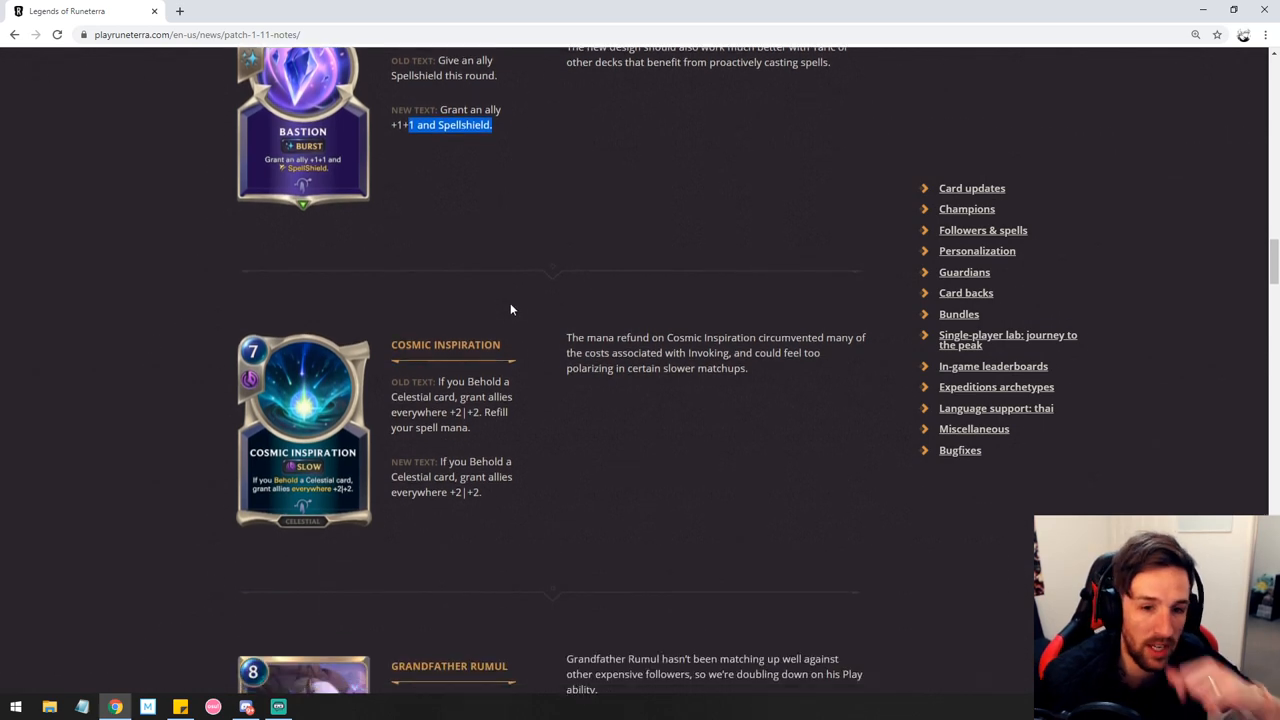
scroll("down", 3)
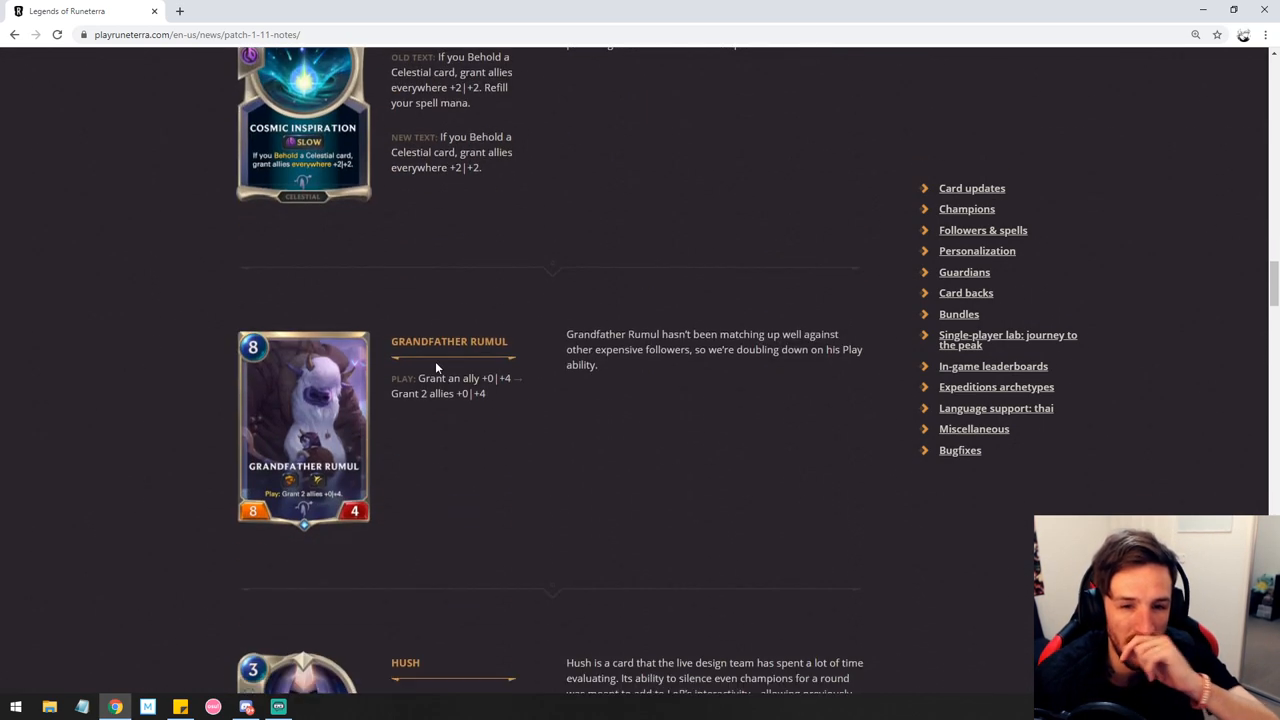
scroll("down", 3)
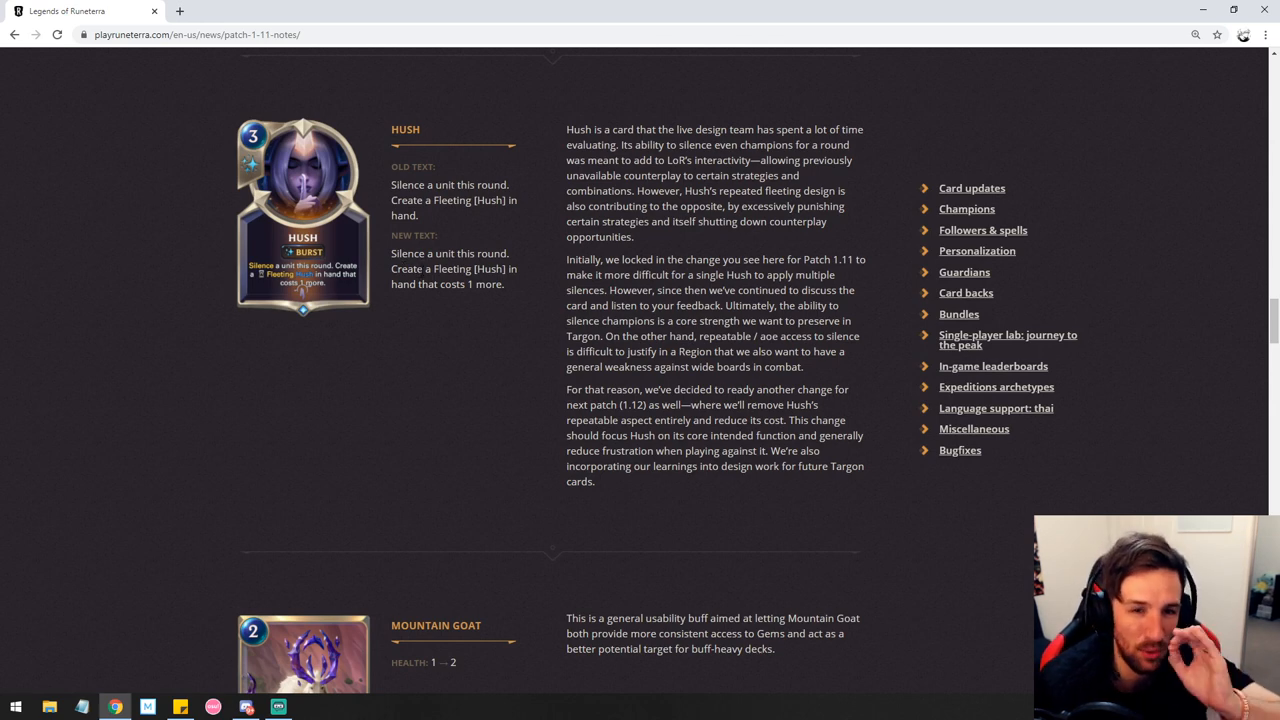
scroll("down", 3)
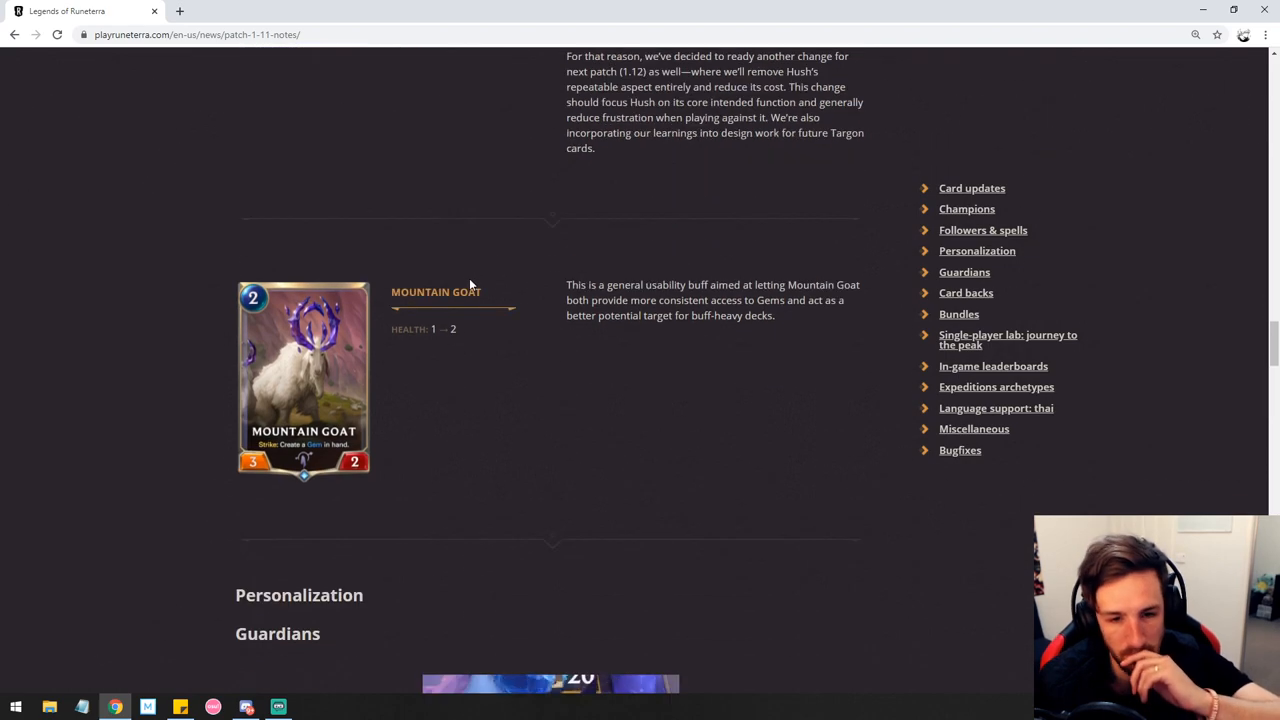
scroll("down", 3)
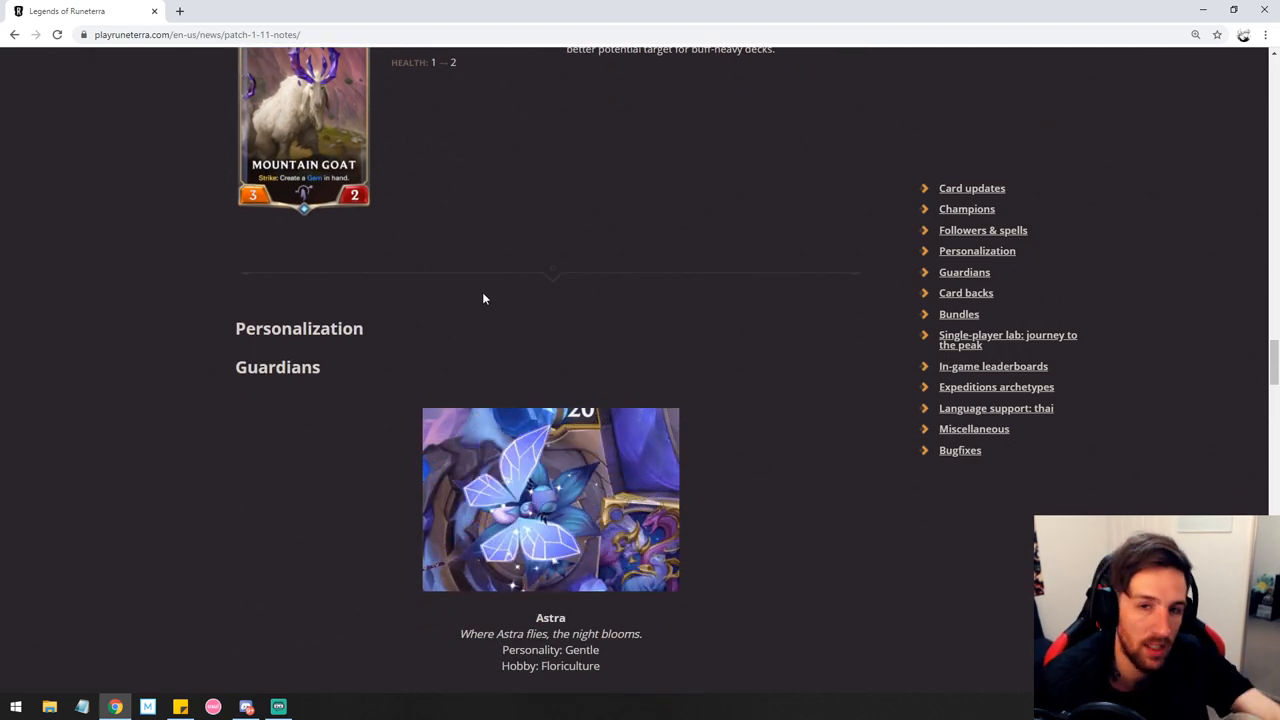